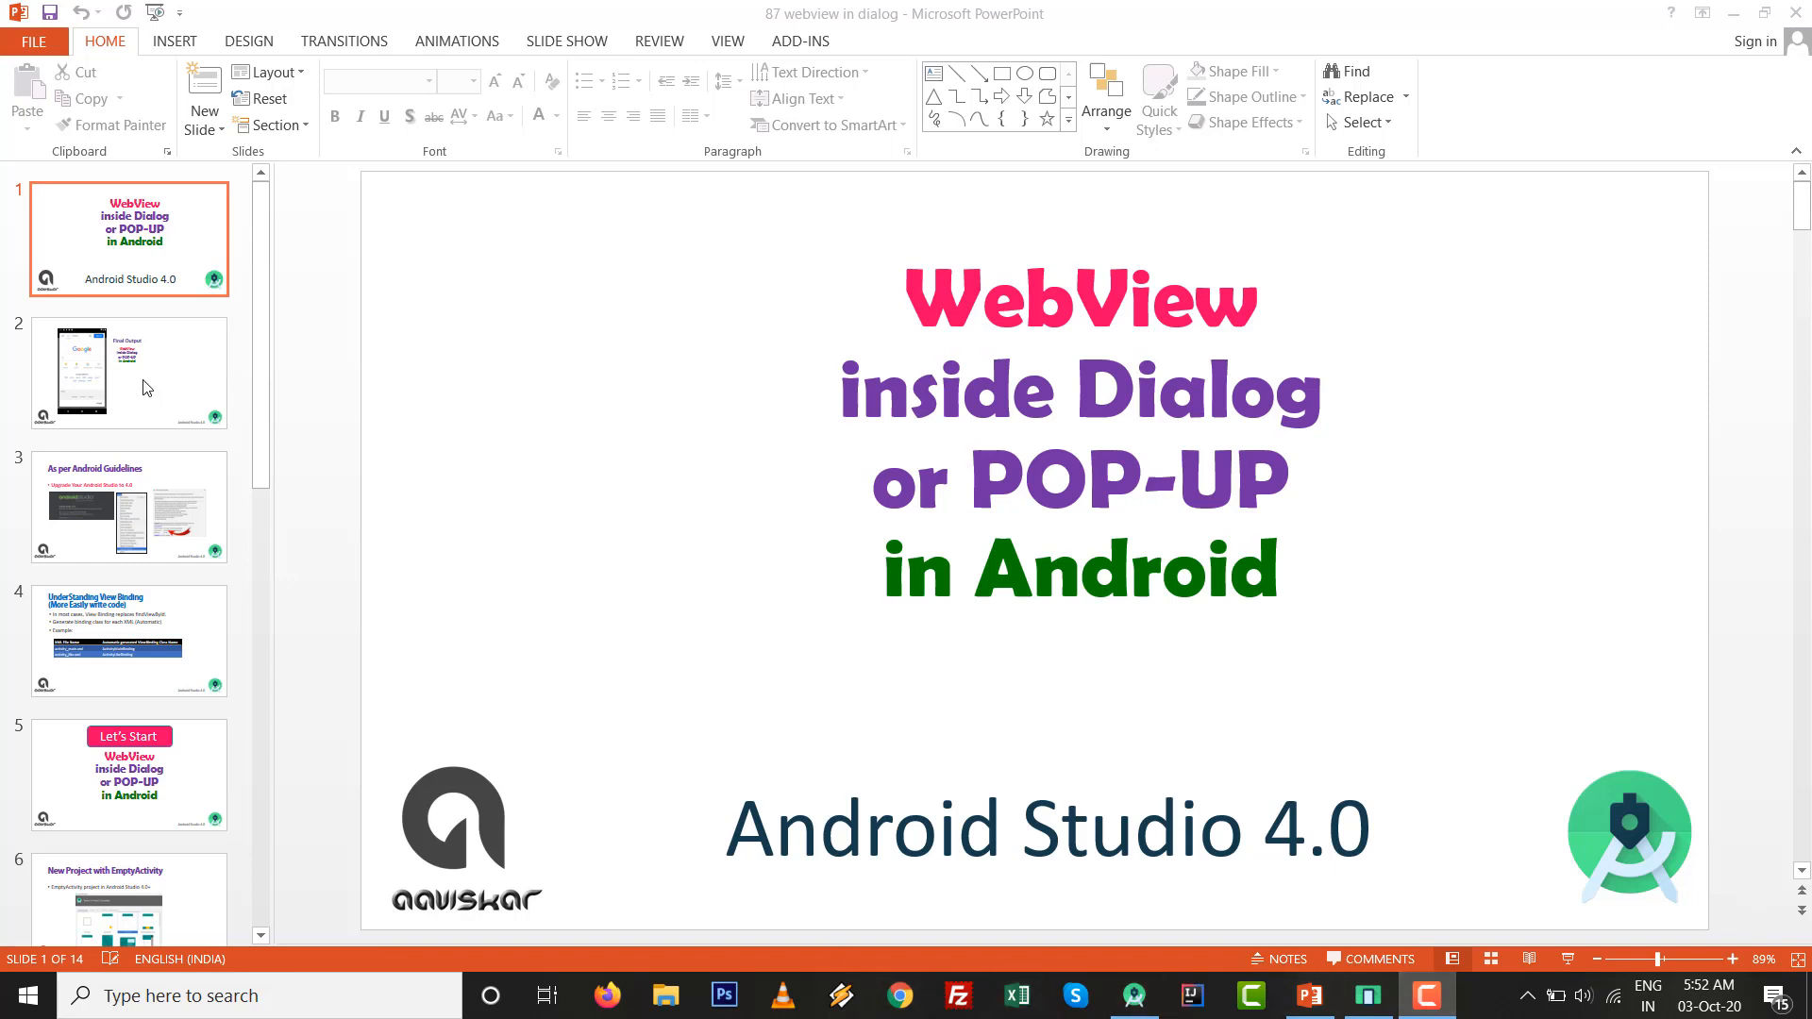
- Present the Final Output, Android guidelines and Let's Start slides of the WebView-dialog deck
left_click(128, 372)
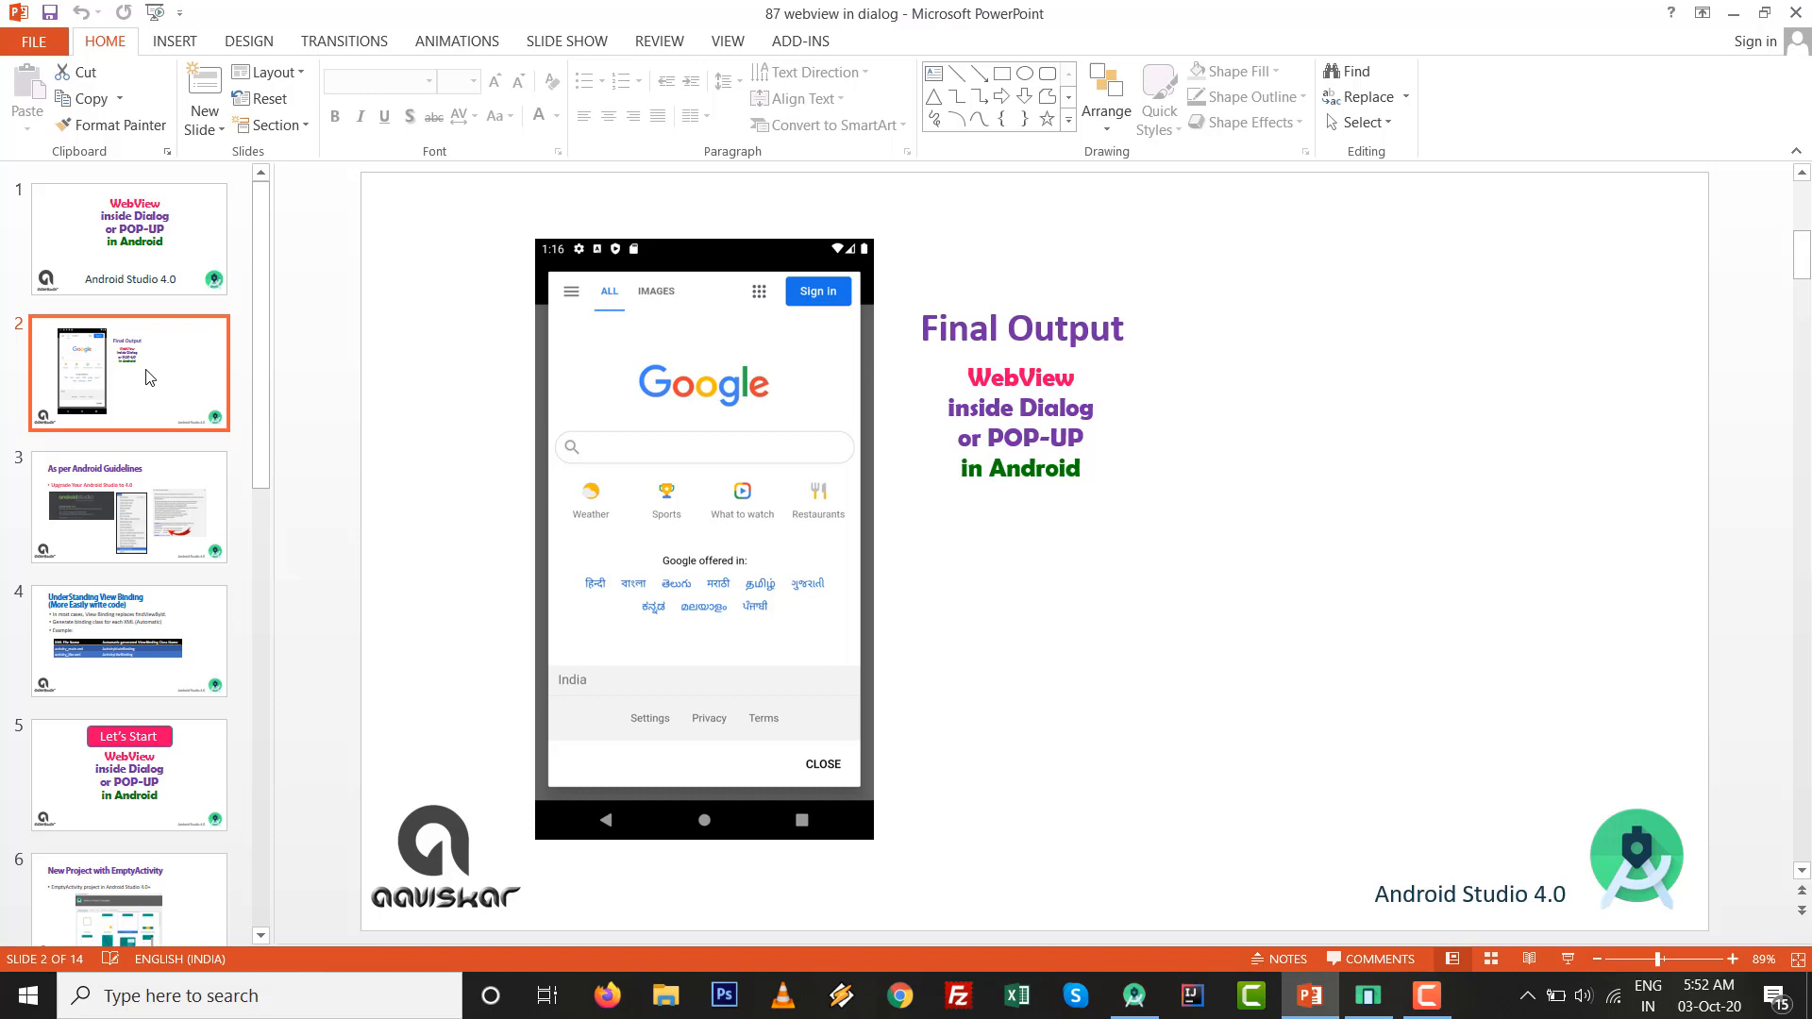
mouse_move(127, 486)
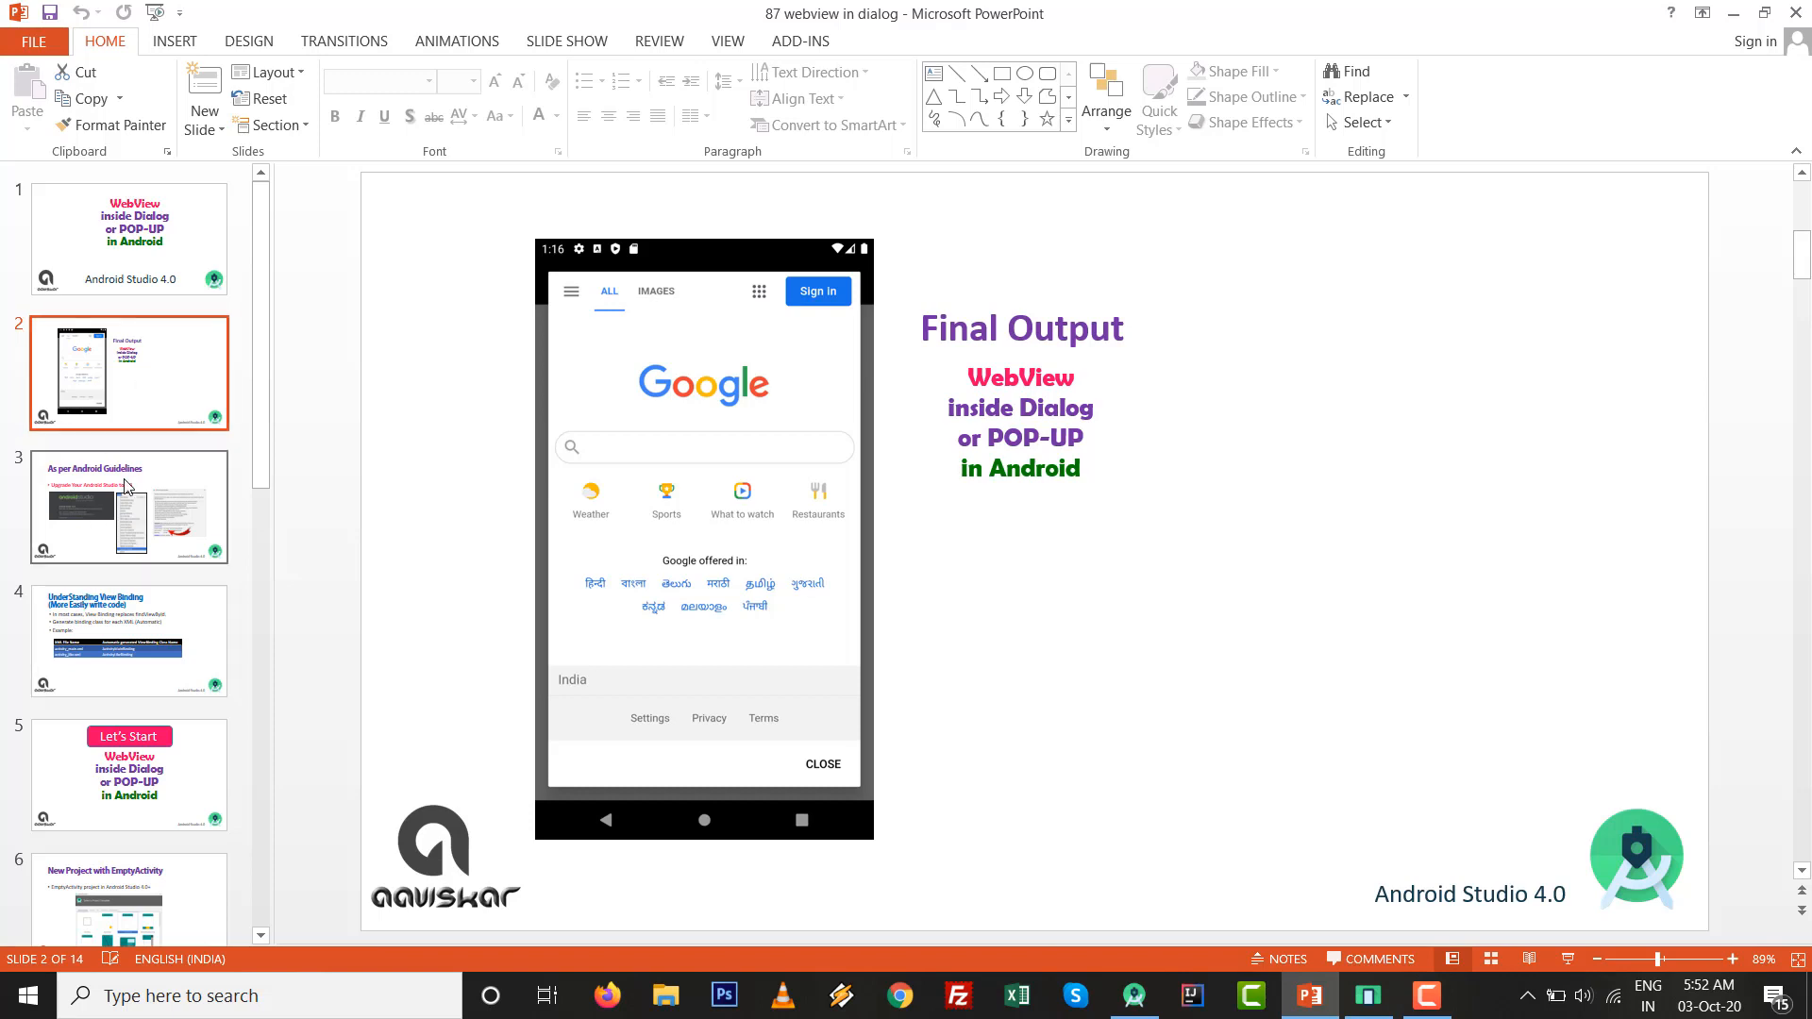
left_click(127, 506)
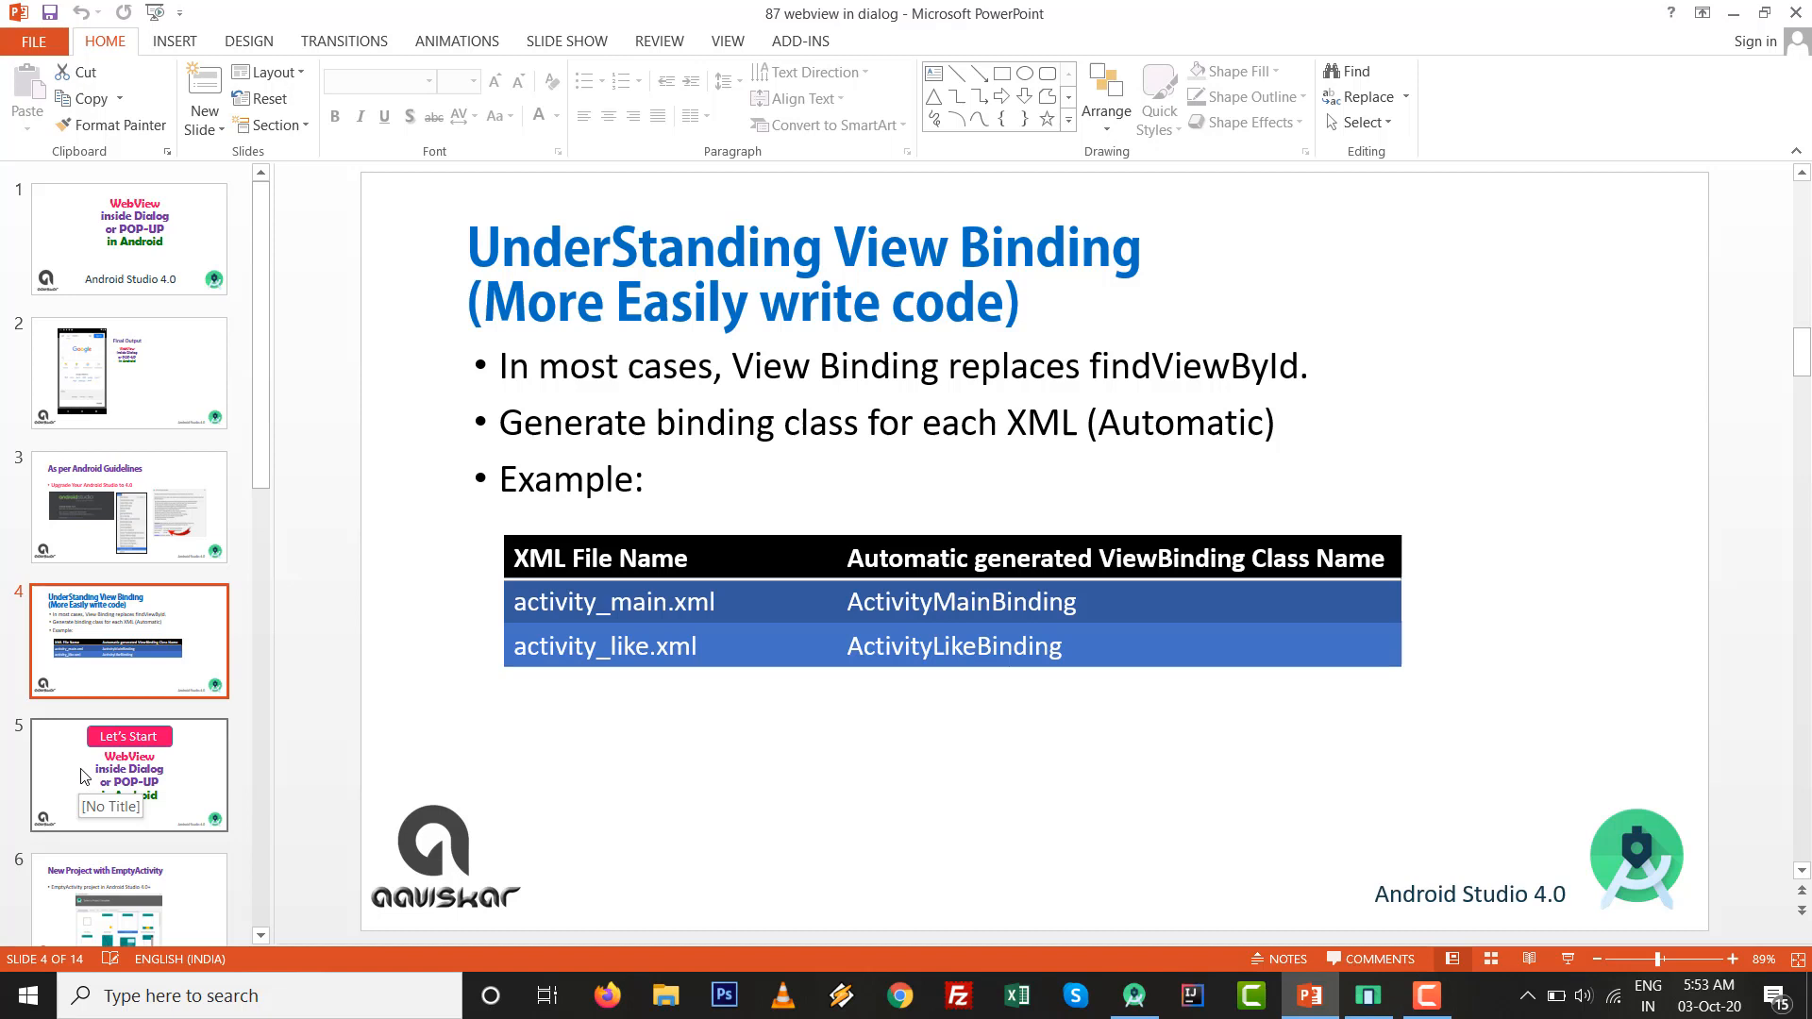
left_click(129, 774)
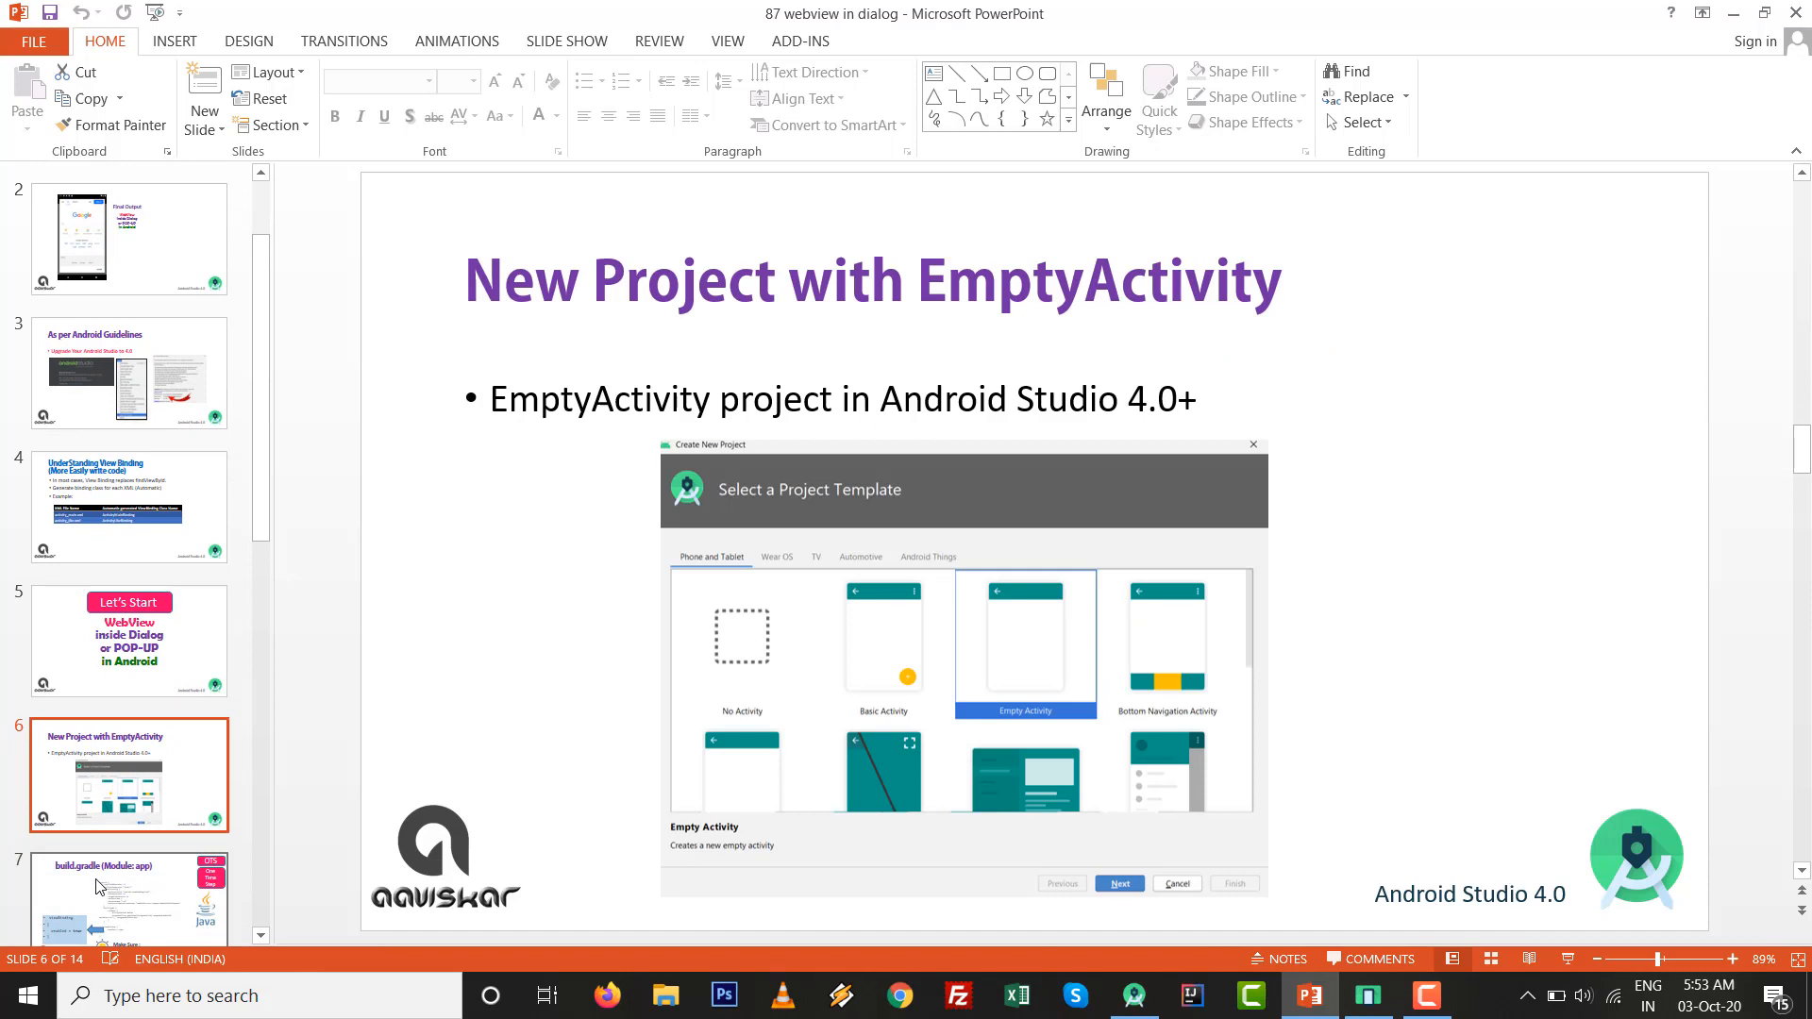
- Present the build.gradle, Manifest, Design Screen and MainActivity step slides
left_click(128, 774)
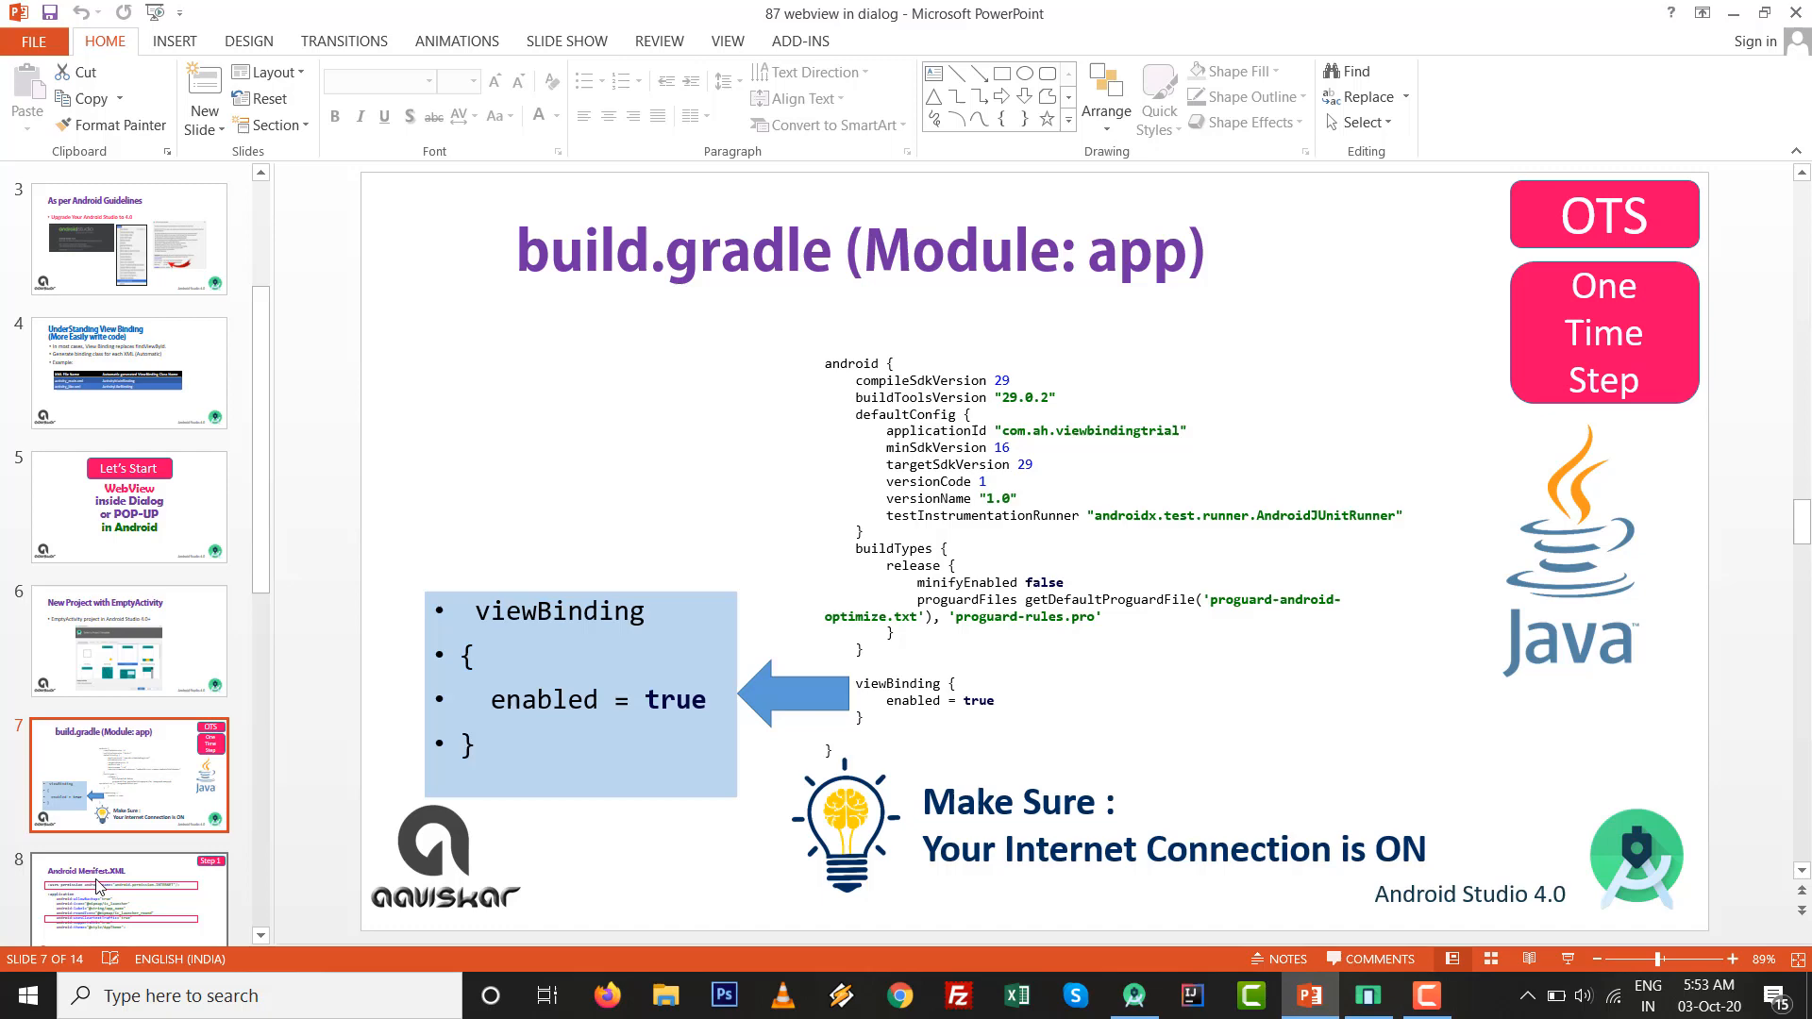
left_click(130, 774)
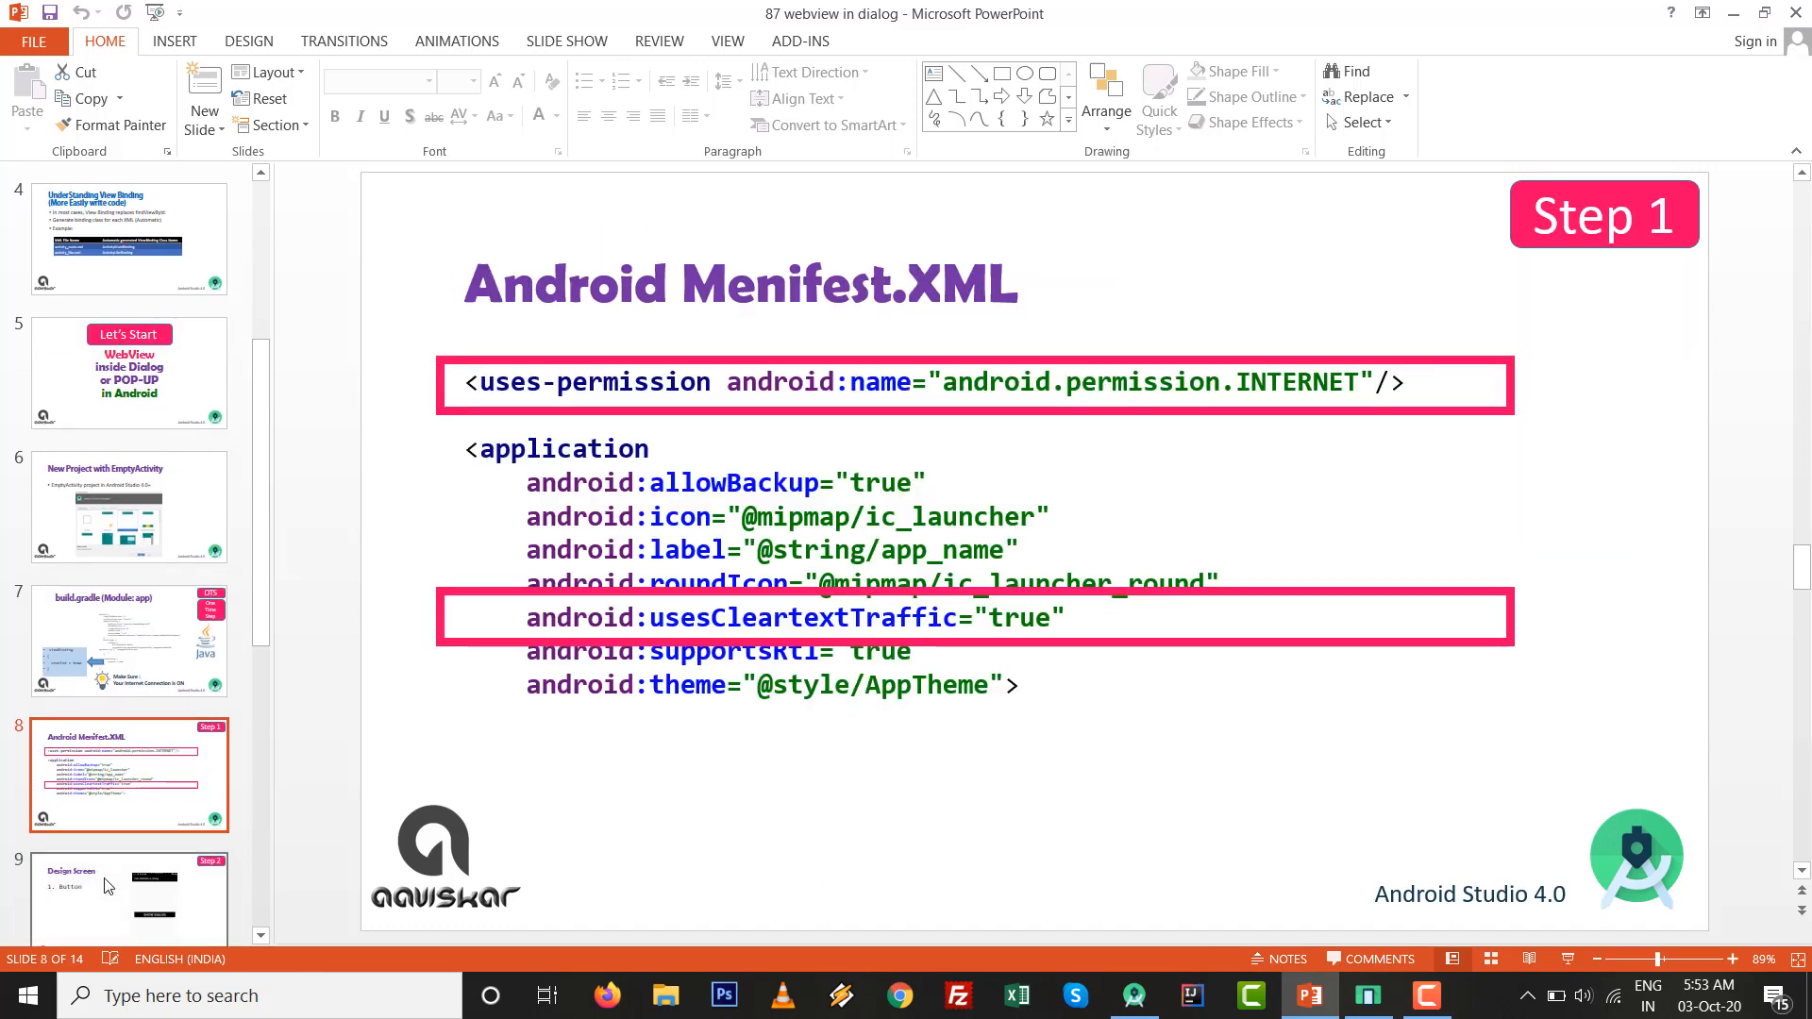
mouse_move(561, 887)
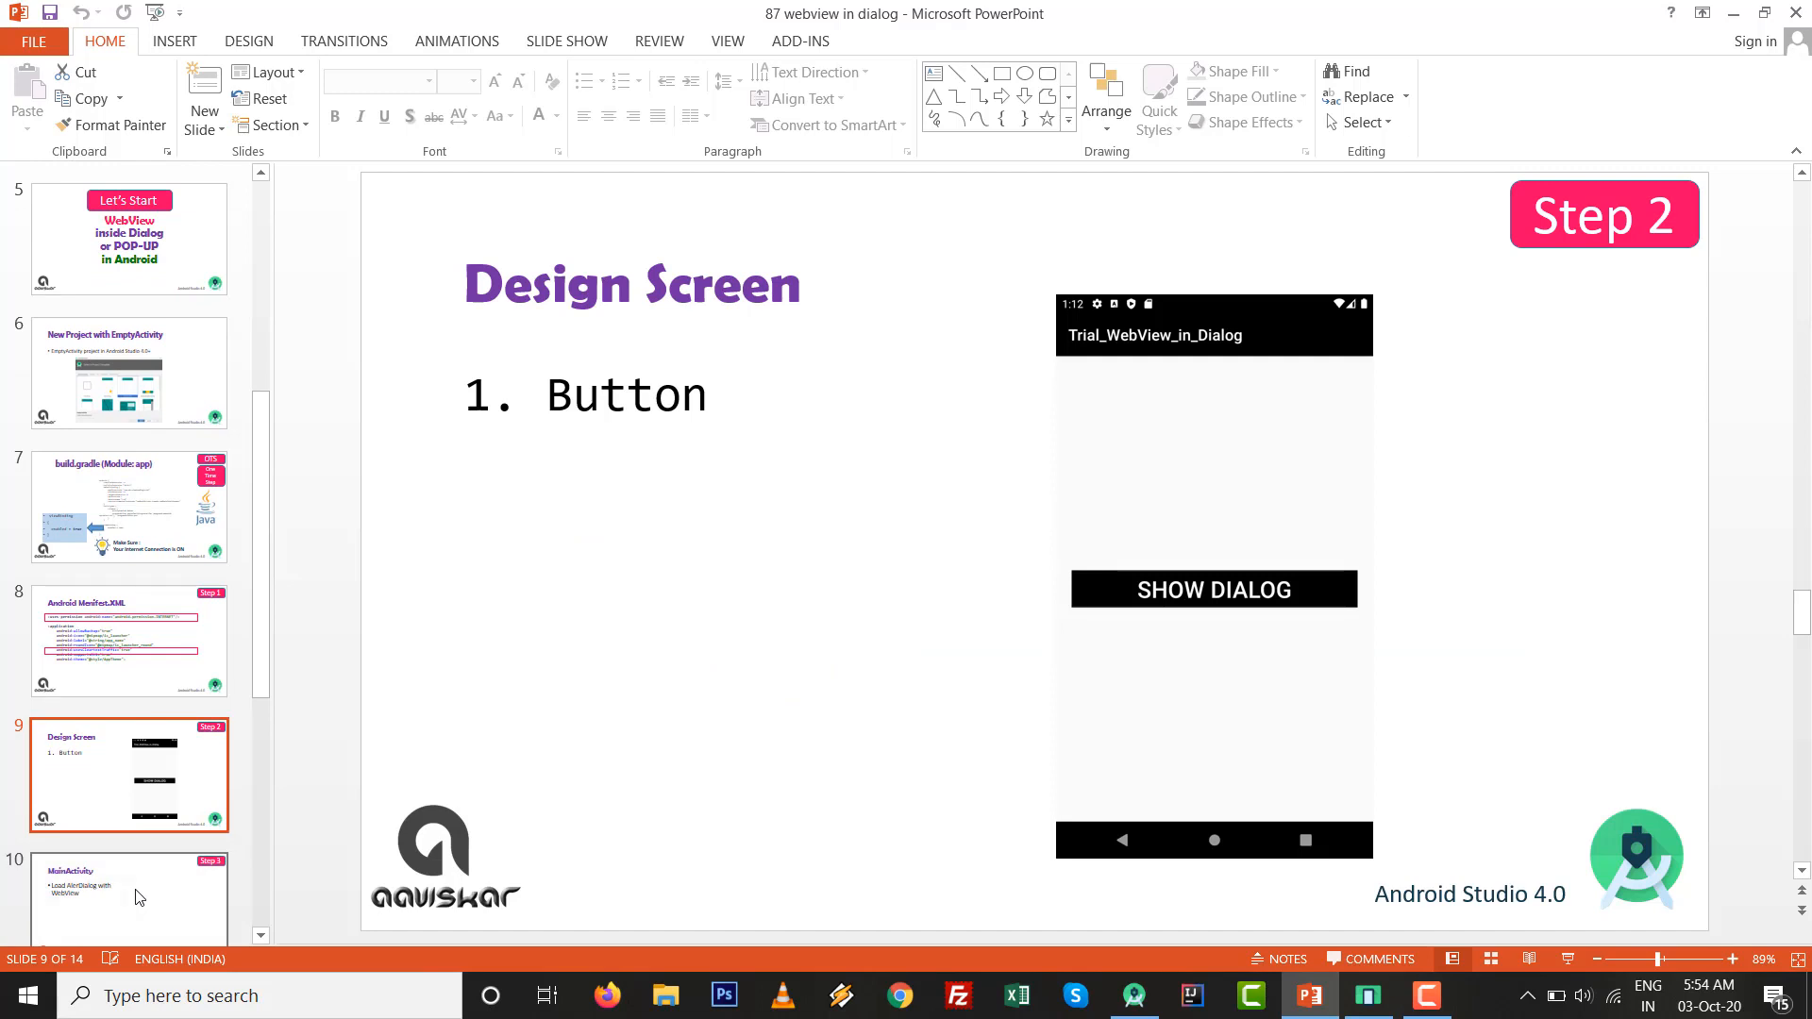
left_click(127, 898)
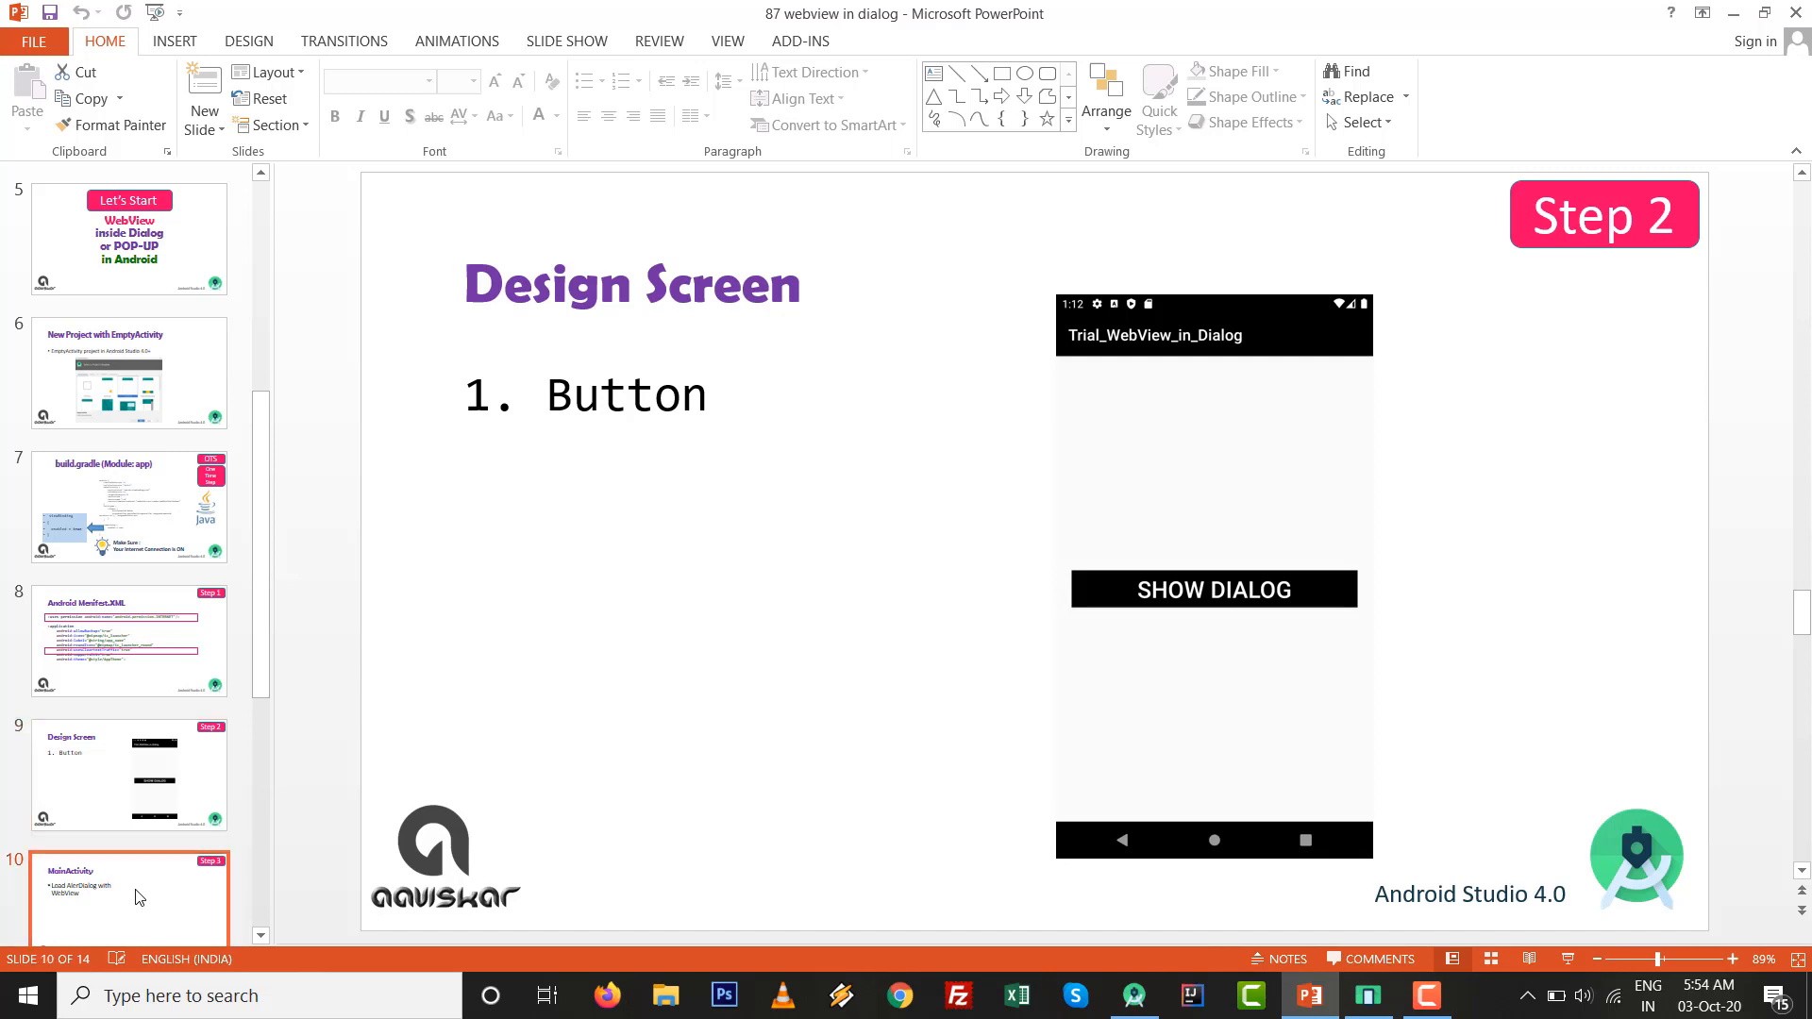
left_click(131, 773)
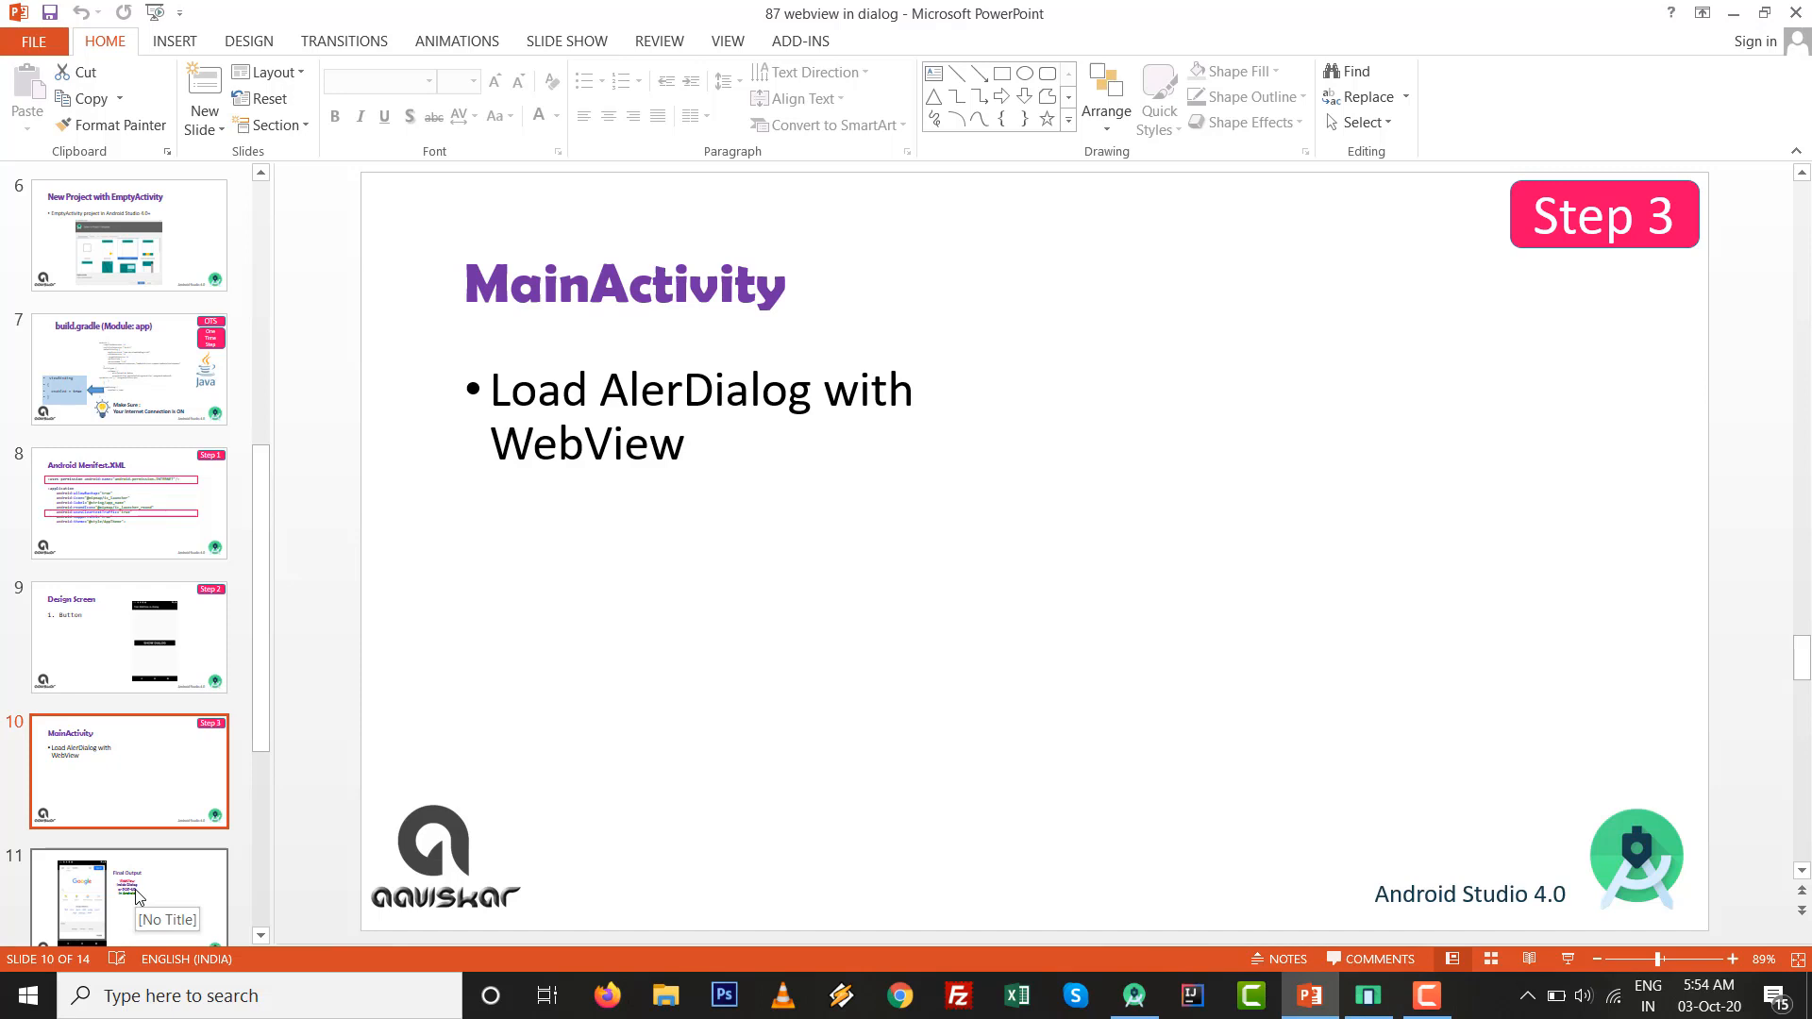
mouse_move(906, 712)
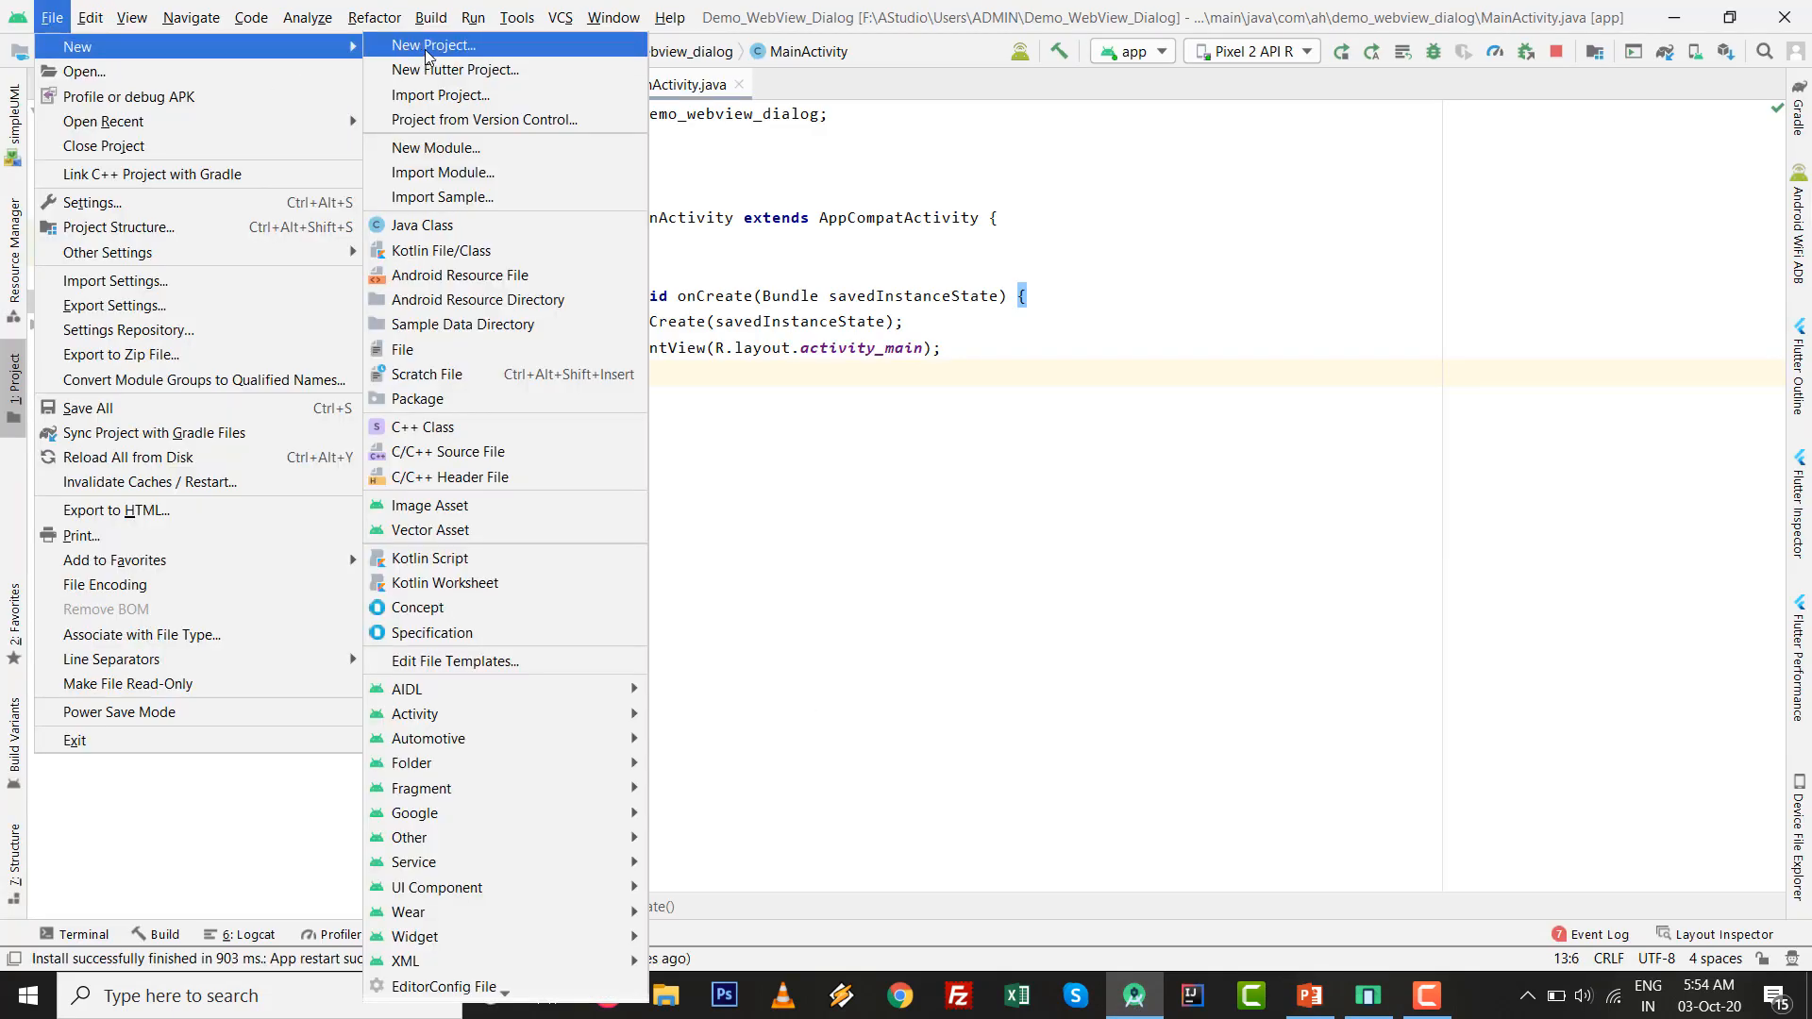
left_click(434, 44)
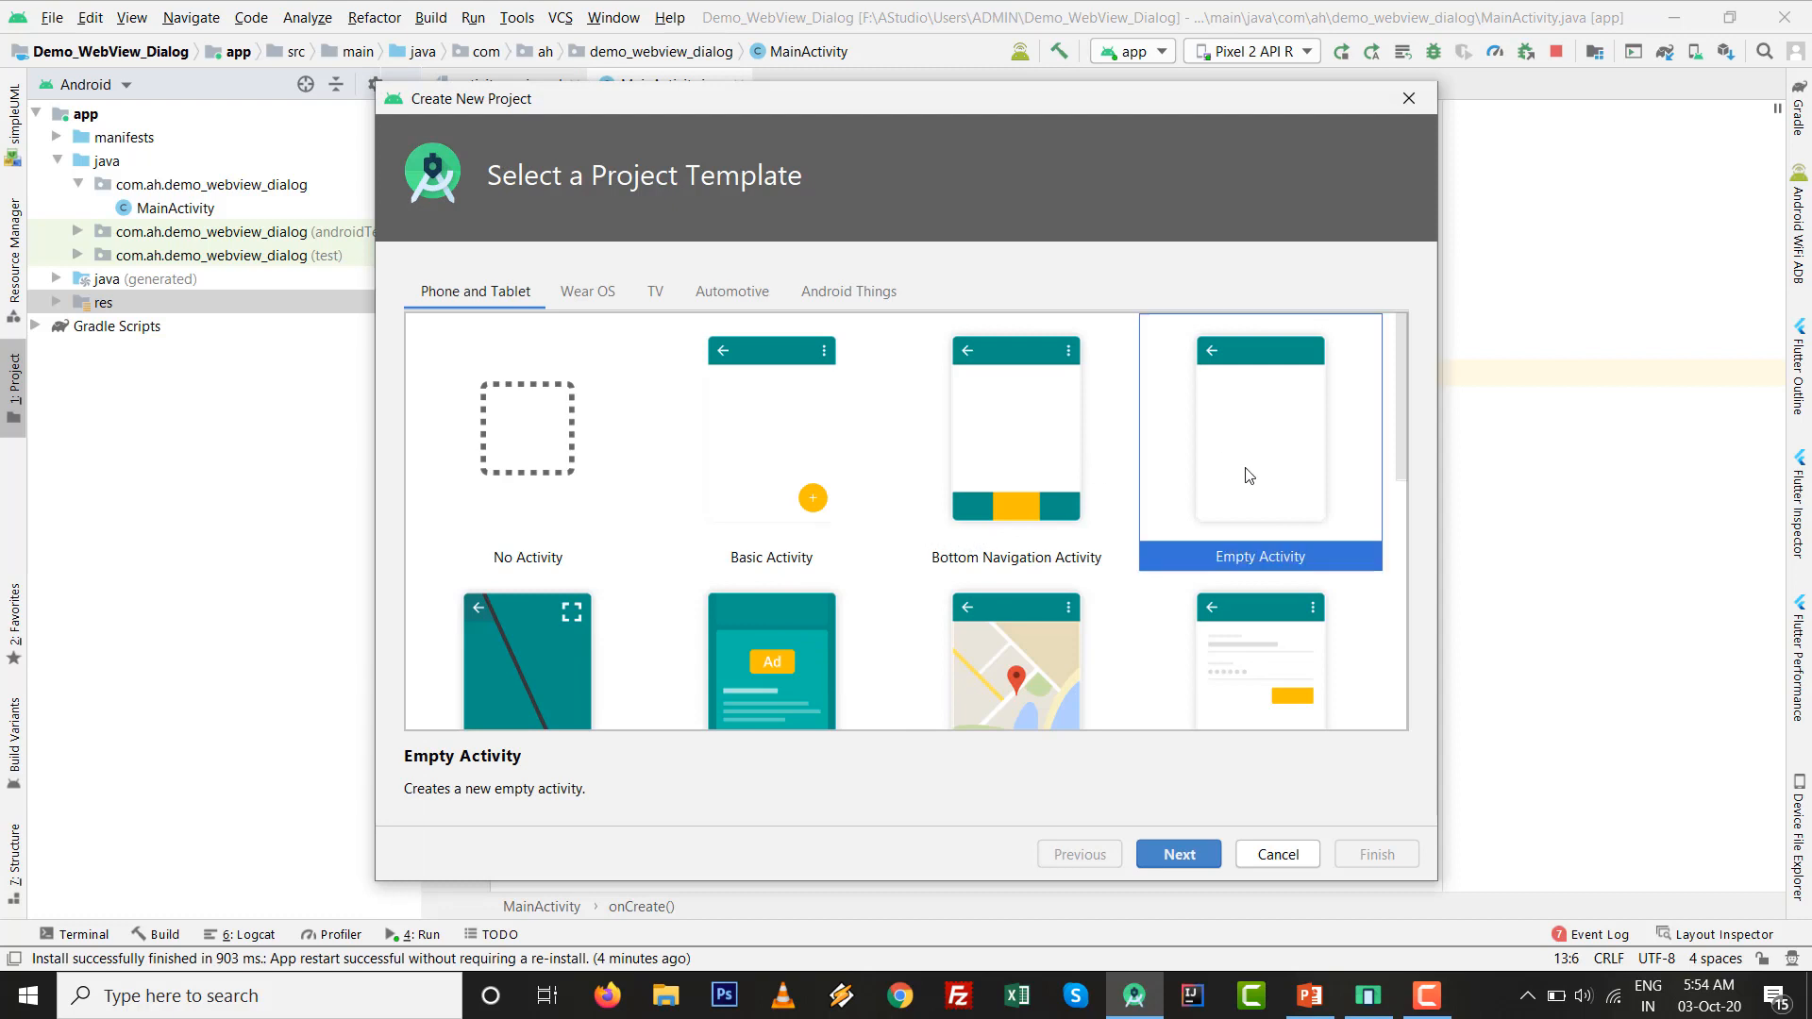
left_click(1178, 853)
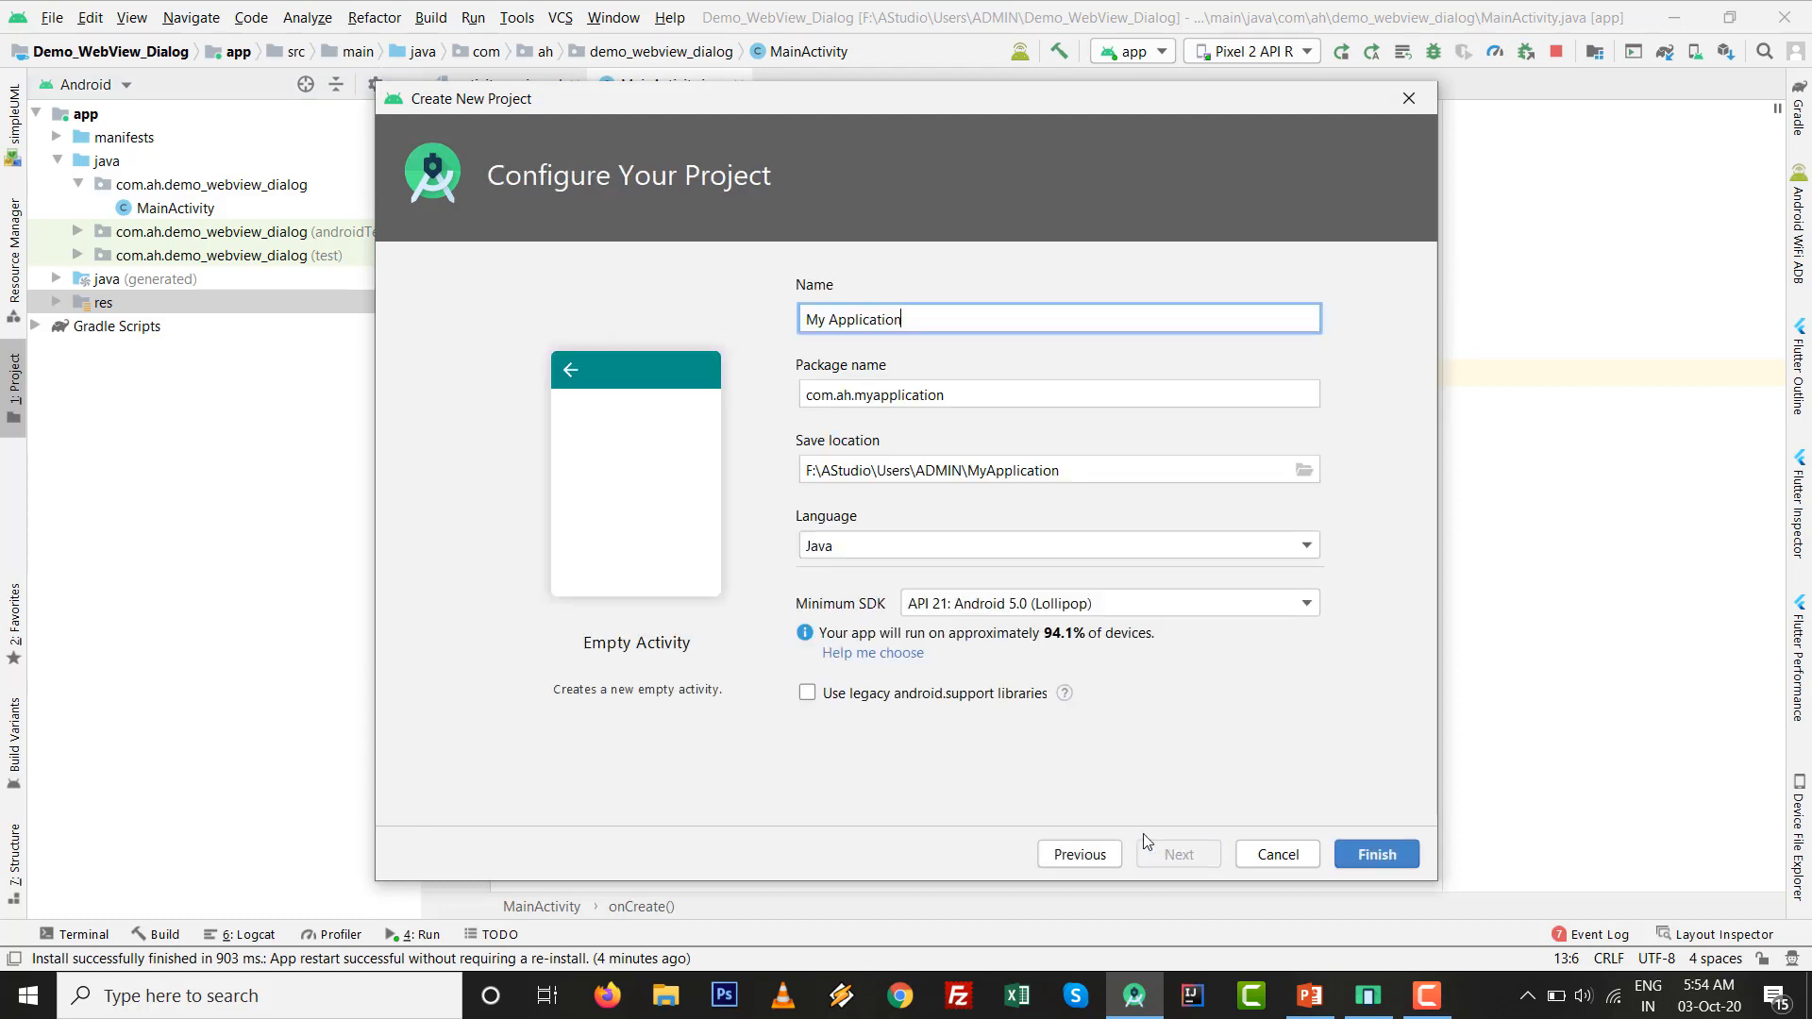
left_click(1057, 319)
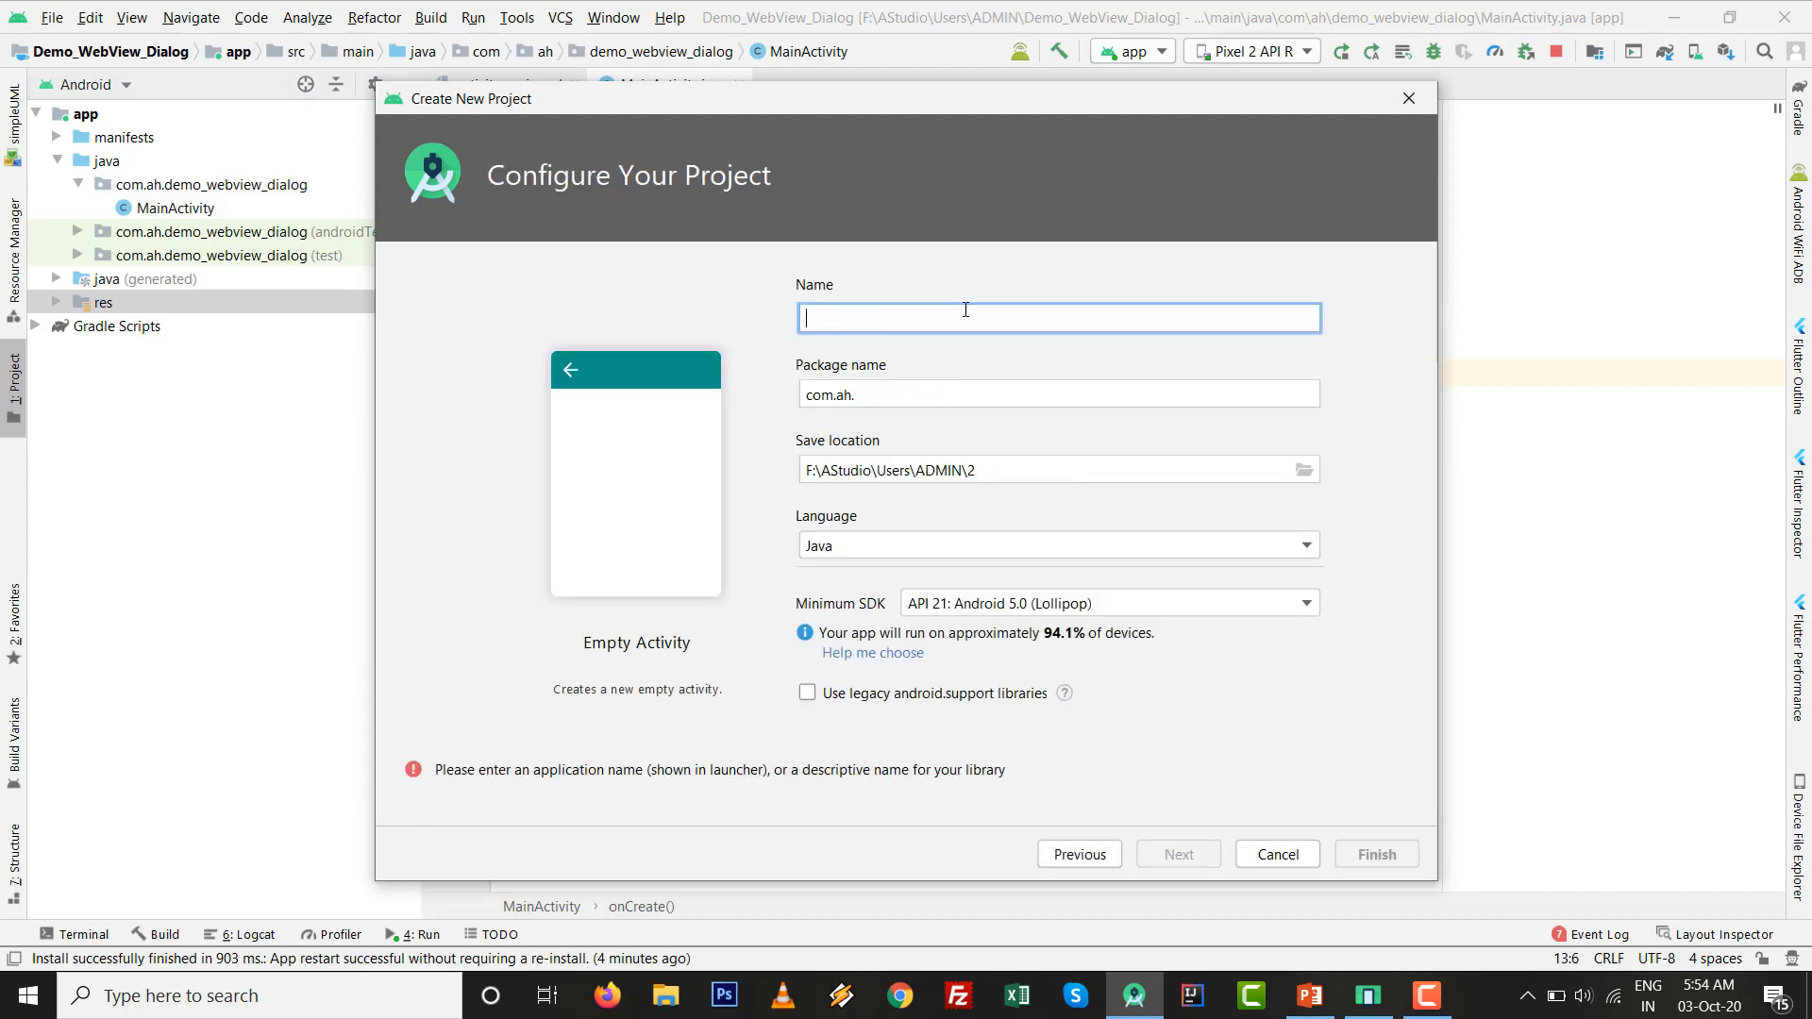
type("De")
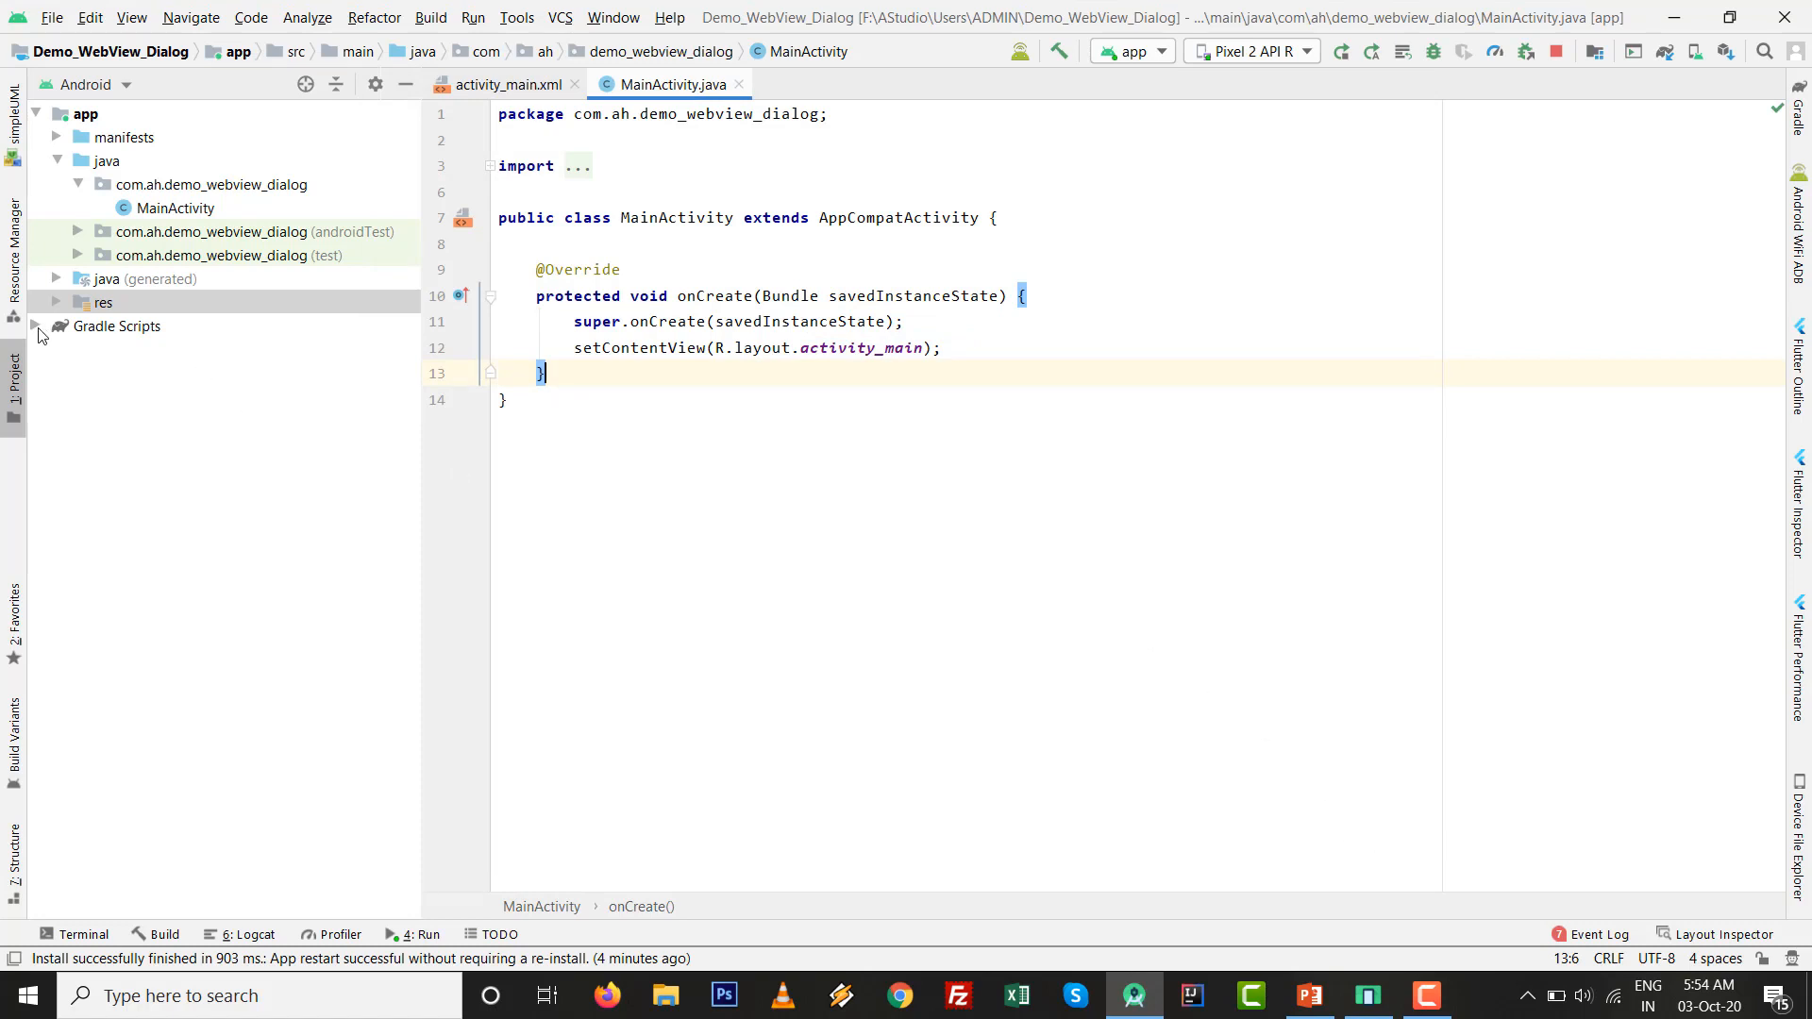
- Open the app module's build.gradle from the Gradle Scripts group and scroll to the android block
left_click(36, 327)
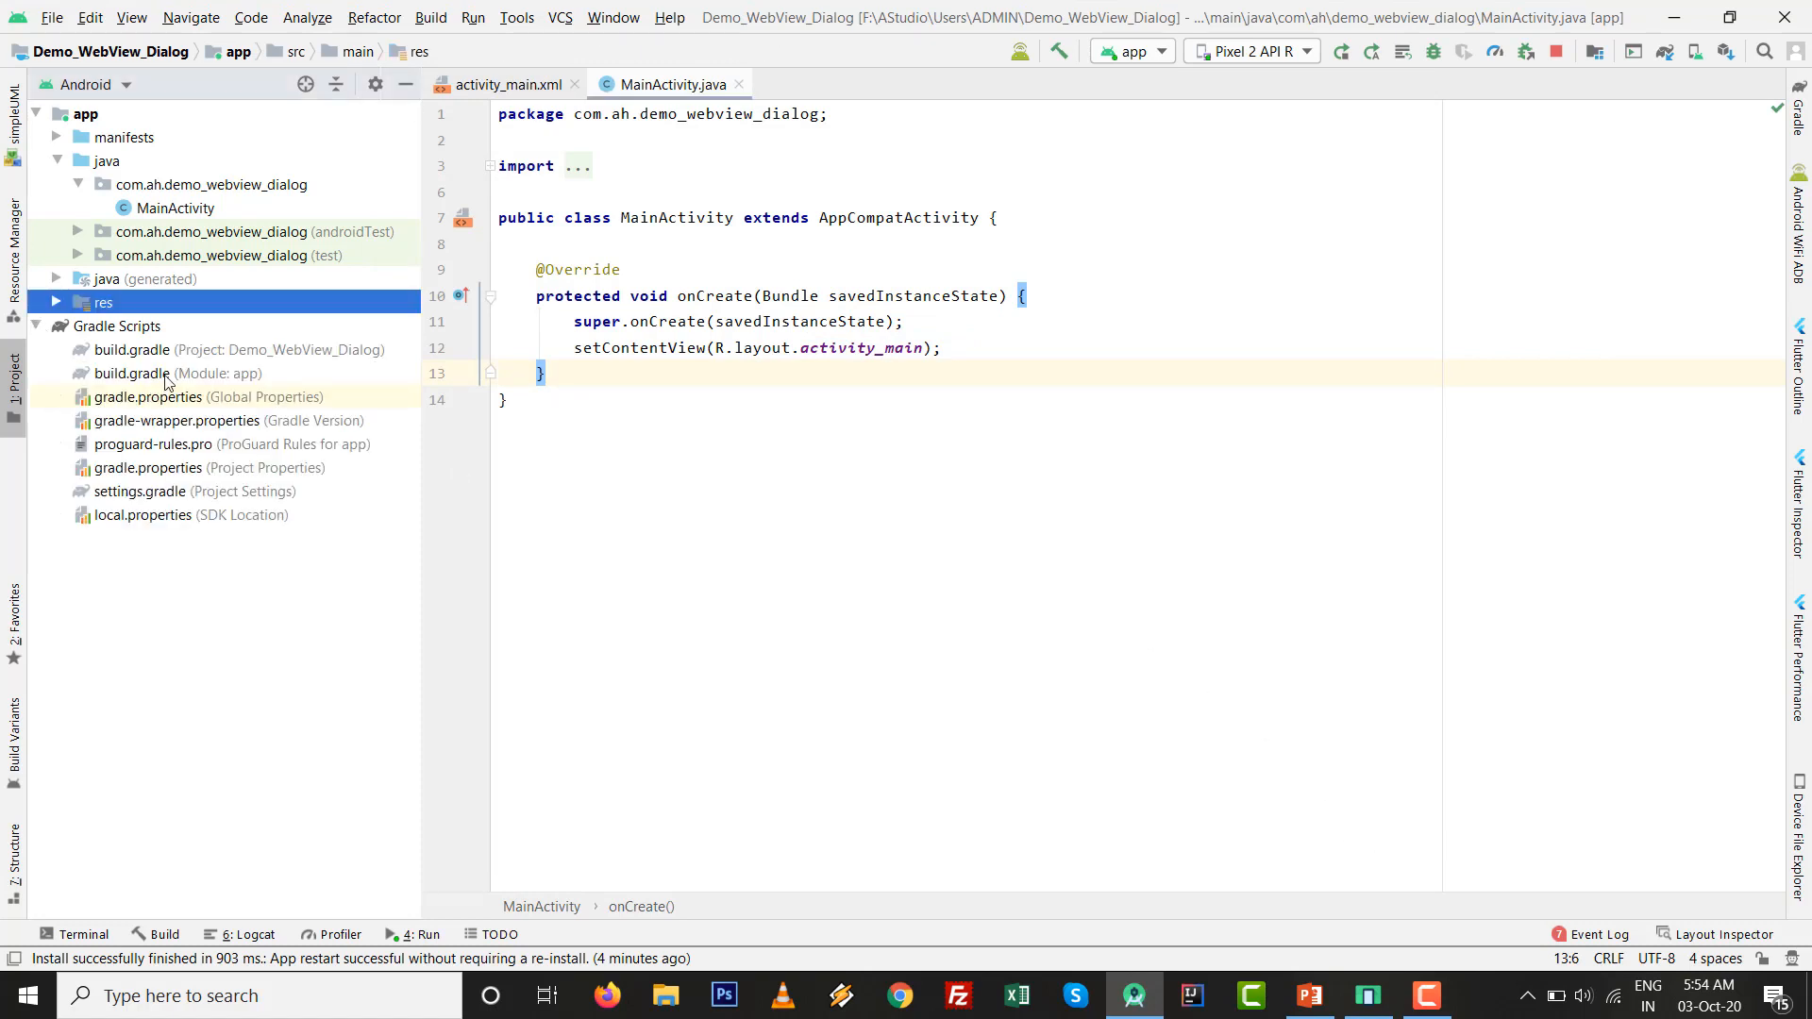
double_click(157, 372)
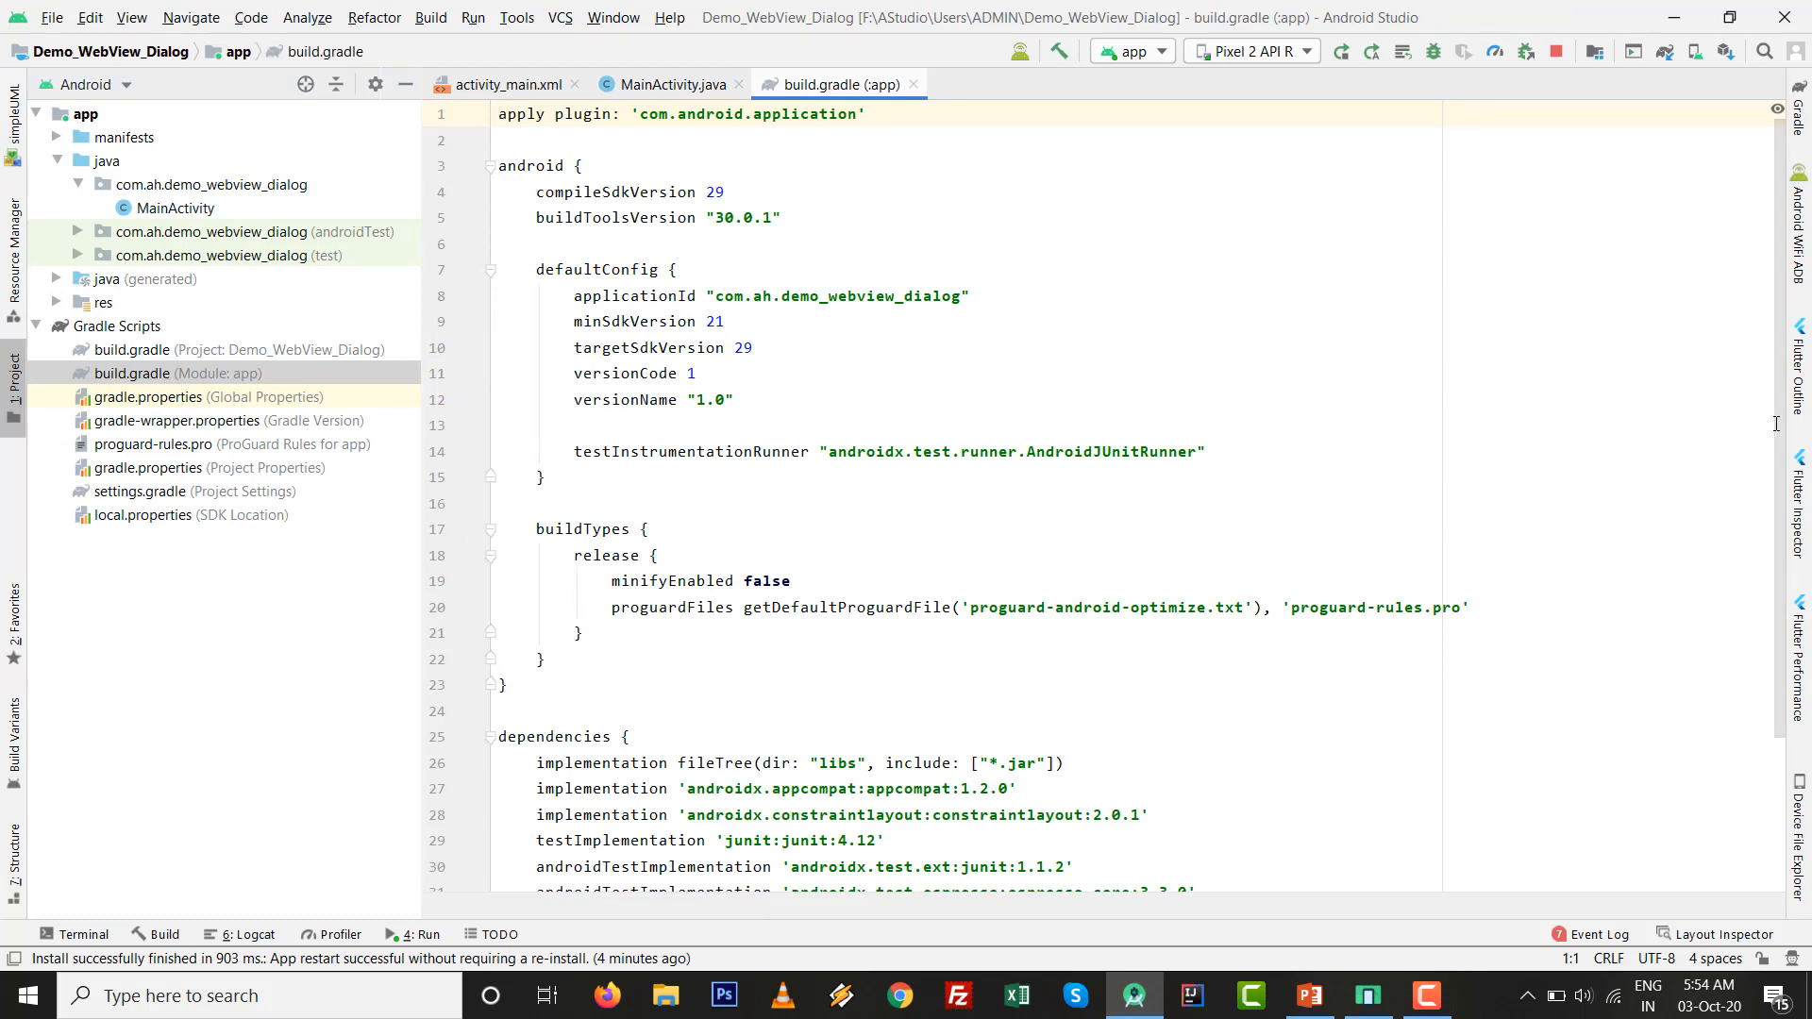
scroll("down", 3)
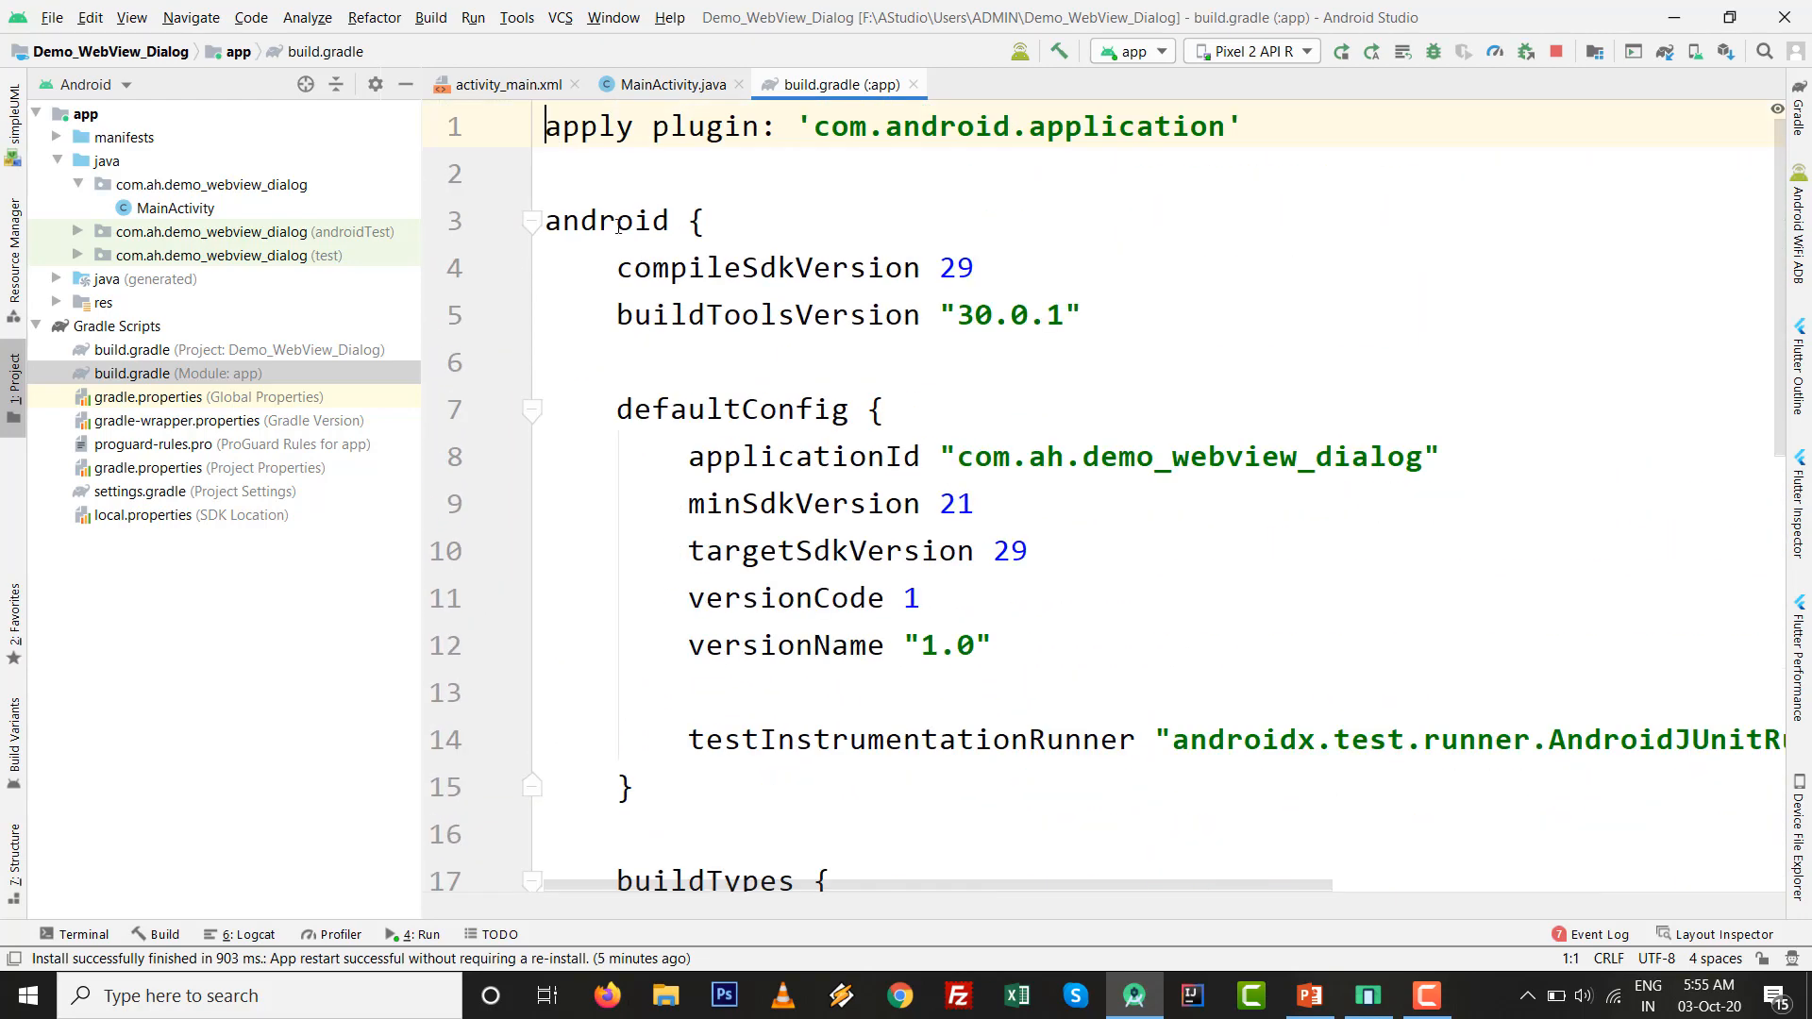
scroll("down", 3)
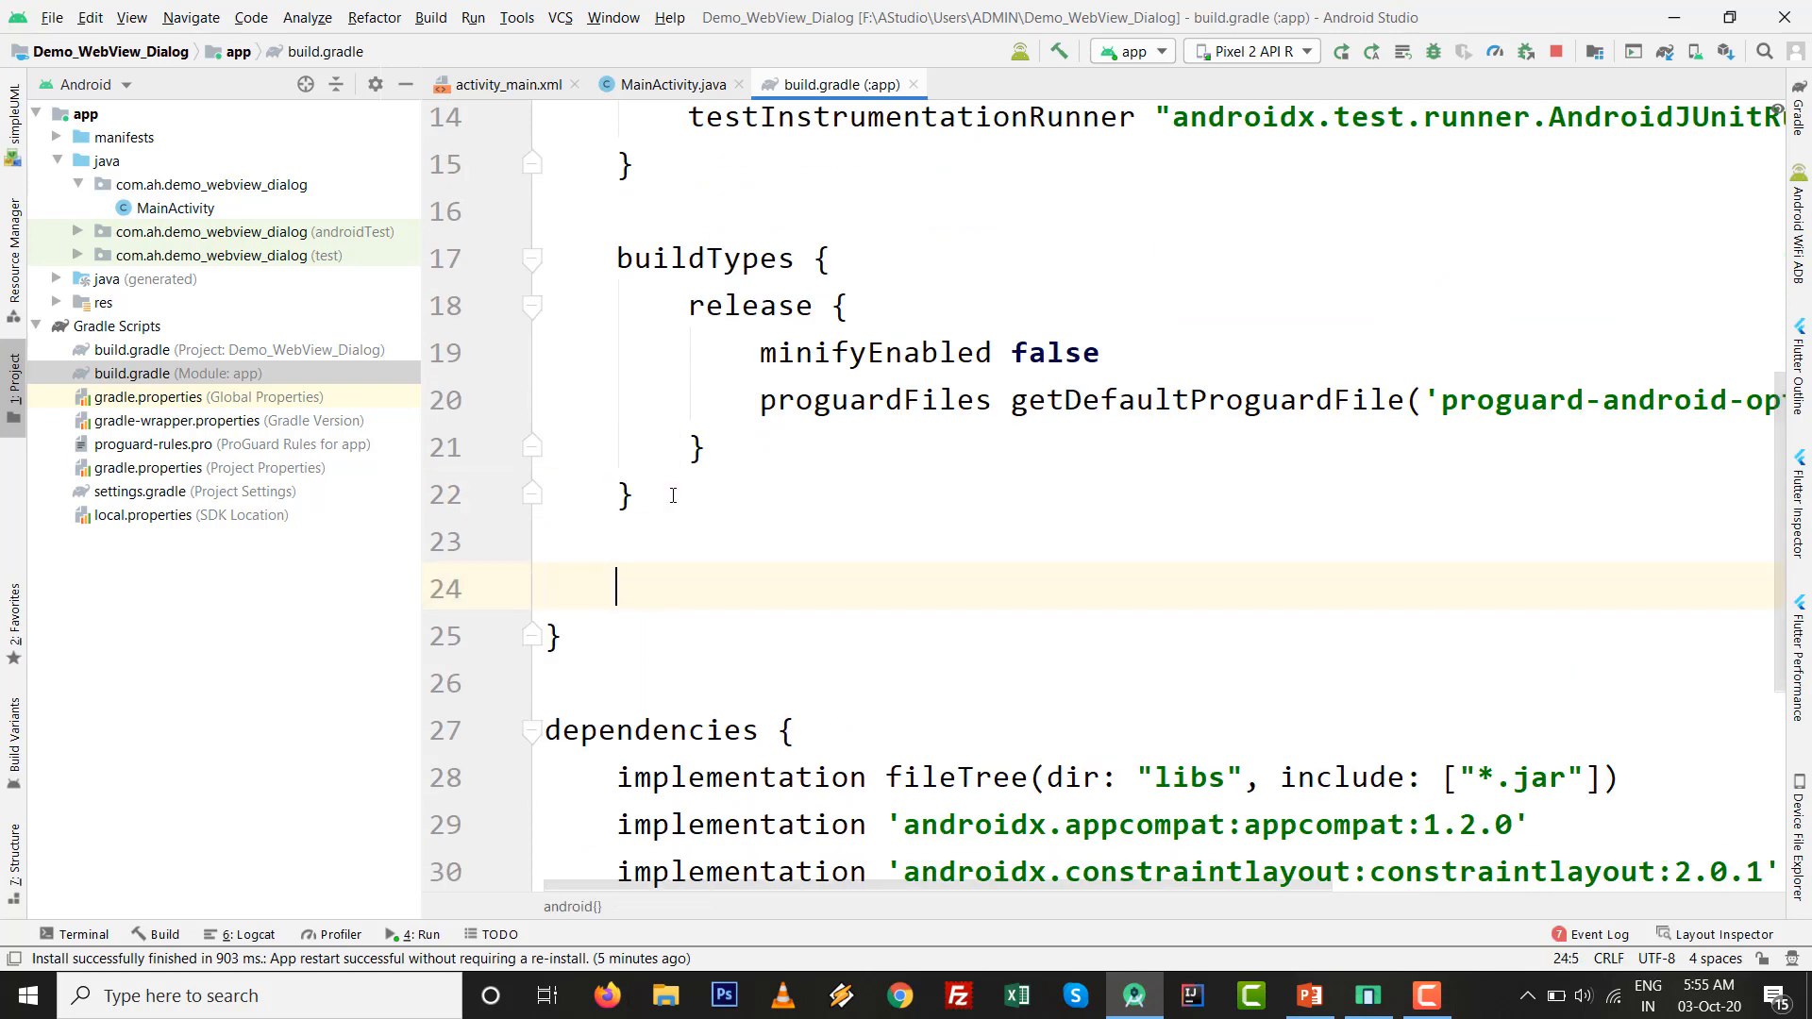
- Add viewBinding { enabled=true } inside android and sync the project
type("view")
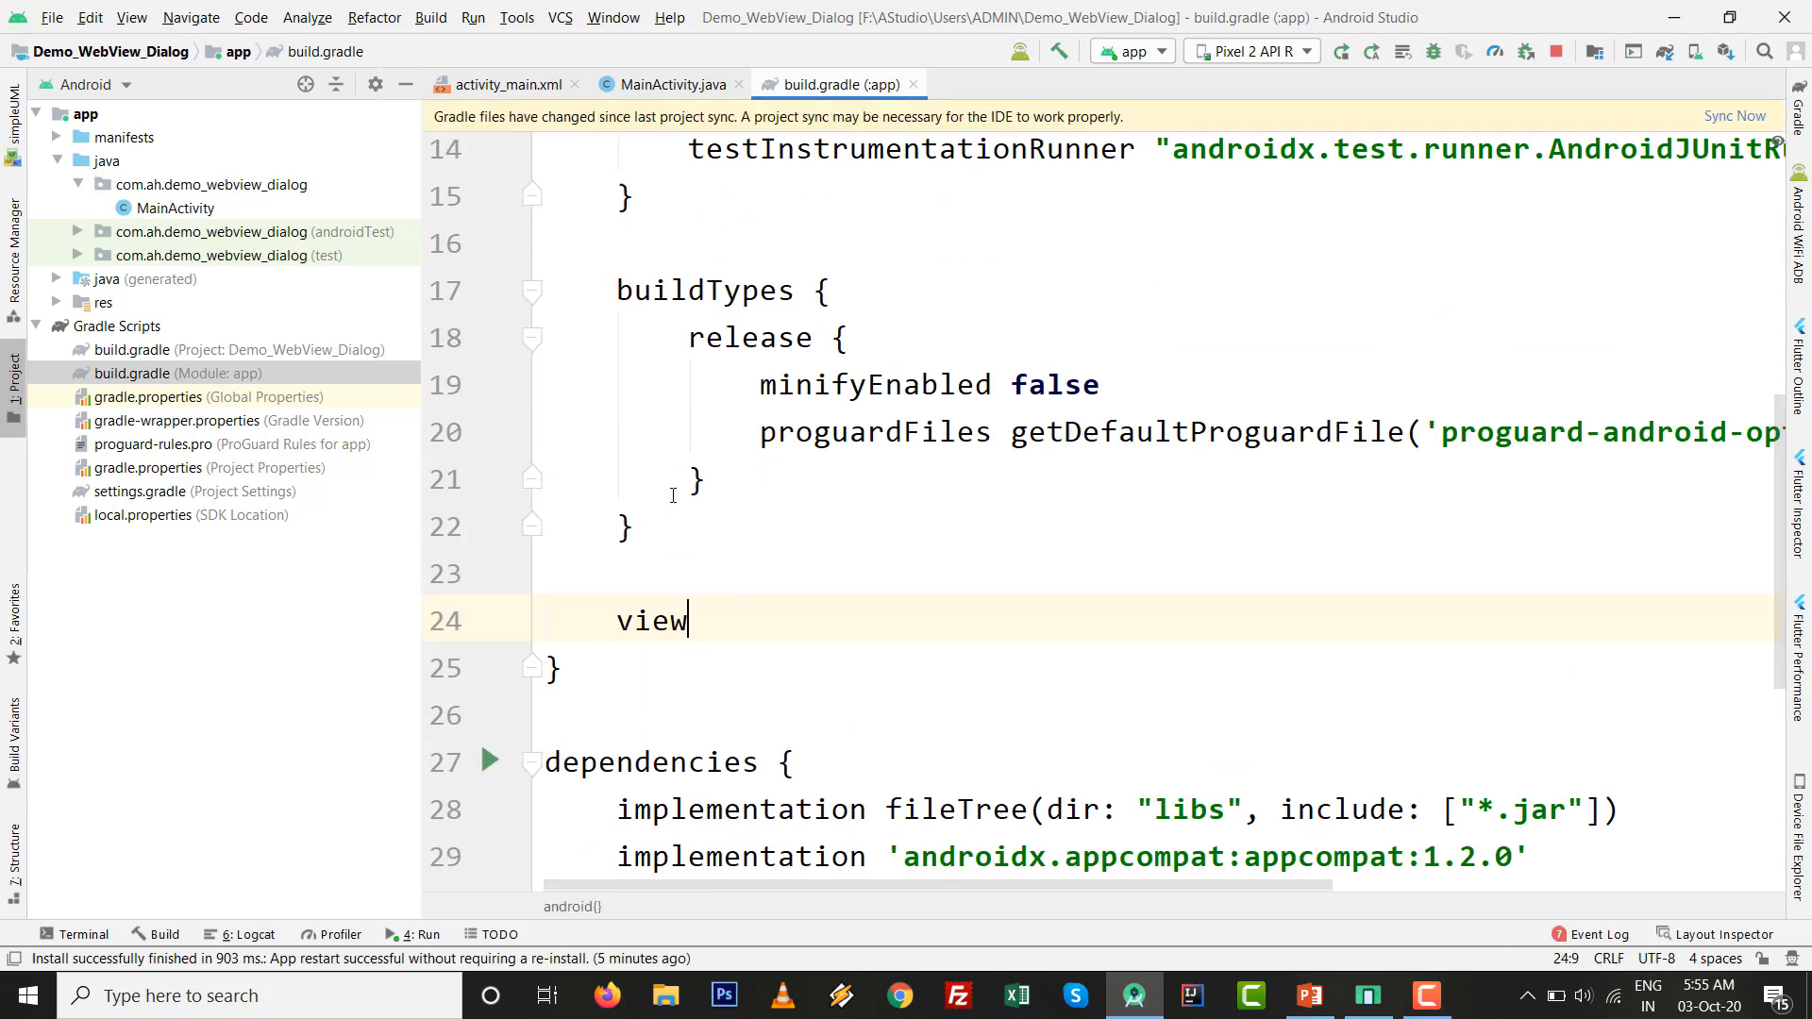
type("Binding")
type("enabled")
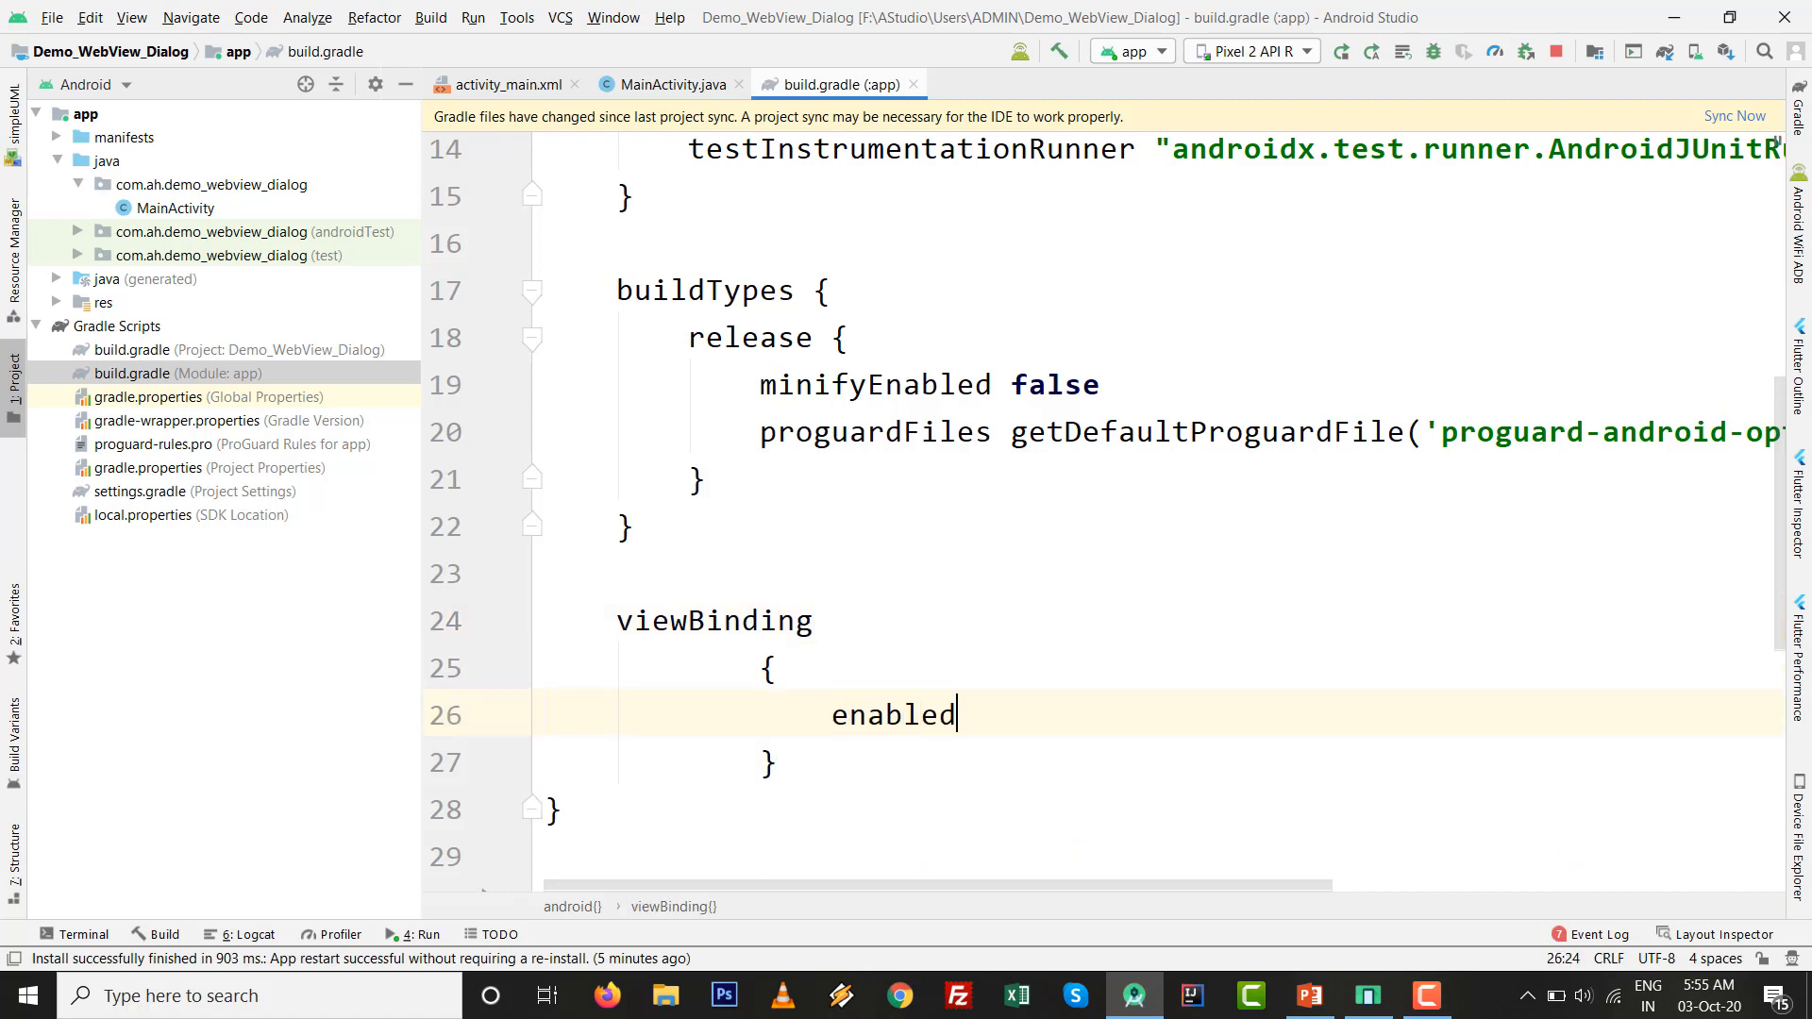
type("=true")
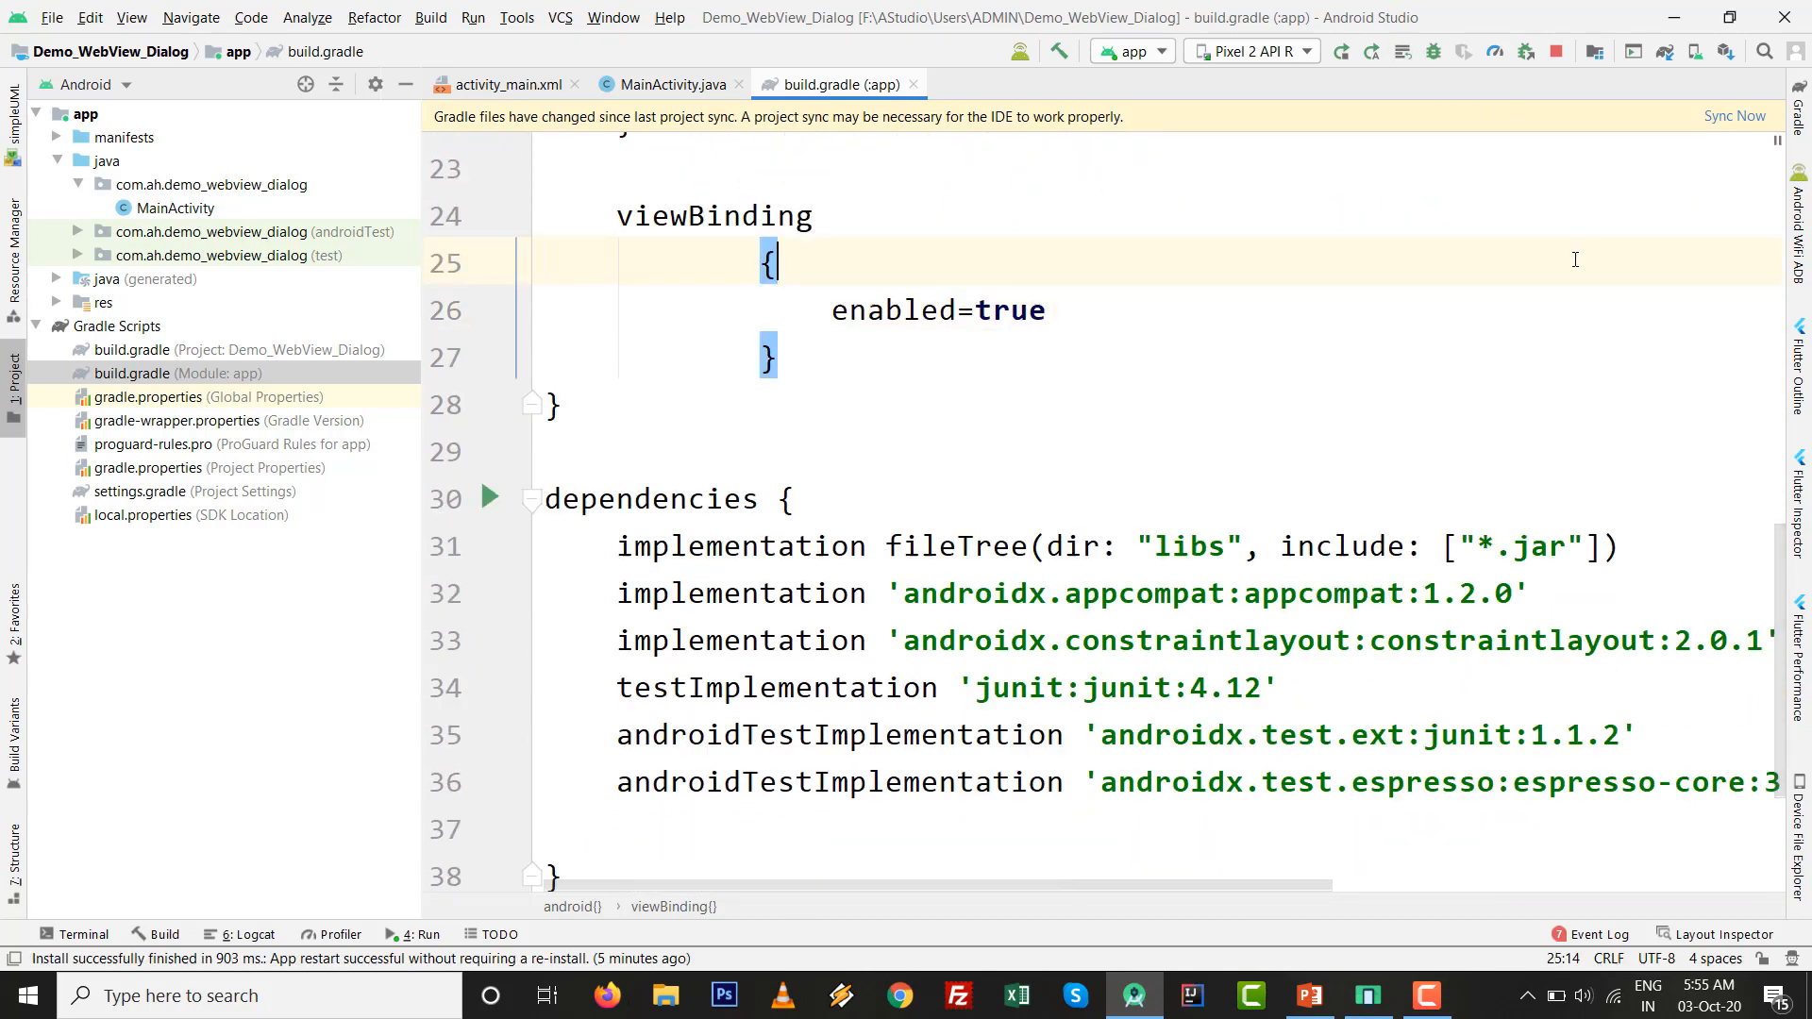
left_click(1733, 115)
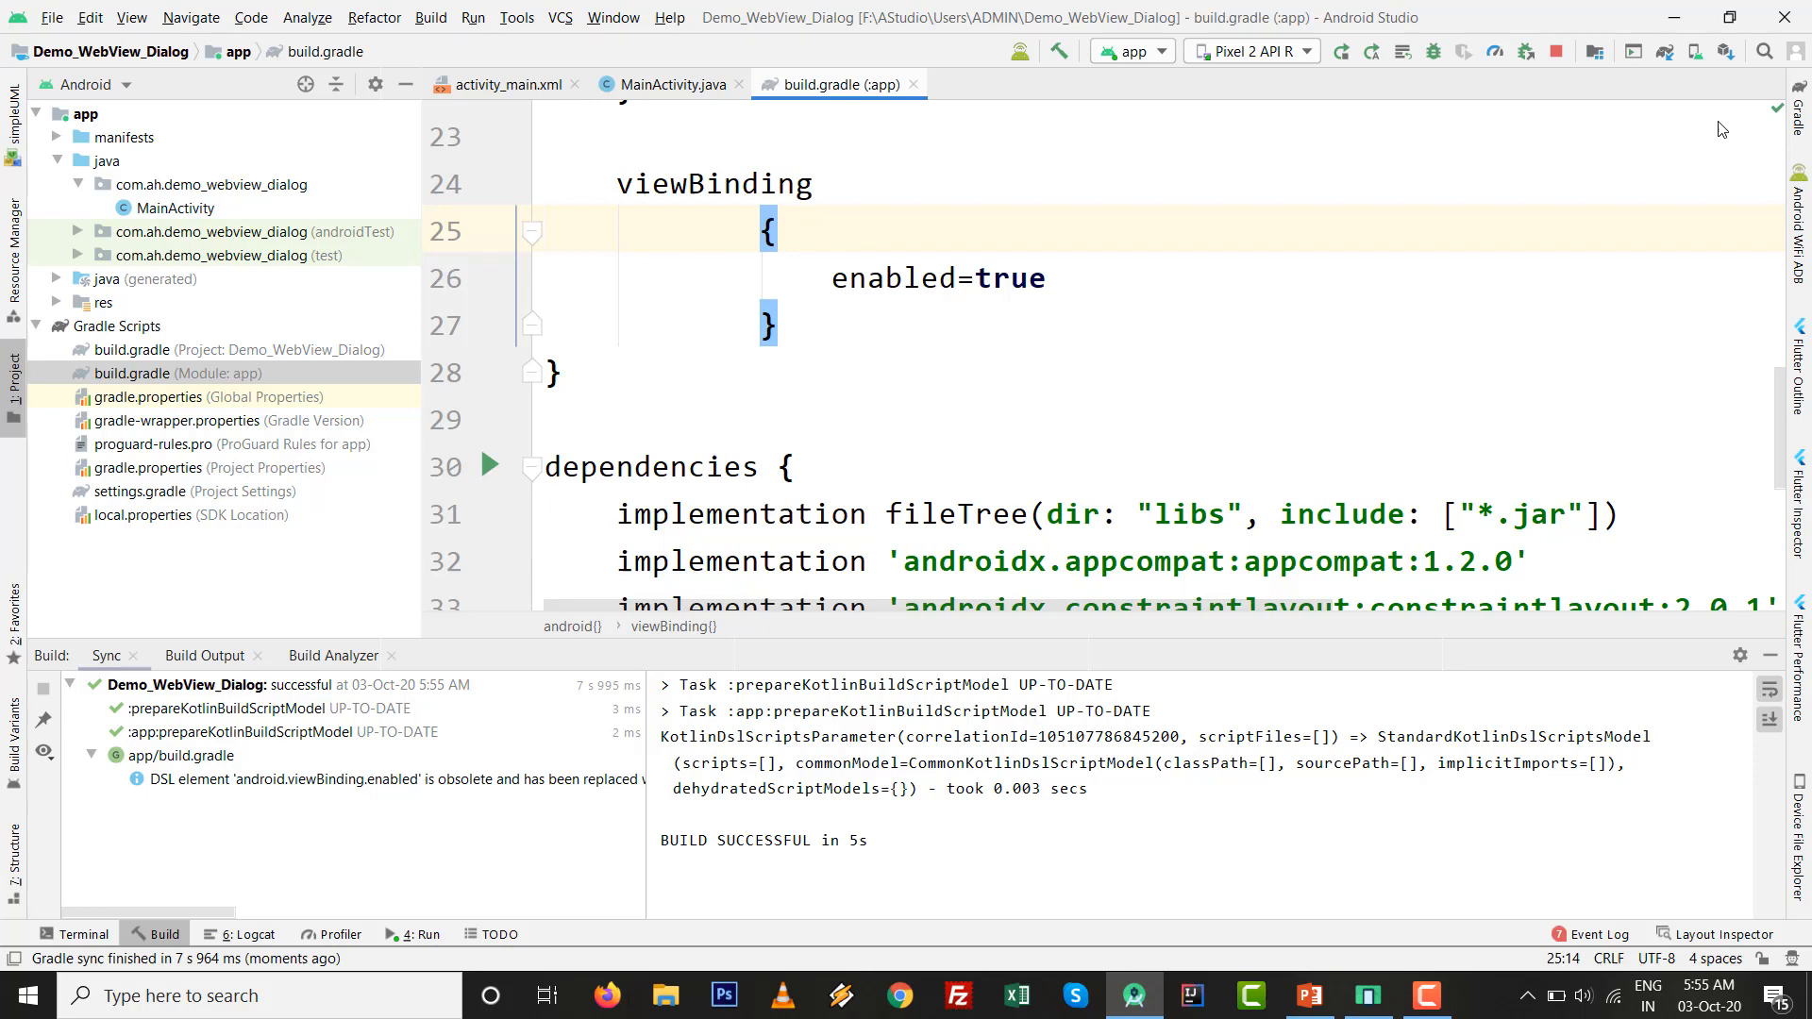
mouse_move(917, 94)
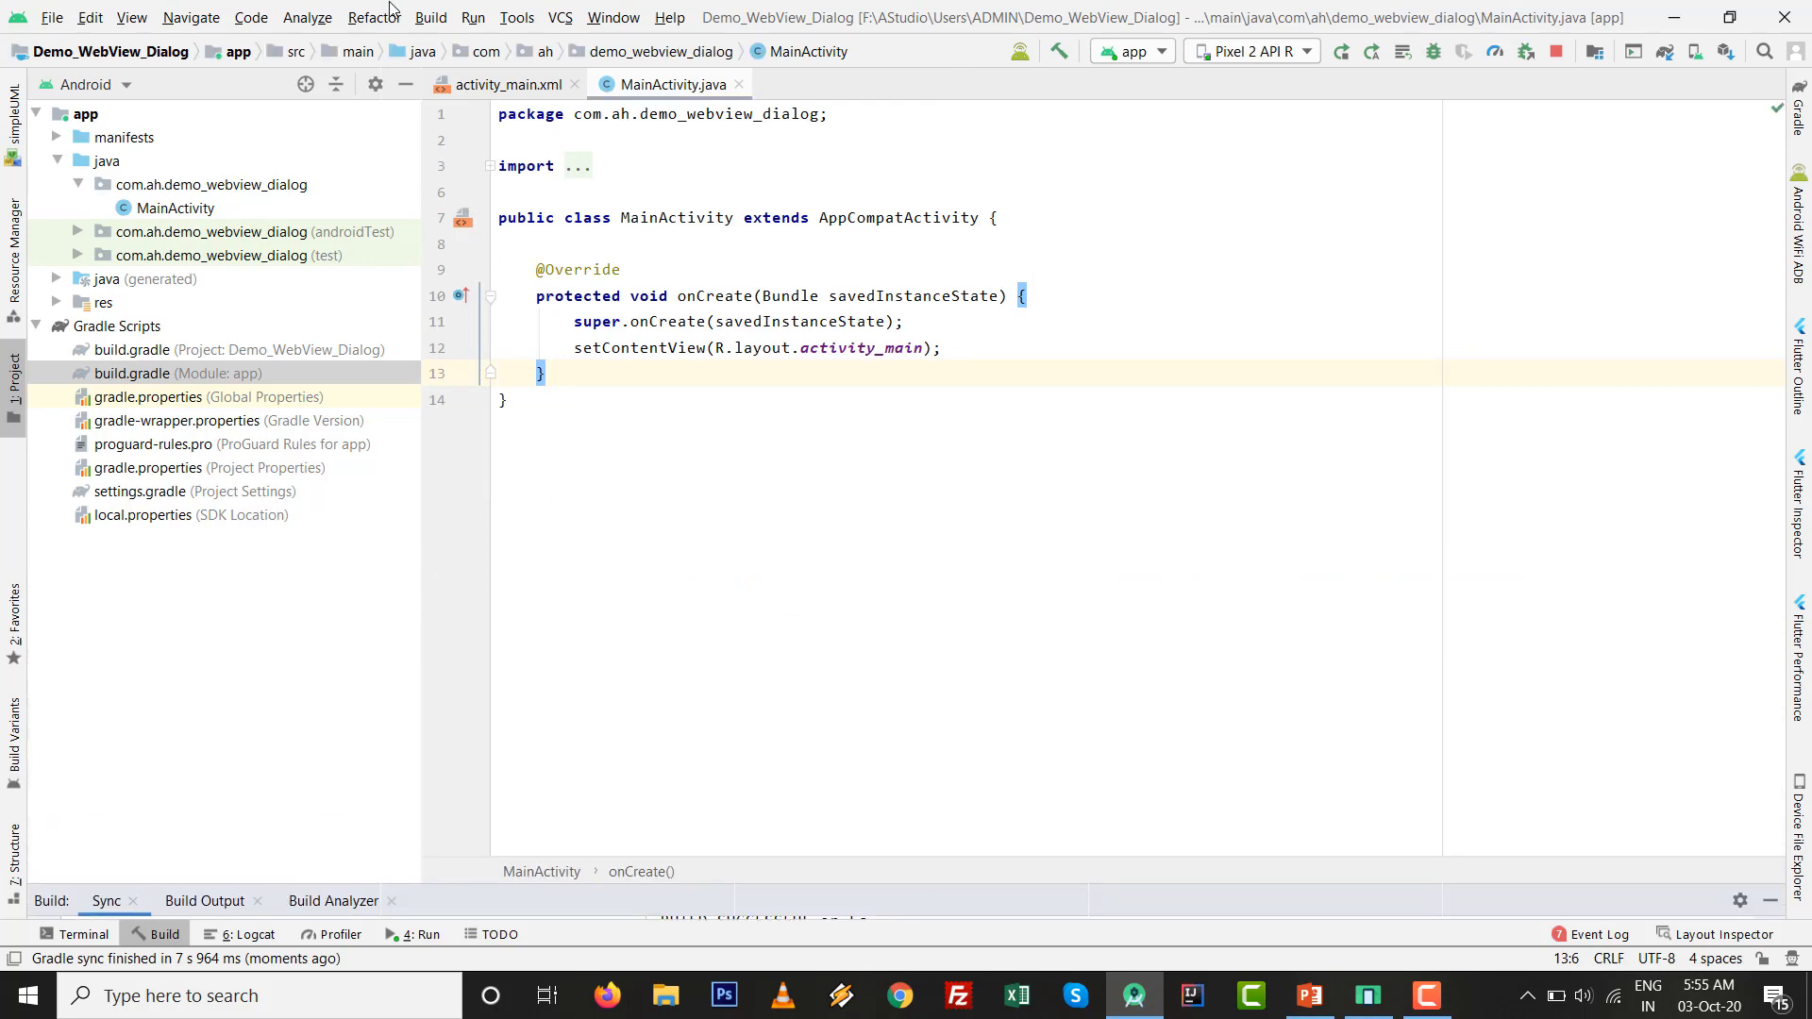
- Show activity_main.xml in split view and give the root layout android:padding 20dp
left_click(506, 83)
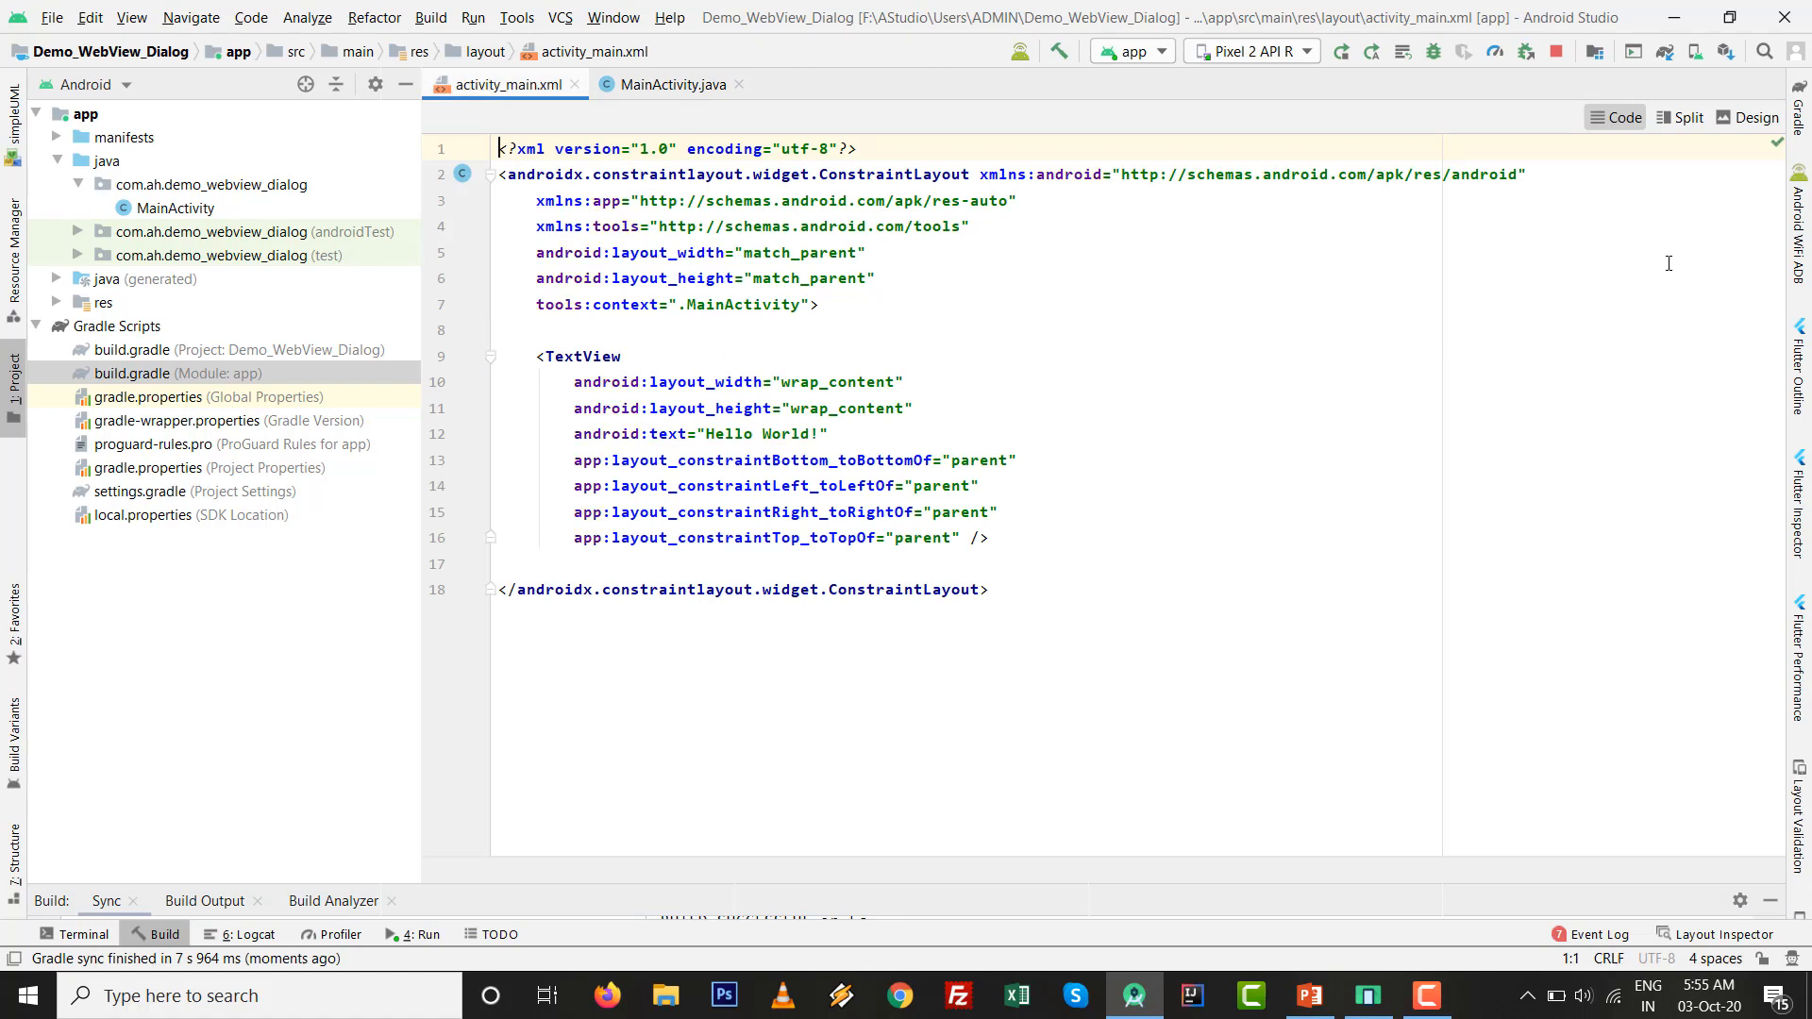
left_click(1688, 117)
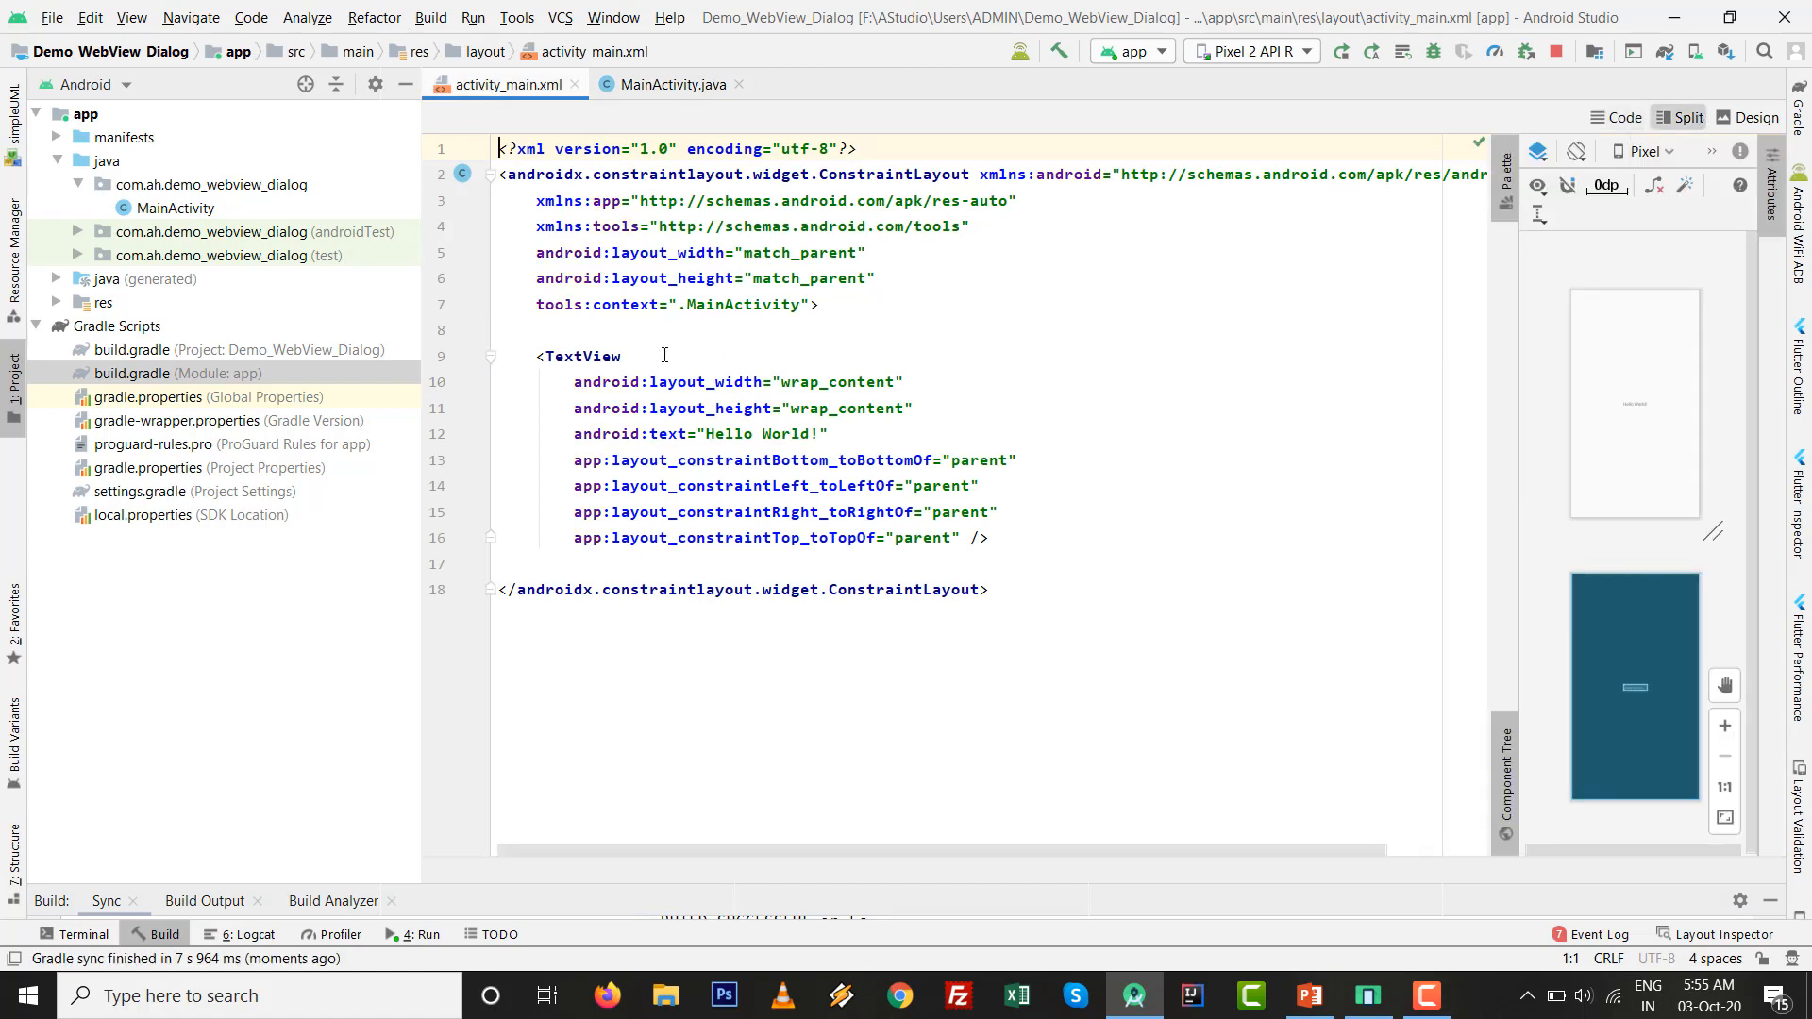
left_click(810, 304)
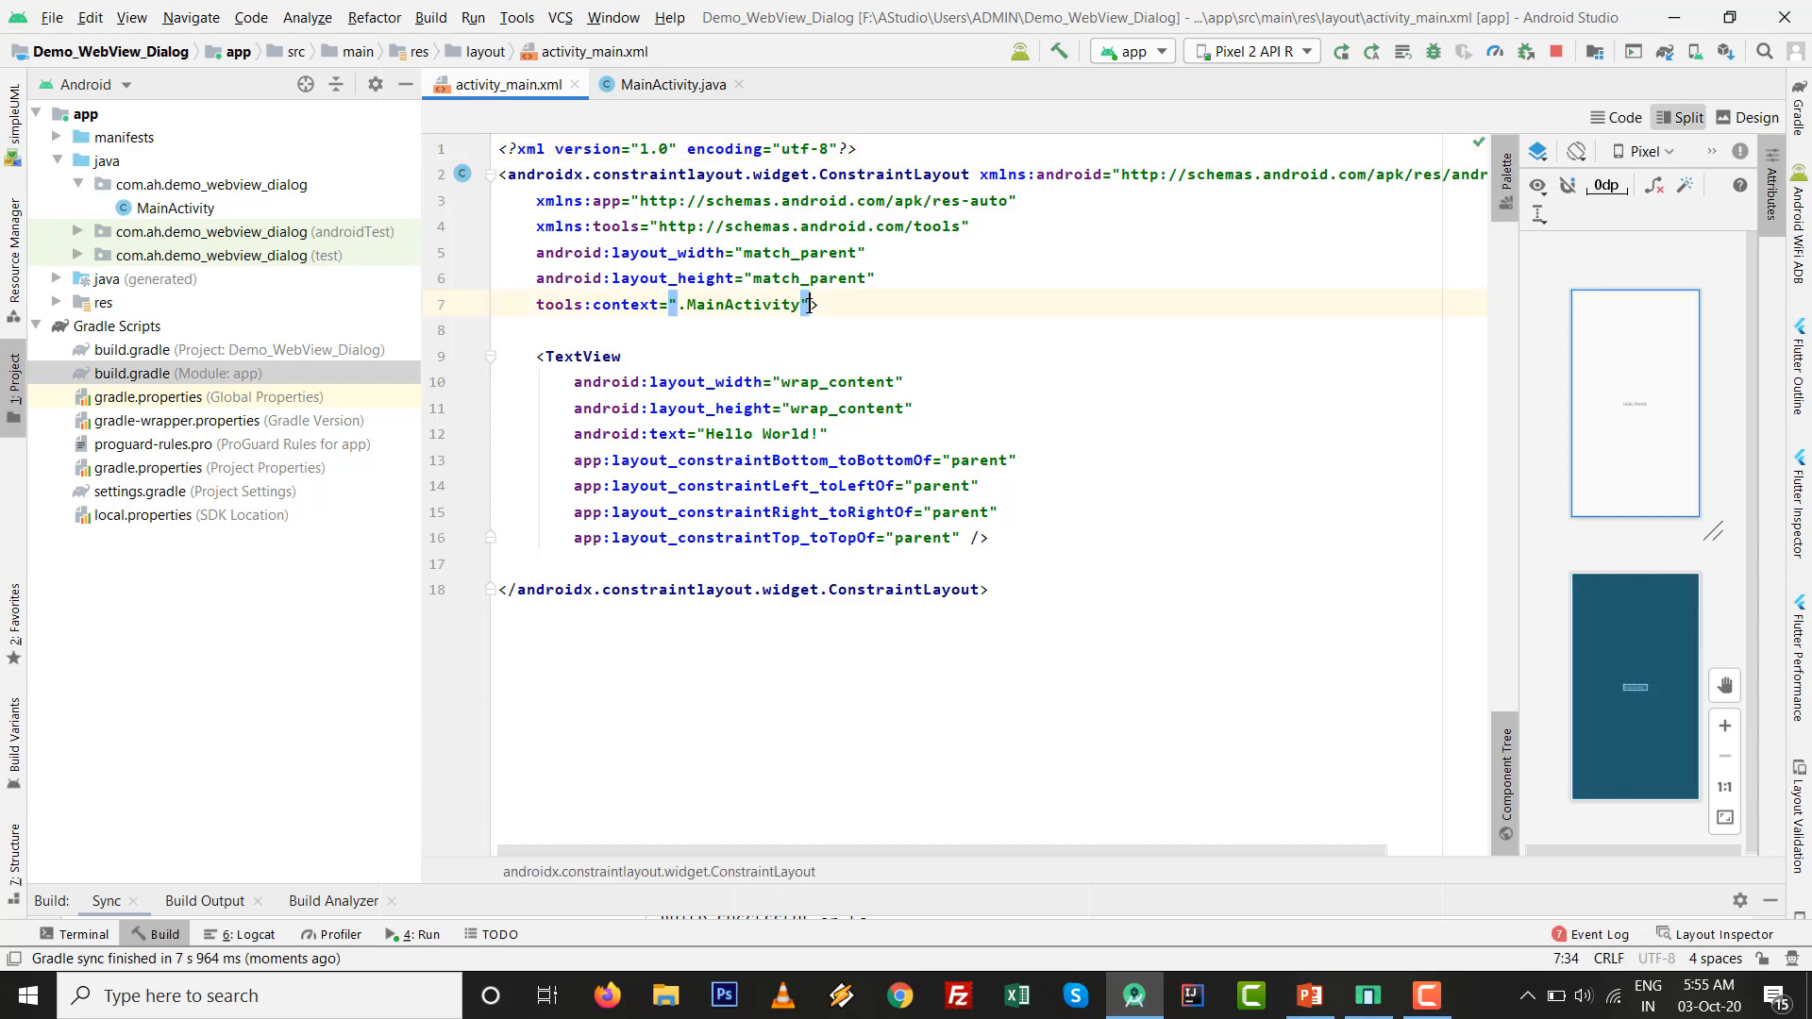
type("android:padding=\"\">")
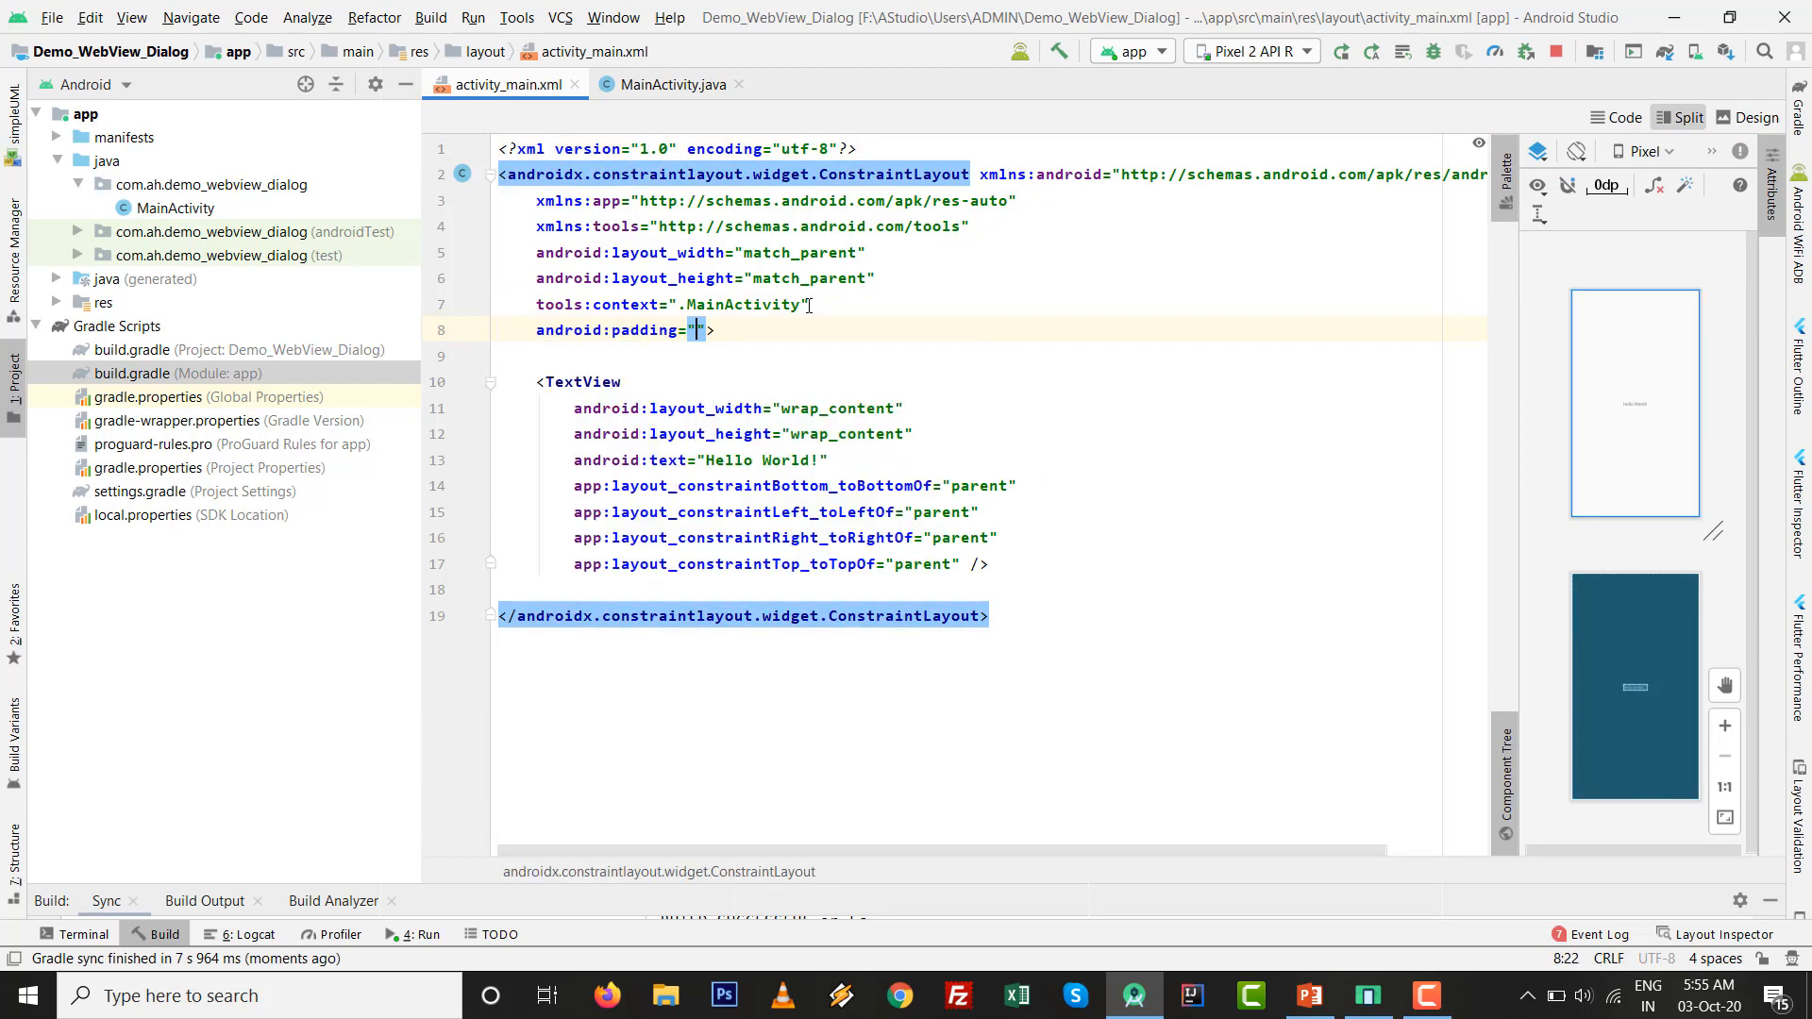
type("20dp")
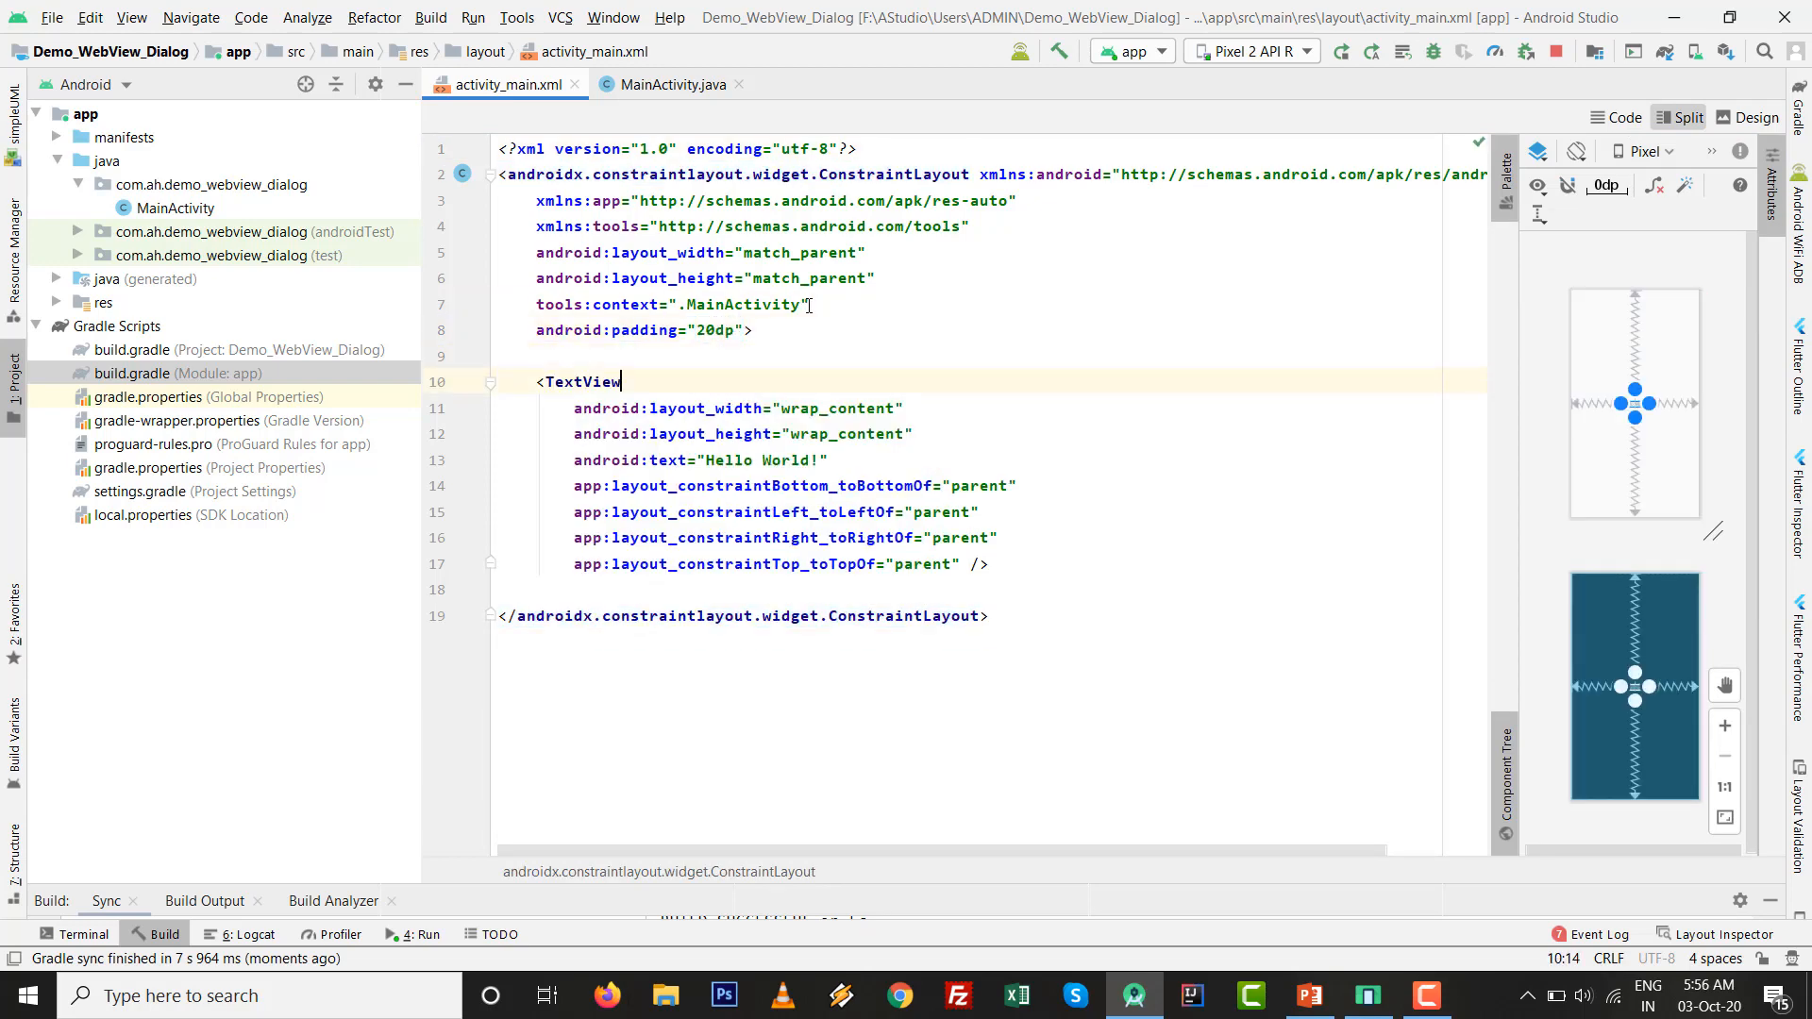
- Turn the TextView into a Button with id btn_show and text Show Dialog
double_click(582, 381)
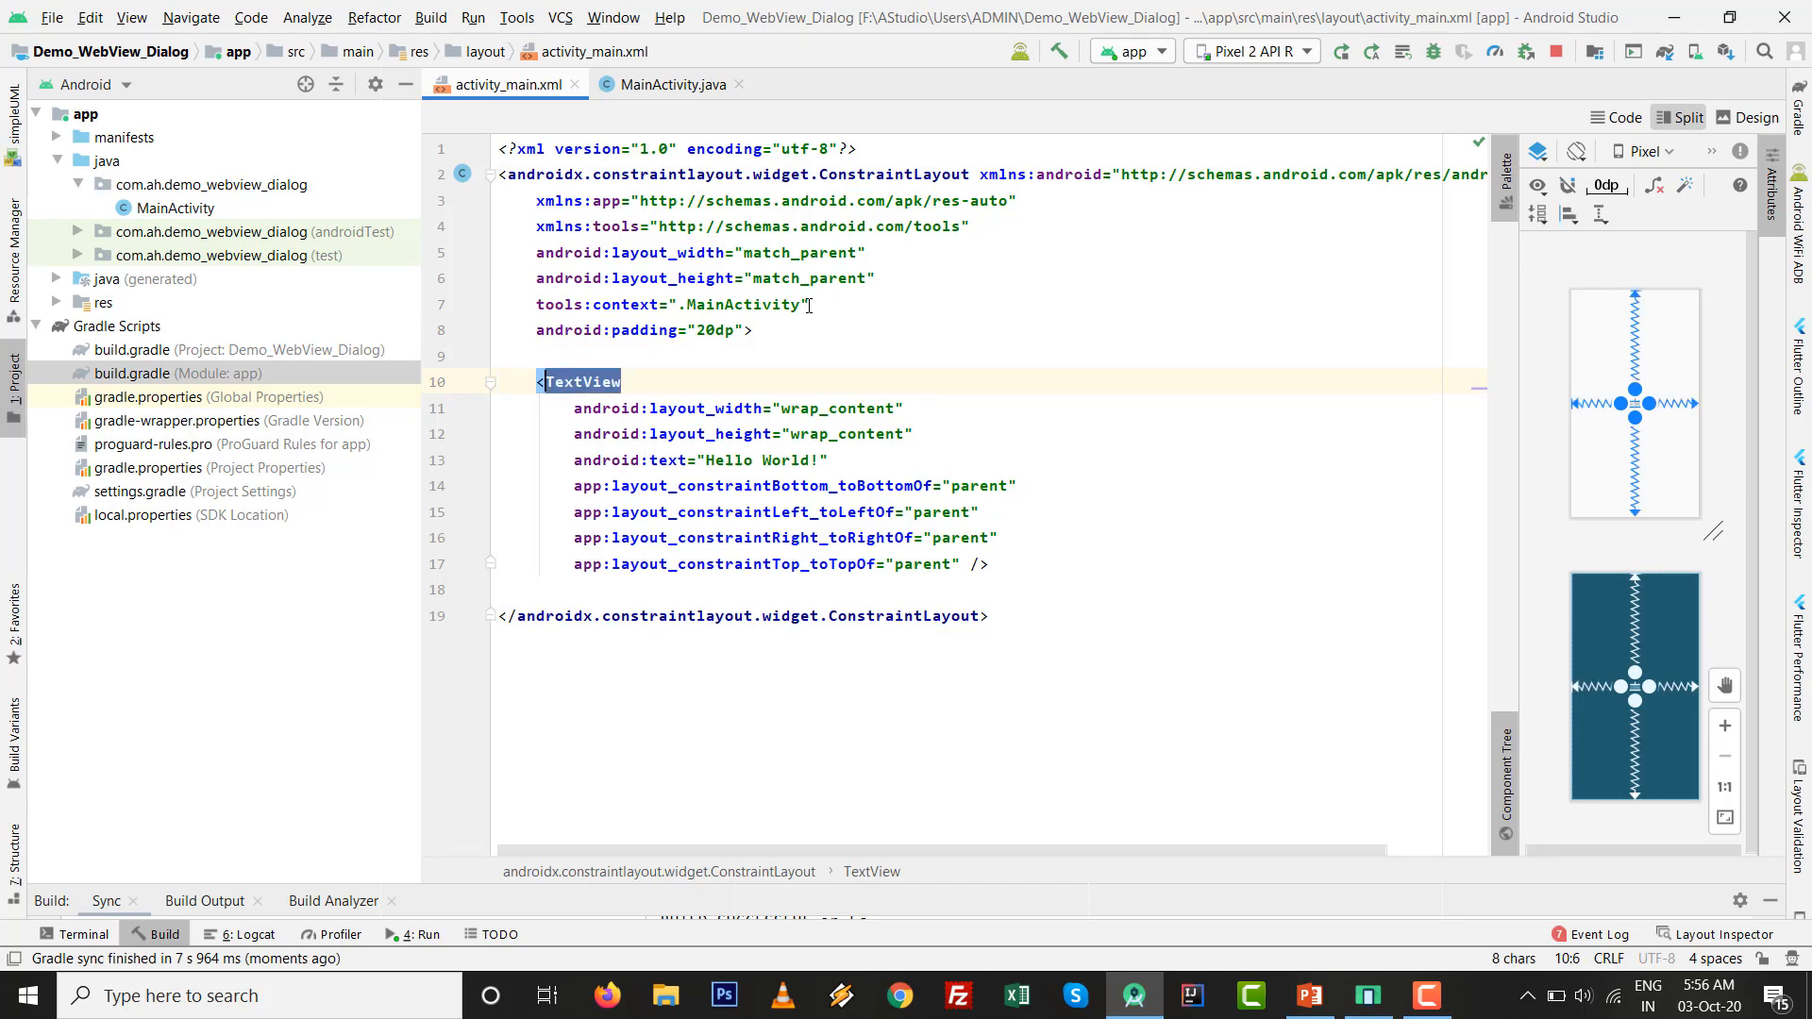
type("Button")
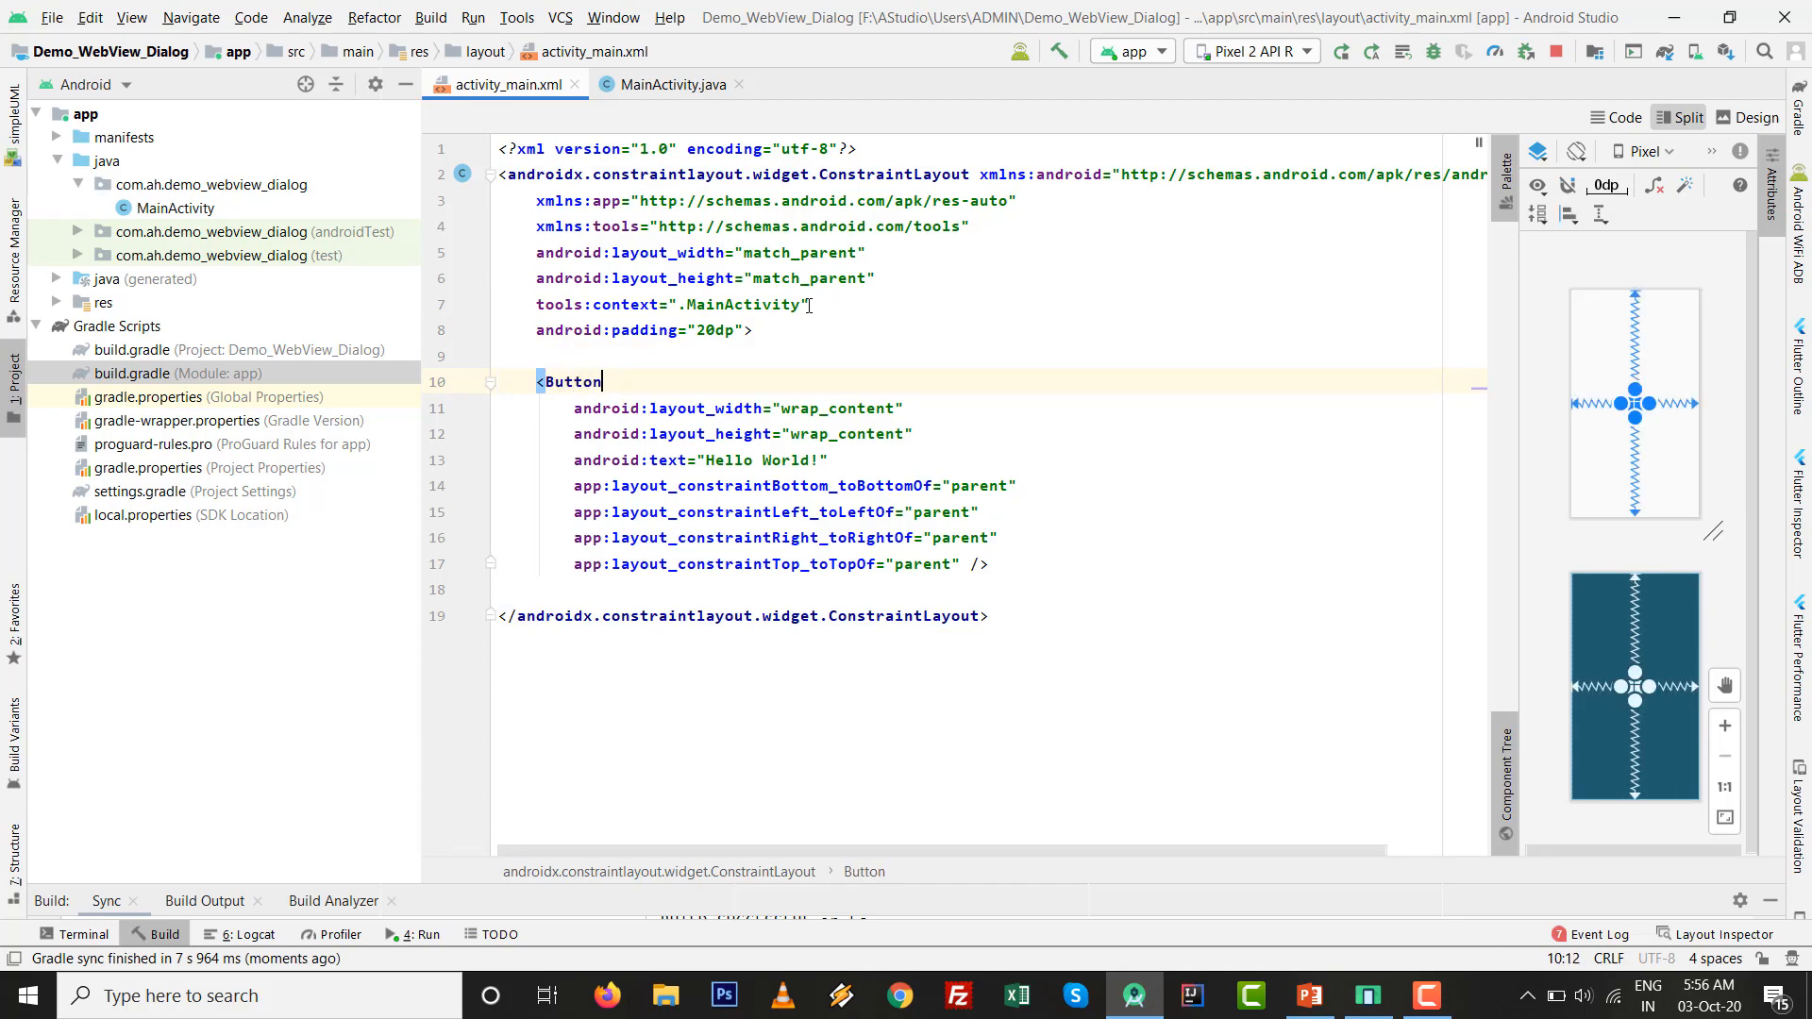
type("Button")
type("i")
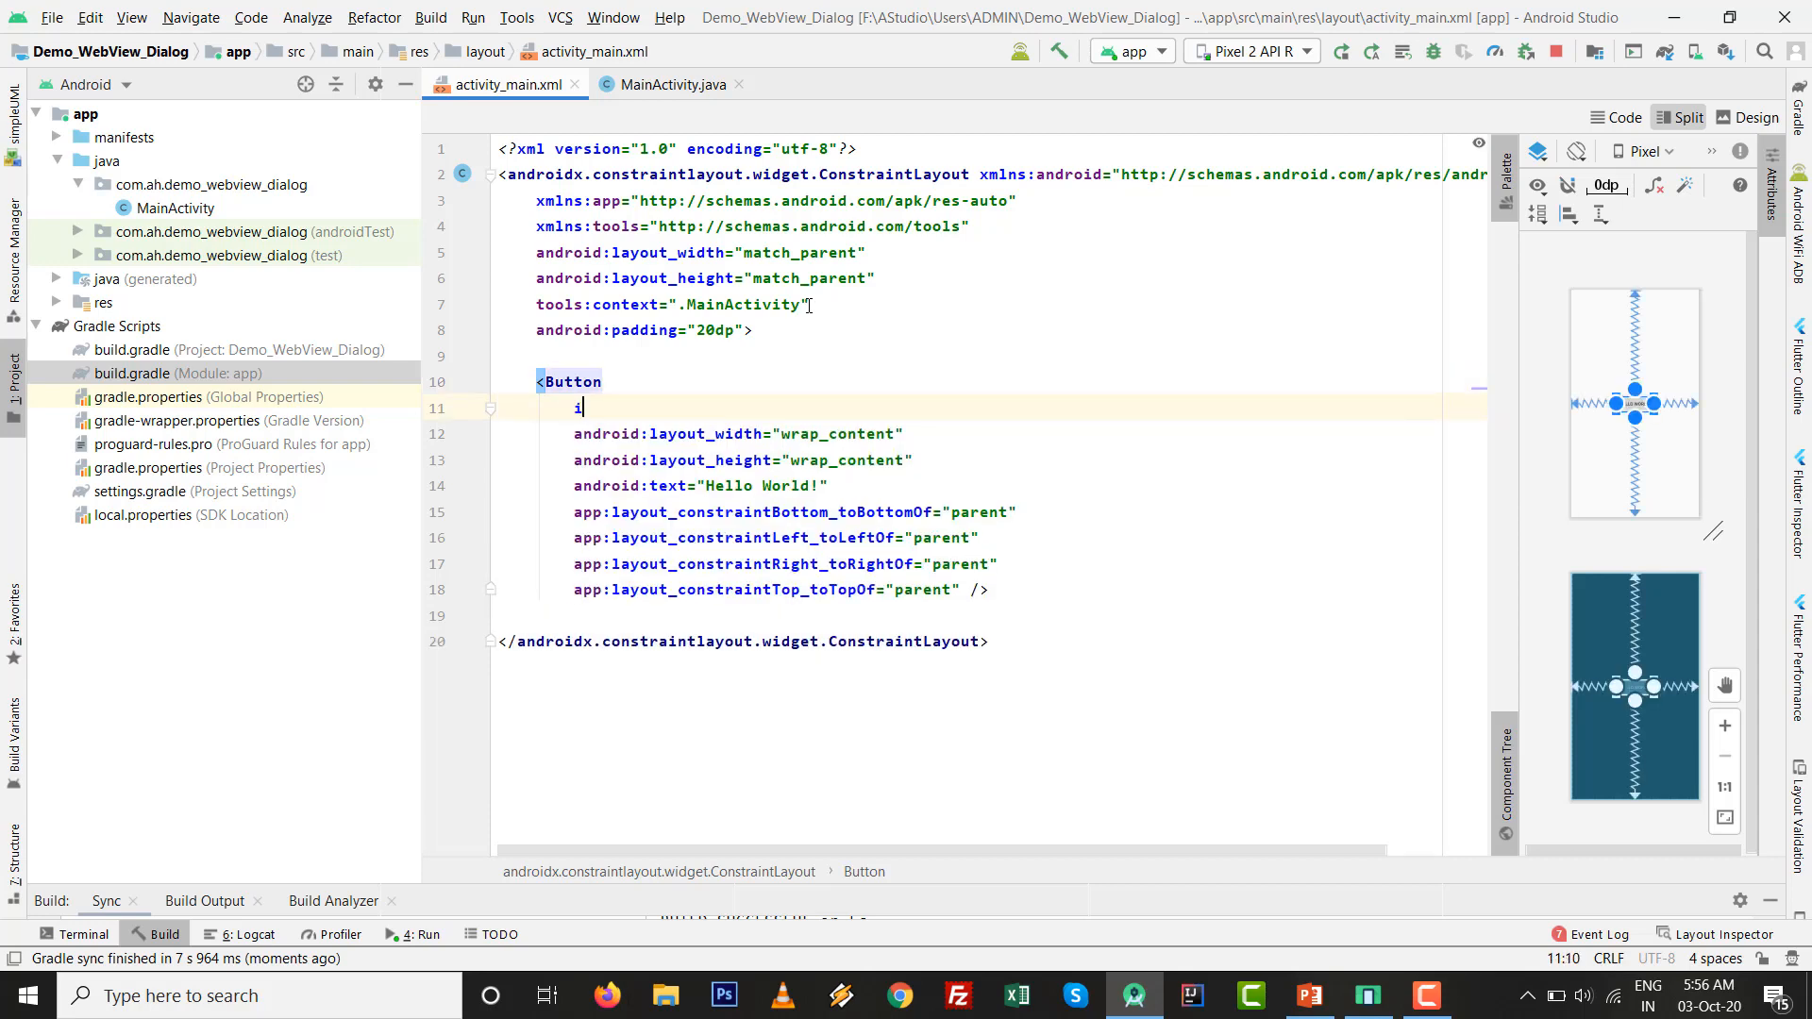
type("android:id=\"@+id/")
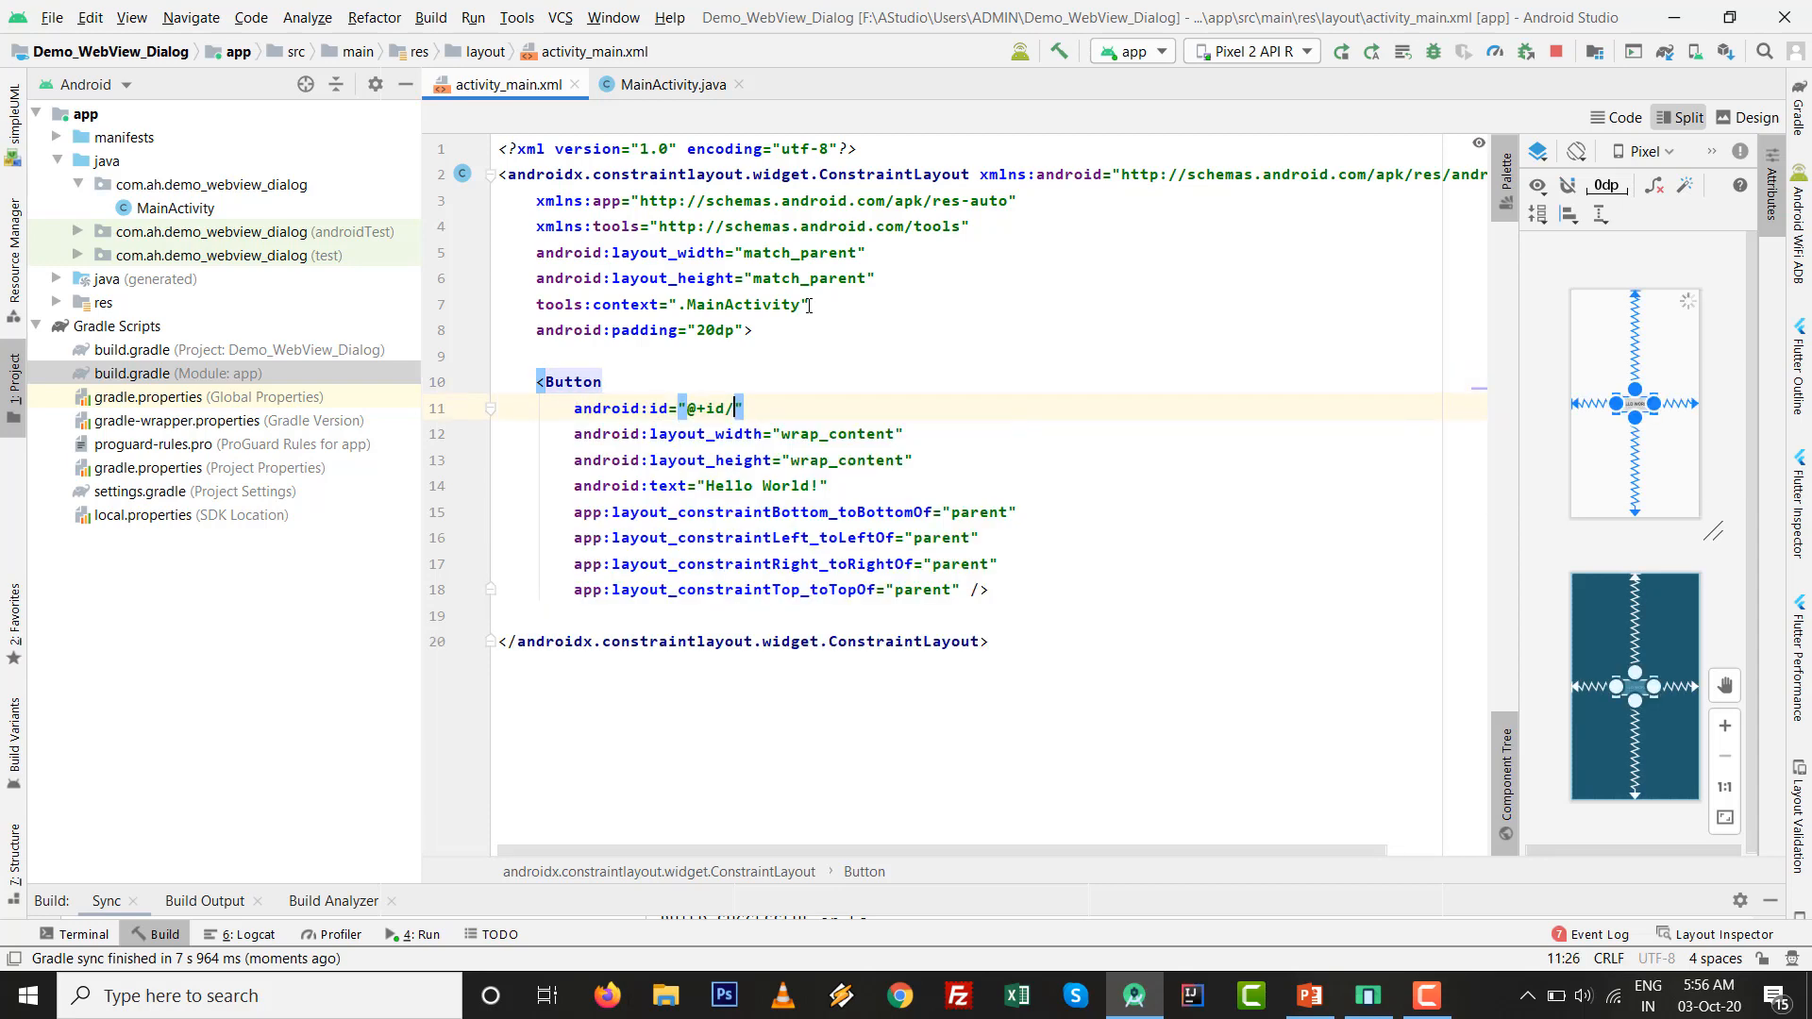
type("btn_show")
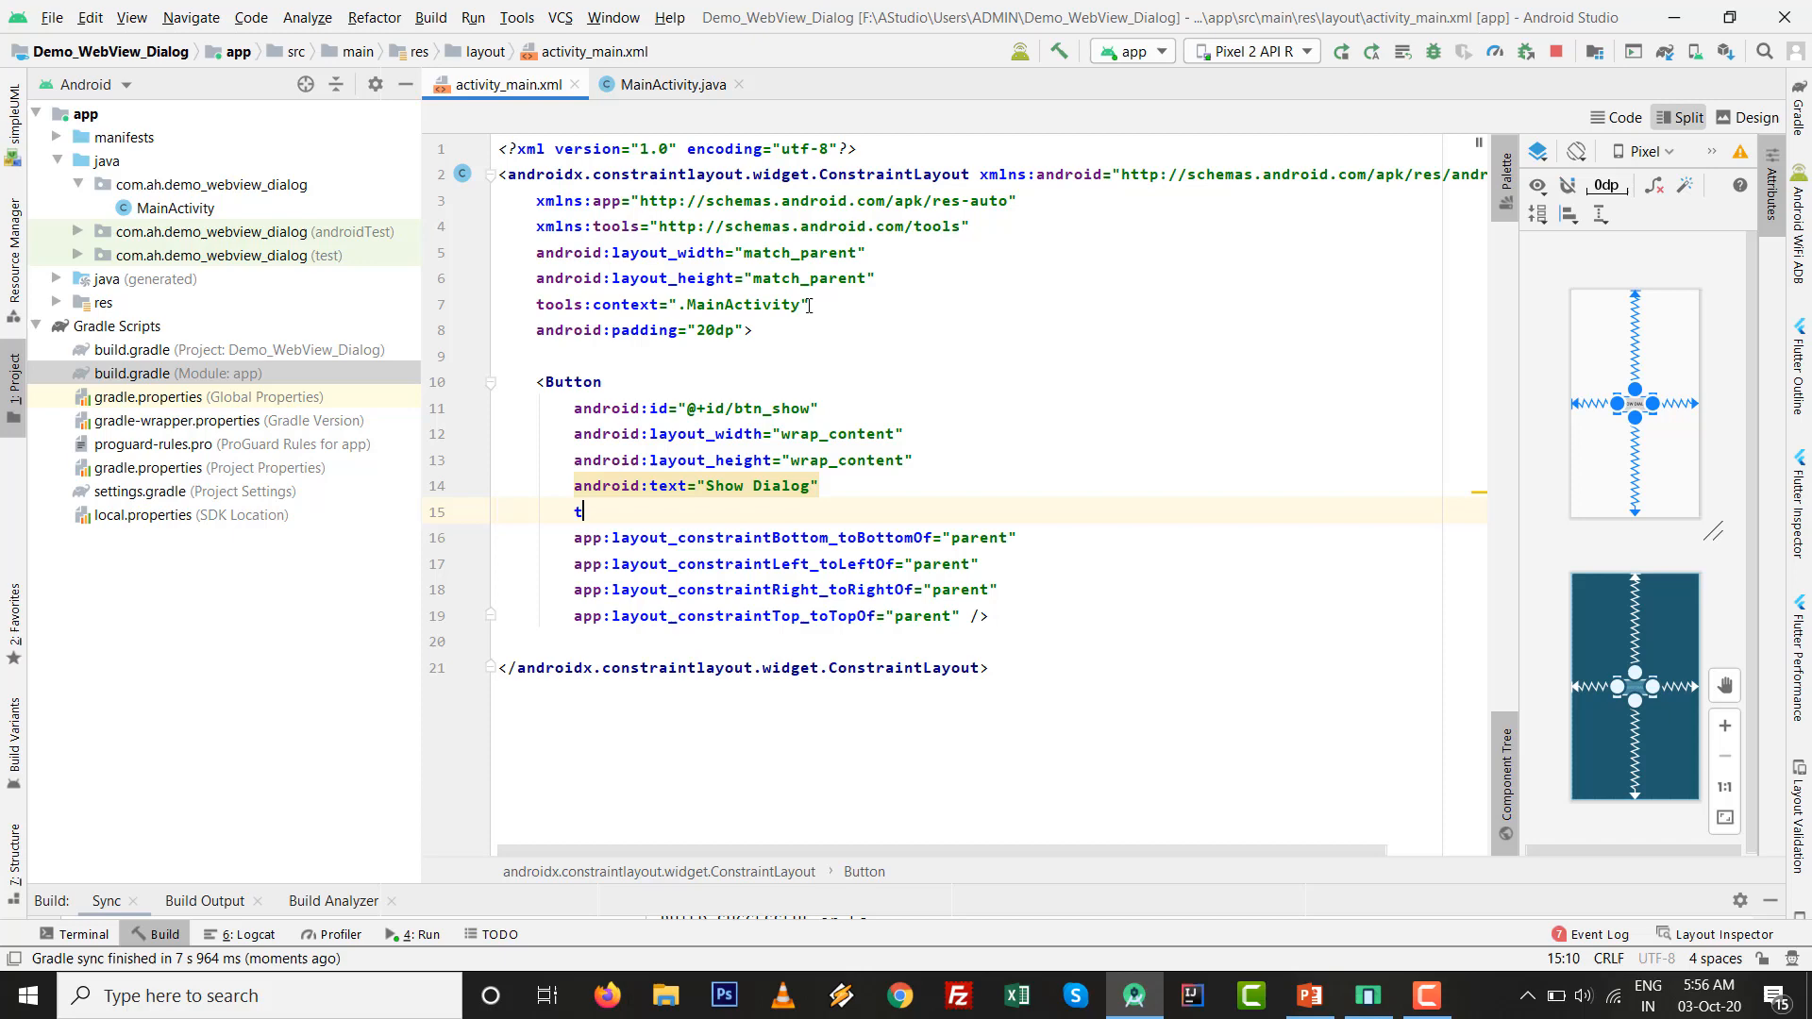
- Give the button textSize 30sp, textColor #fff and background #000
type("extSize=\"\"")
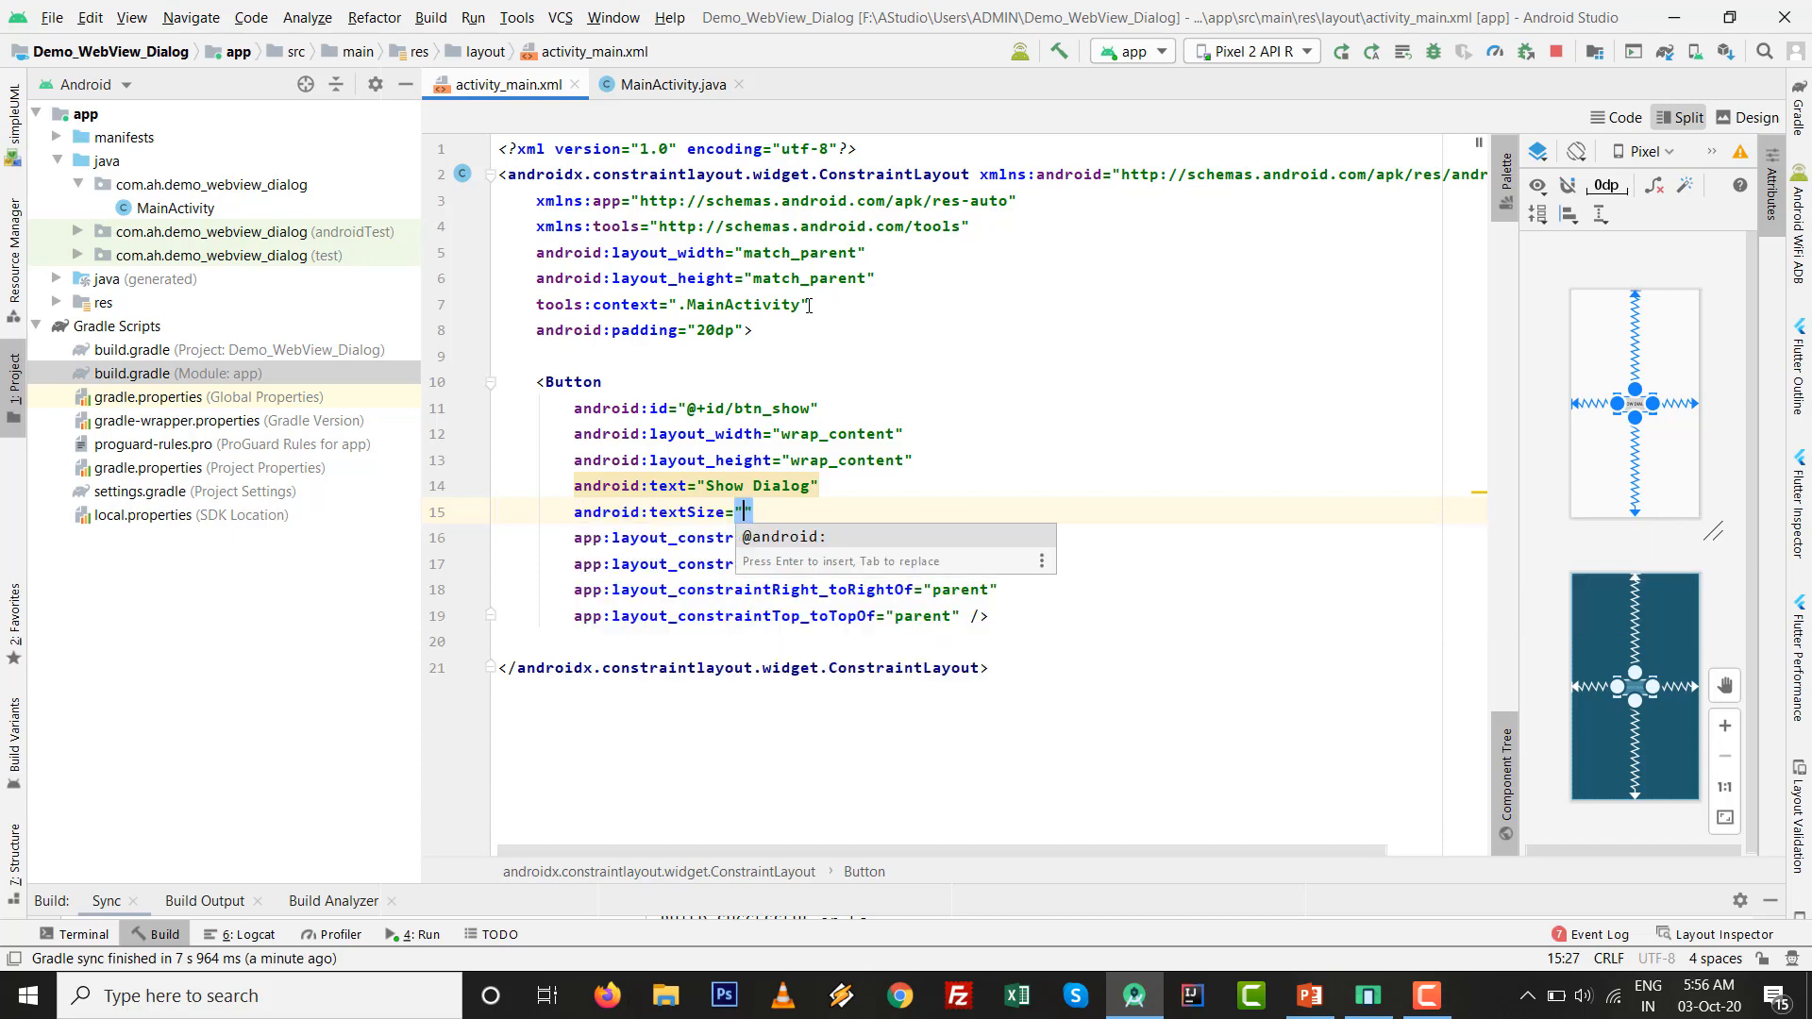
type("30sp")
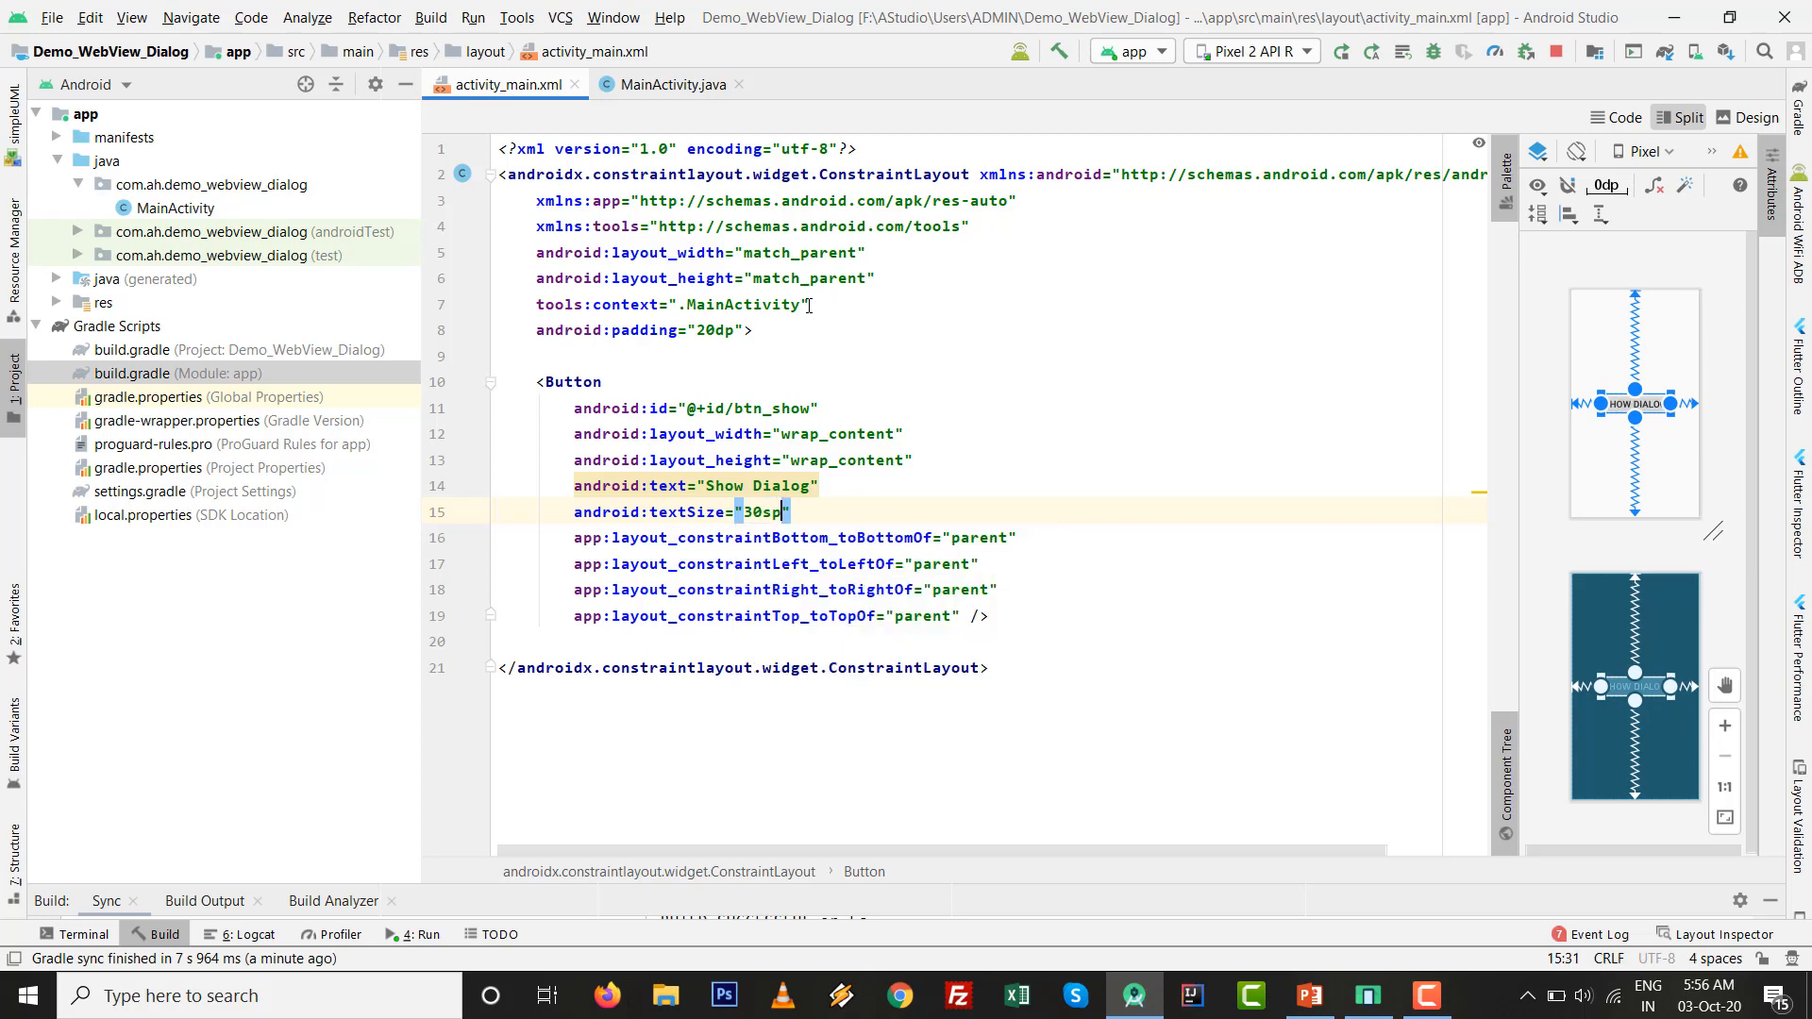
type("t")
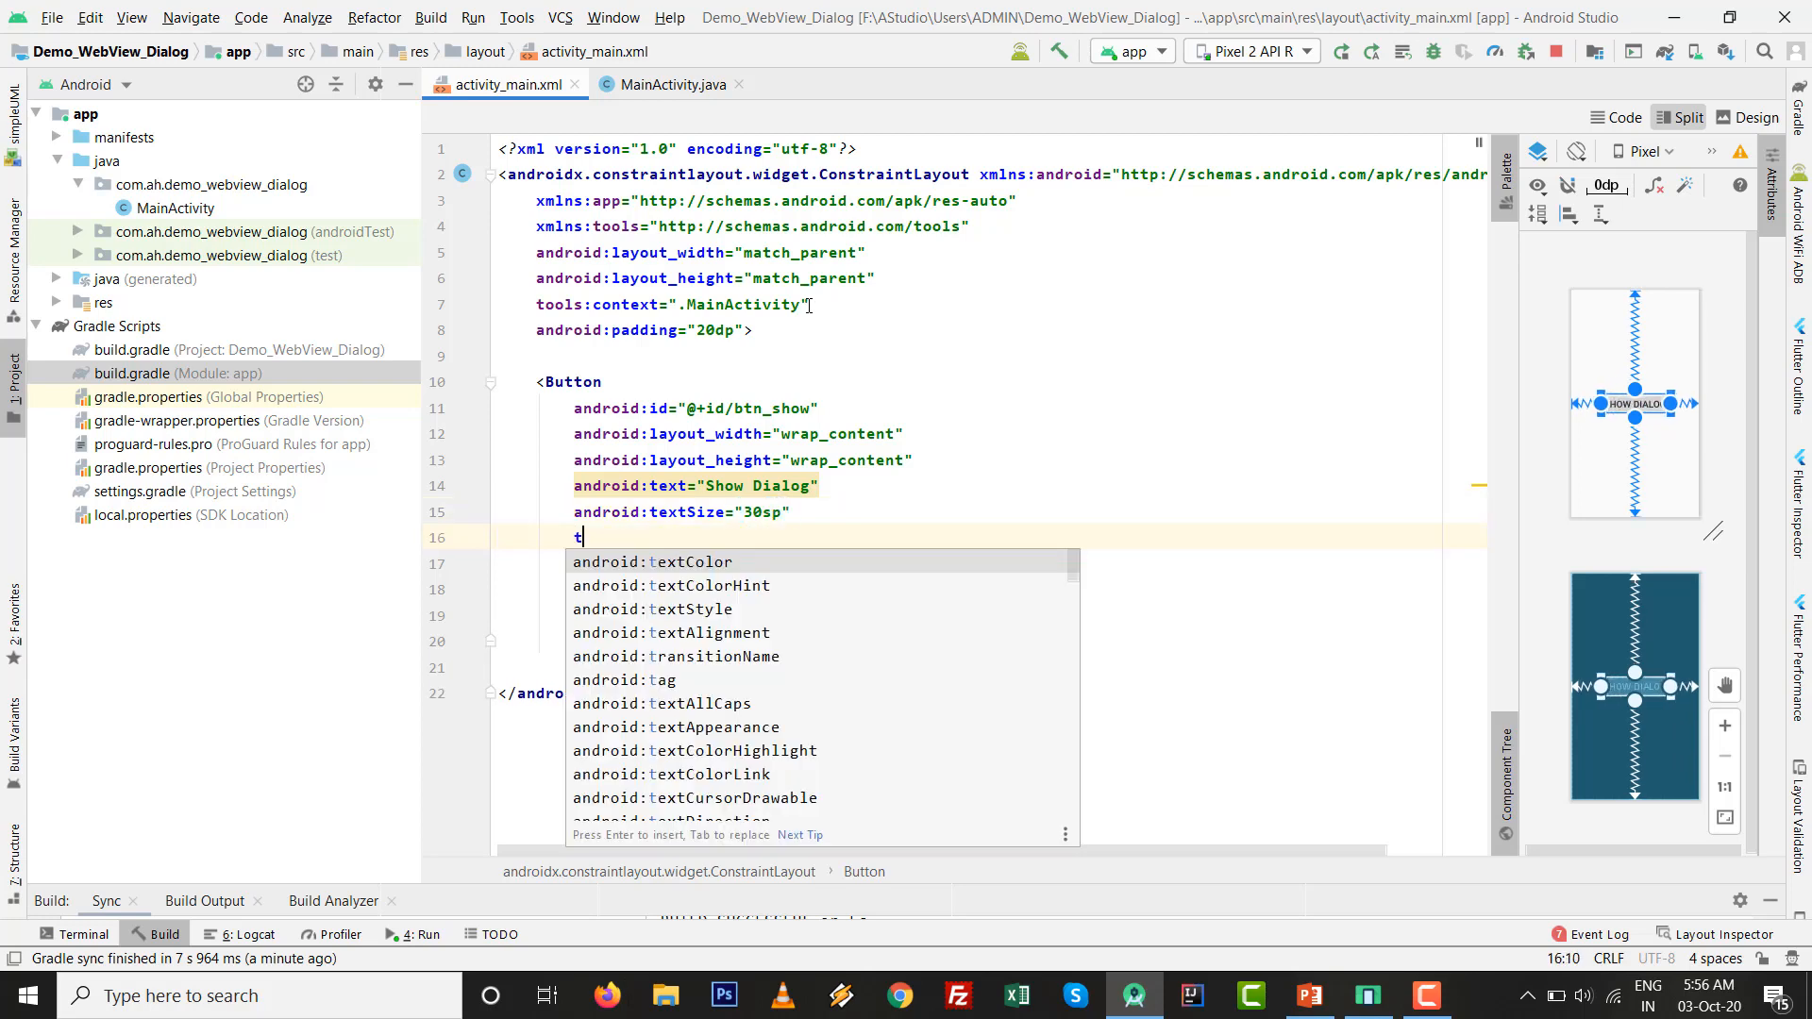
type("extColor=\"#000\"")
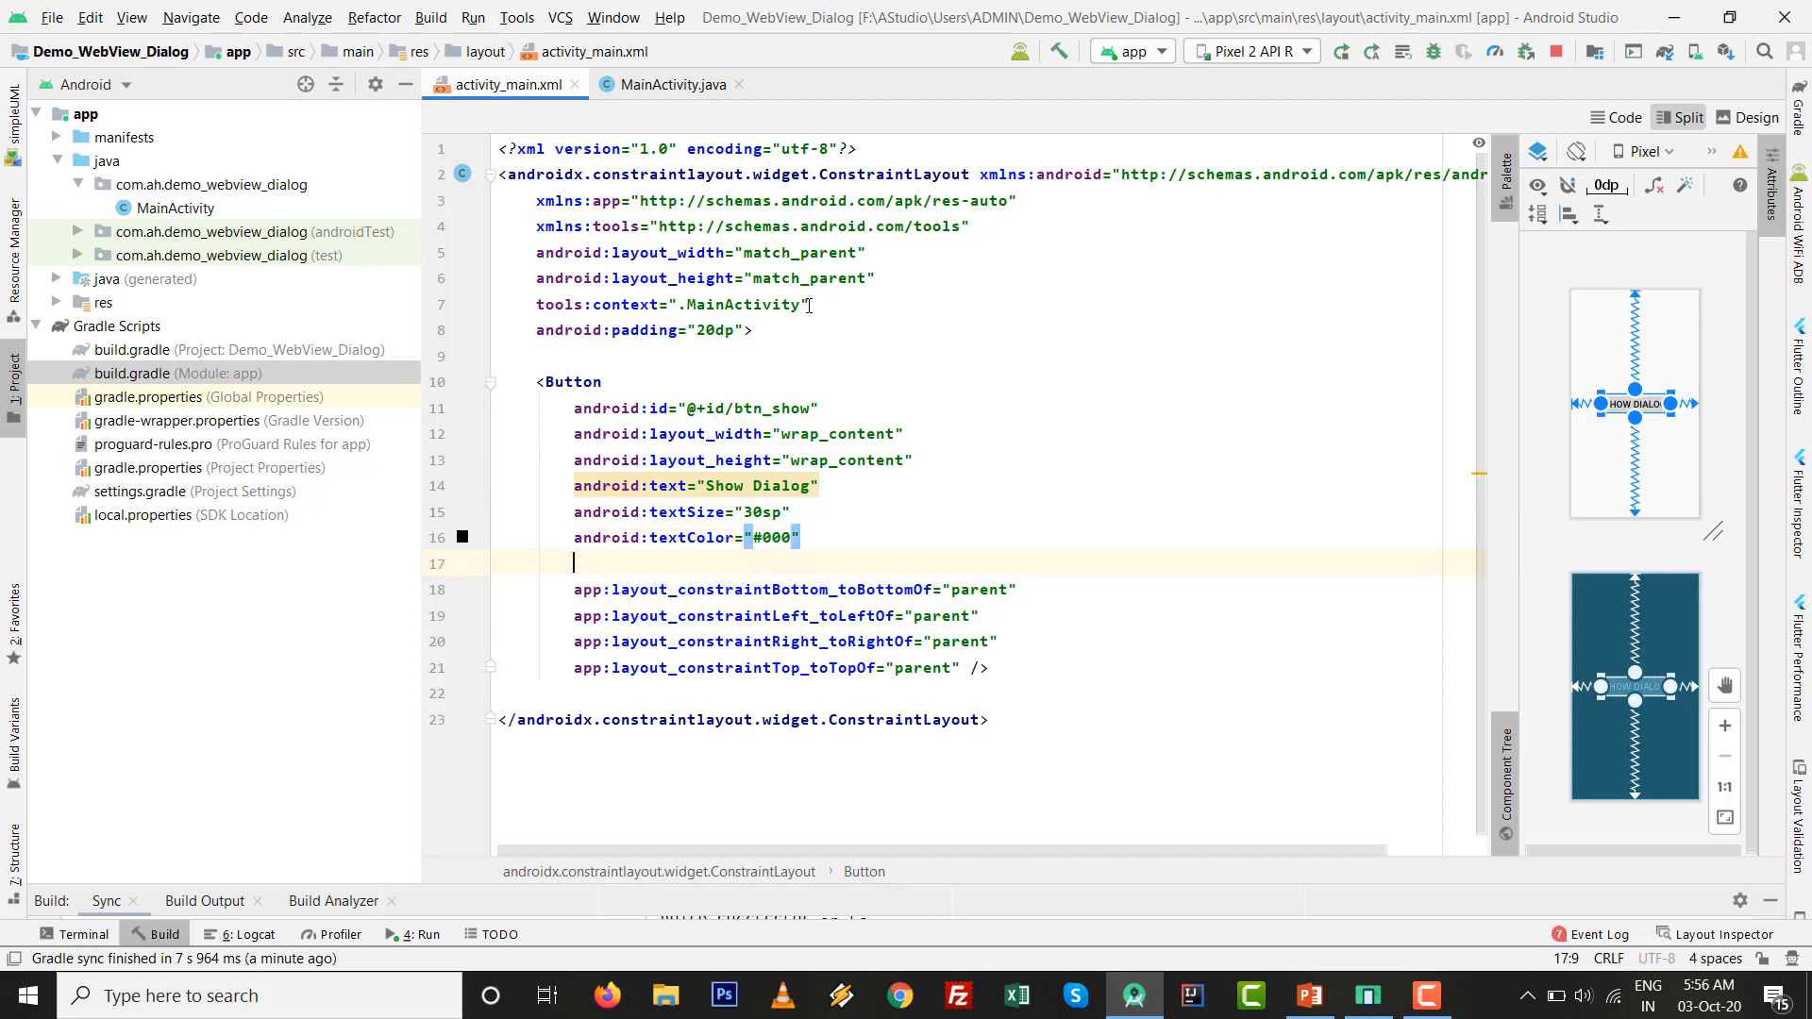
type("android:background=\"#\"")
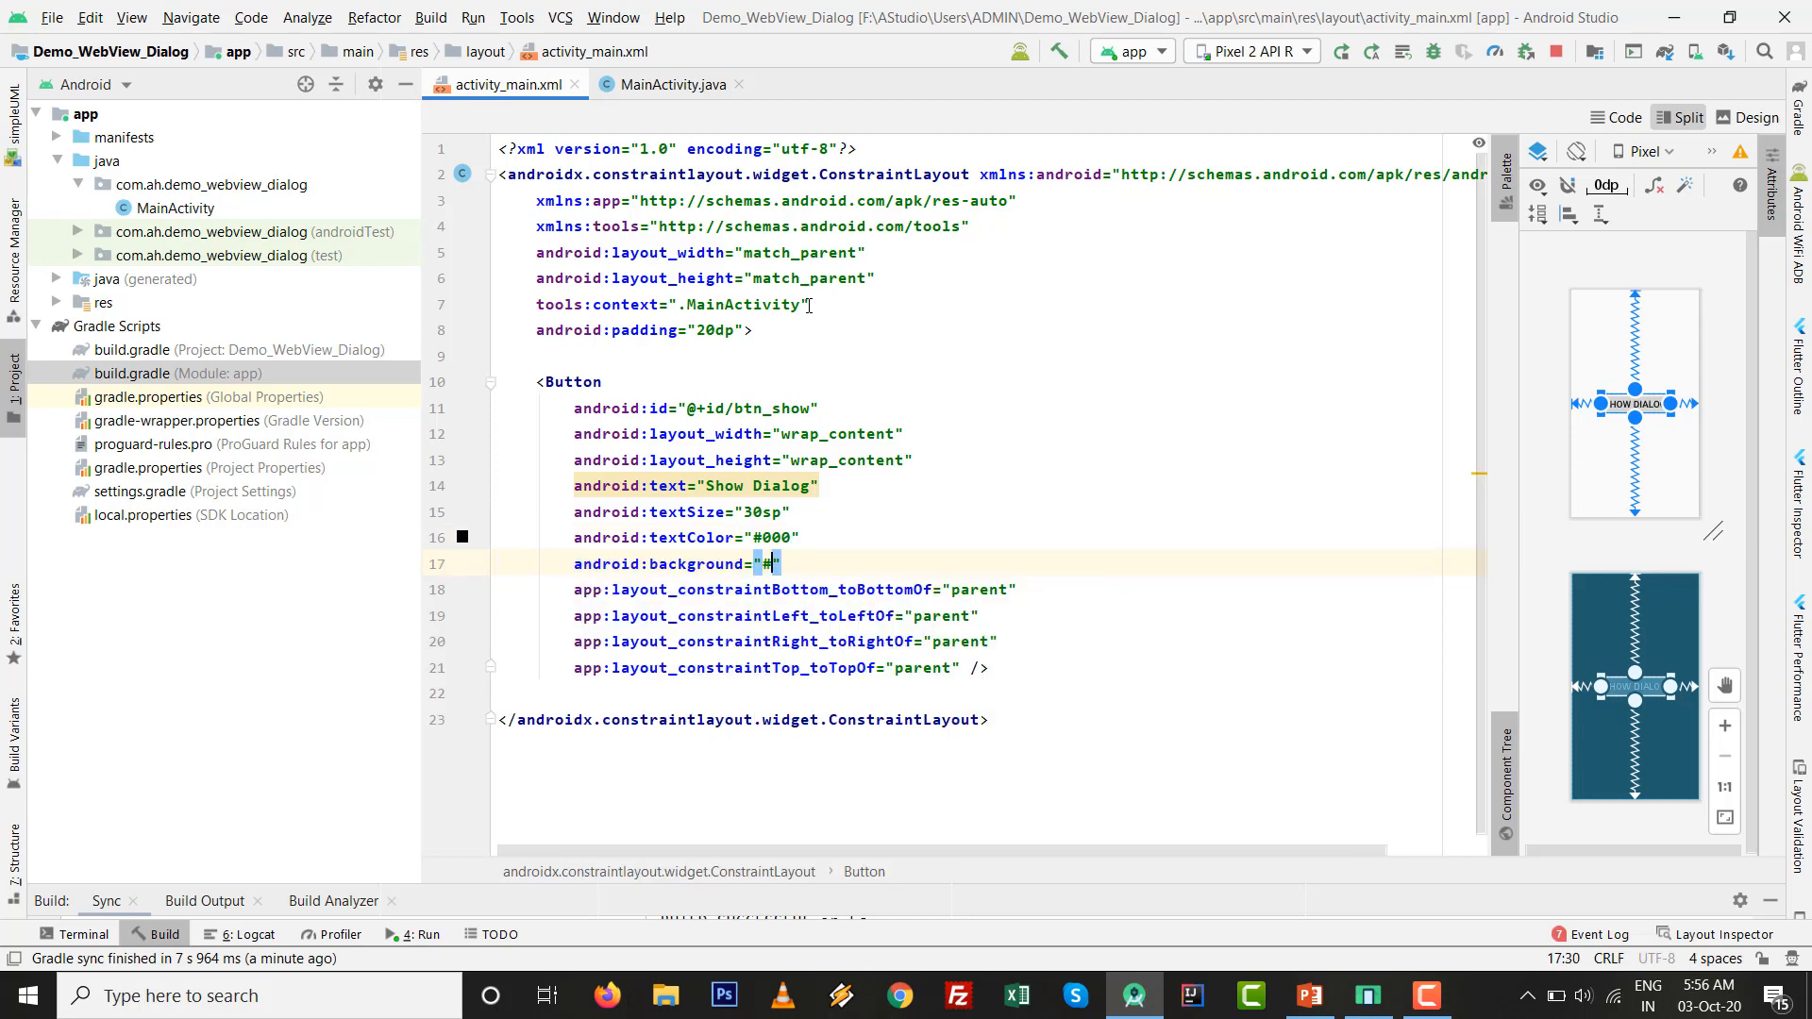
type("fff")
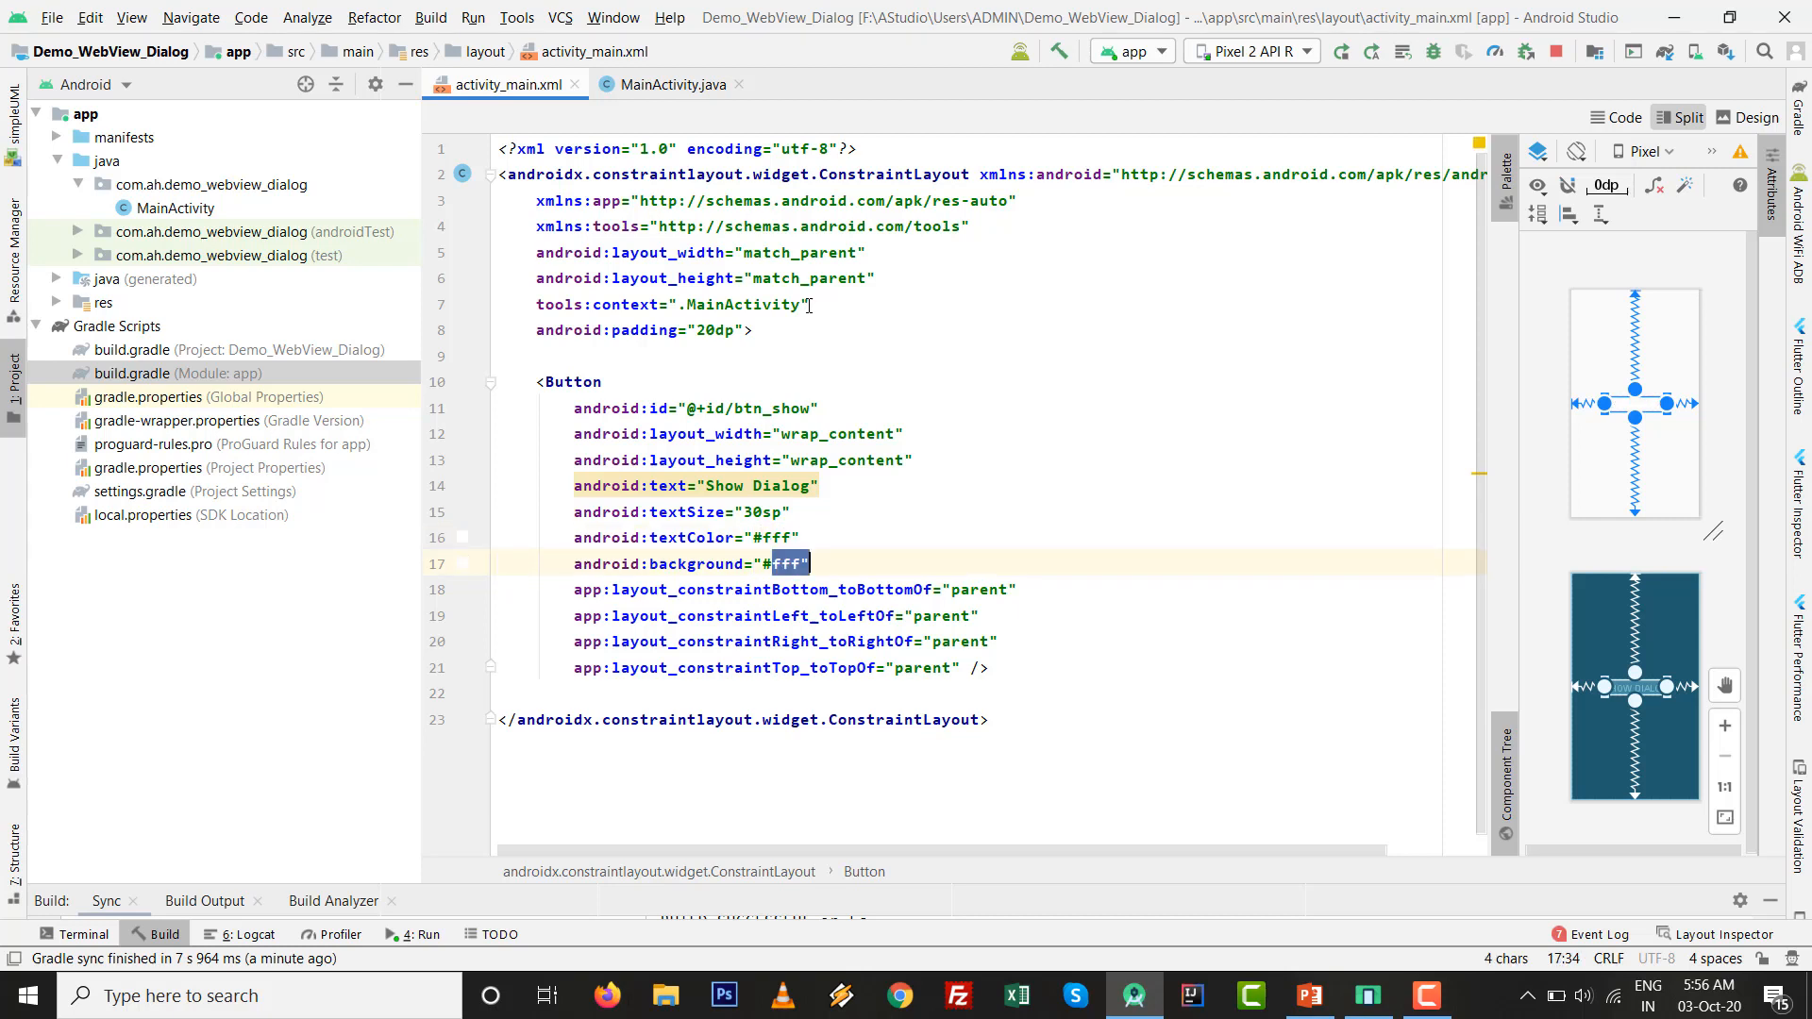
type("000")
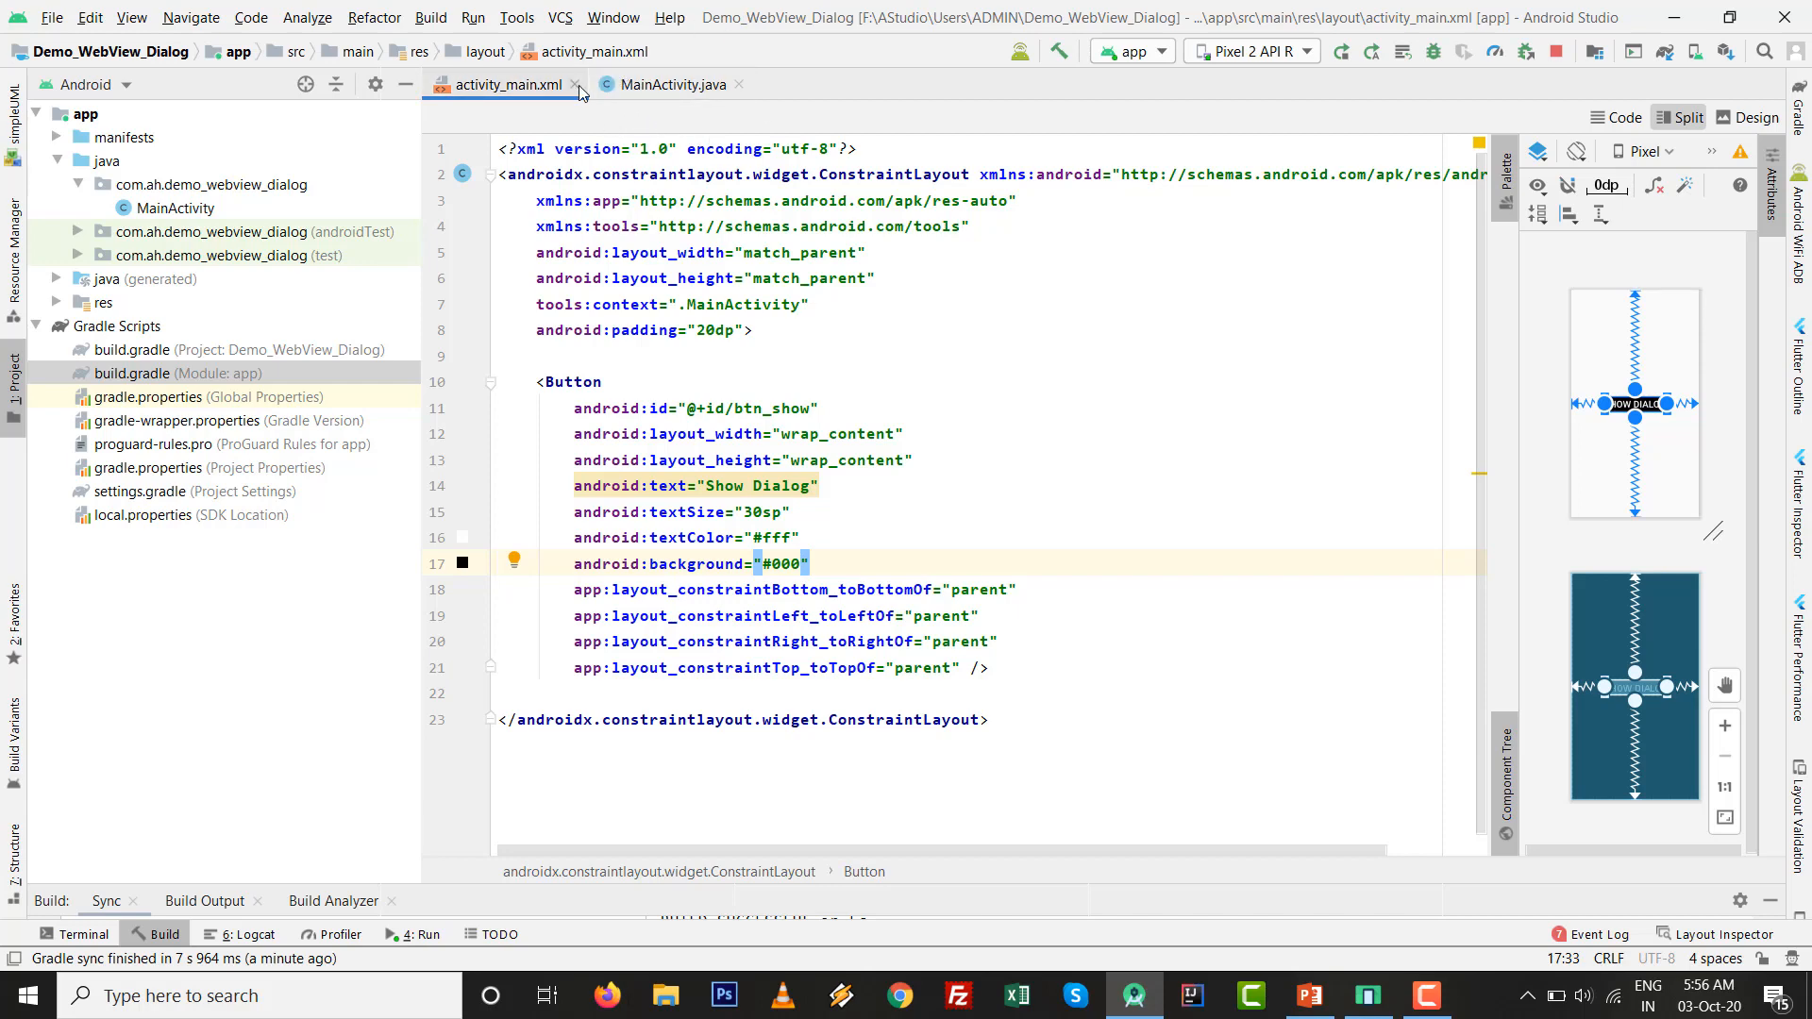
- Close the layout file and declare an ActivityMainBinding binding field in MainActivity
left_click(670, 83)
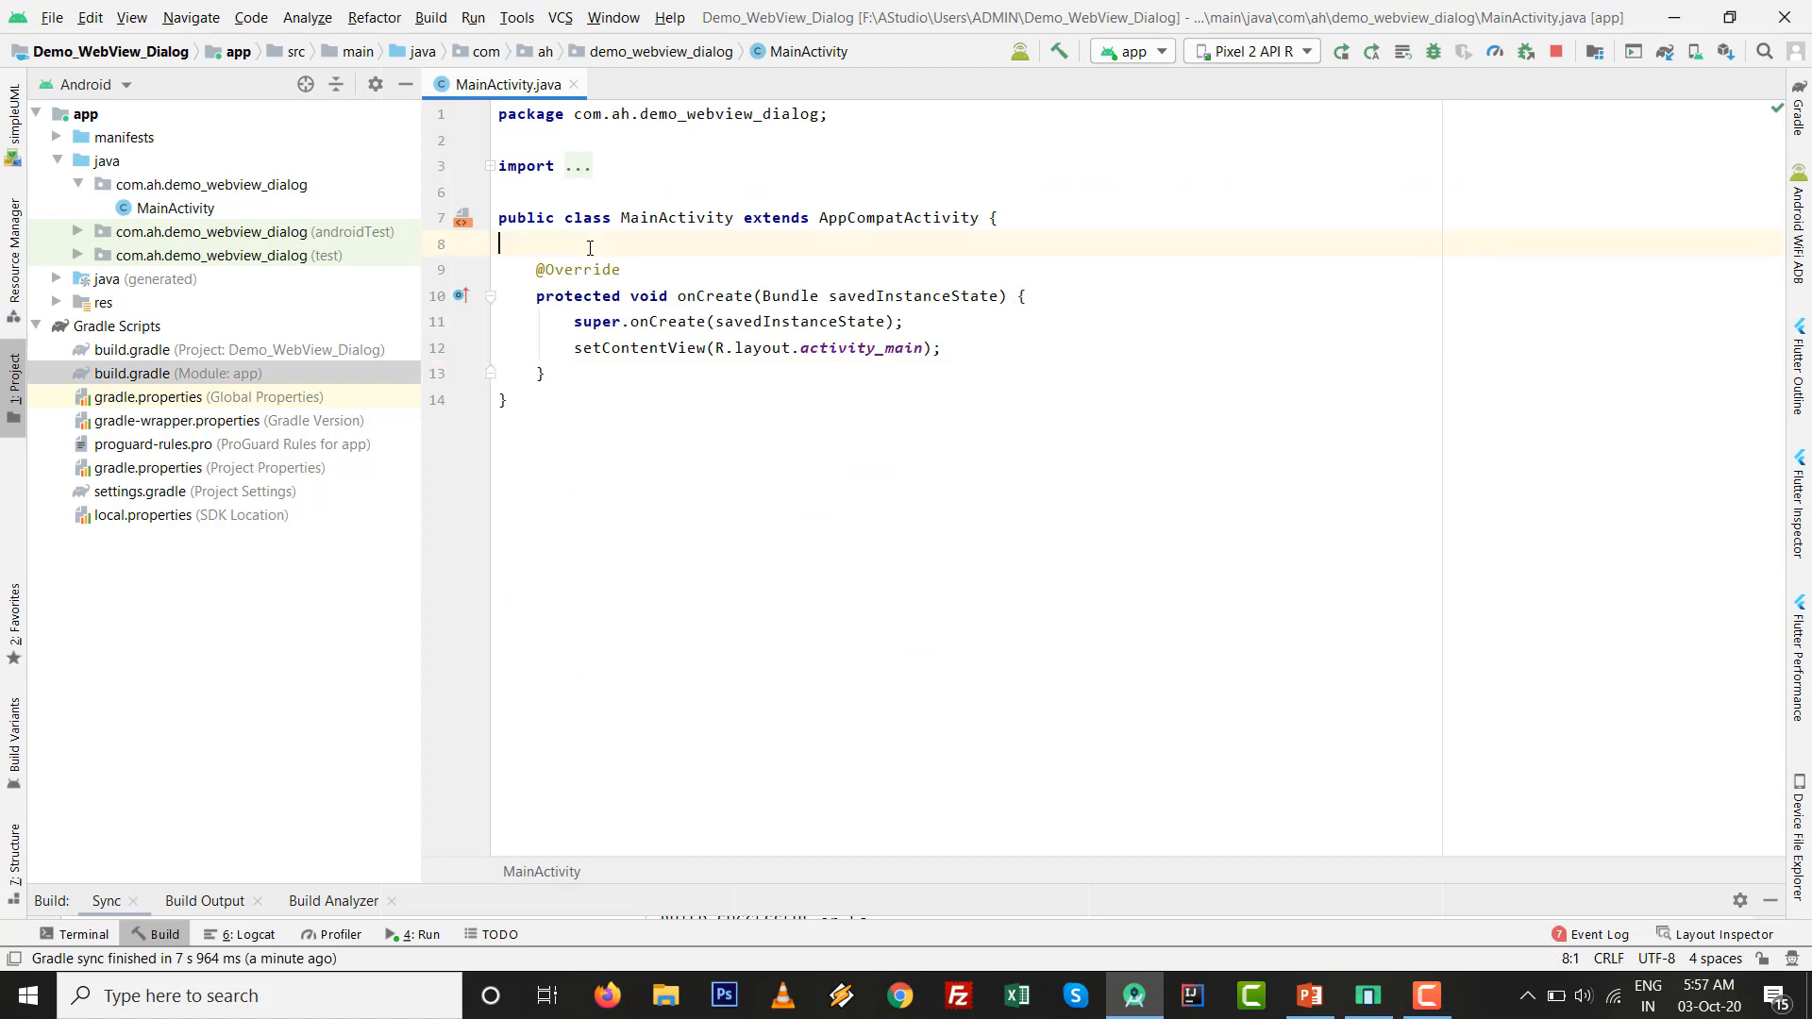
key("enter")
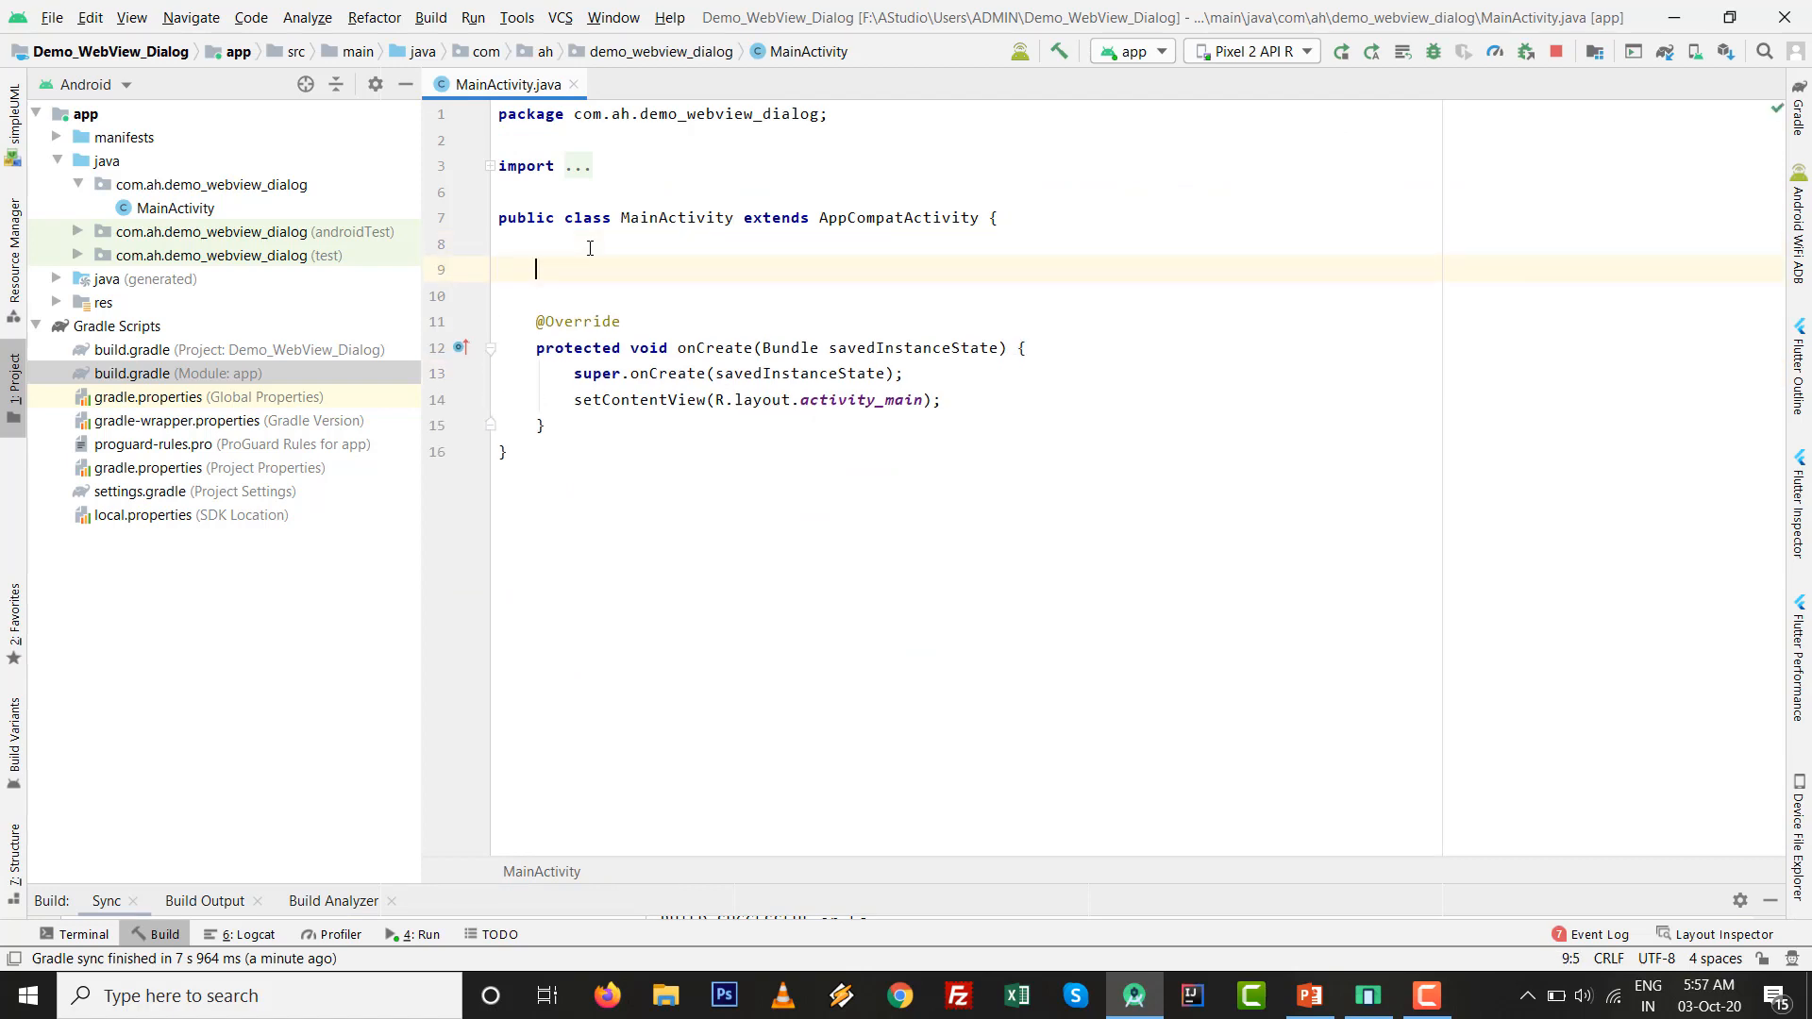
type("ActivityM")
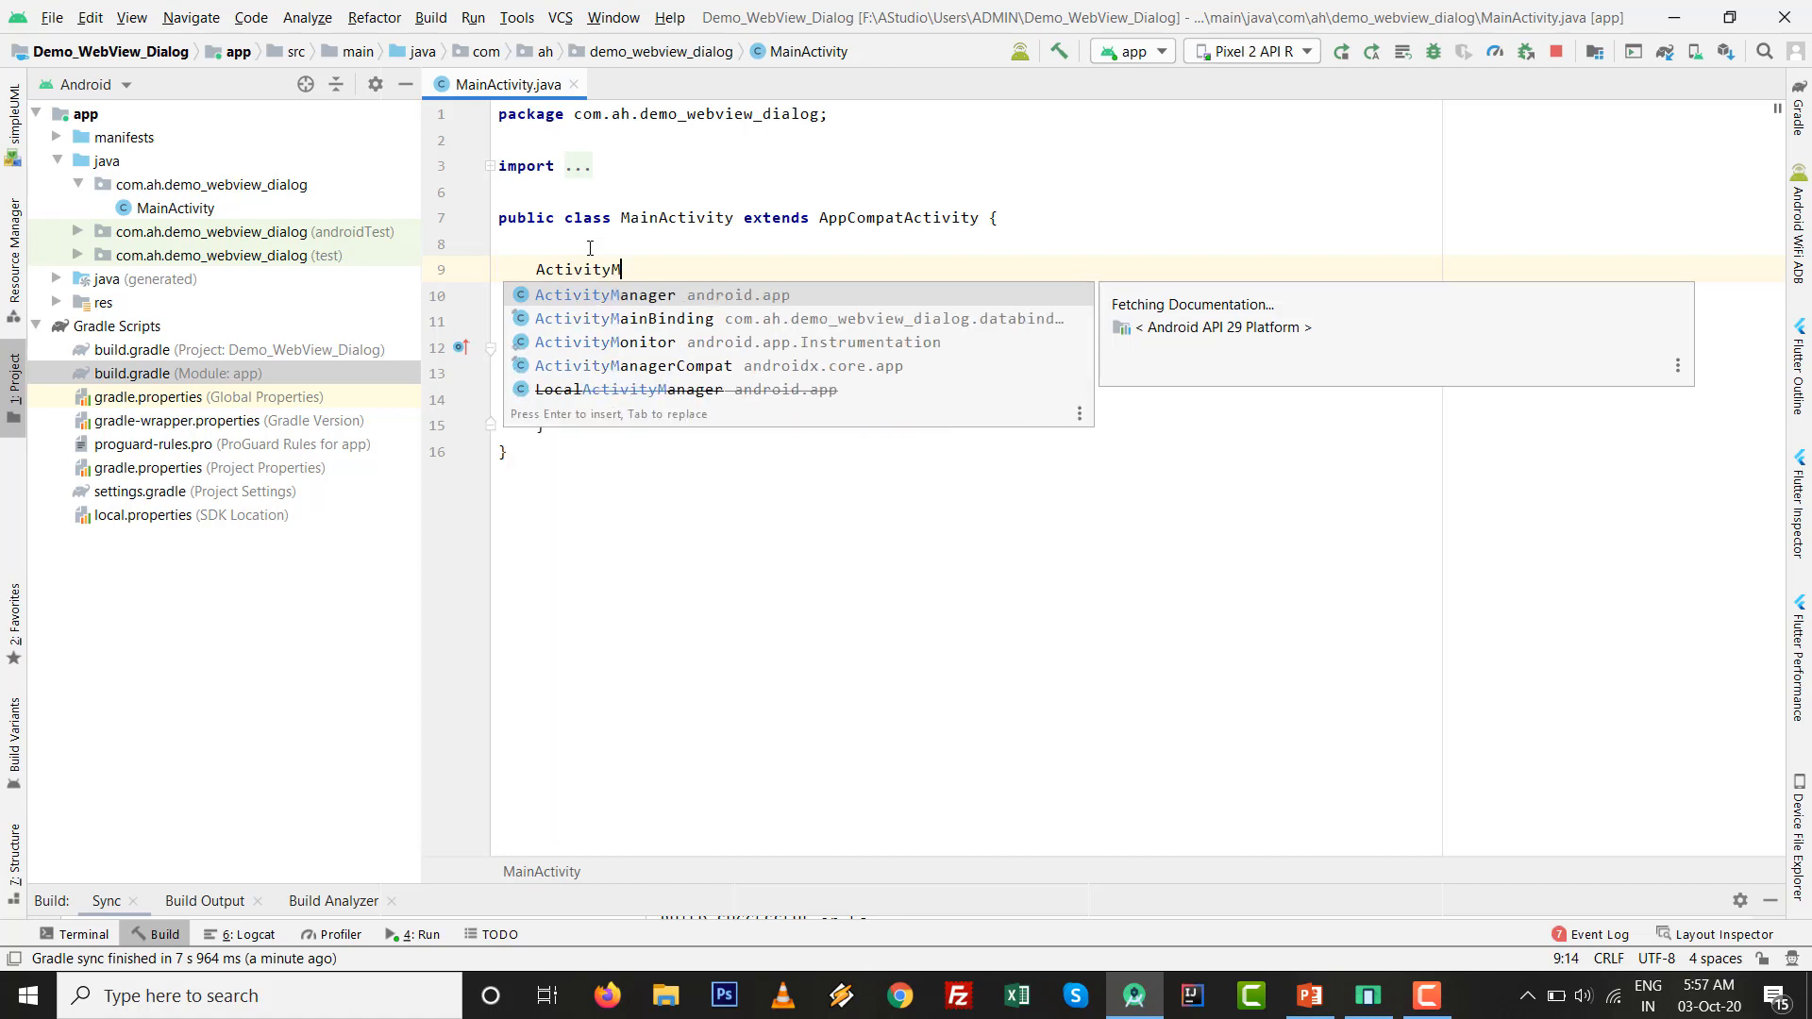
left_click(625, 317)
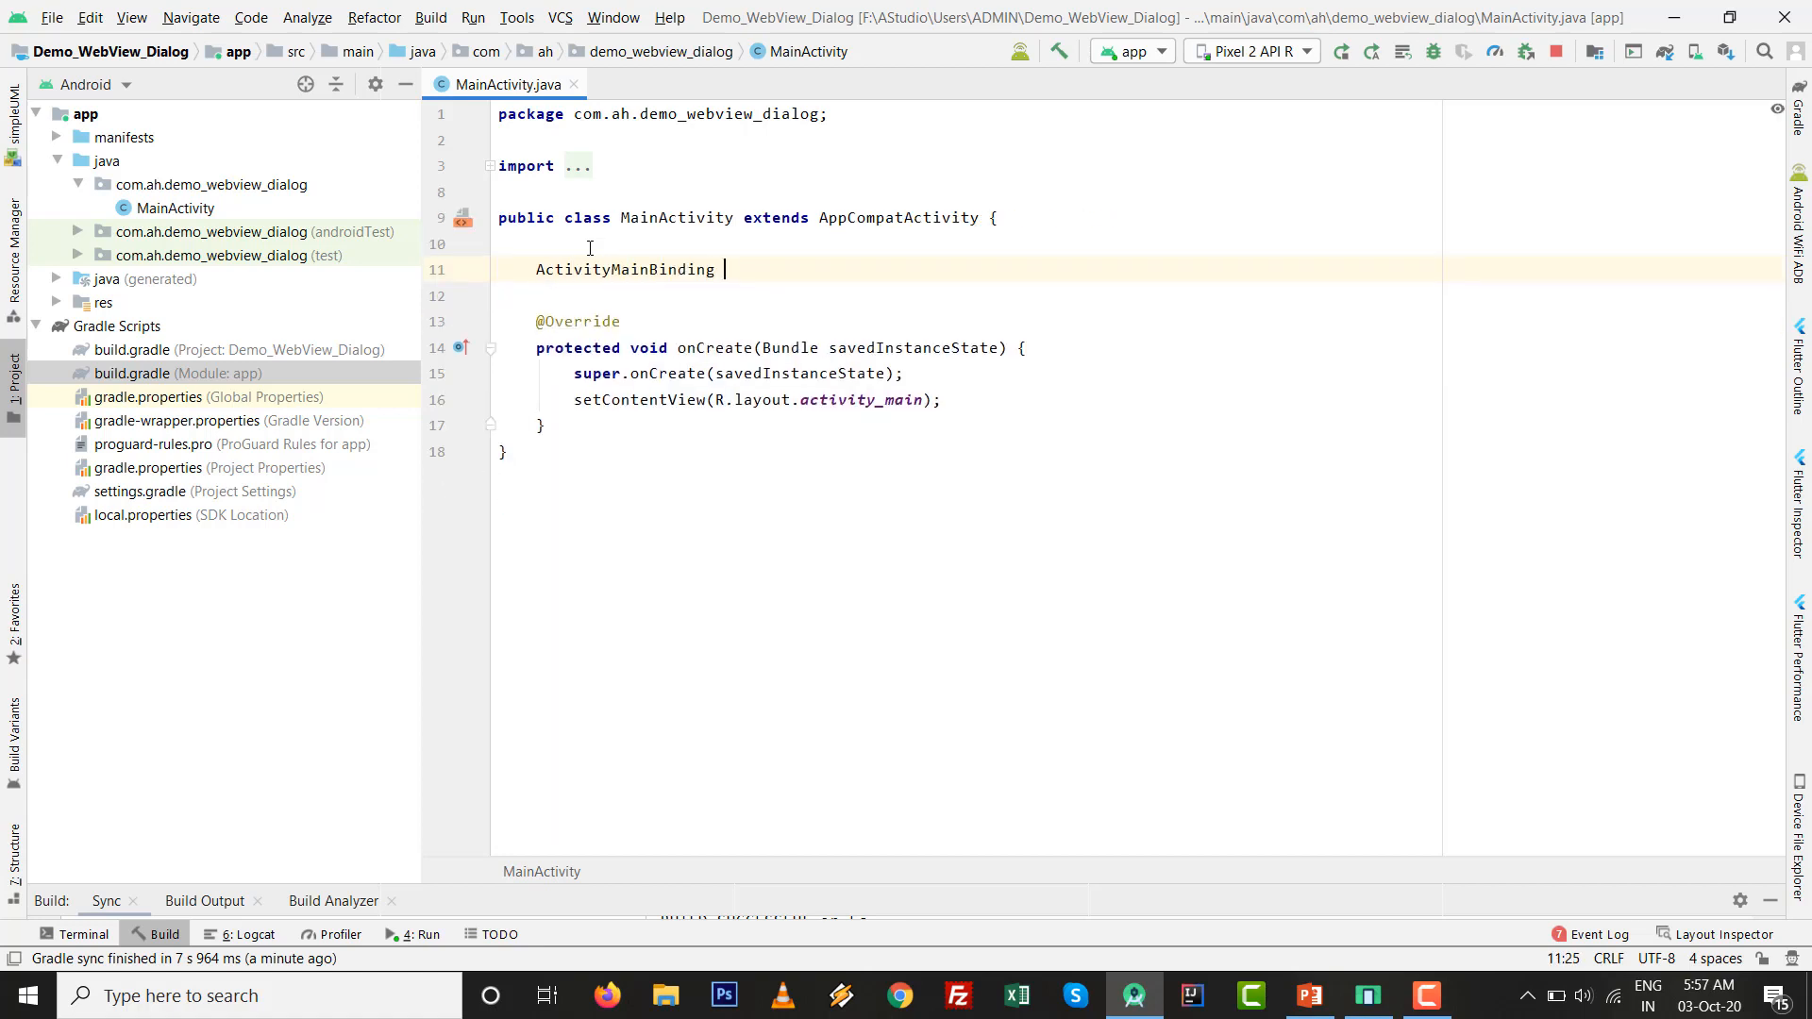
type("binding;")
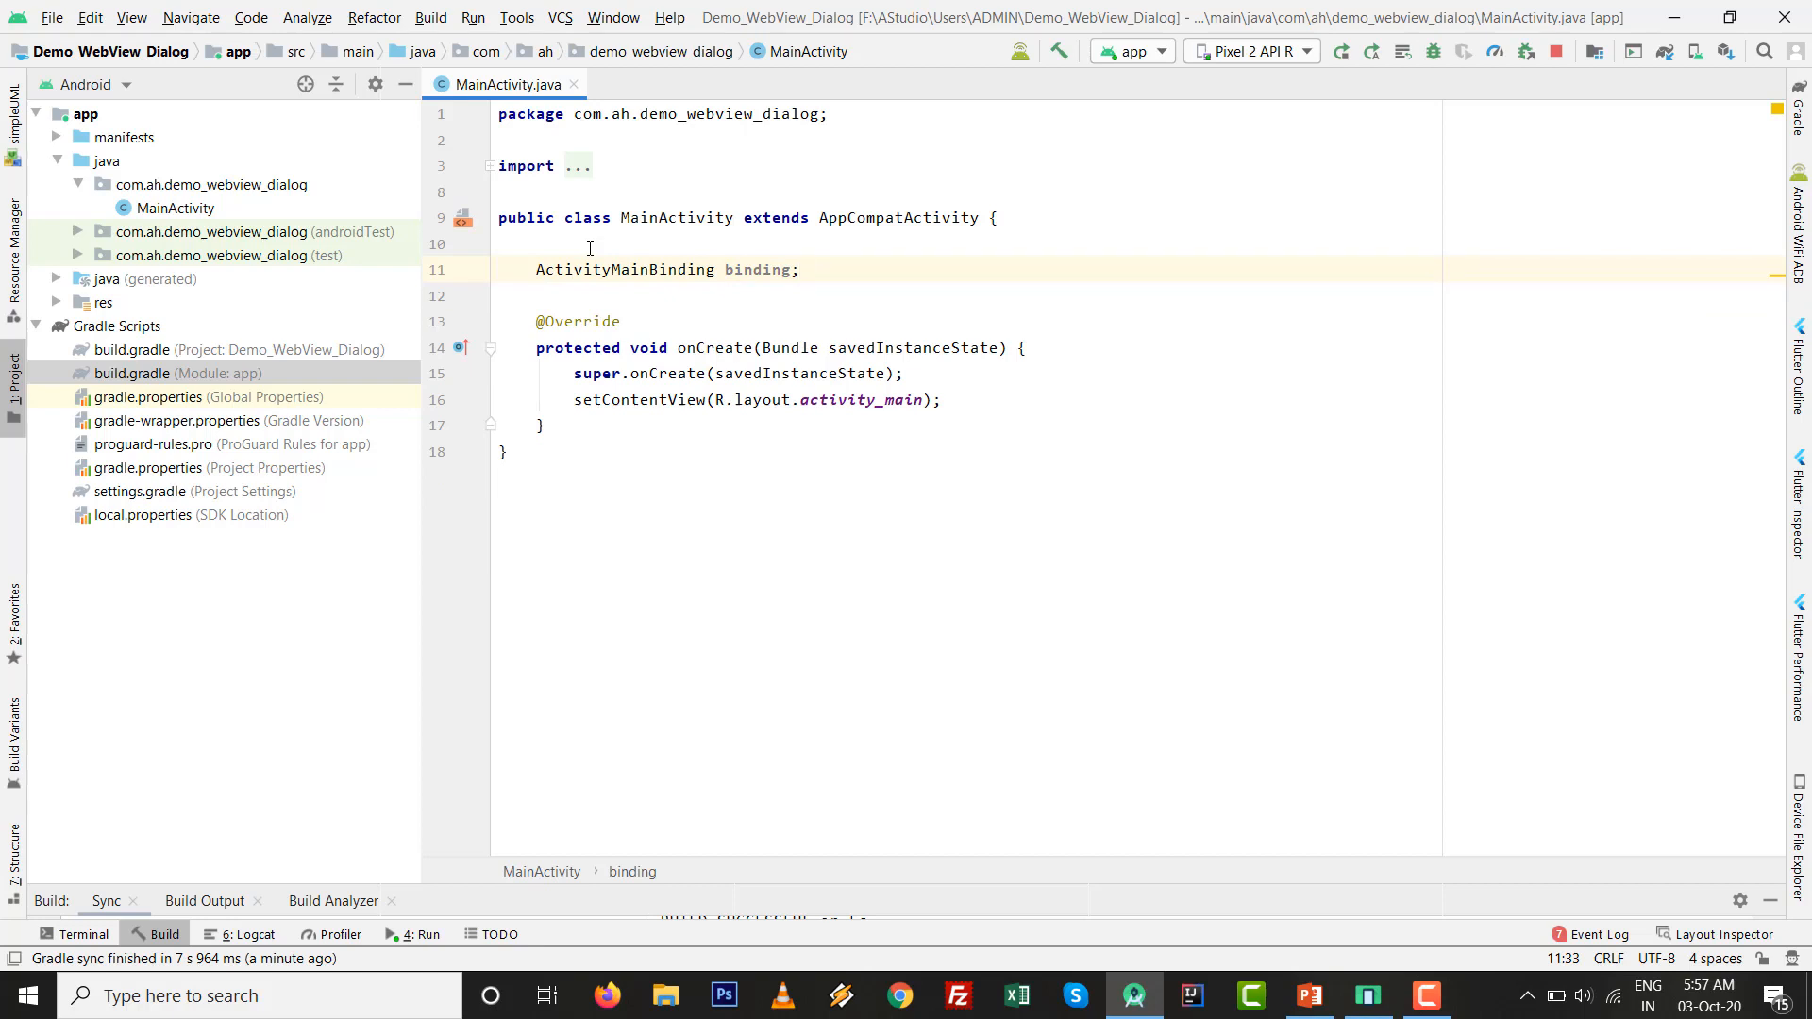
- Inflate the binding with getLayoutInflater() in onCreate and set the content view to binding.getRoot()
type("binding=")
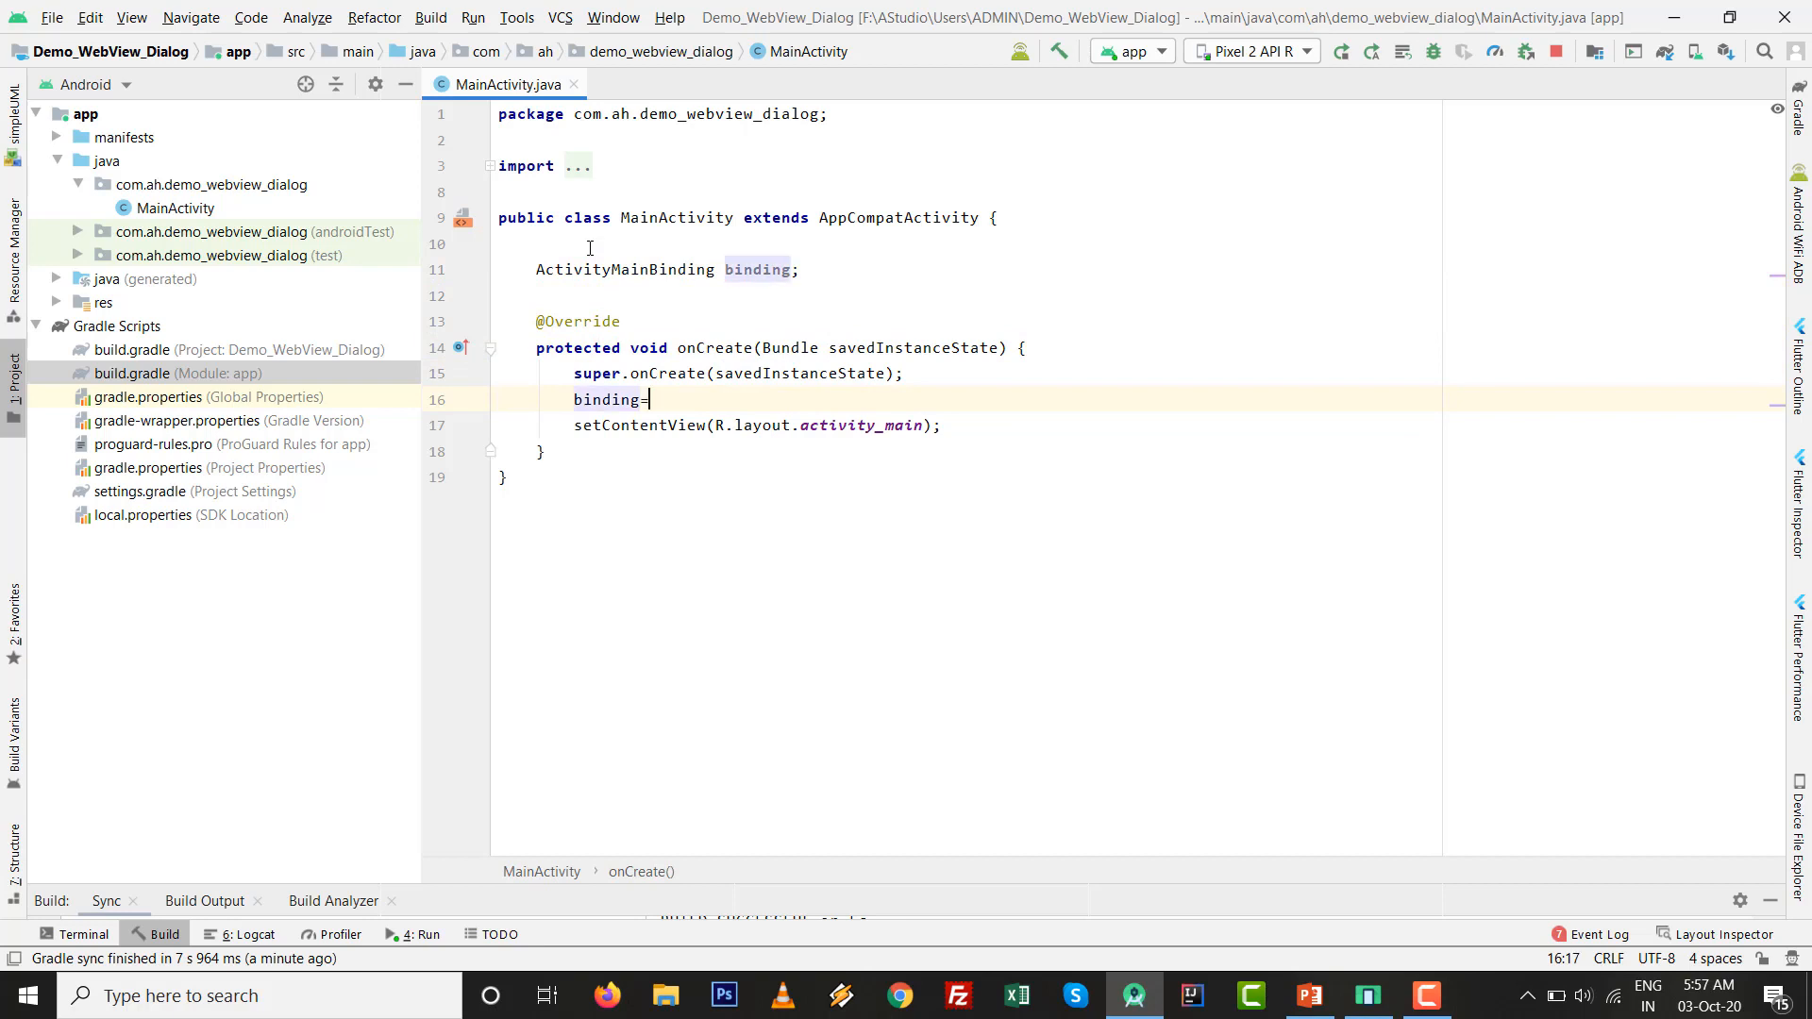
type("ActivityMainBinding.inflate(")
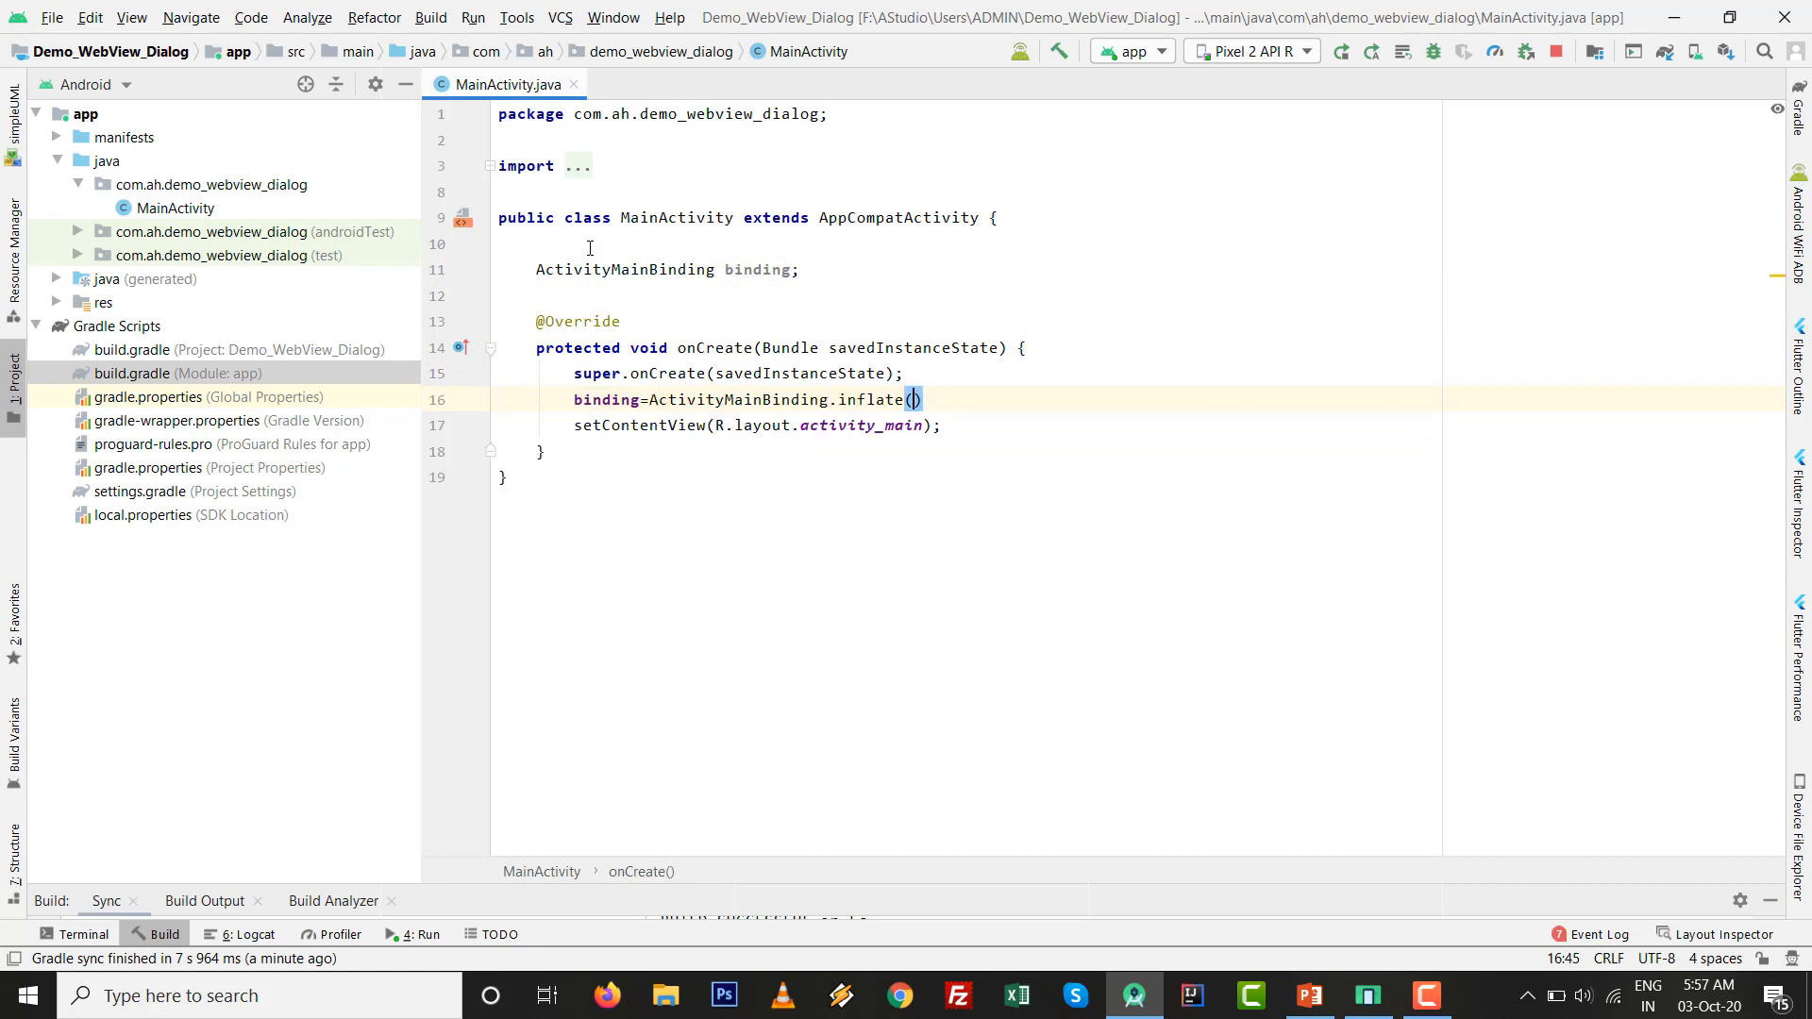
type("get")
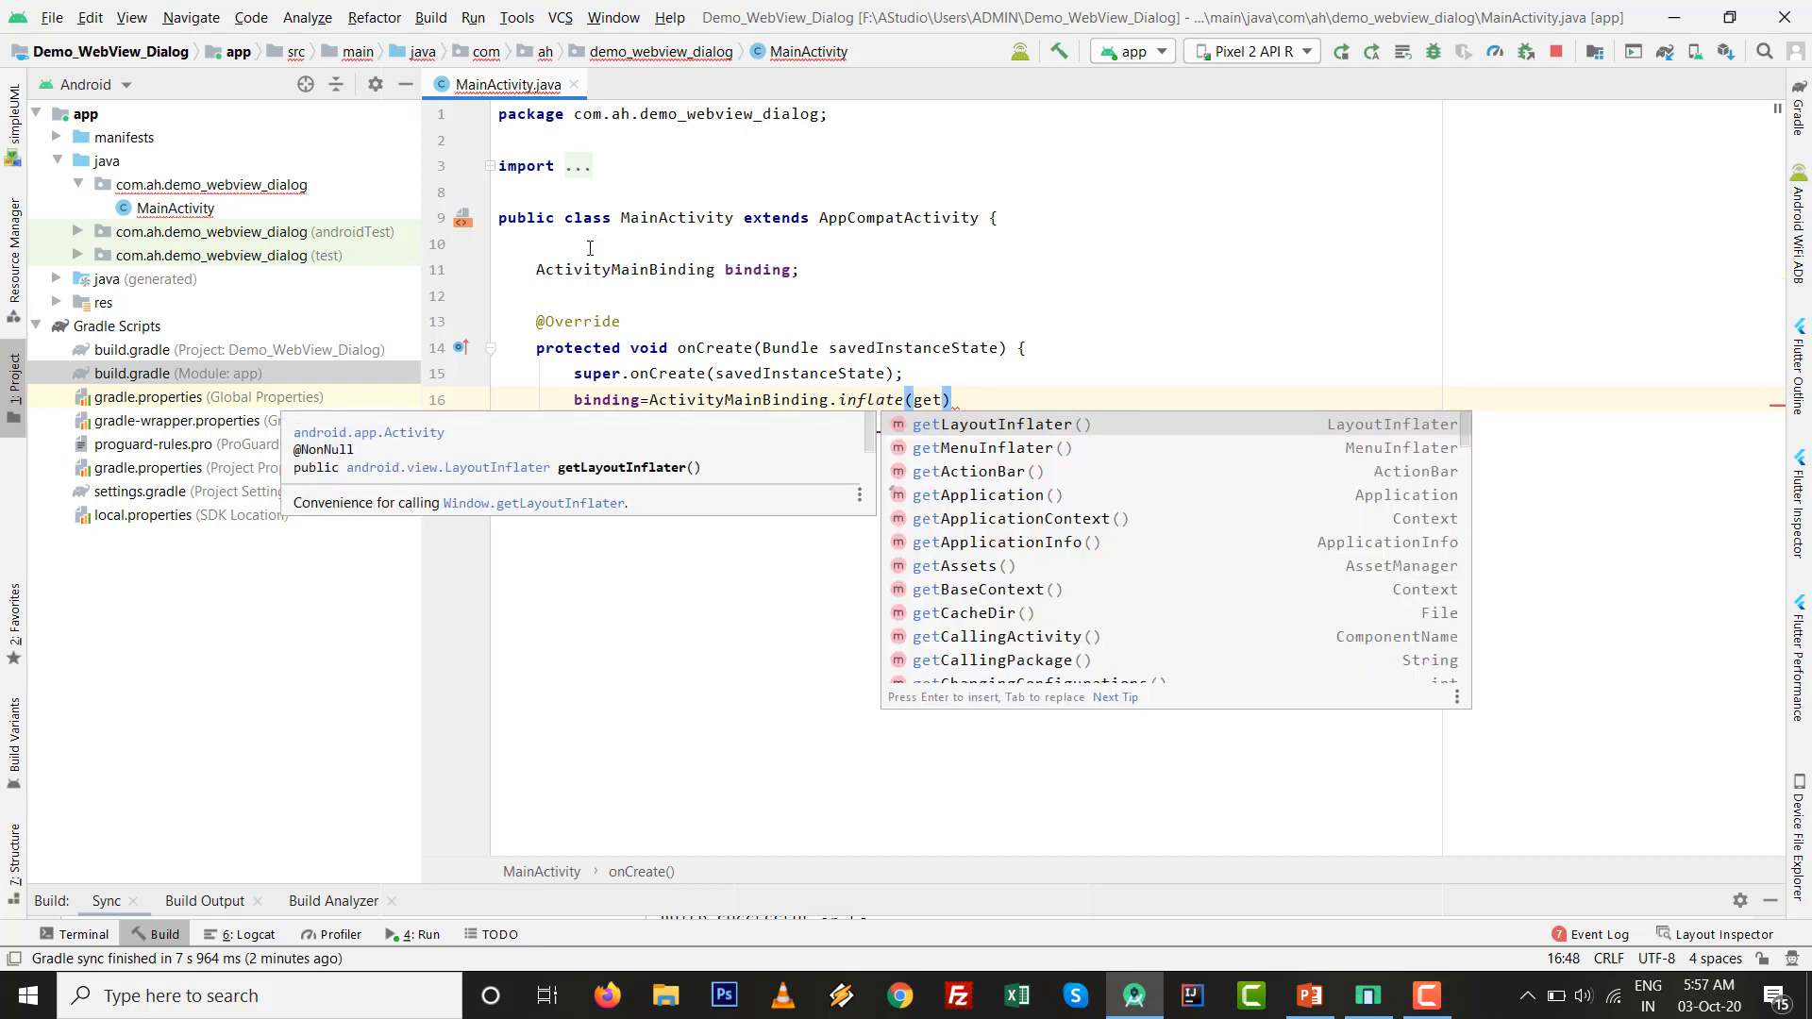
key("Enter")
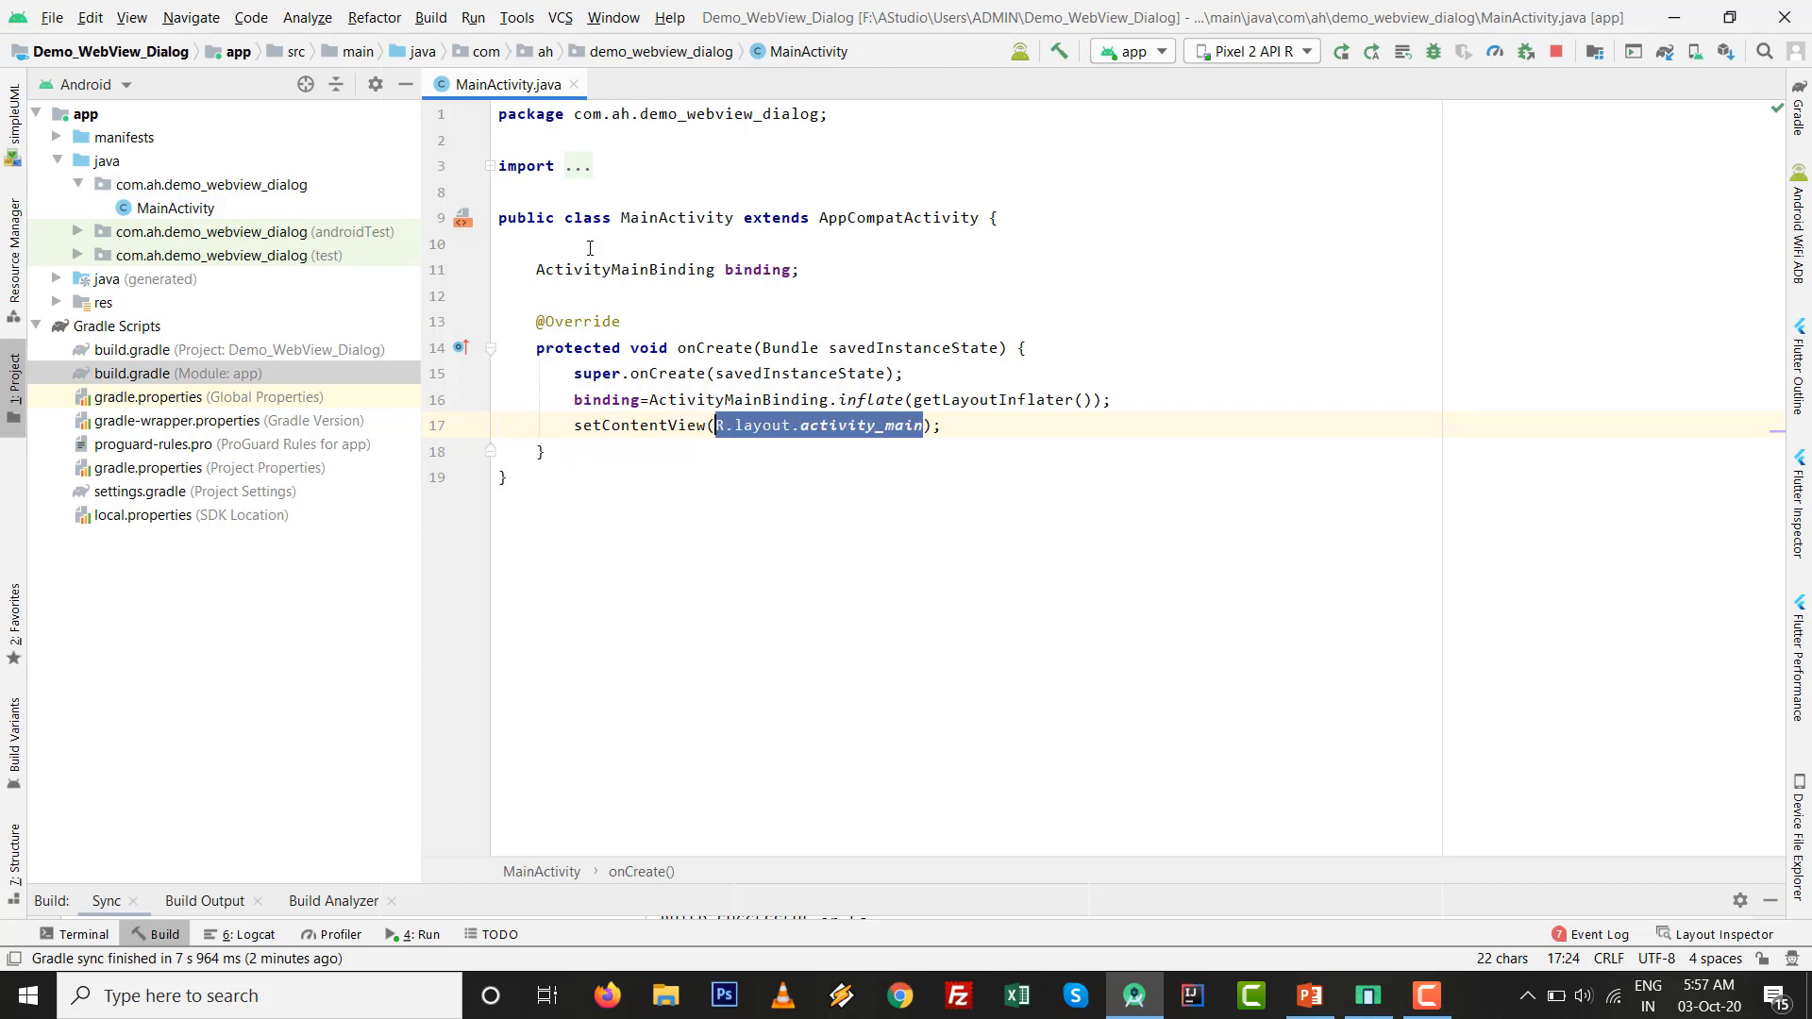
type("binding.g);")
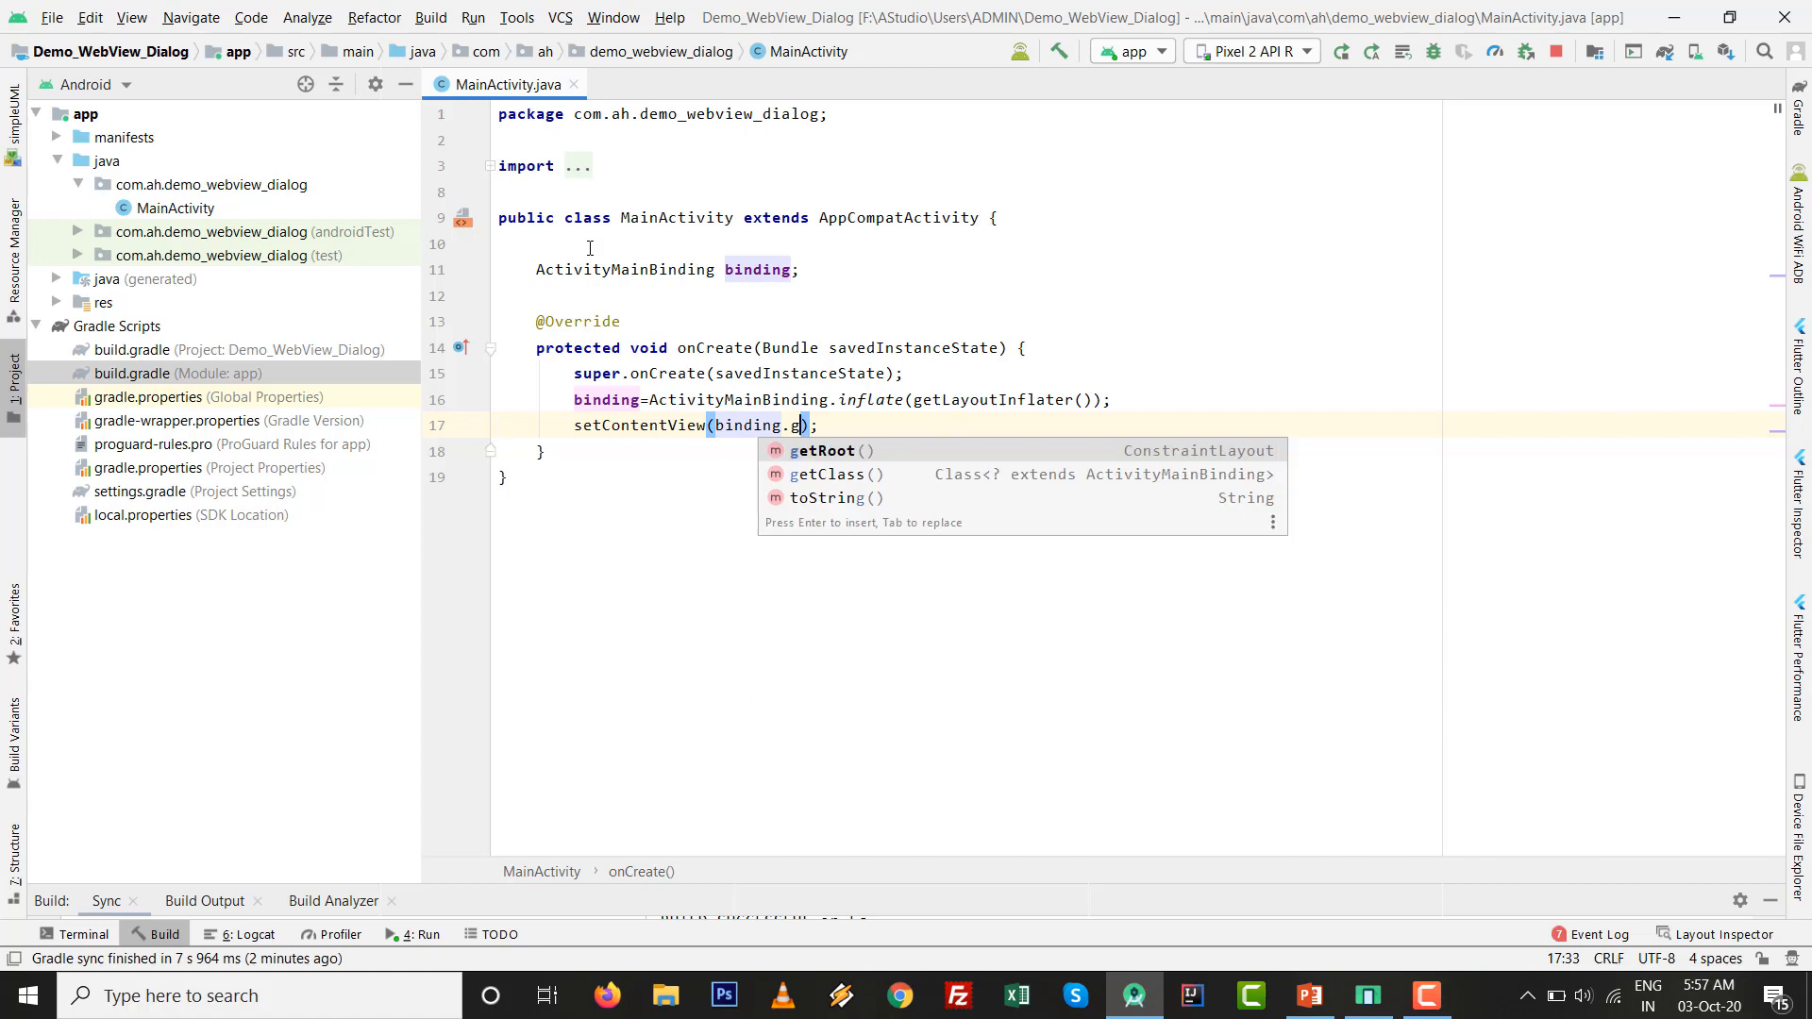
key("Enter")
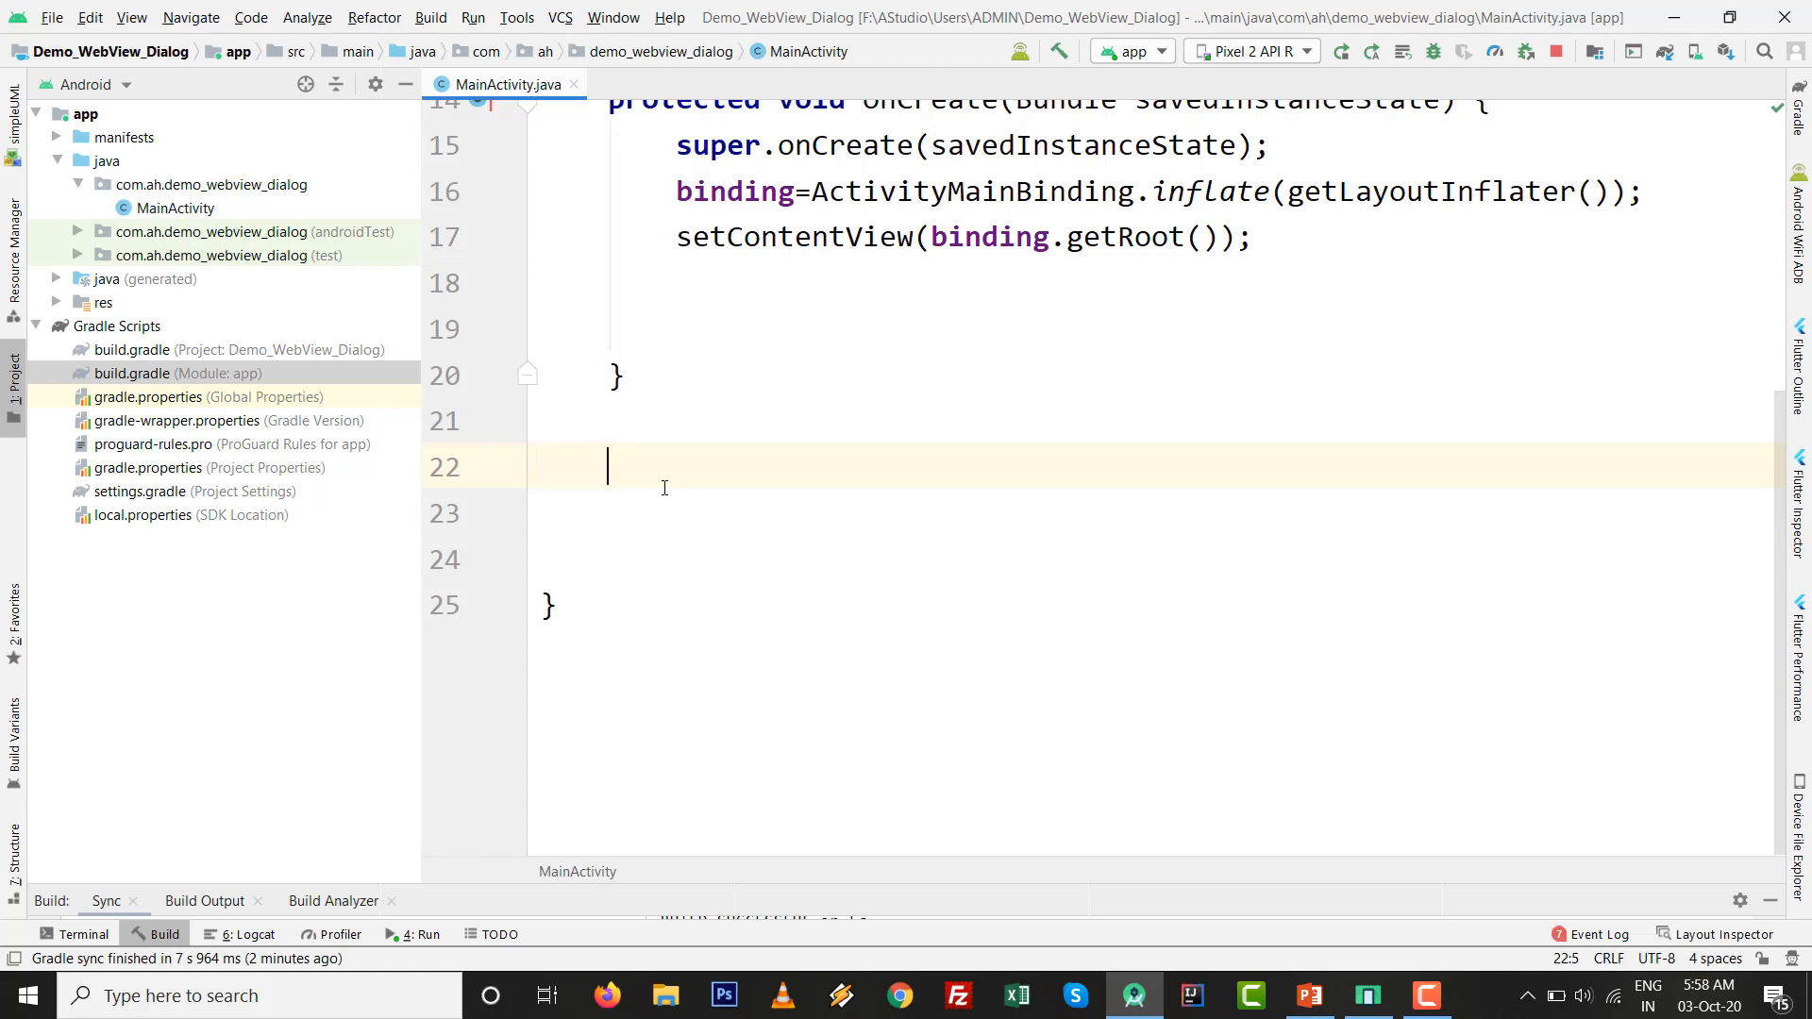
- Declare a public void show_dialog() method in MainActivity
type("public void")
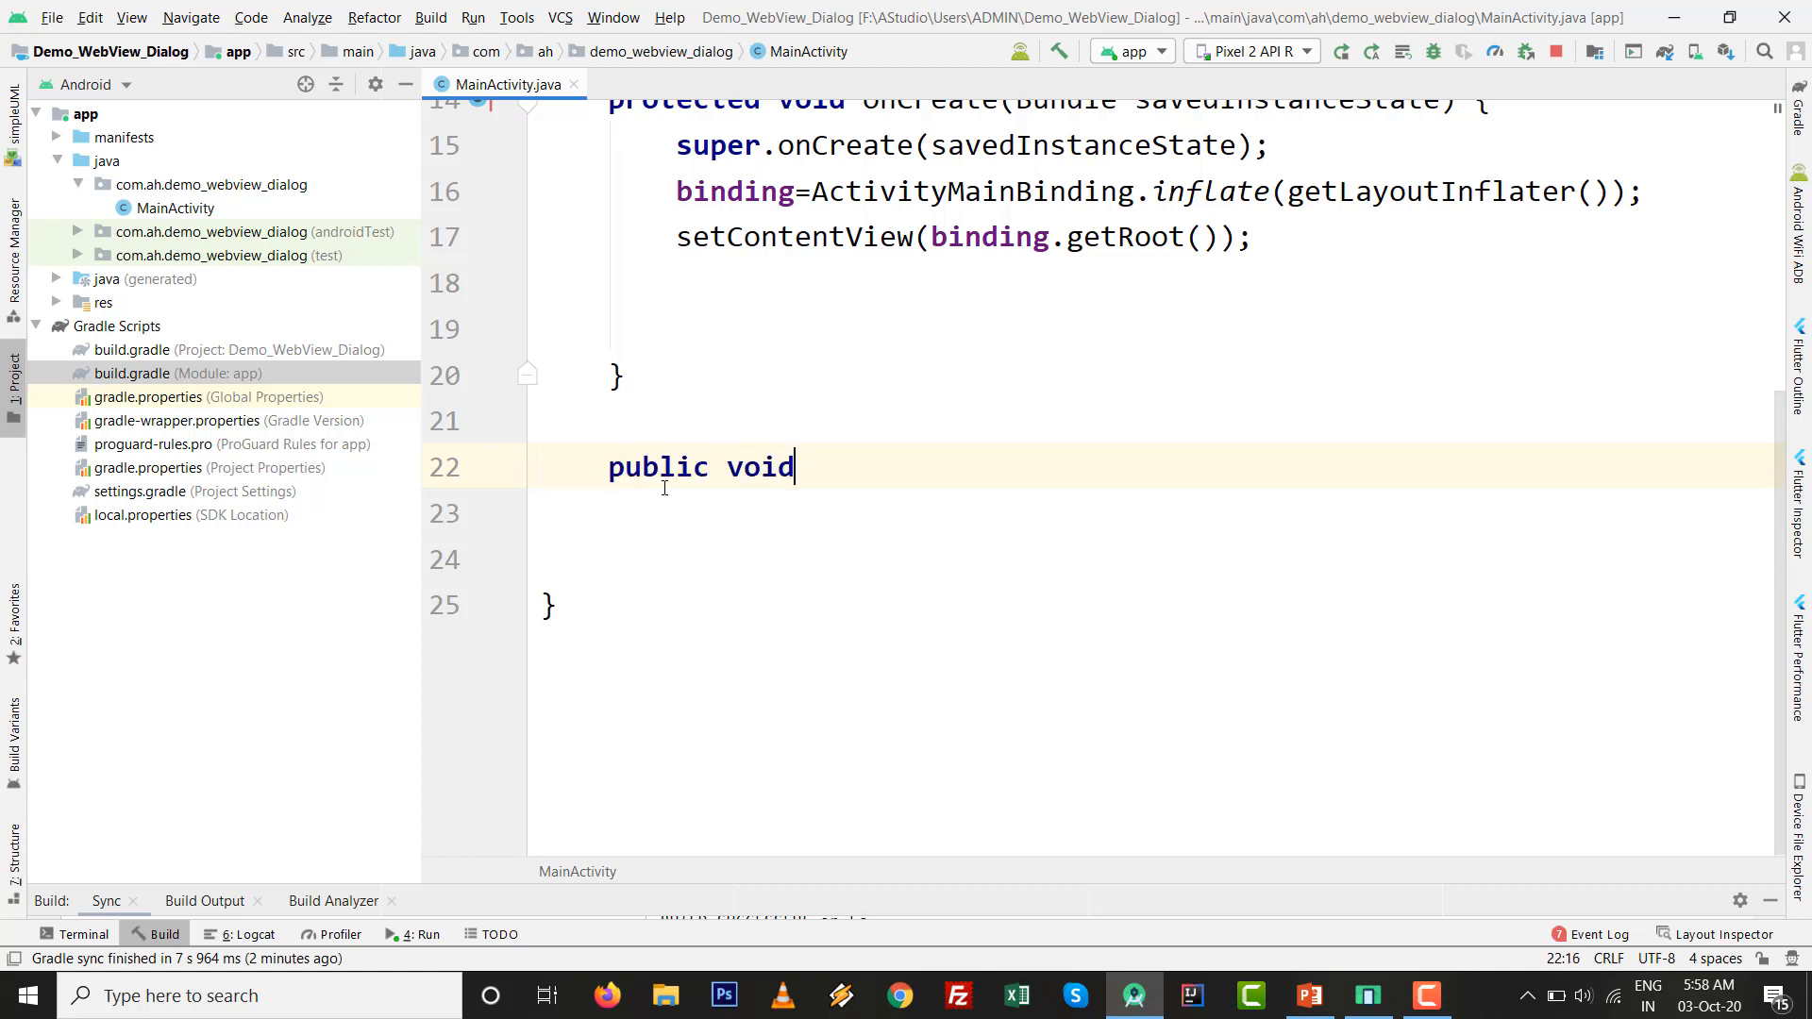
type("show_dialog(")
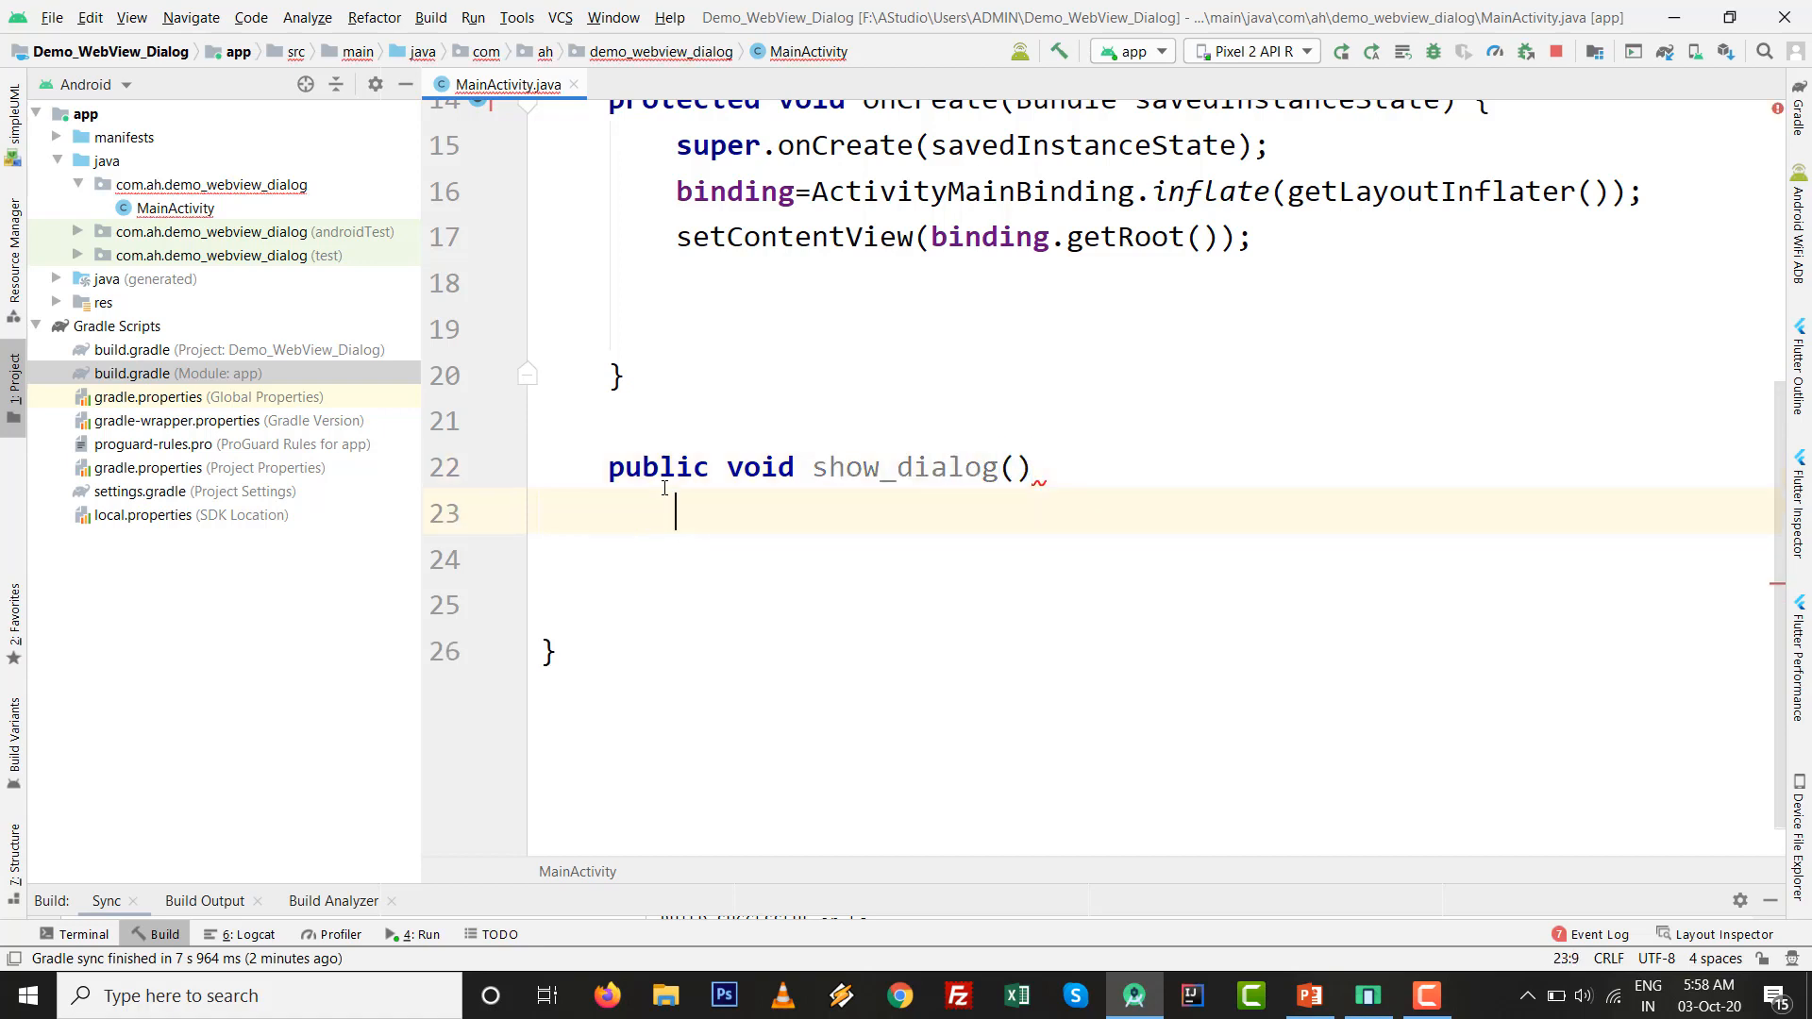
type("{")
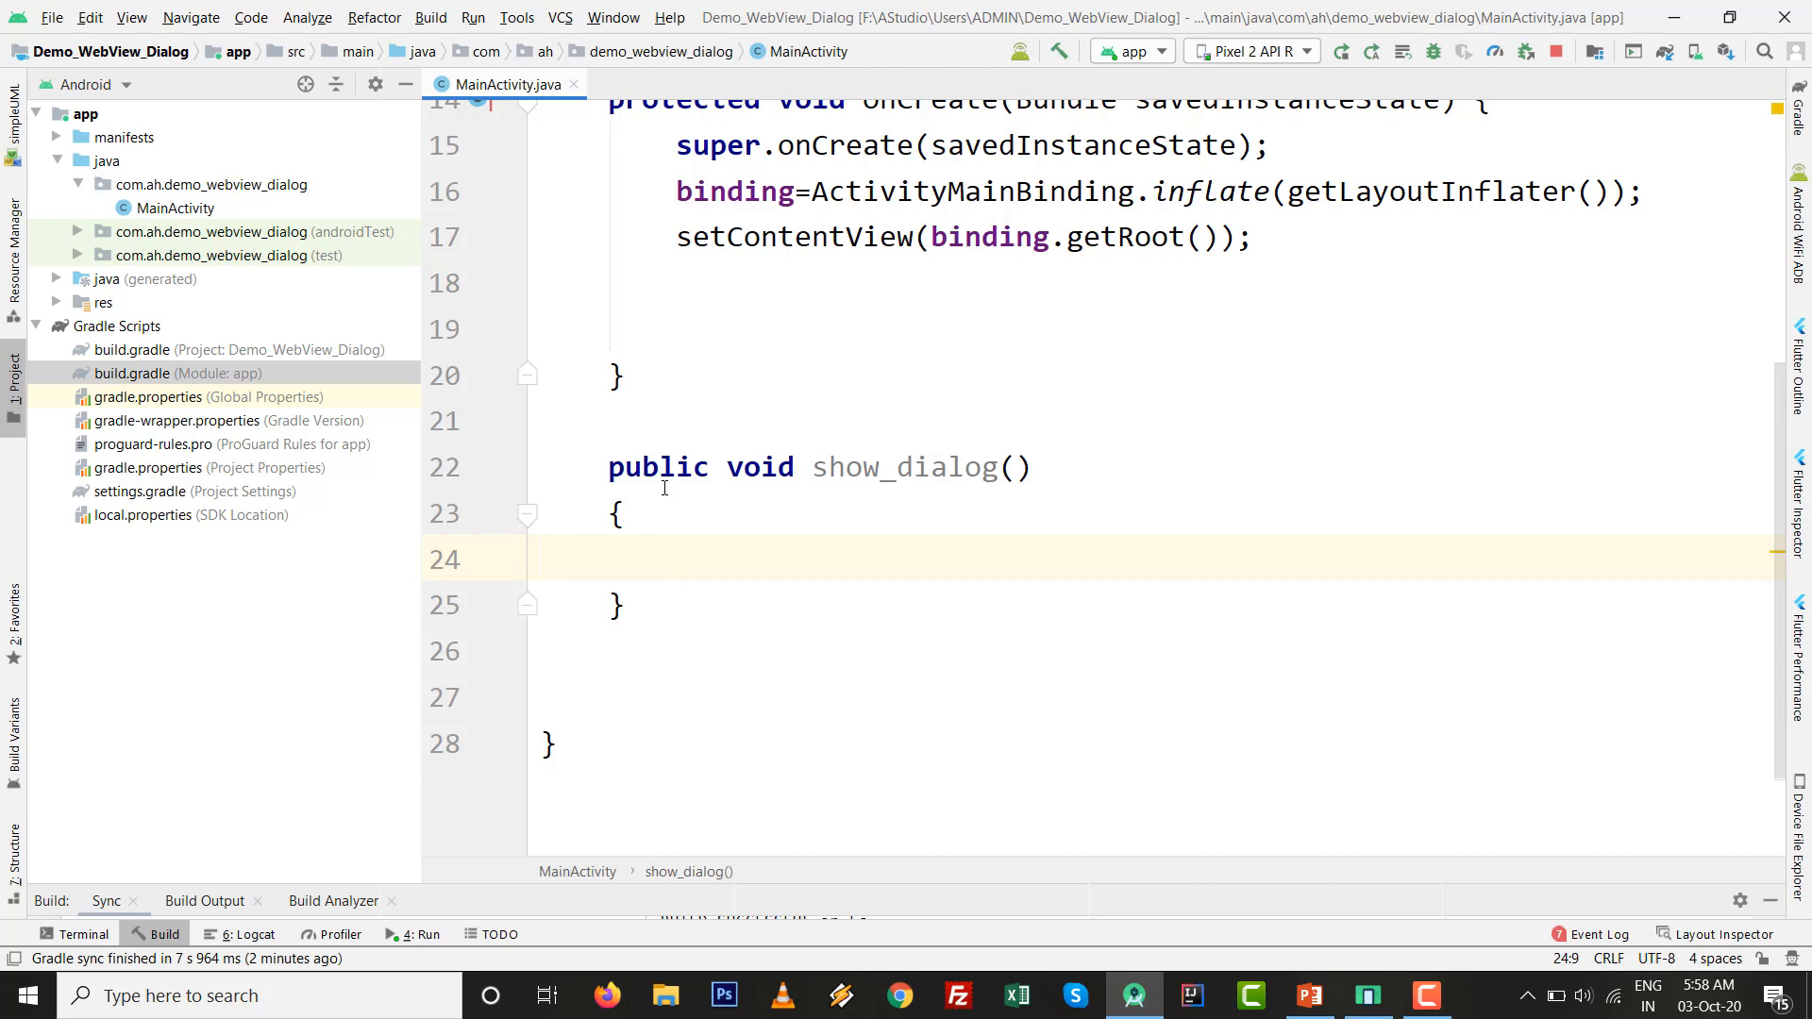
- Write AlertDialog.Builder alert=new AlertDialog.Builder(this); inside show_dialog
type("A")
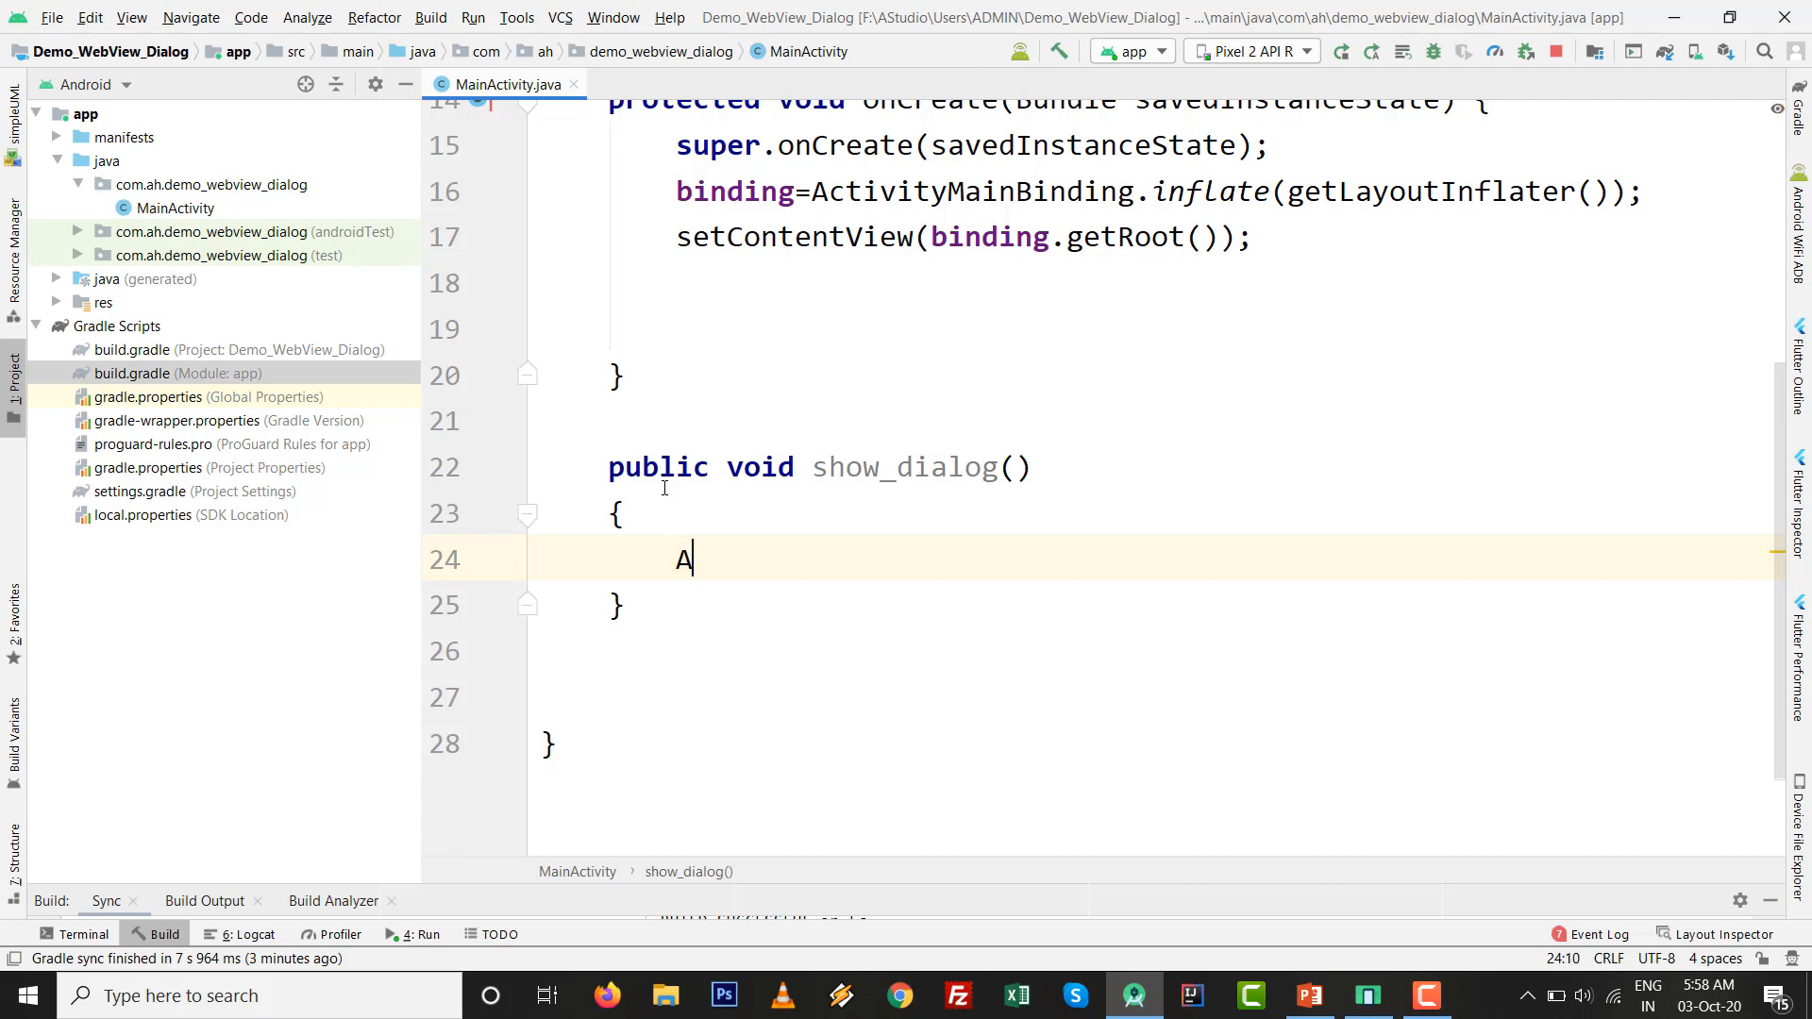
type("lertDialog.")
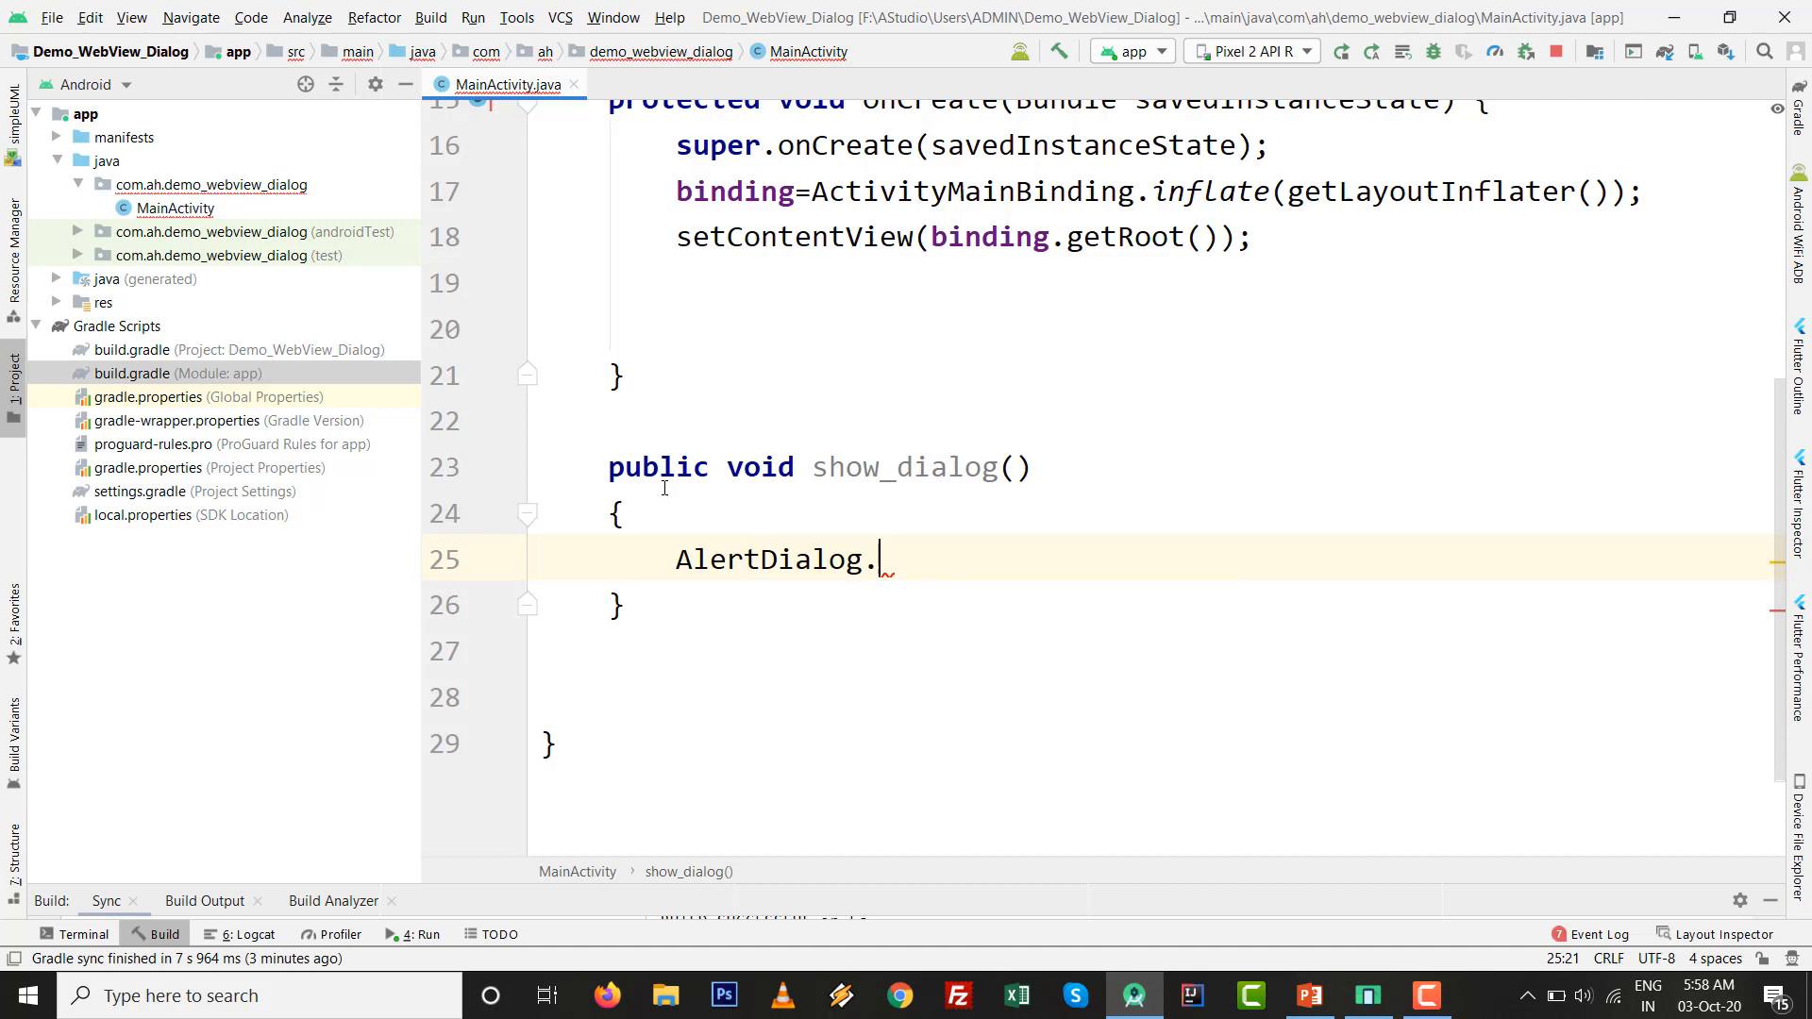
type("BU")
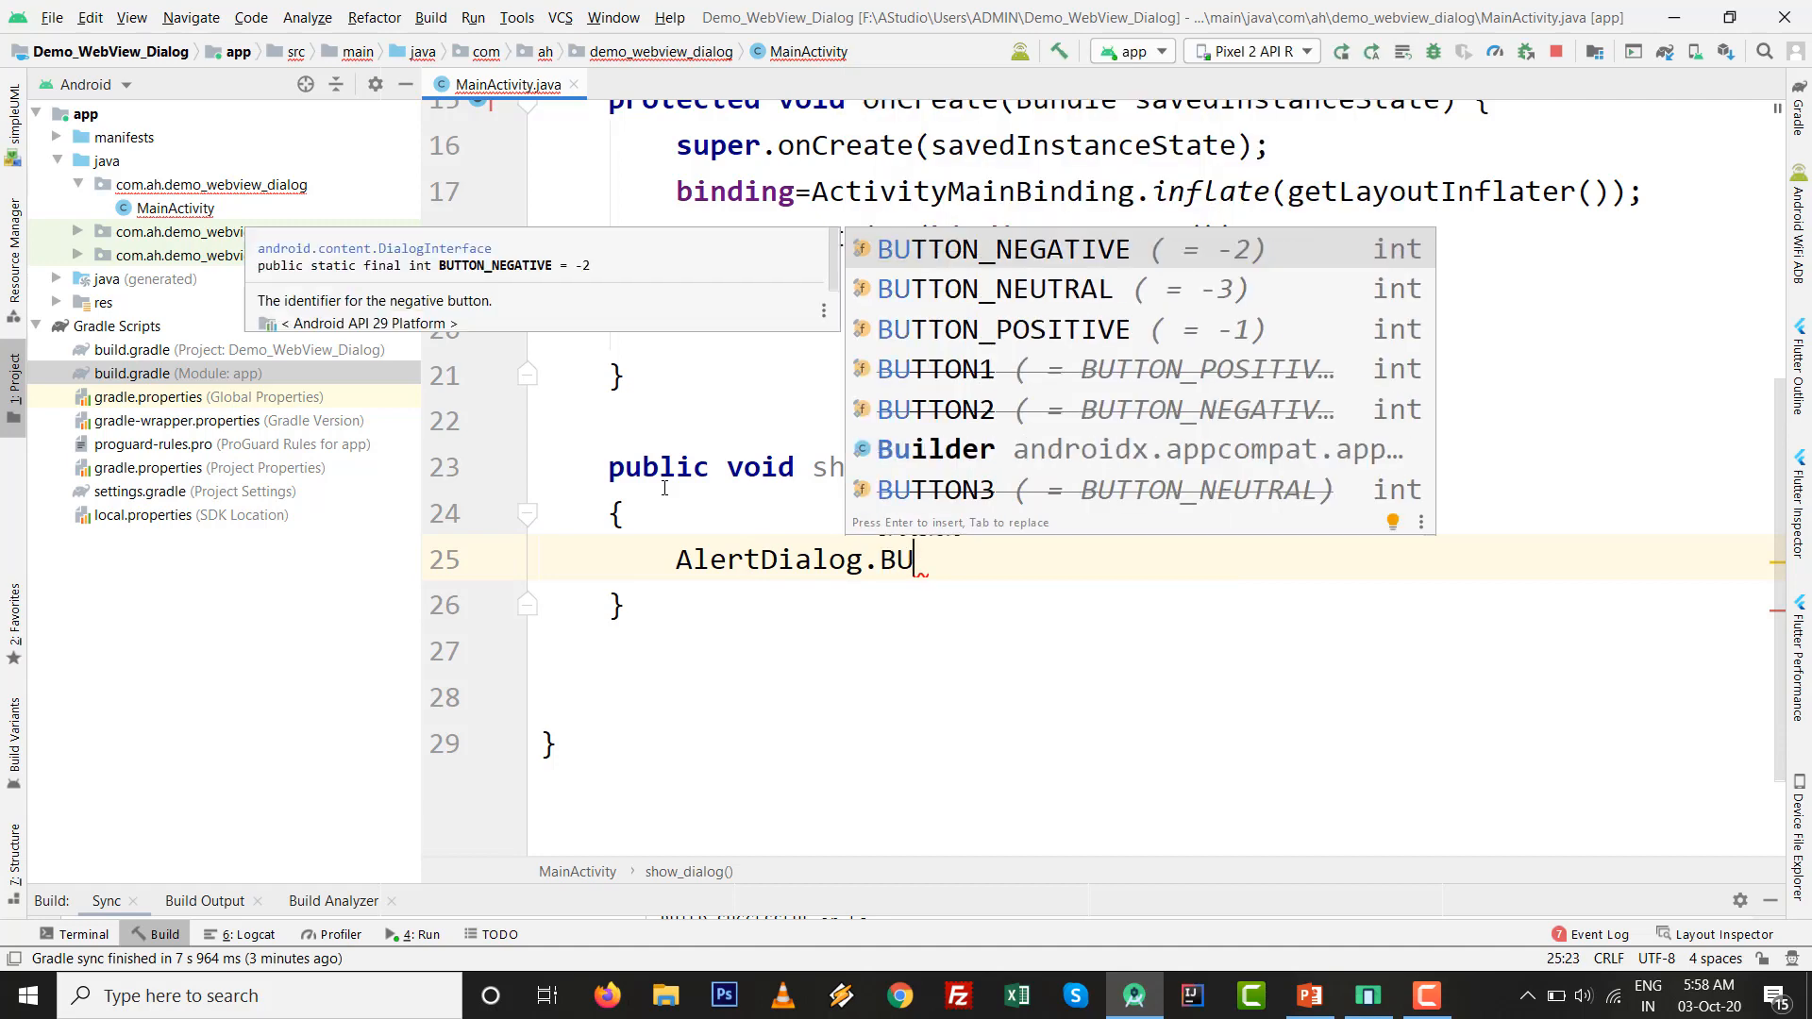
key("Enter")
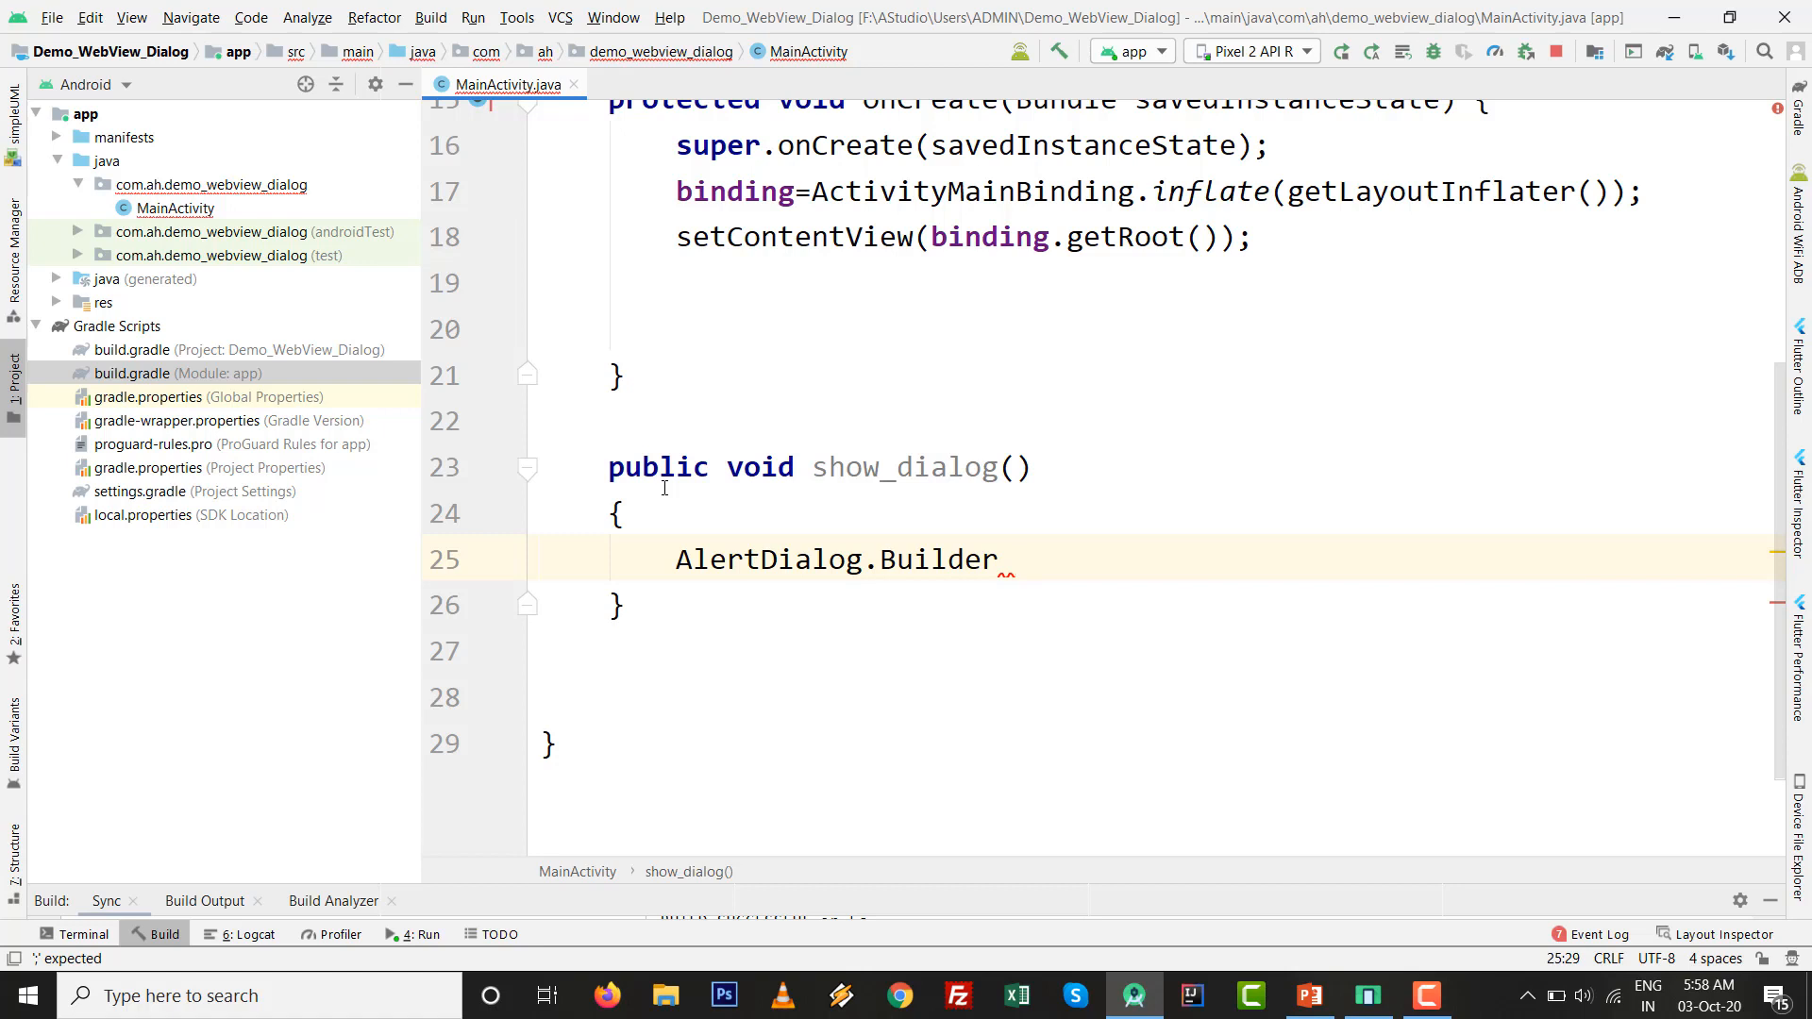
type("al")
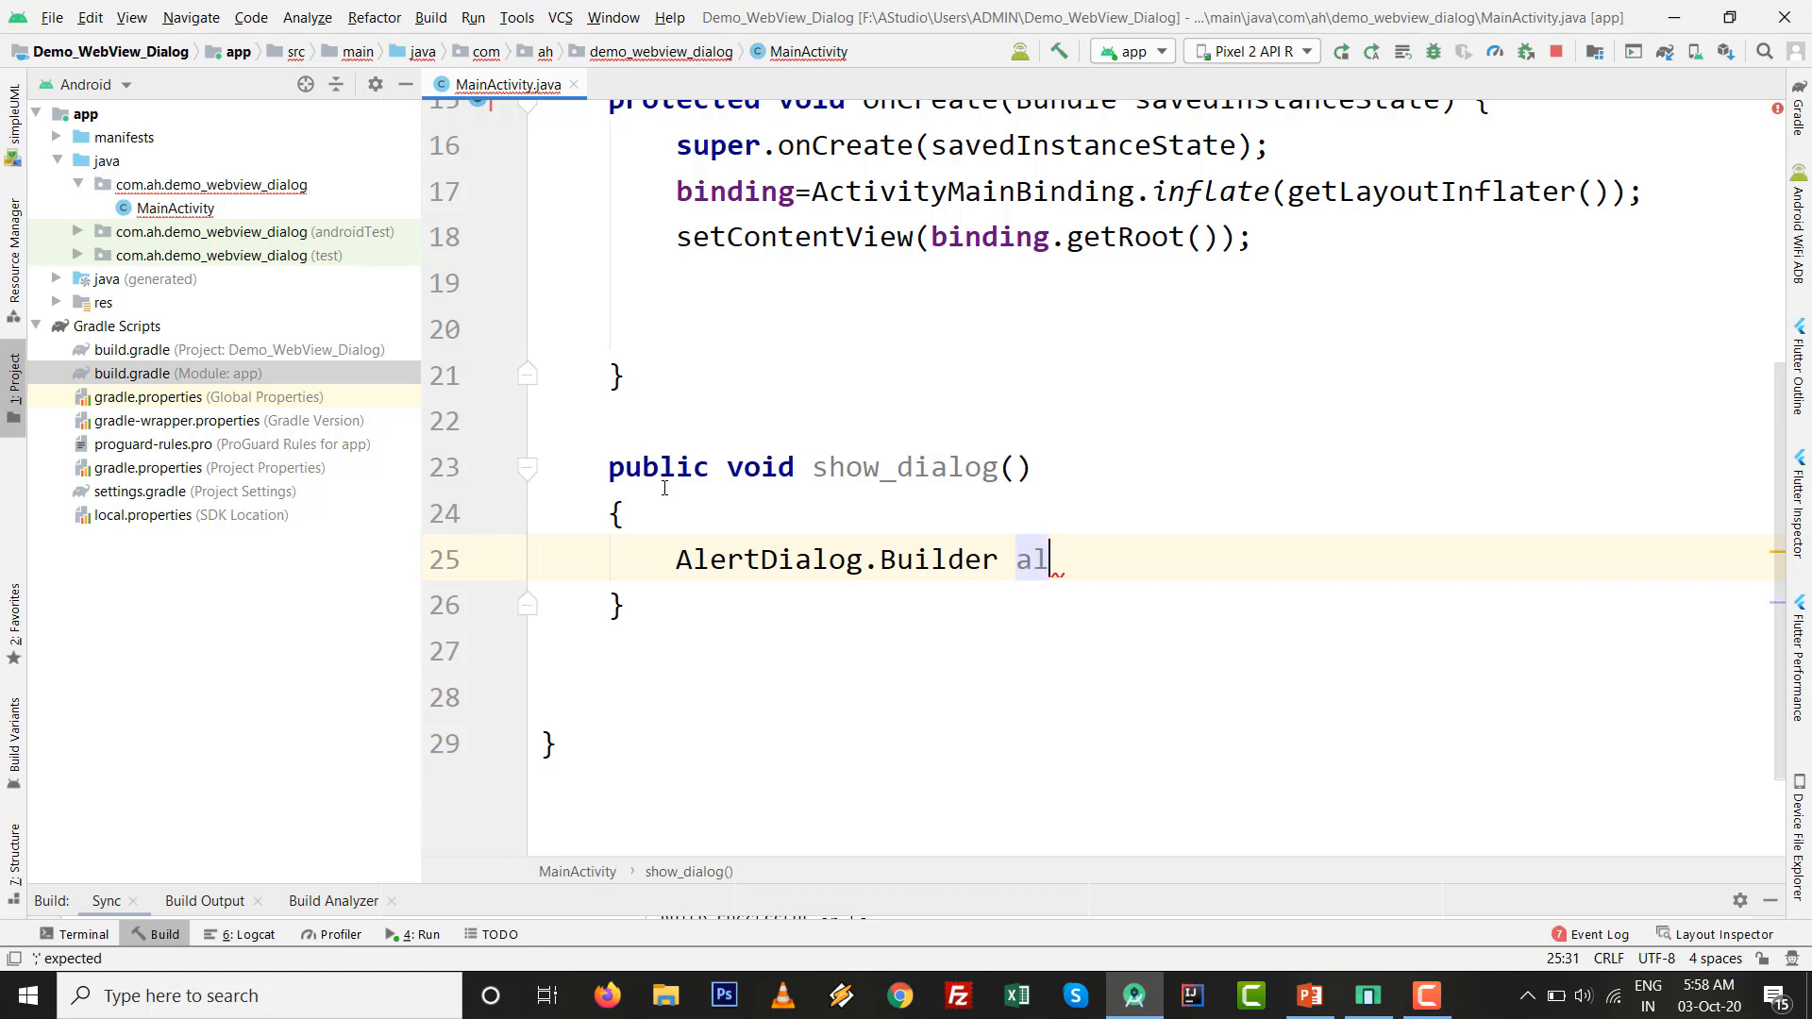
type("ert=")
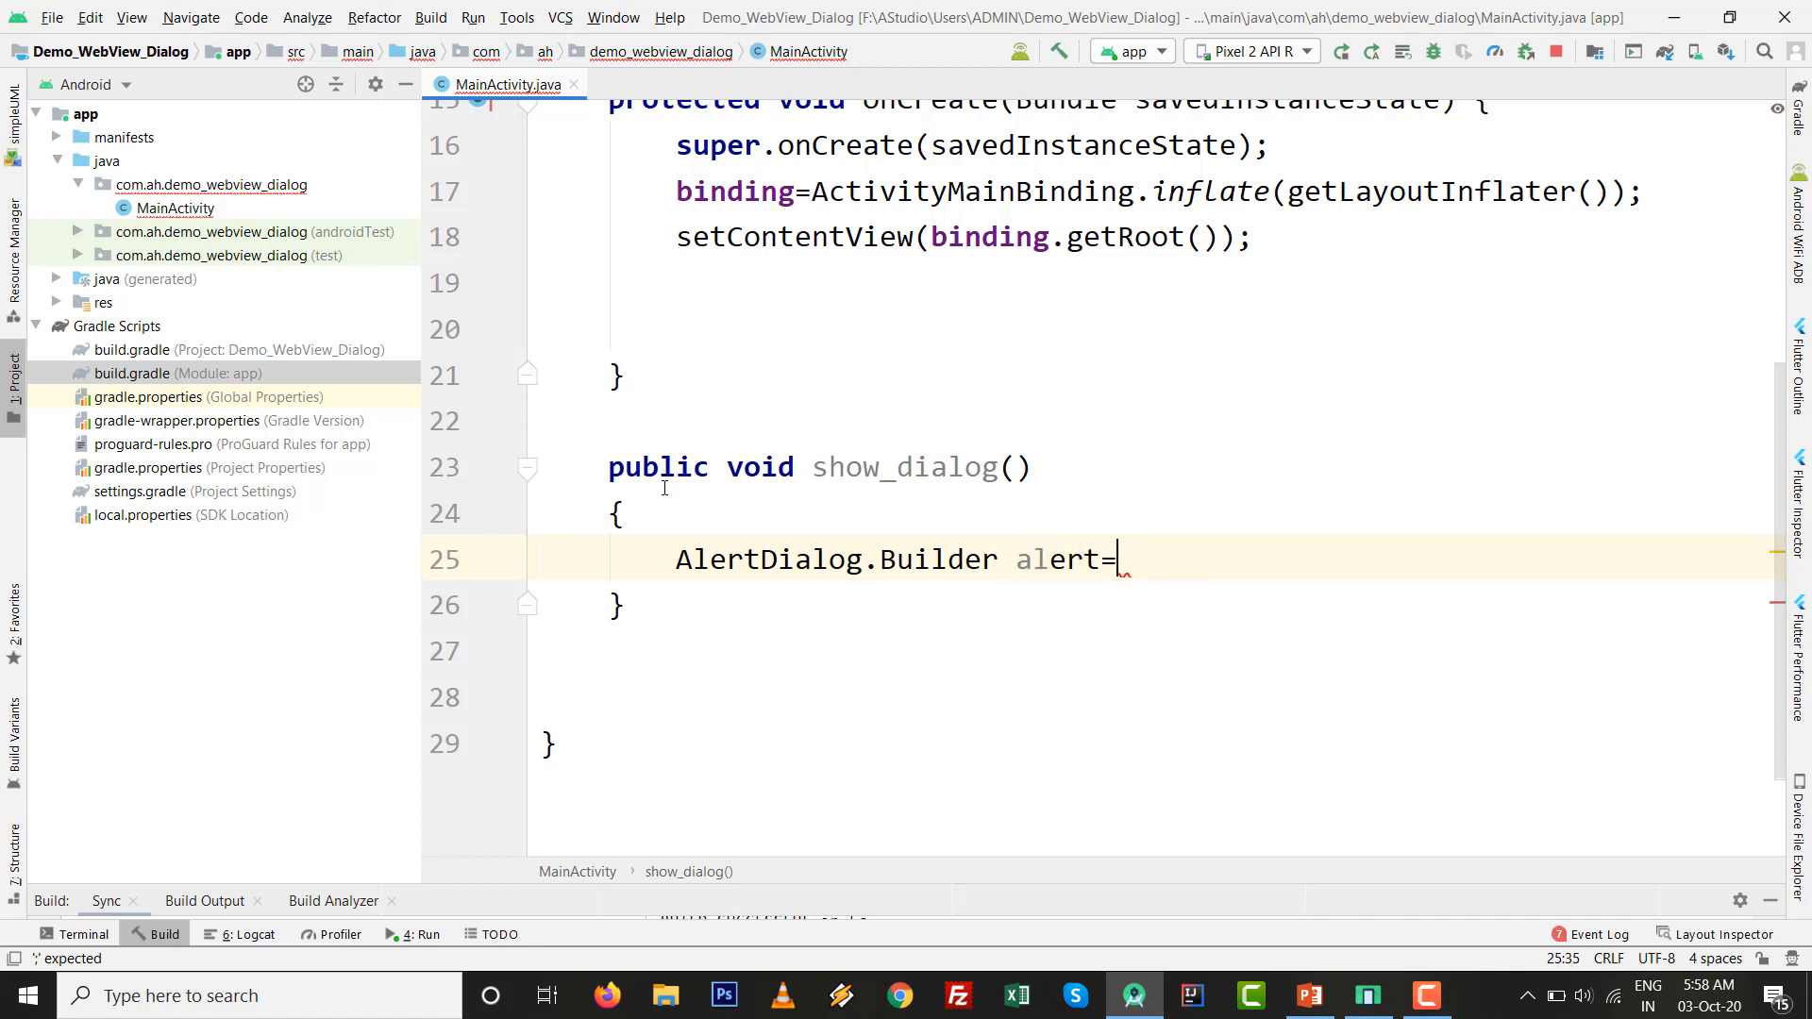
type("new")
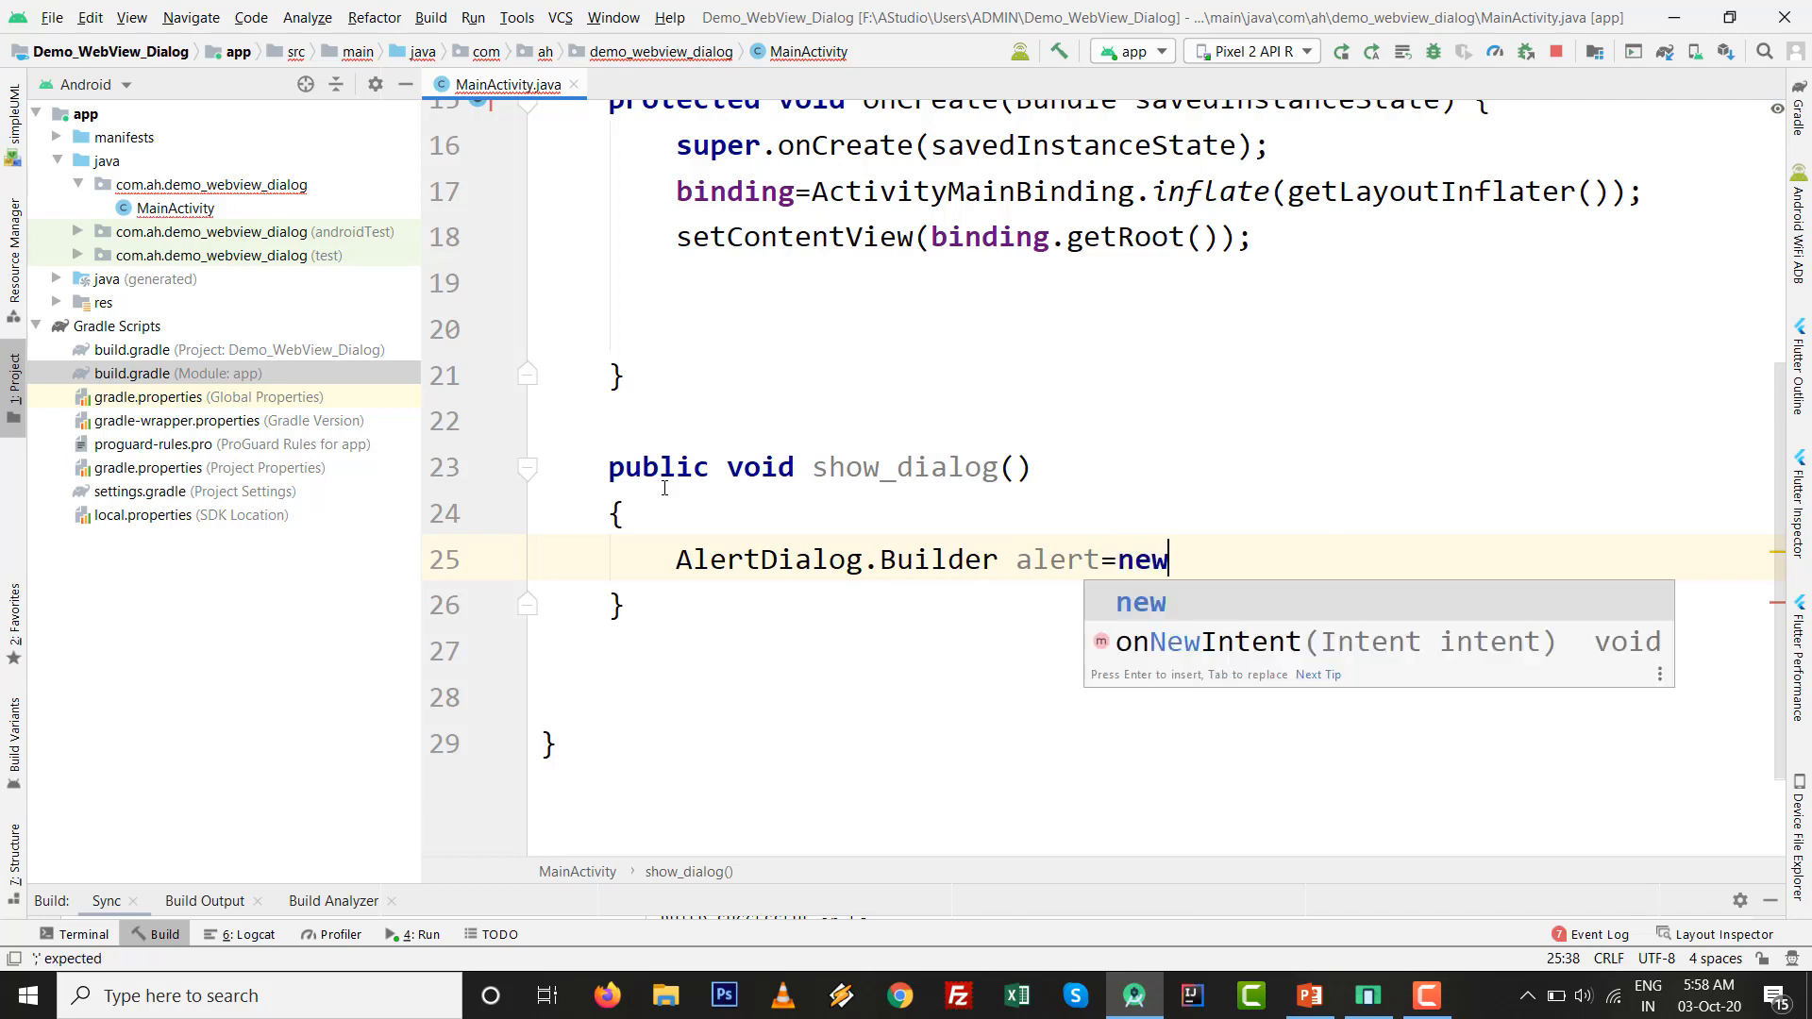
key("Enter")
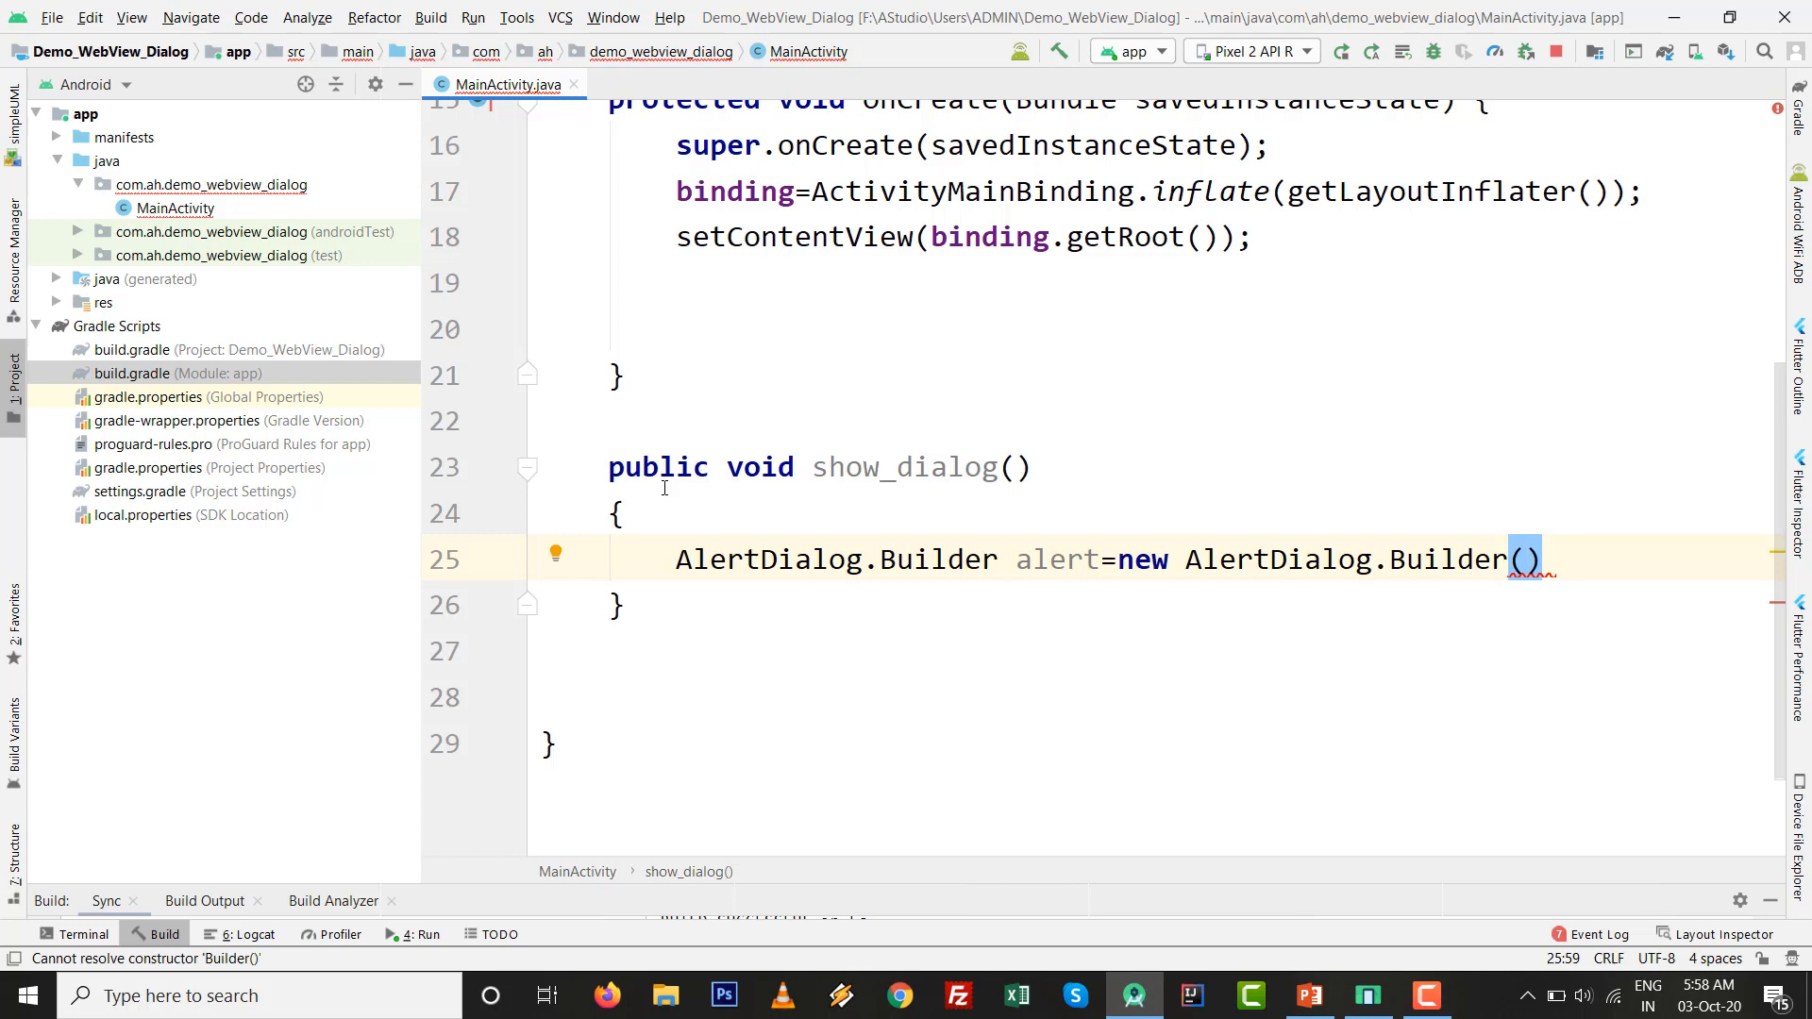
type("this")
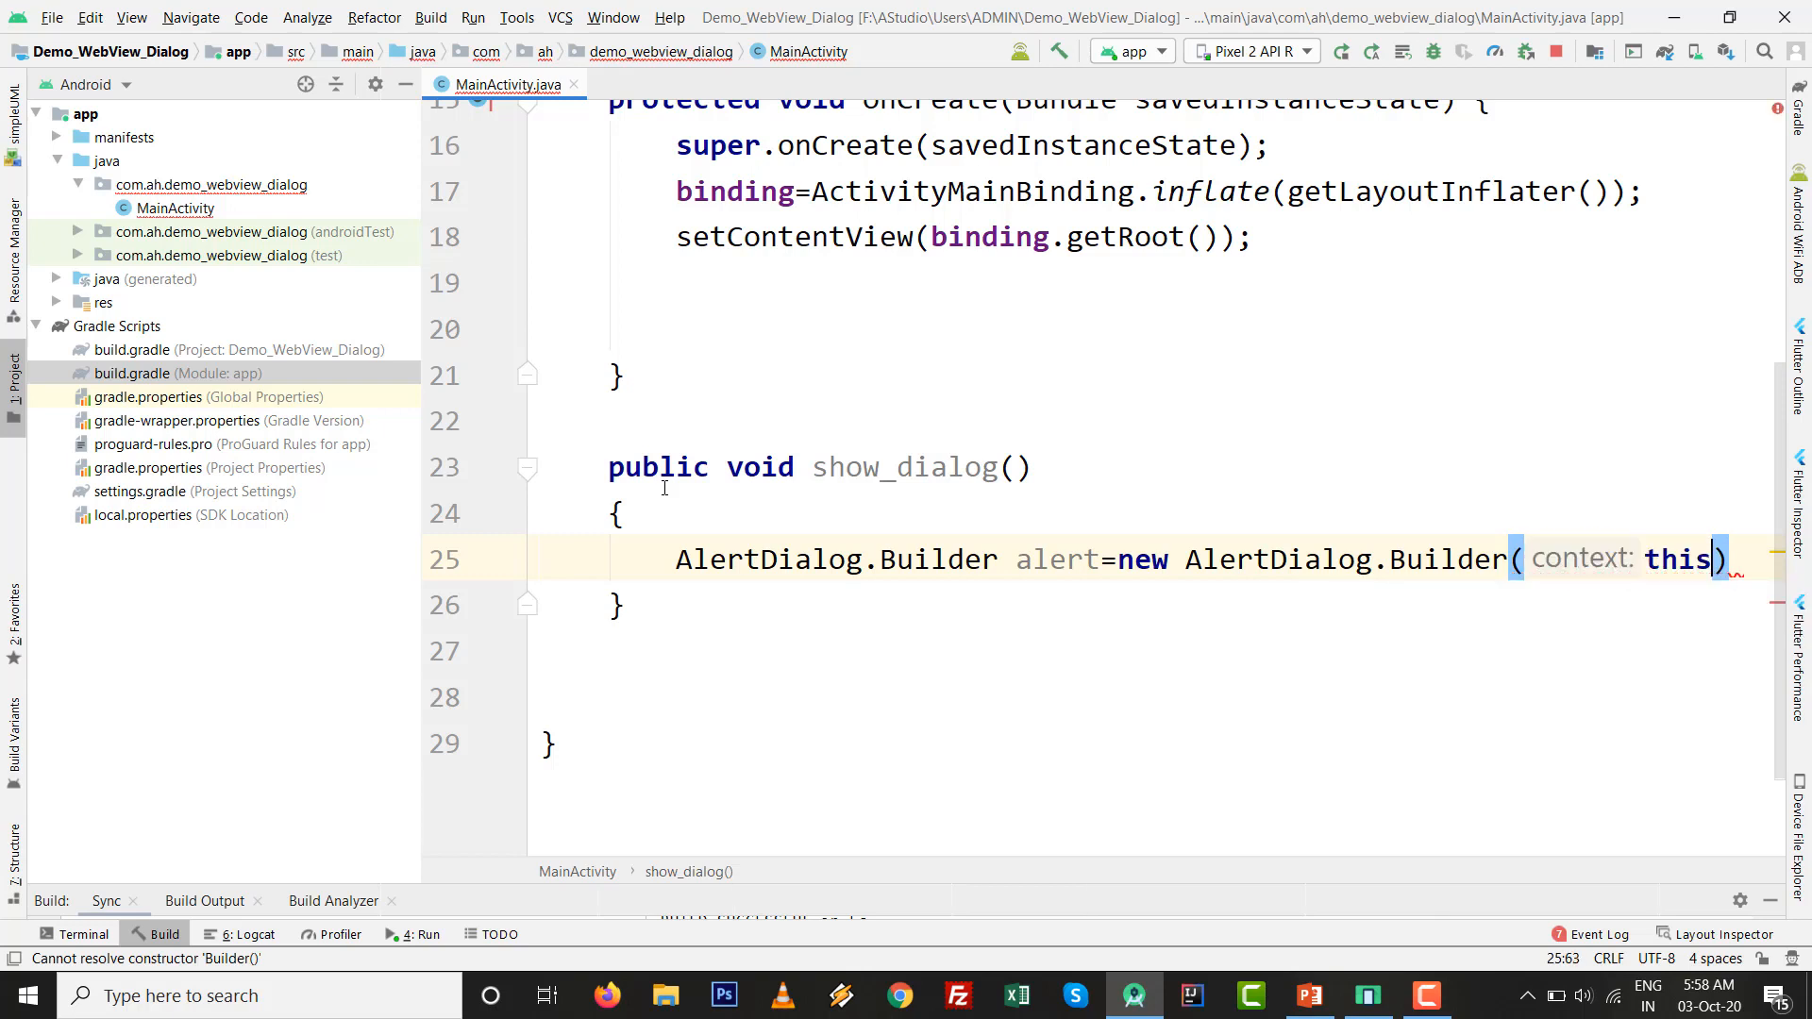
type(";")
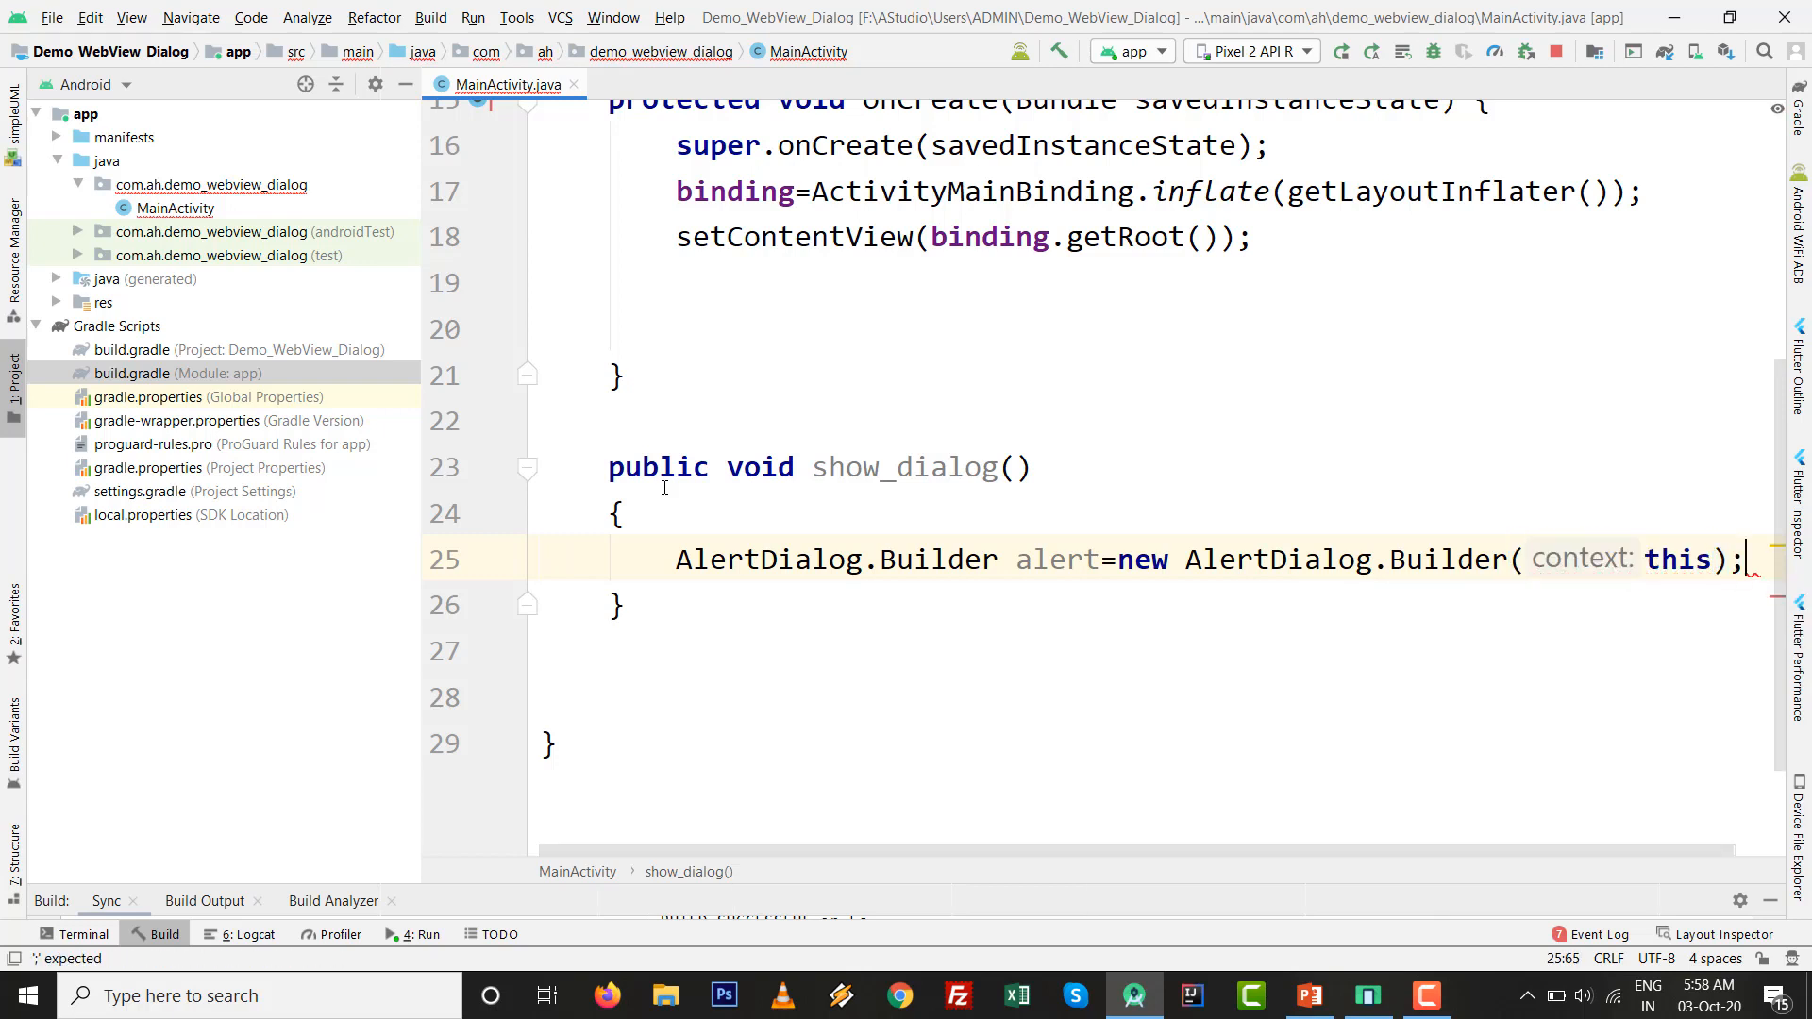
key("Enter")
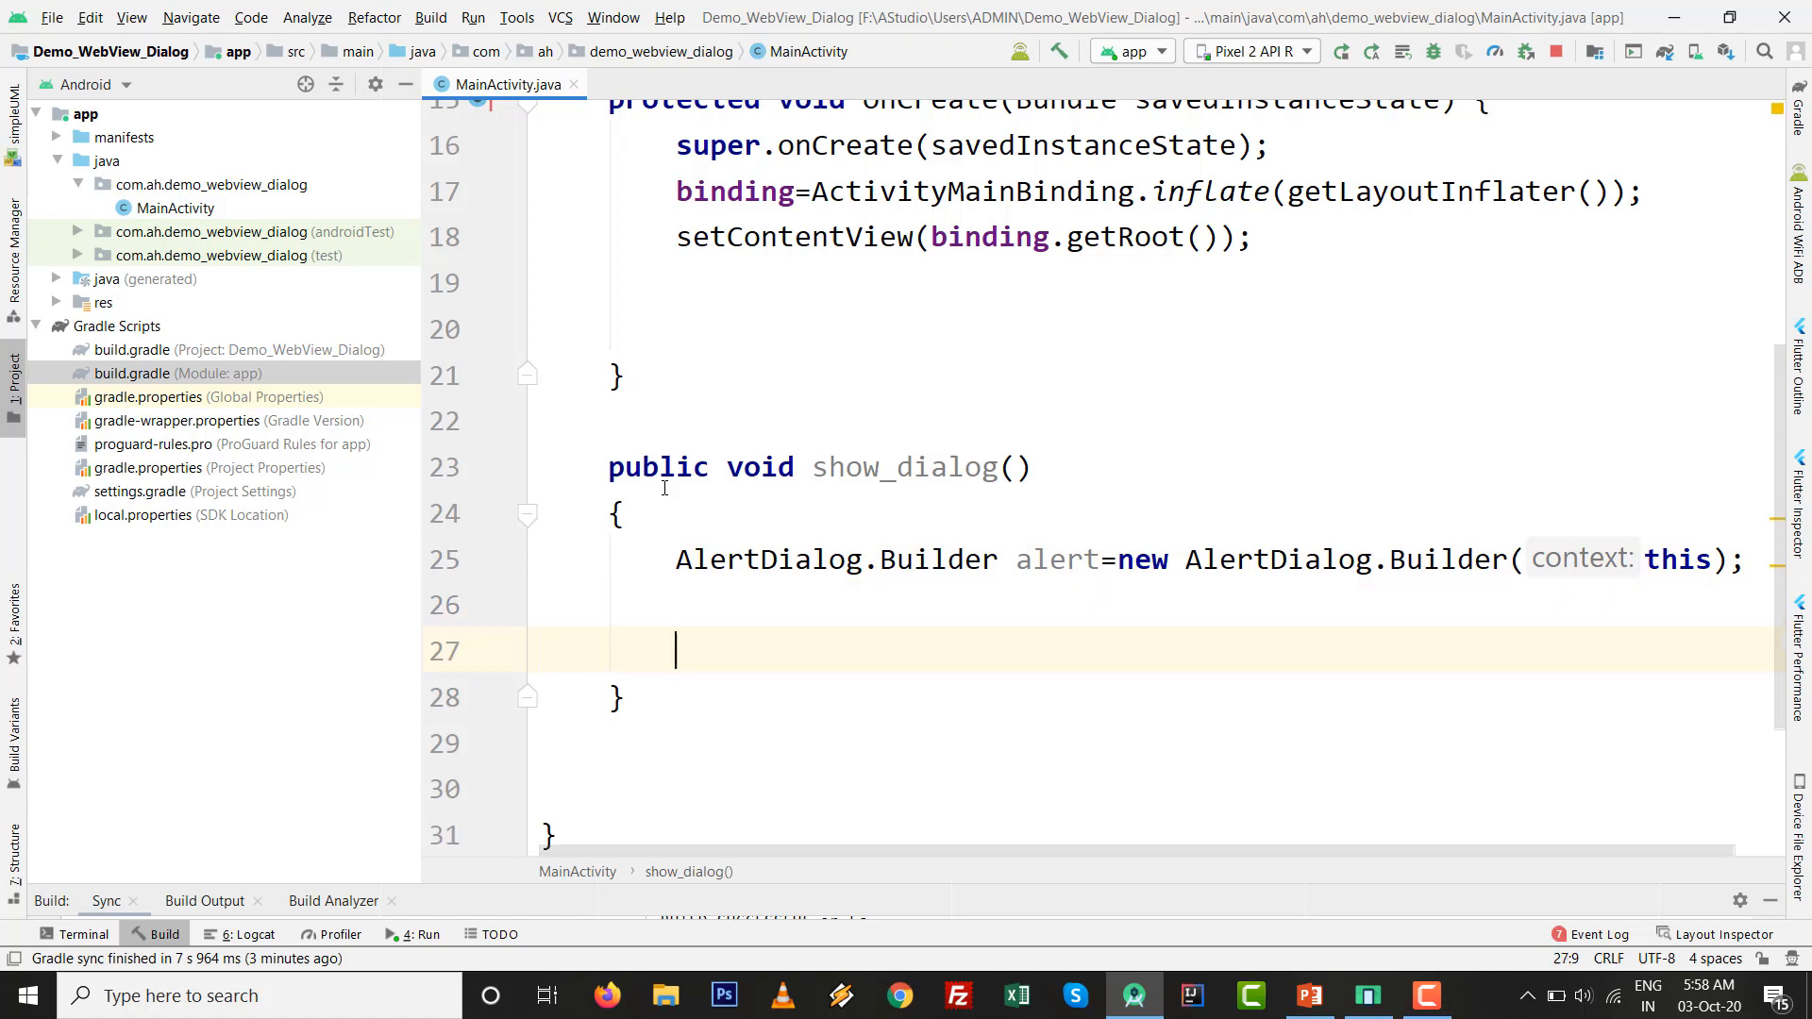
scroll("down", 3)
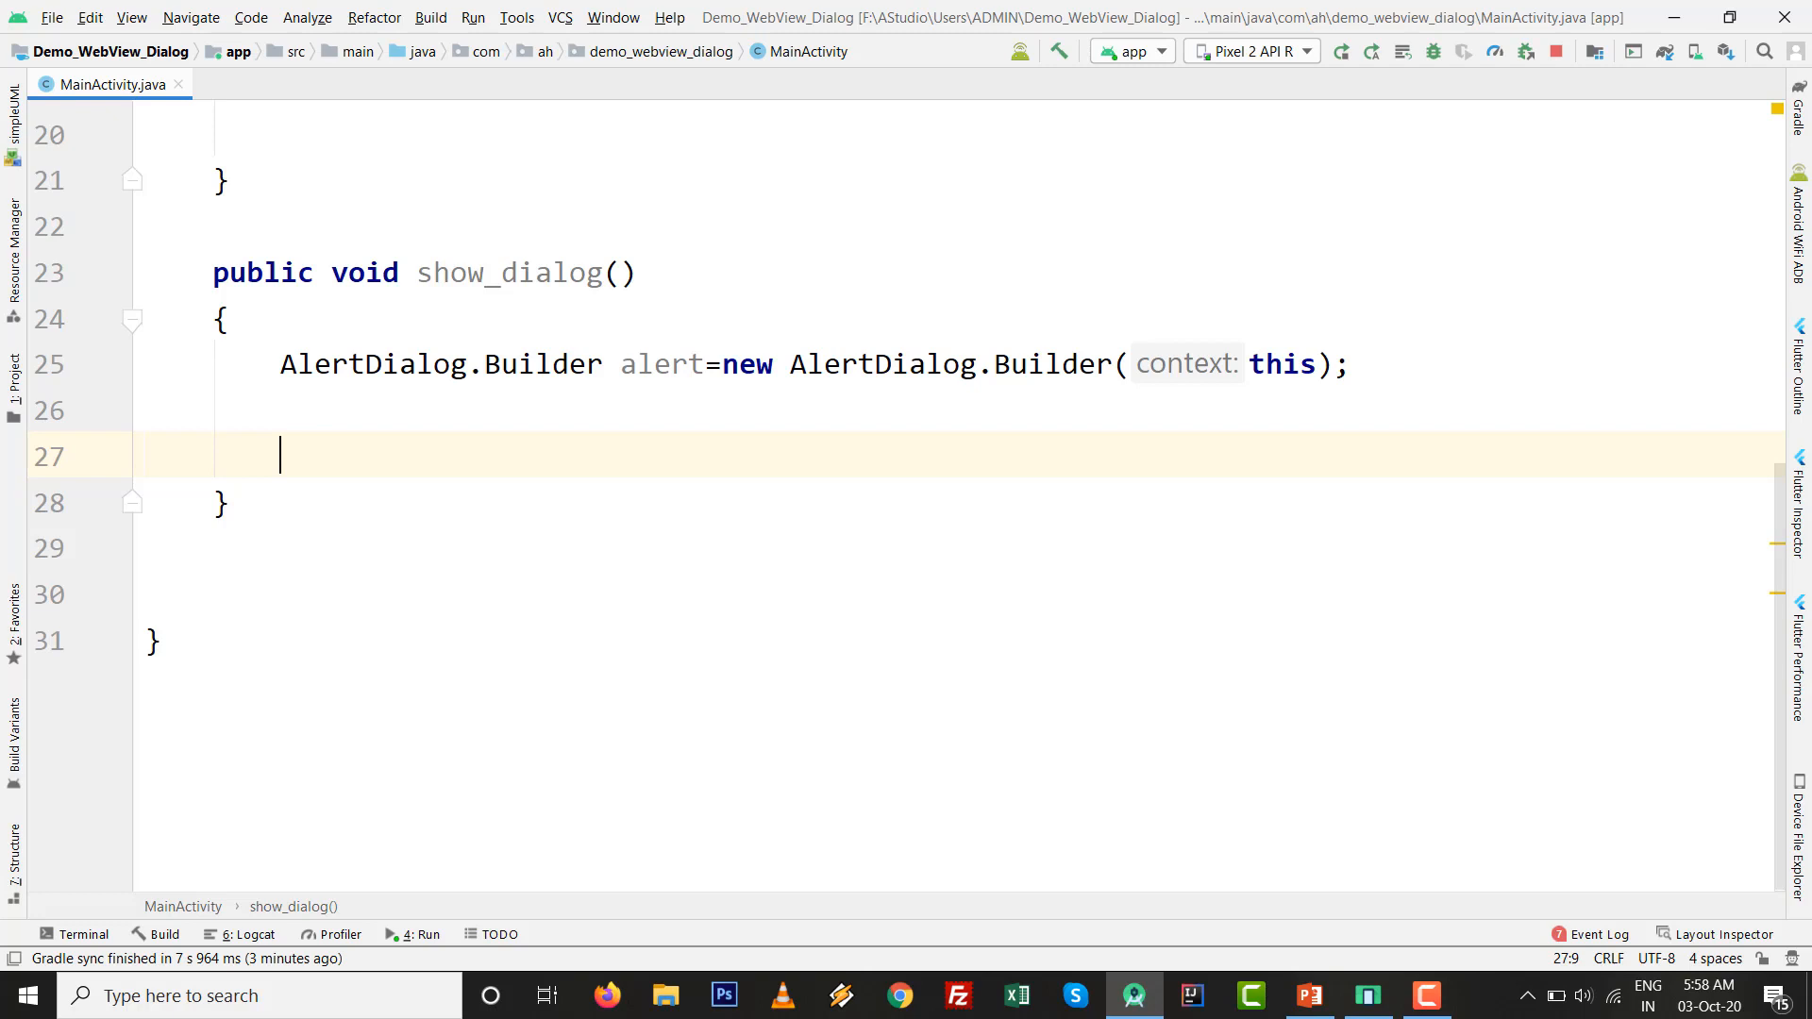
- Create WebView webView=new WebView(this); below the builder line
type("WebView")
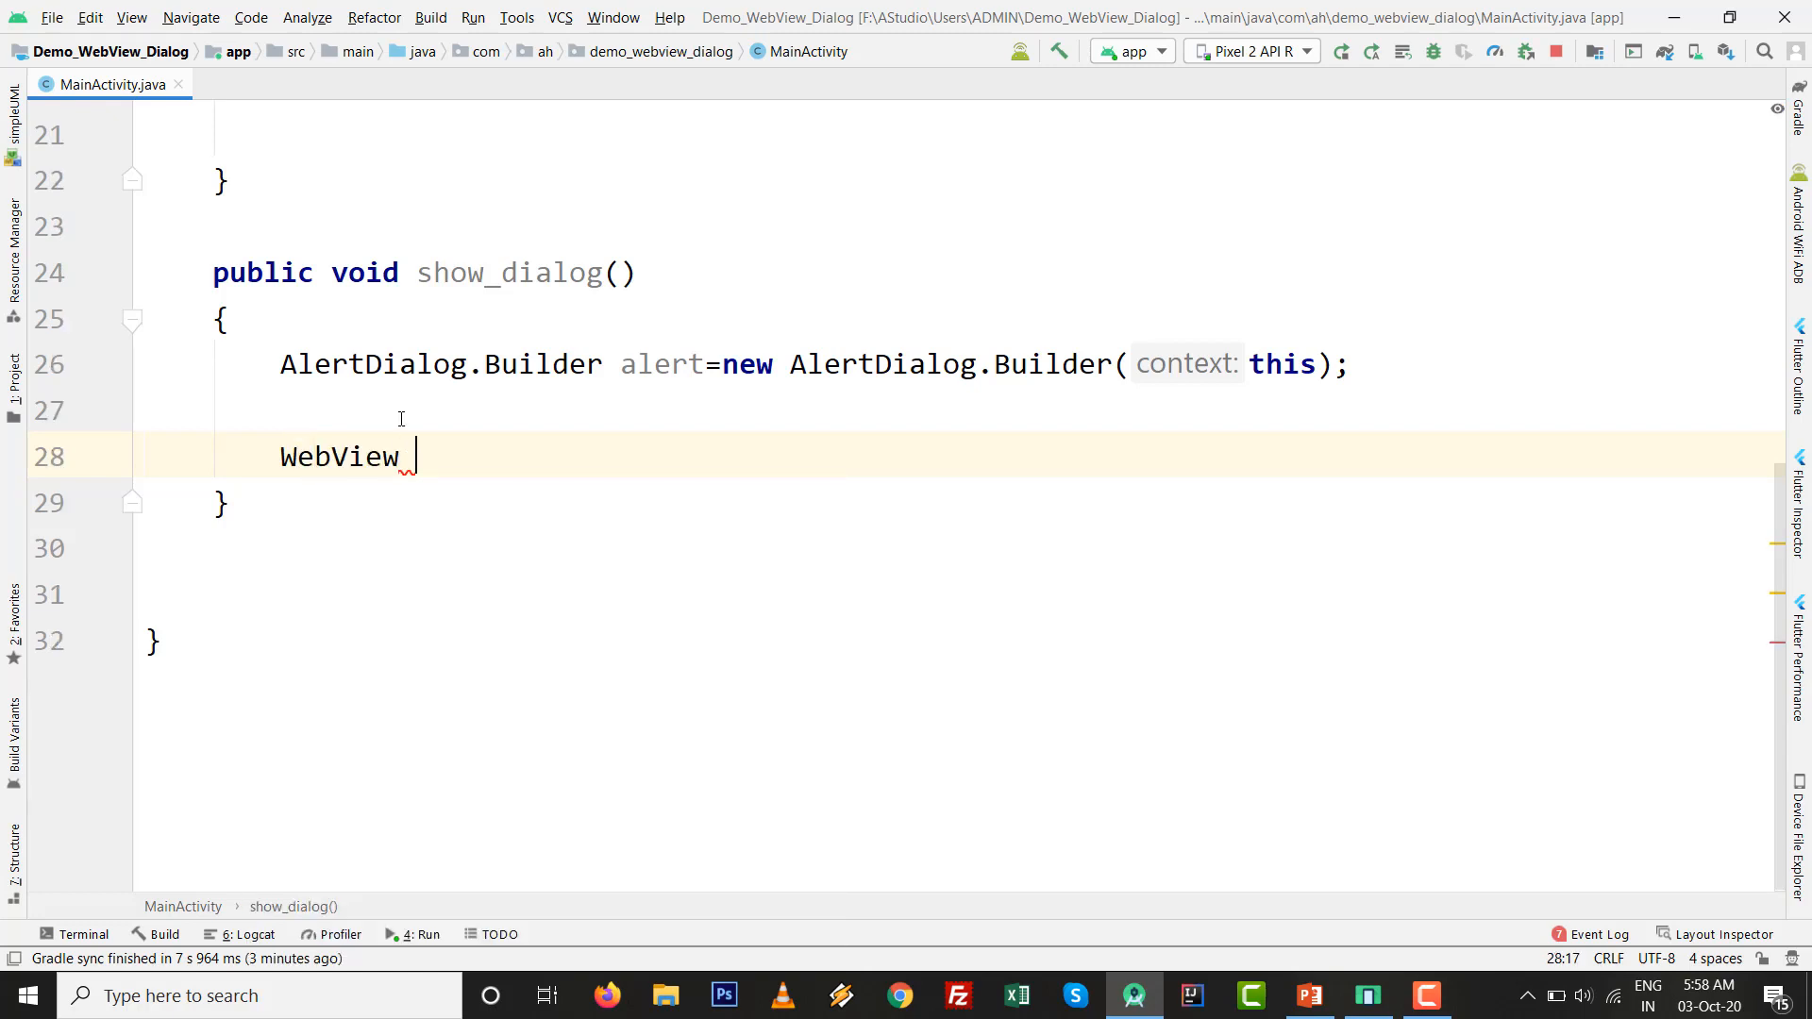
type("webView=")
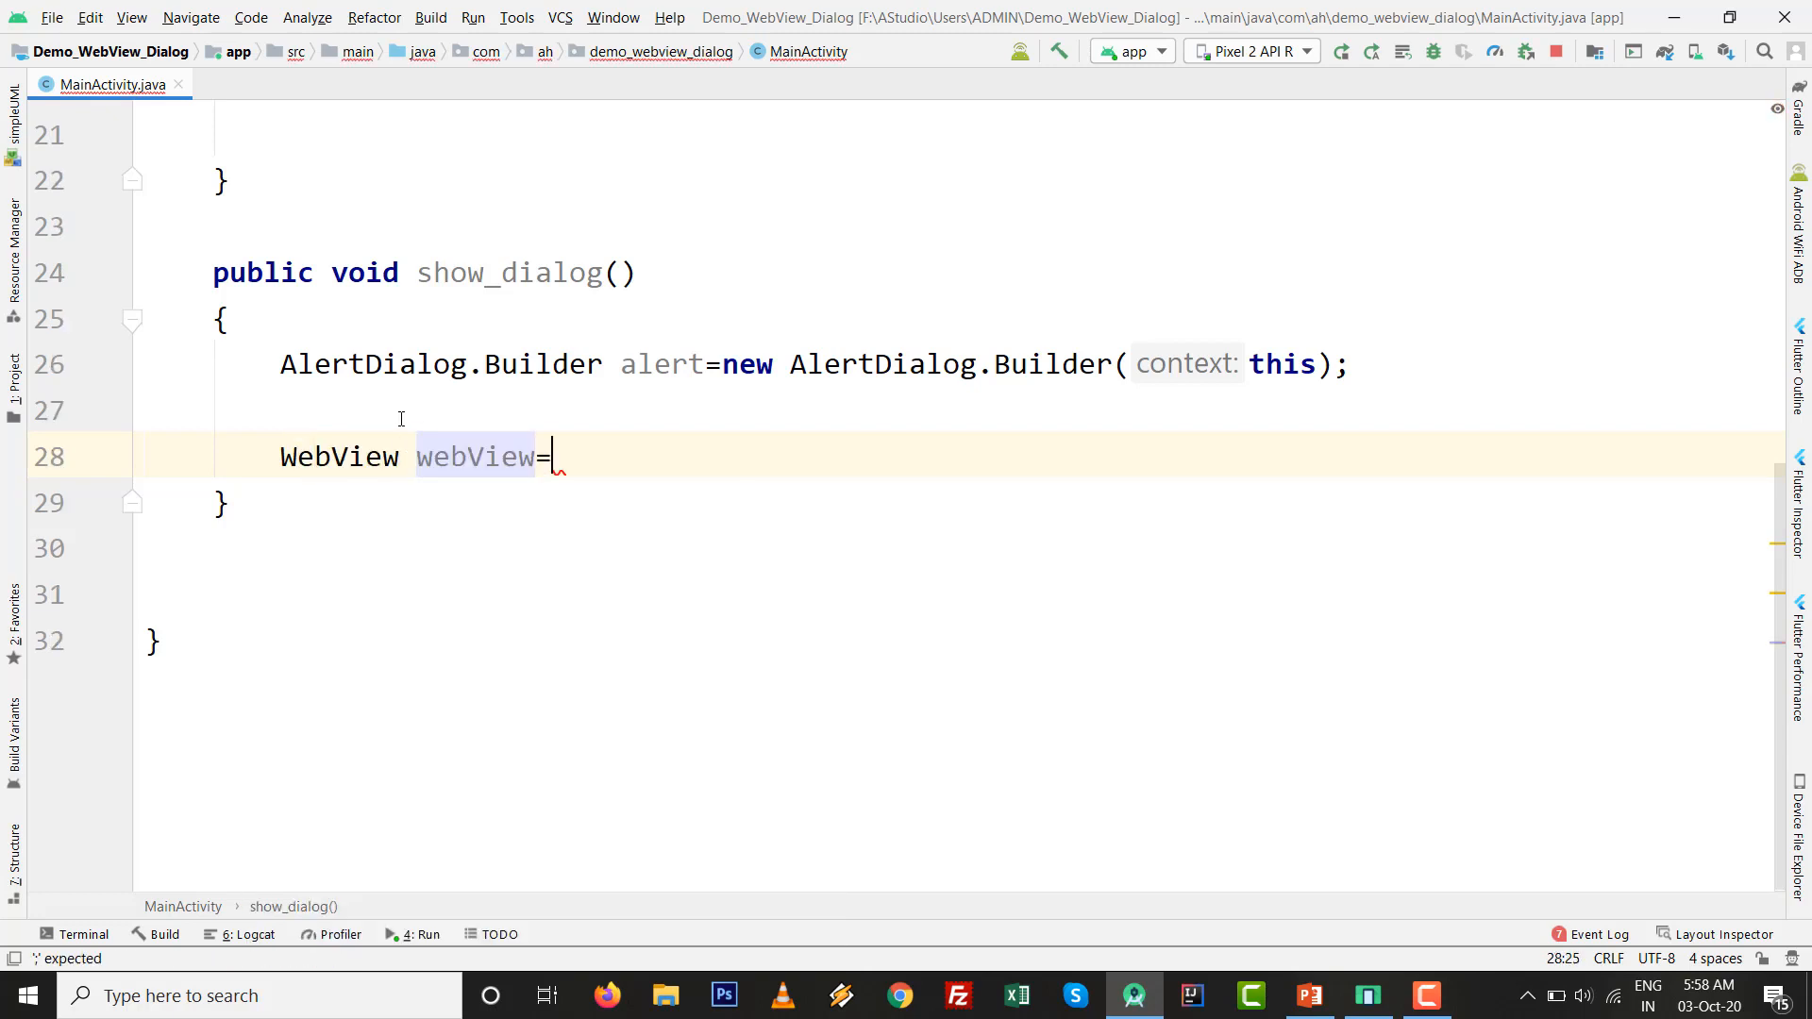
type("new A")
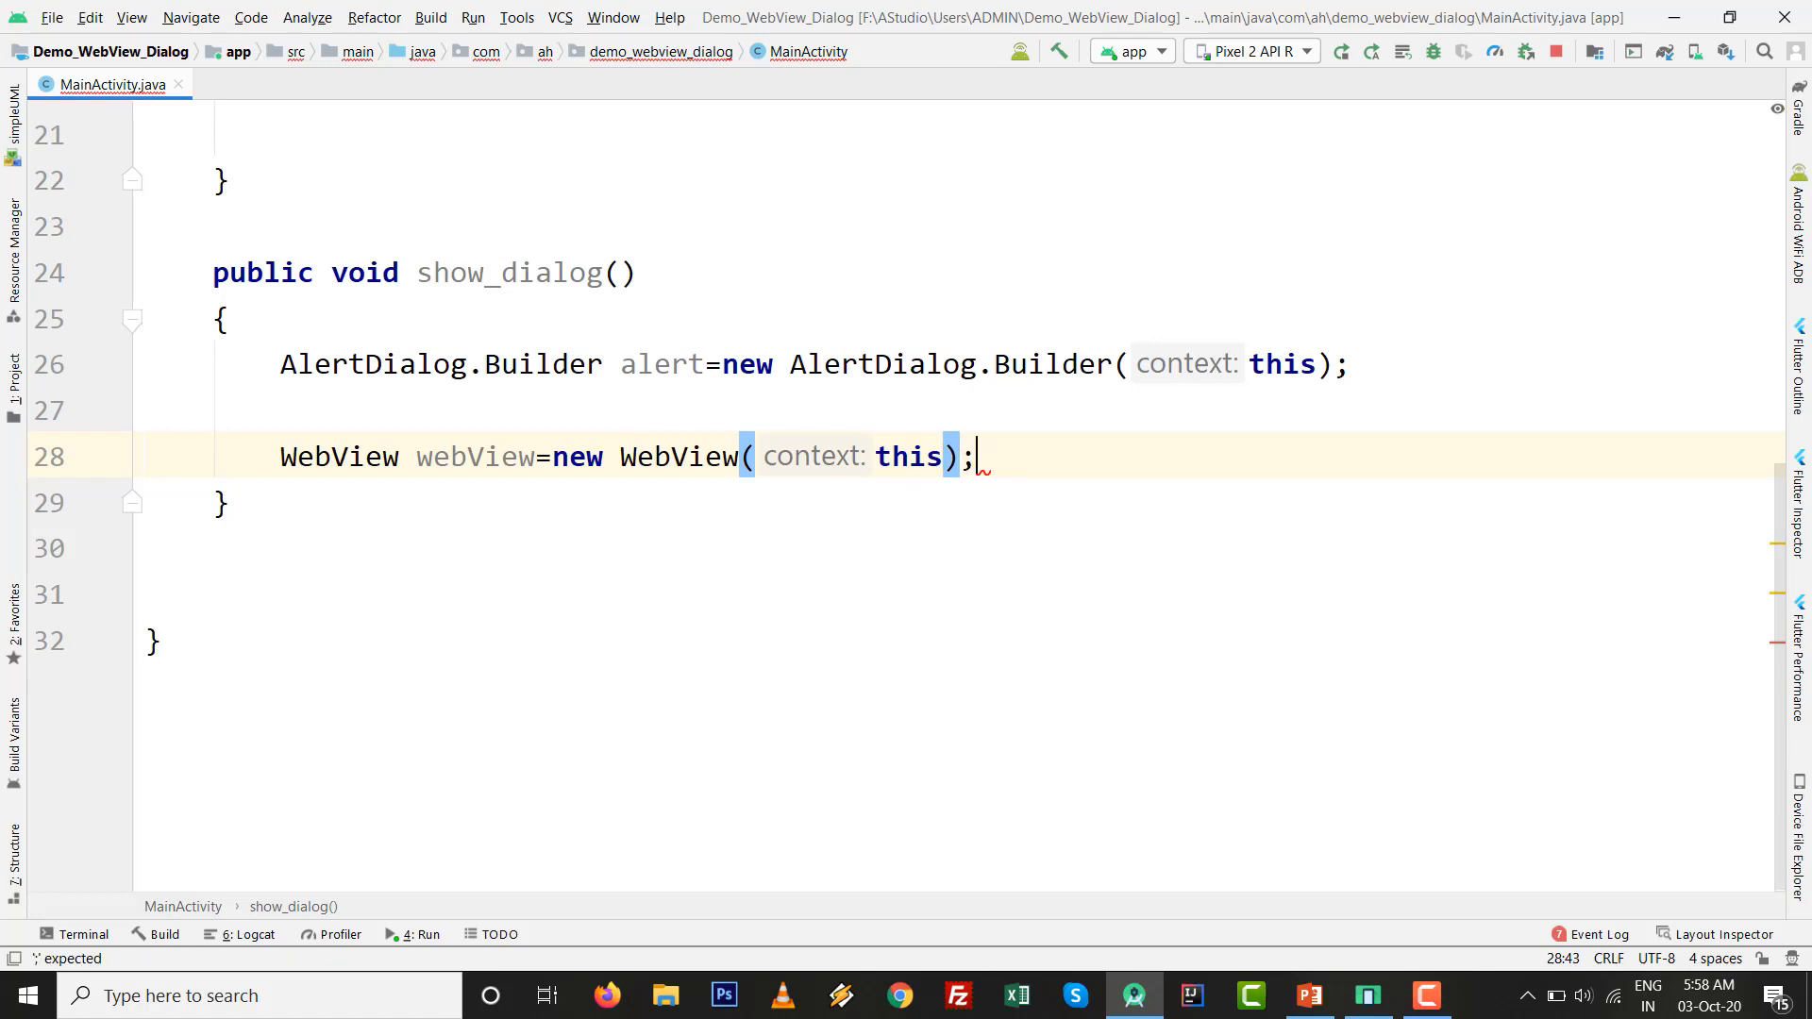
type("w")
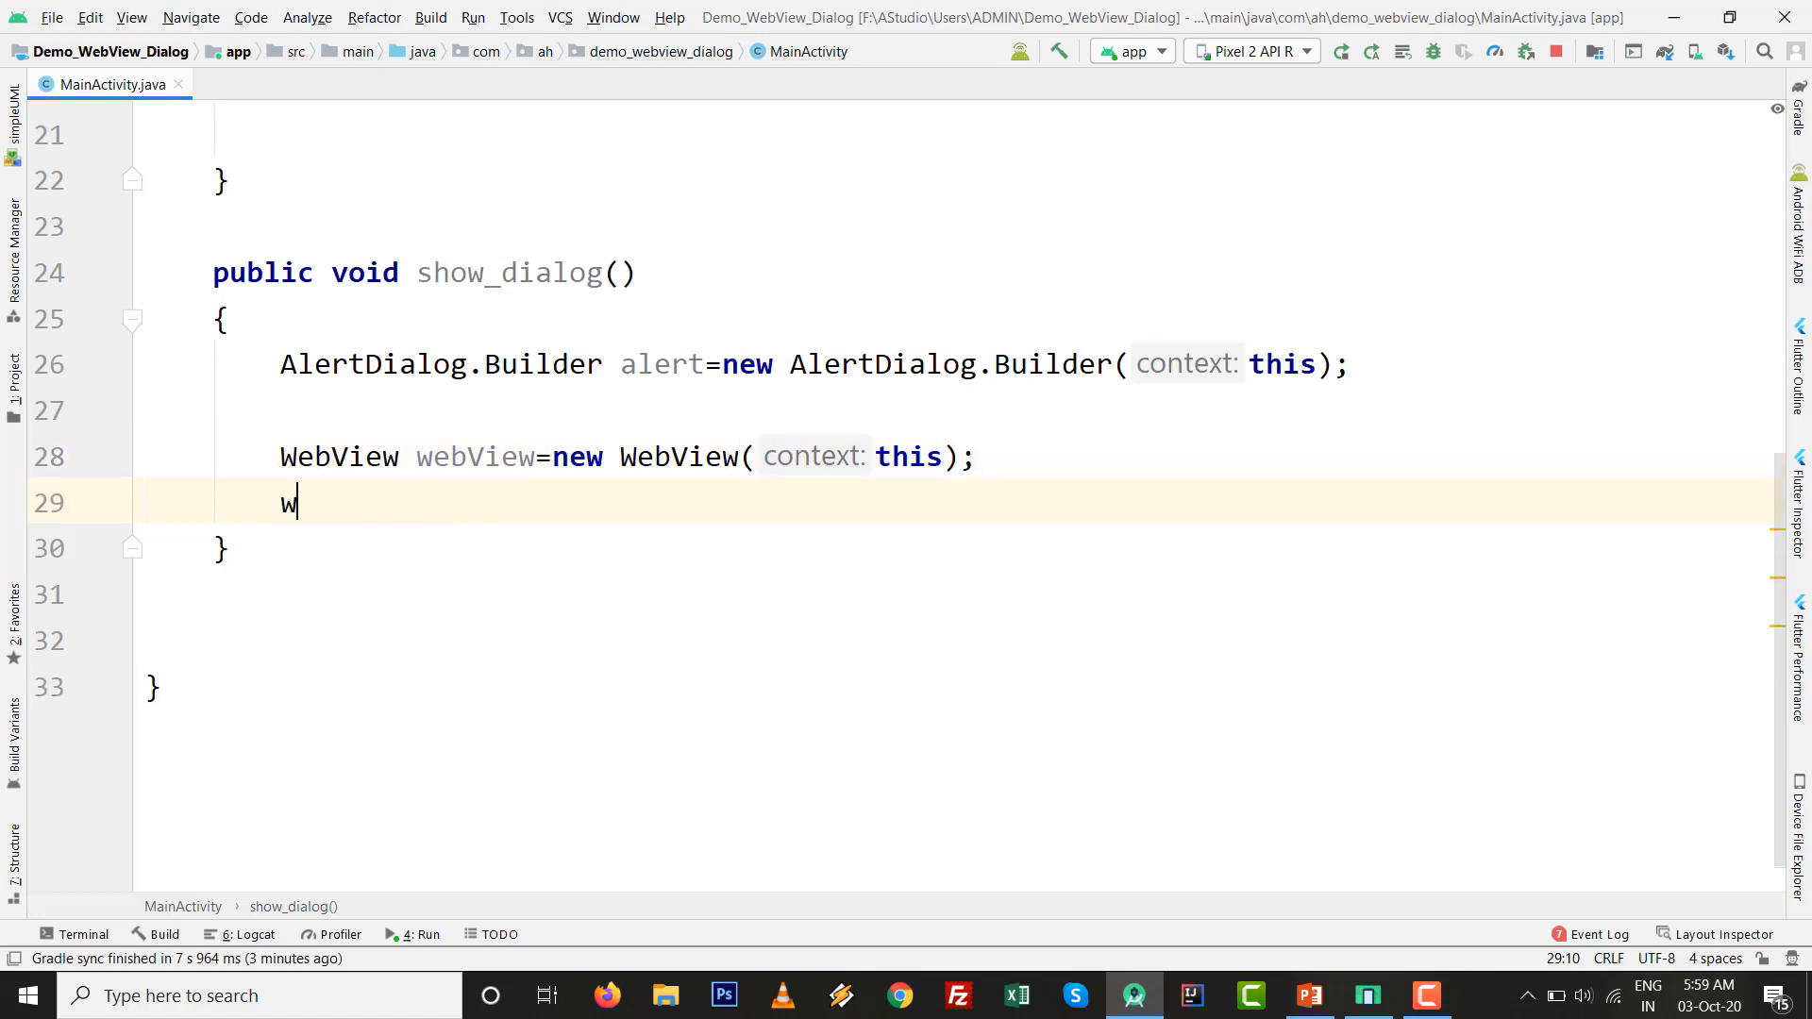
type("ebView.loadUrl();")
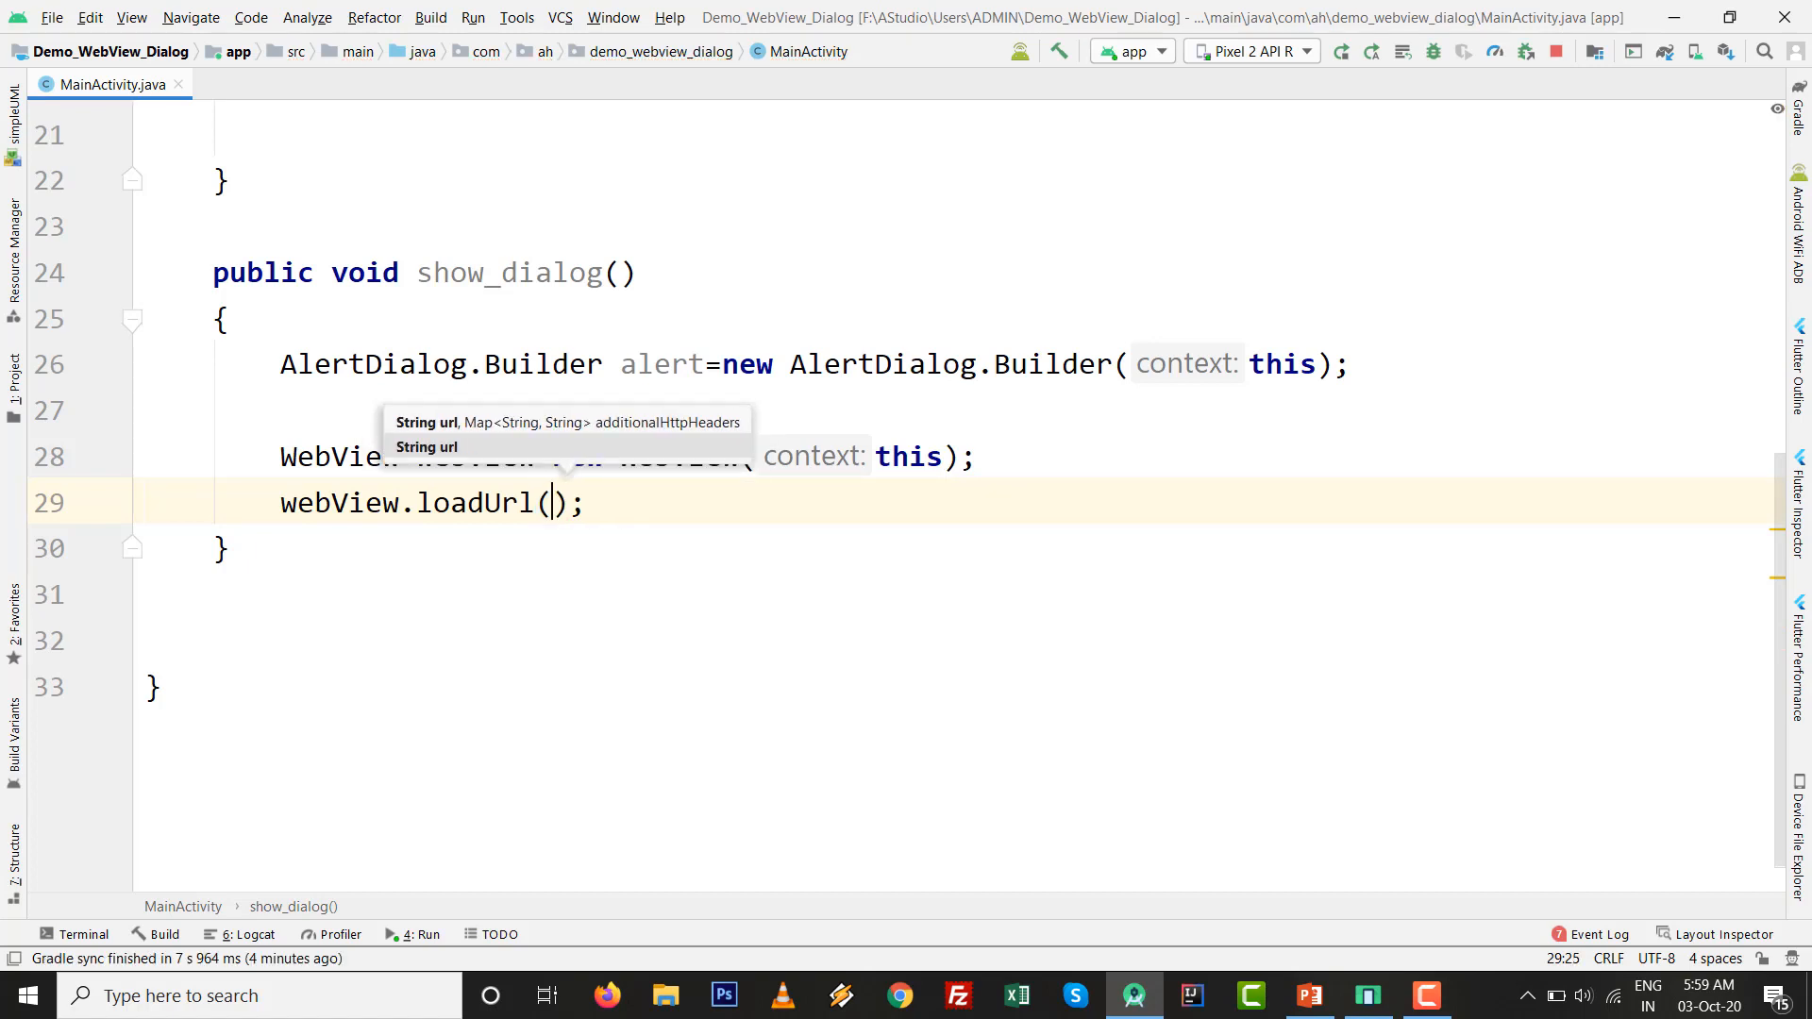
type("\"h")
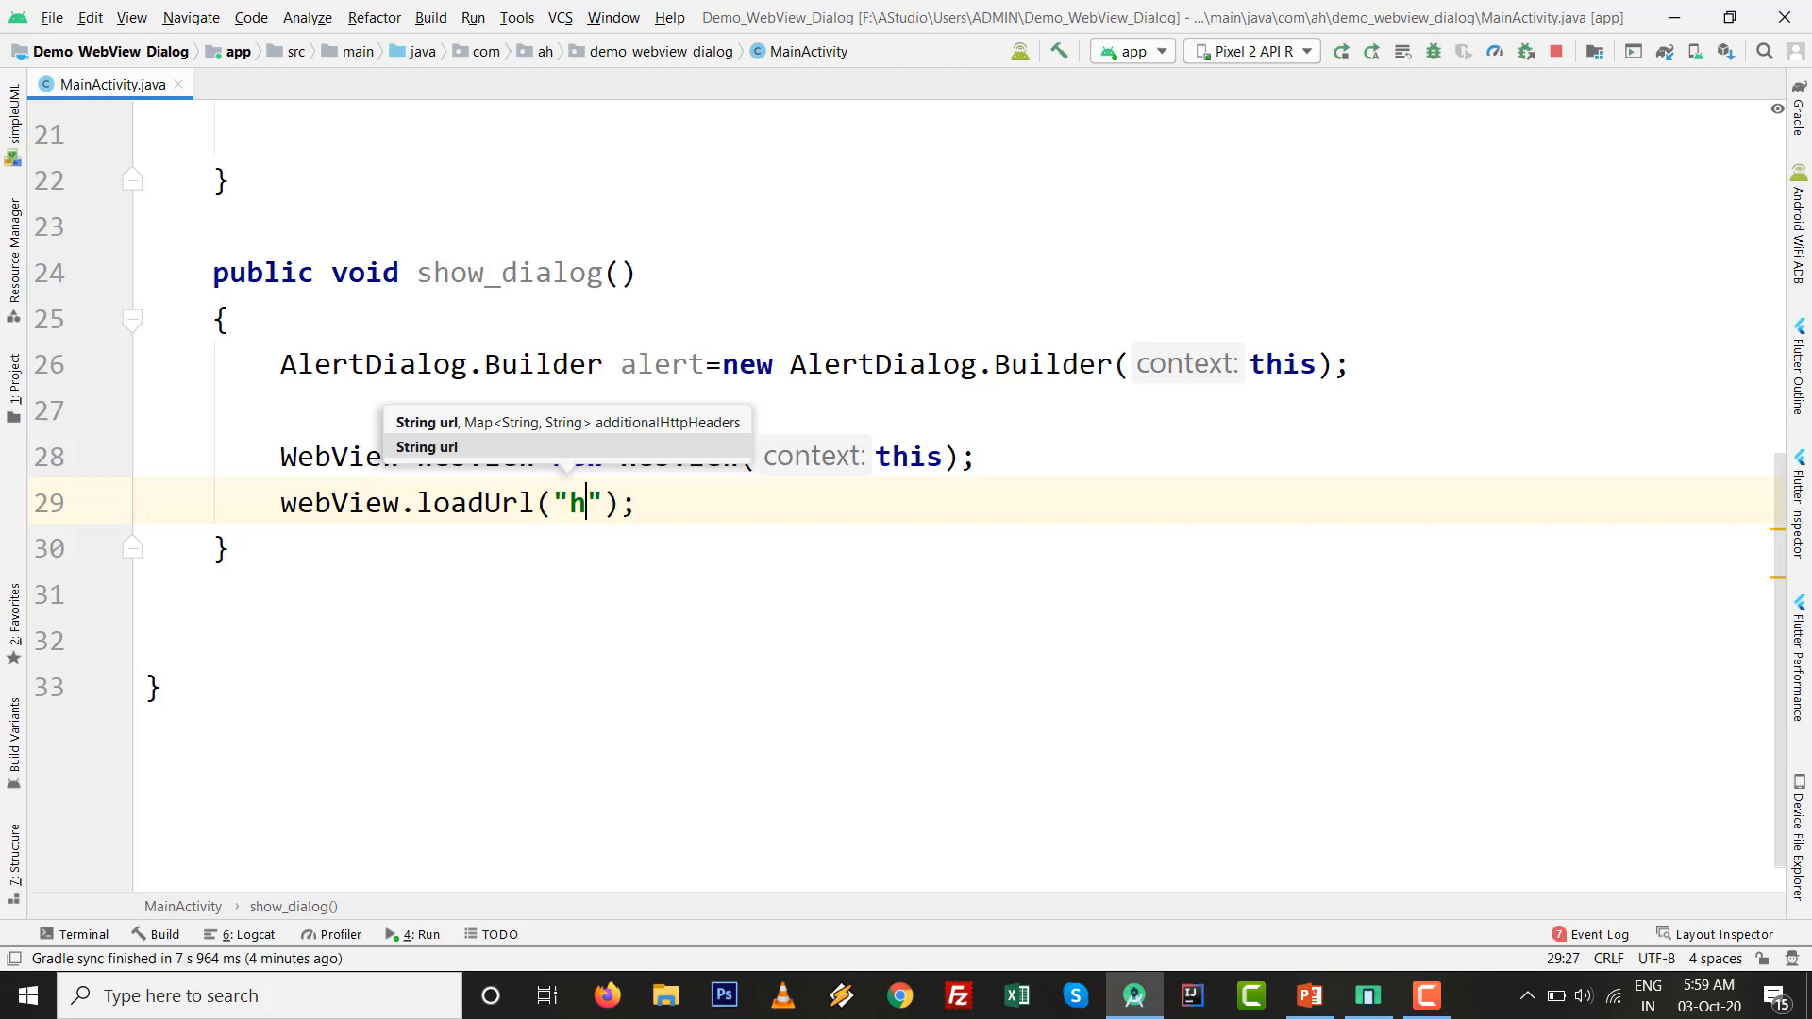
type("ttp:")
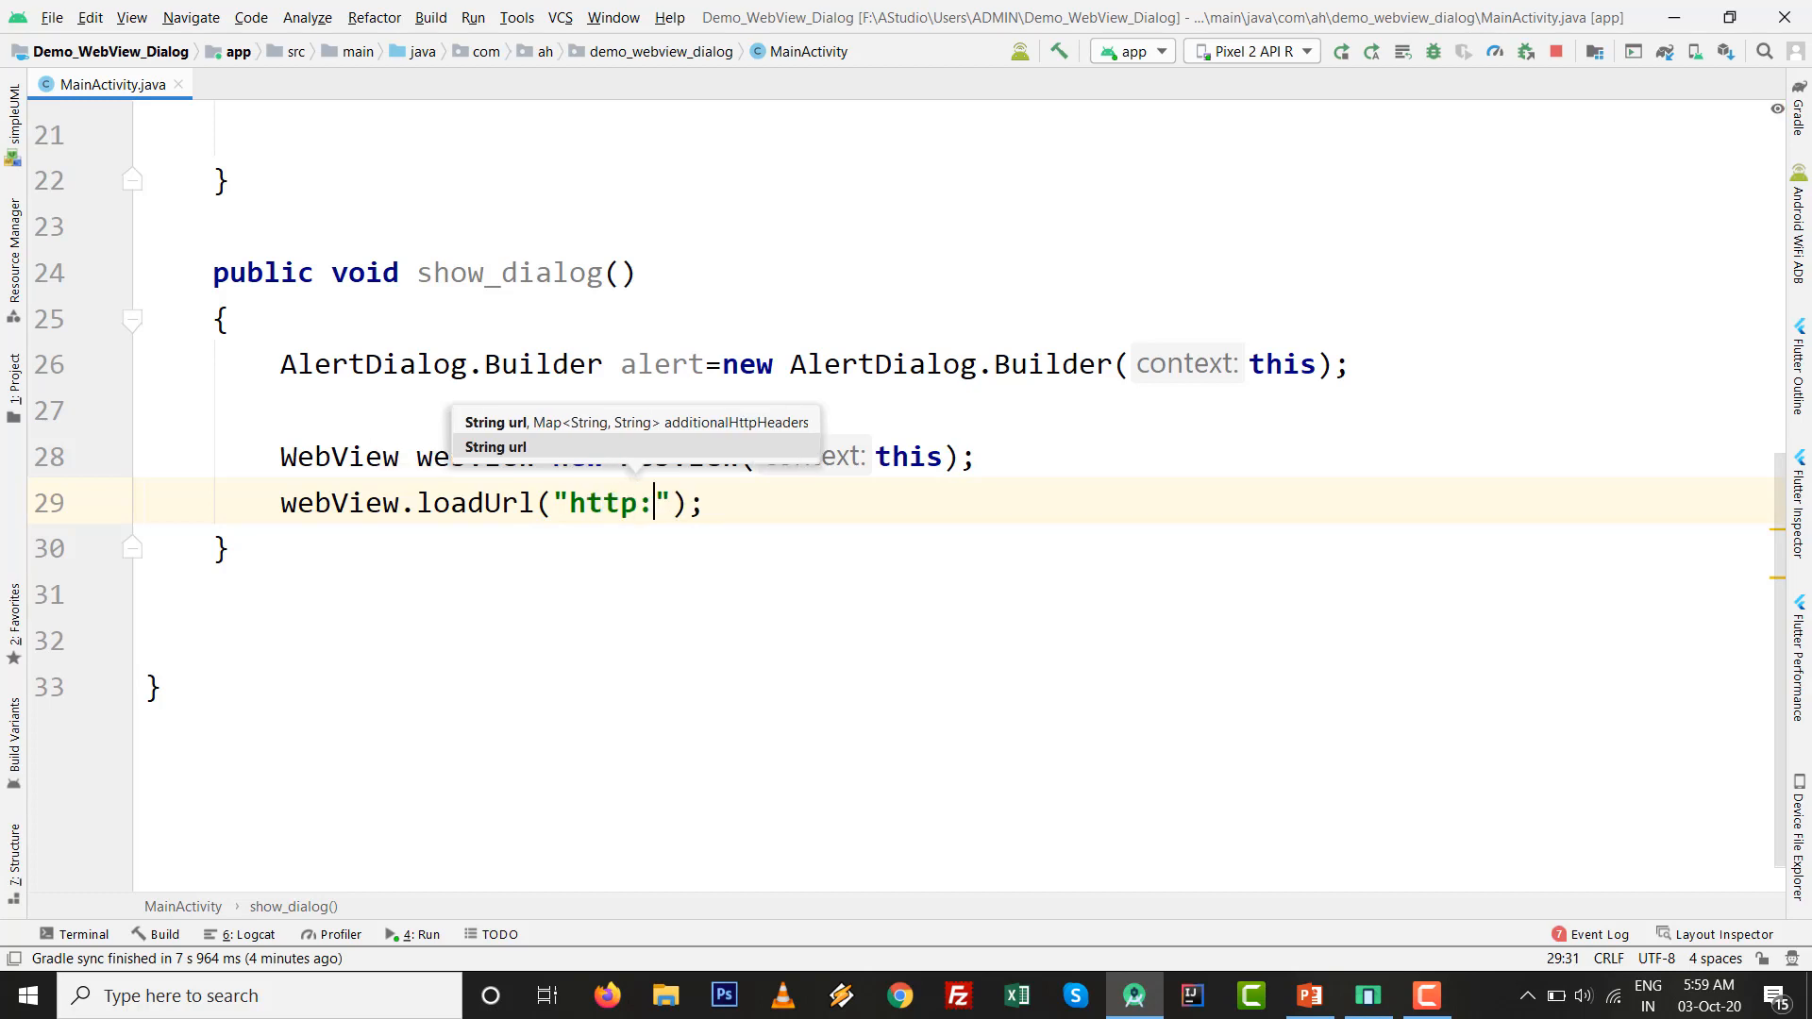
type("\\\\ww")
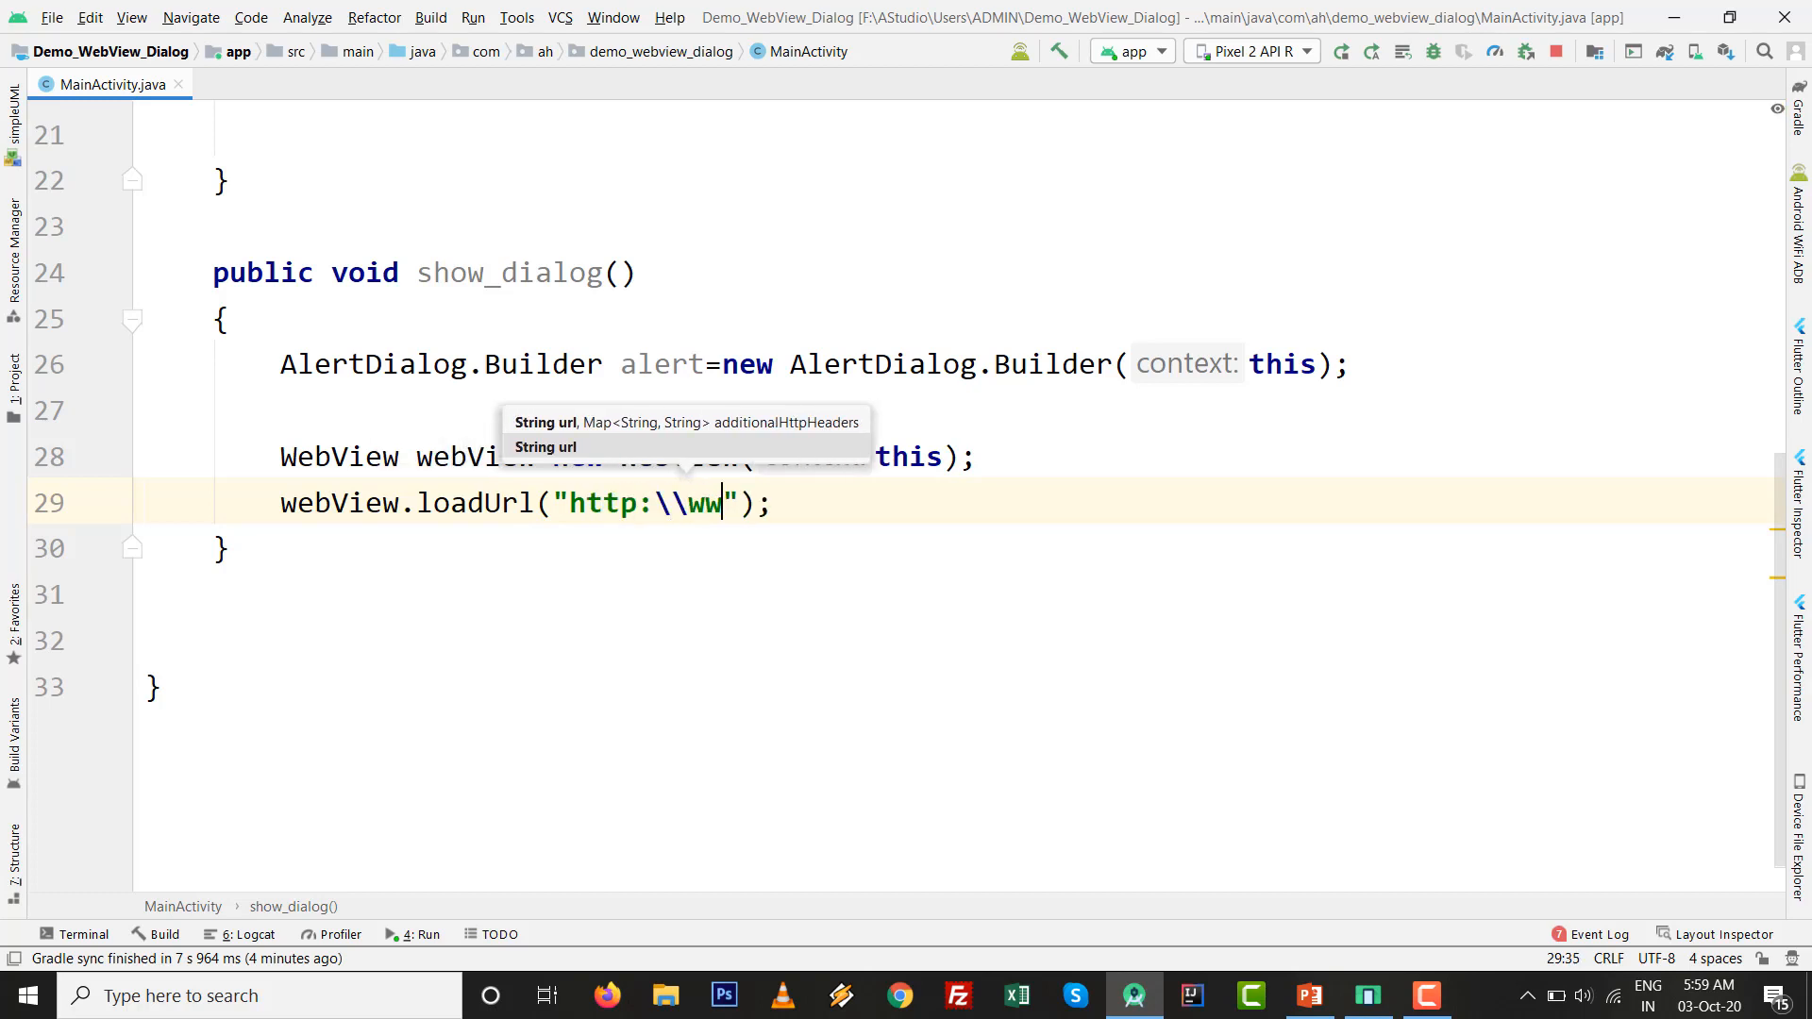
type("w.goo")
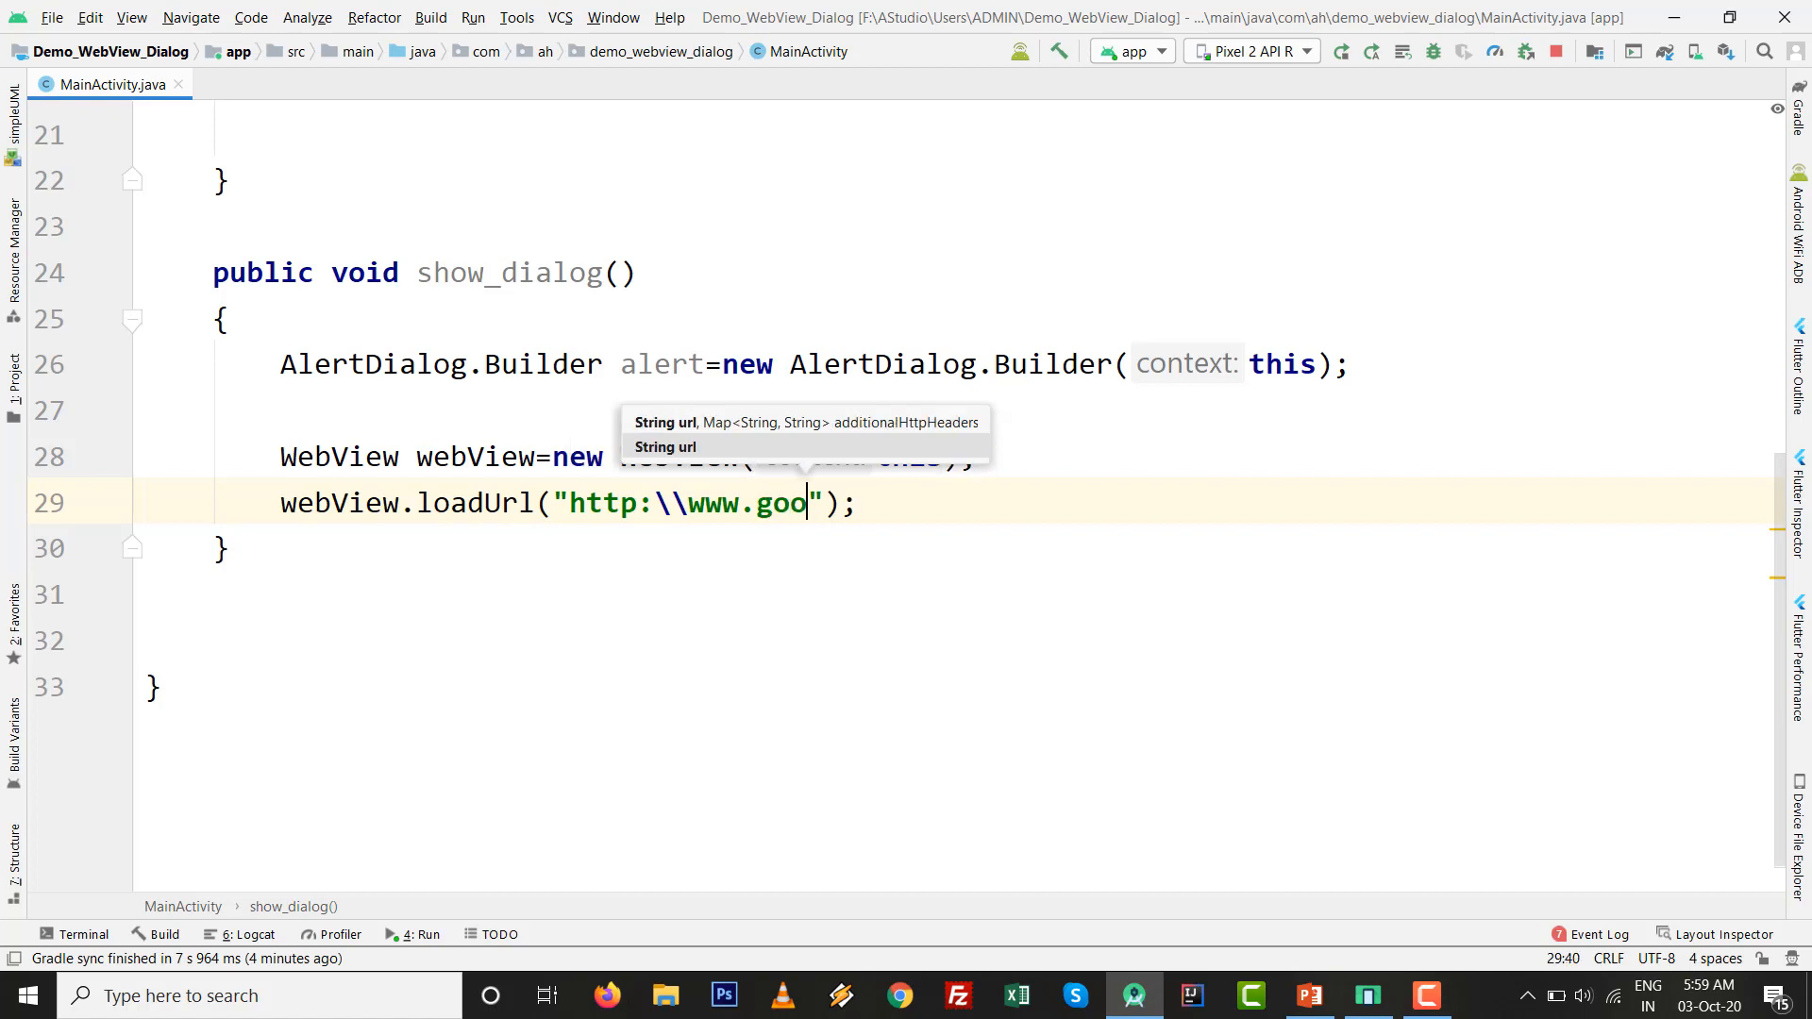
type("gle.com")
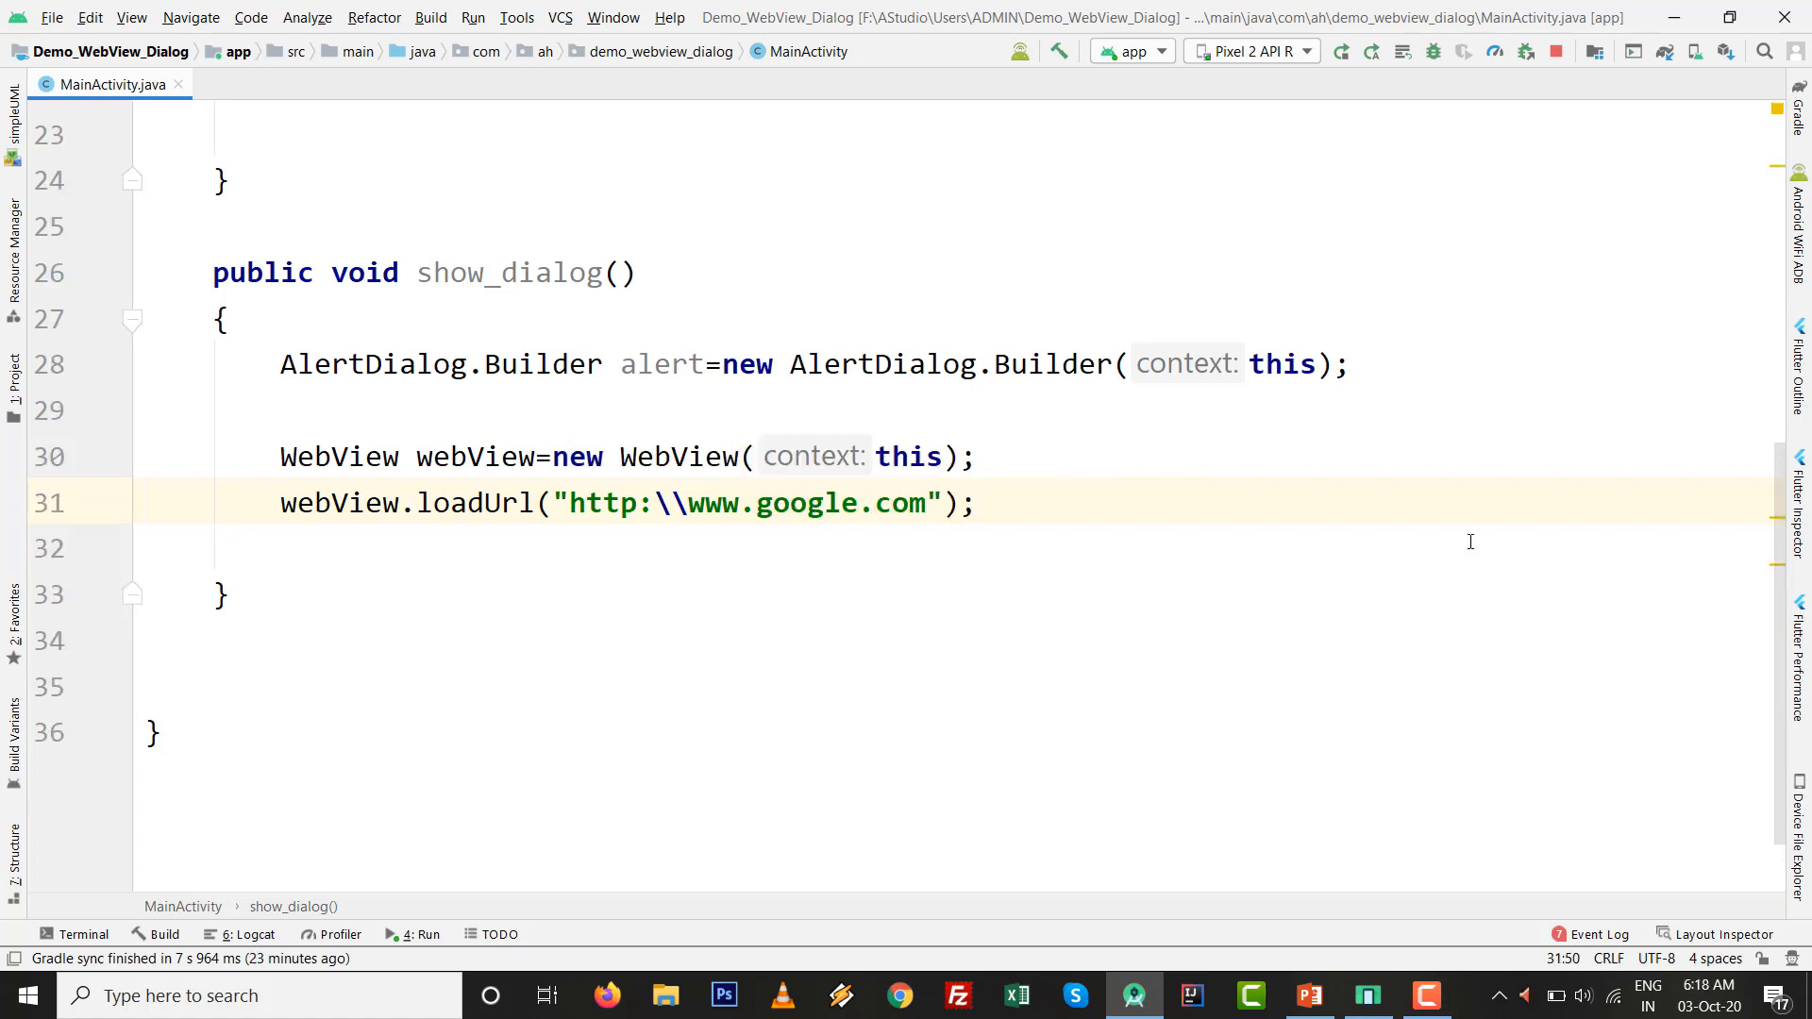
- Set a new WebViewClient on webView with a shouldOverrideUrlLoading override
key("enter")
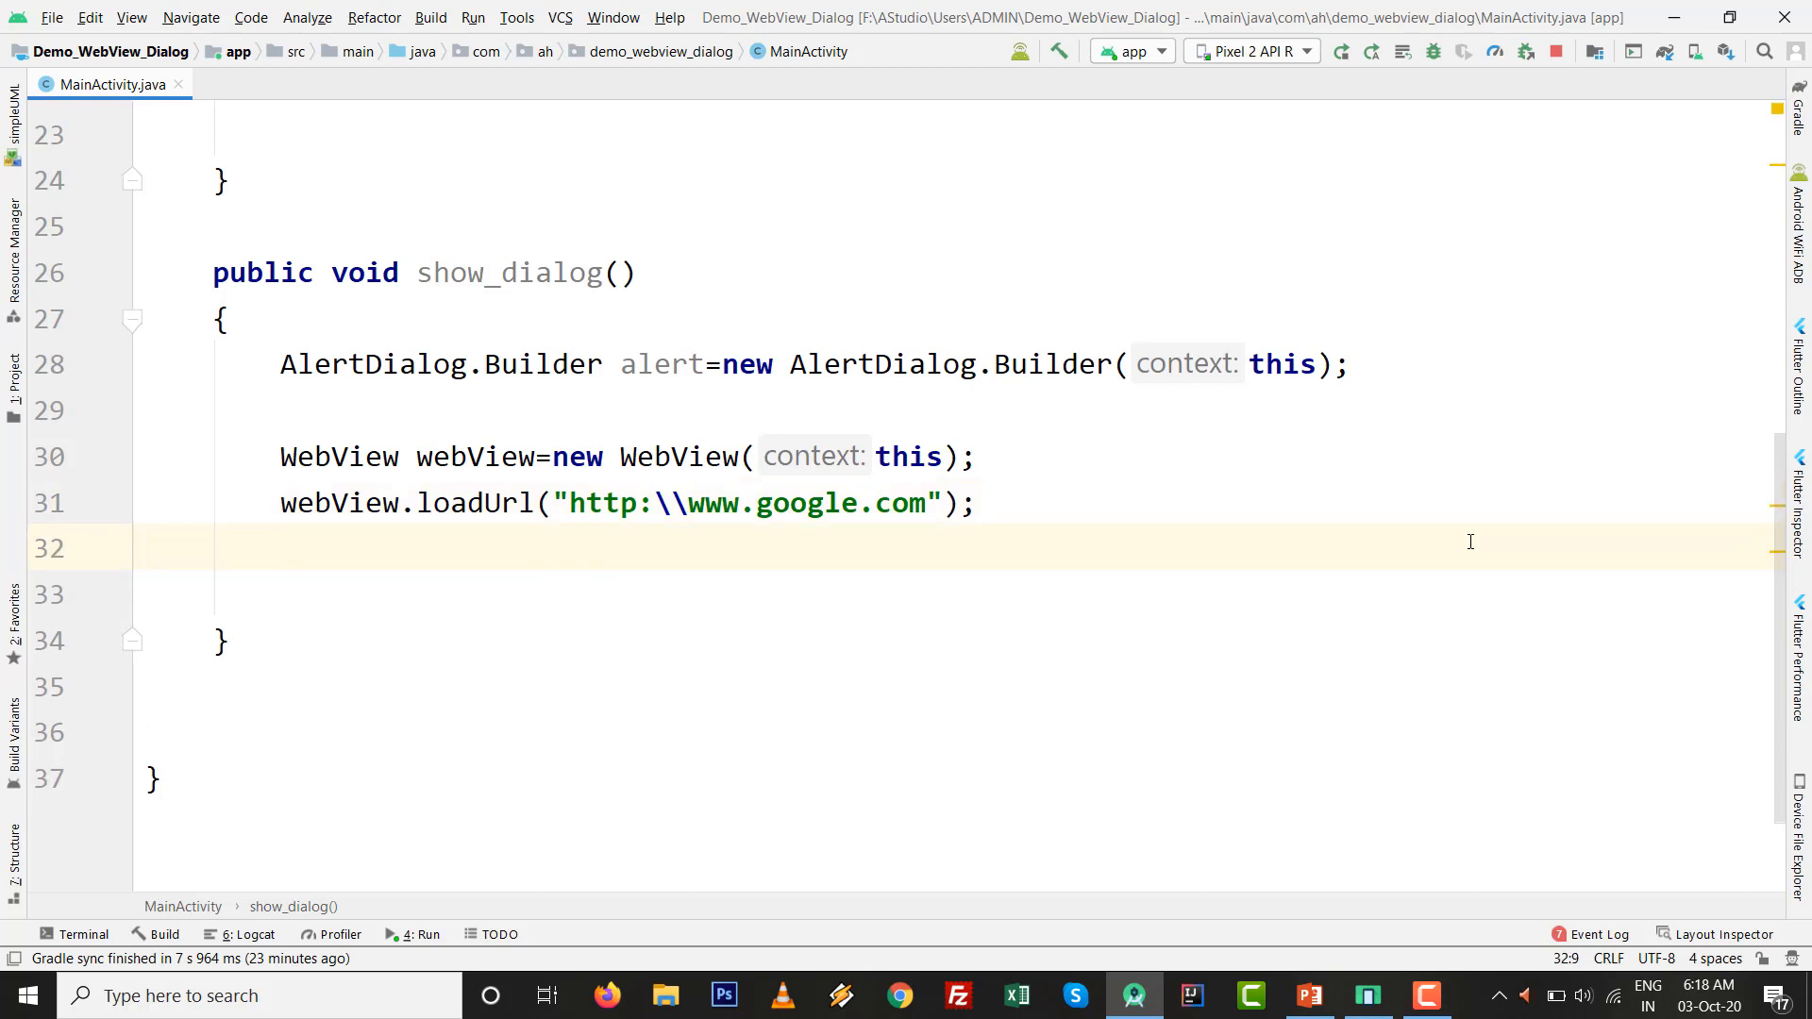
type("webView")
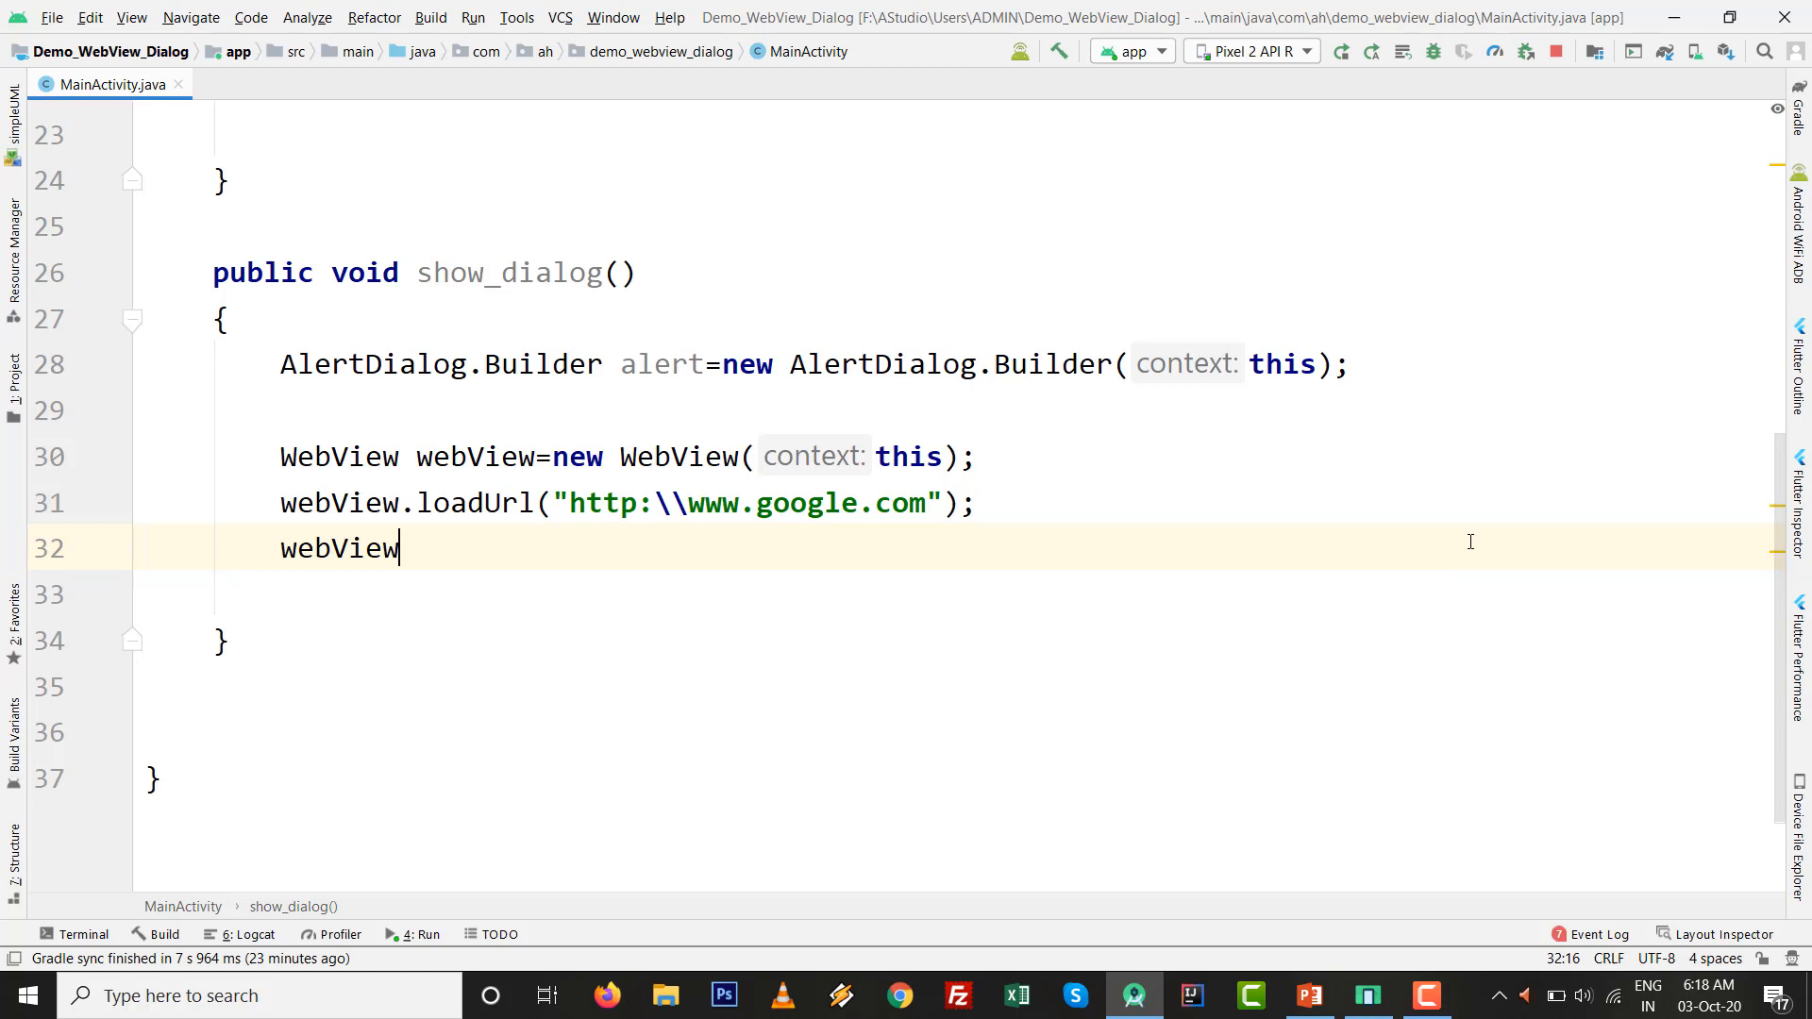
type(".setWebViewClient();")
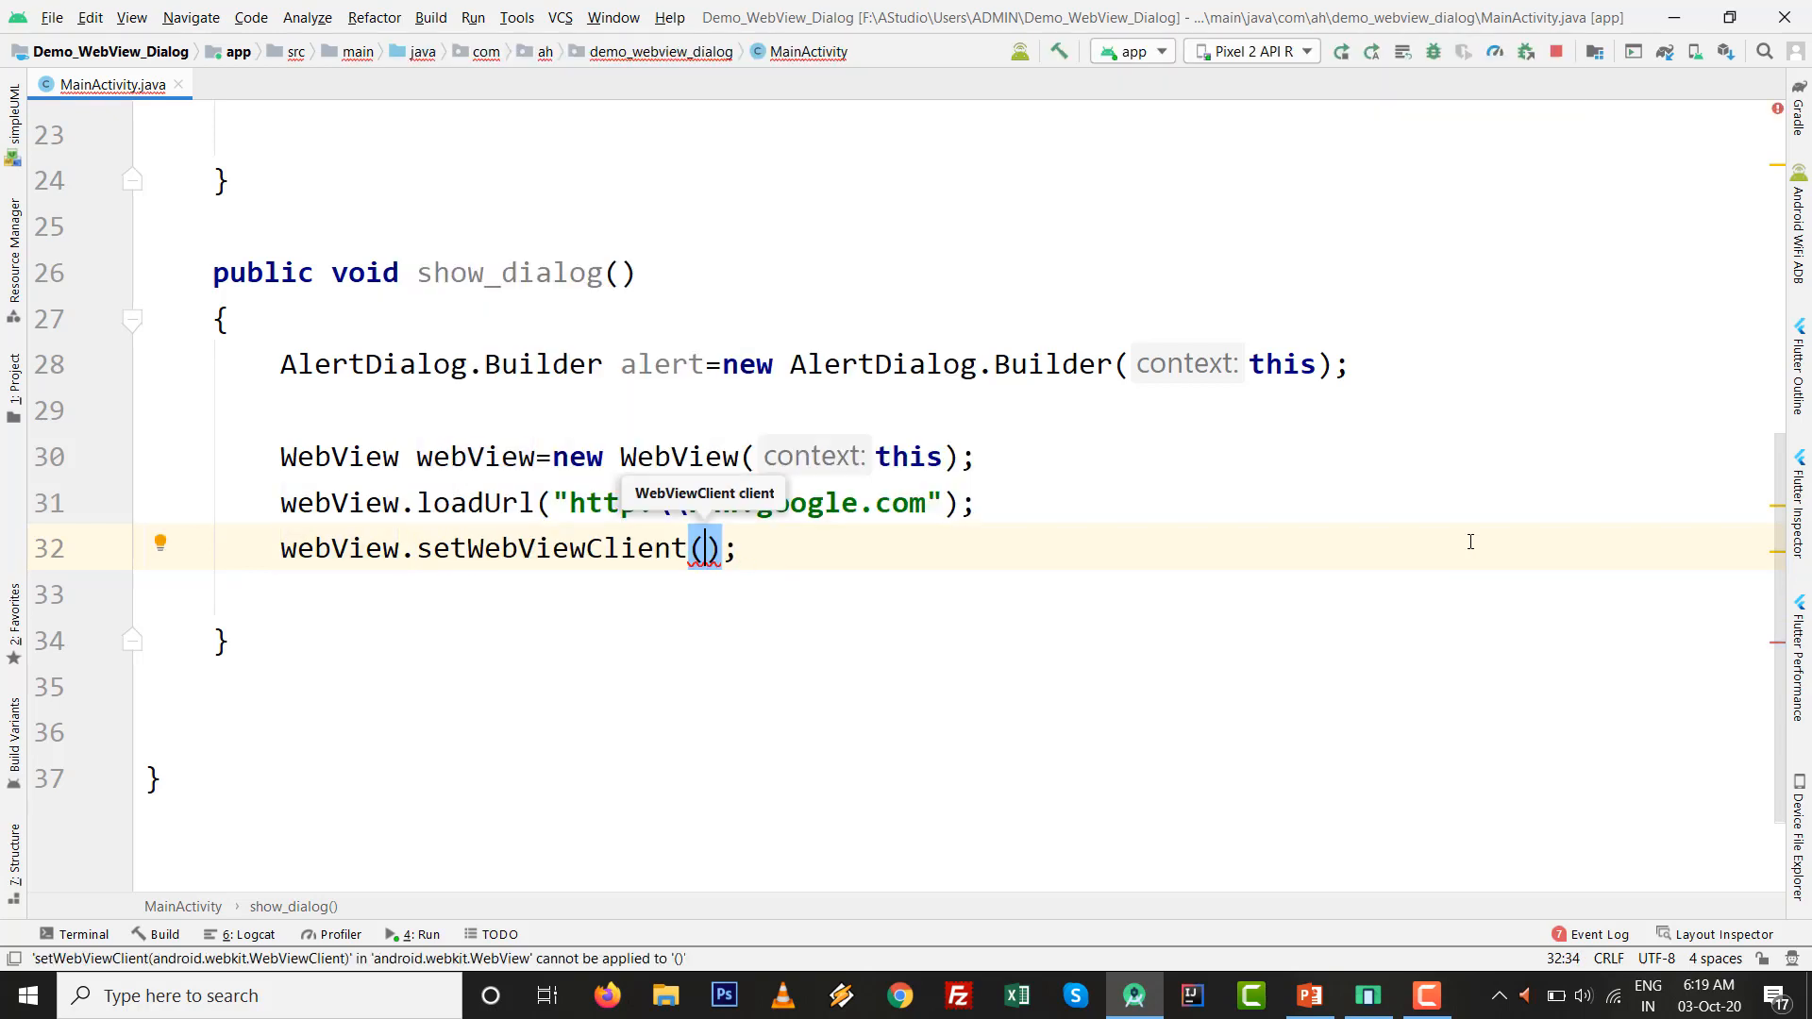
type("new WebViewClient(")
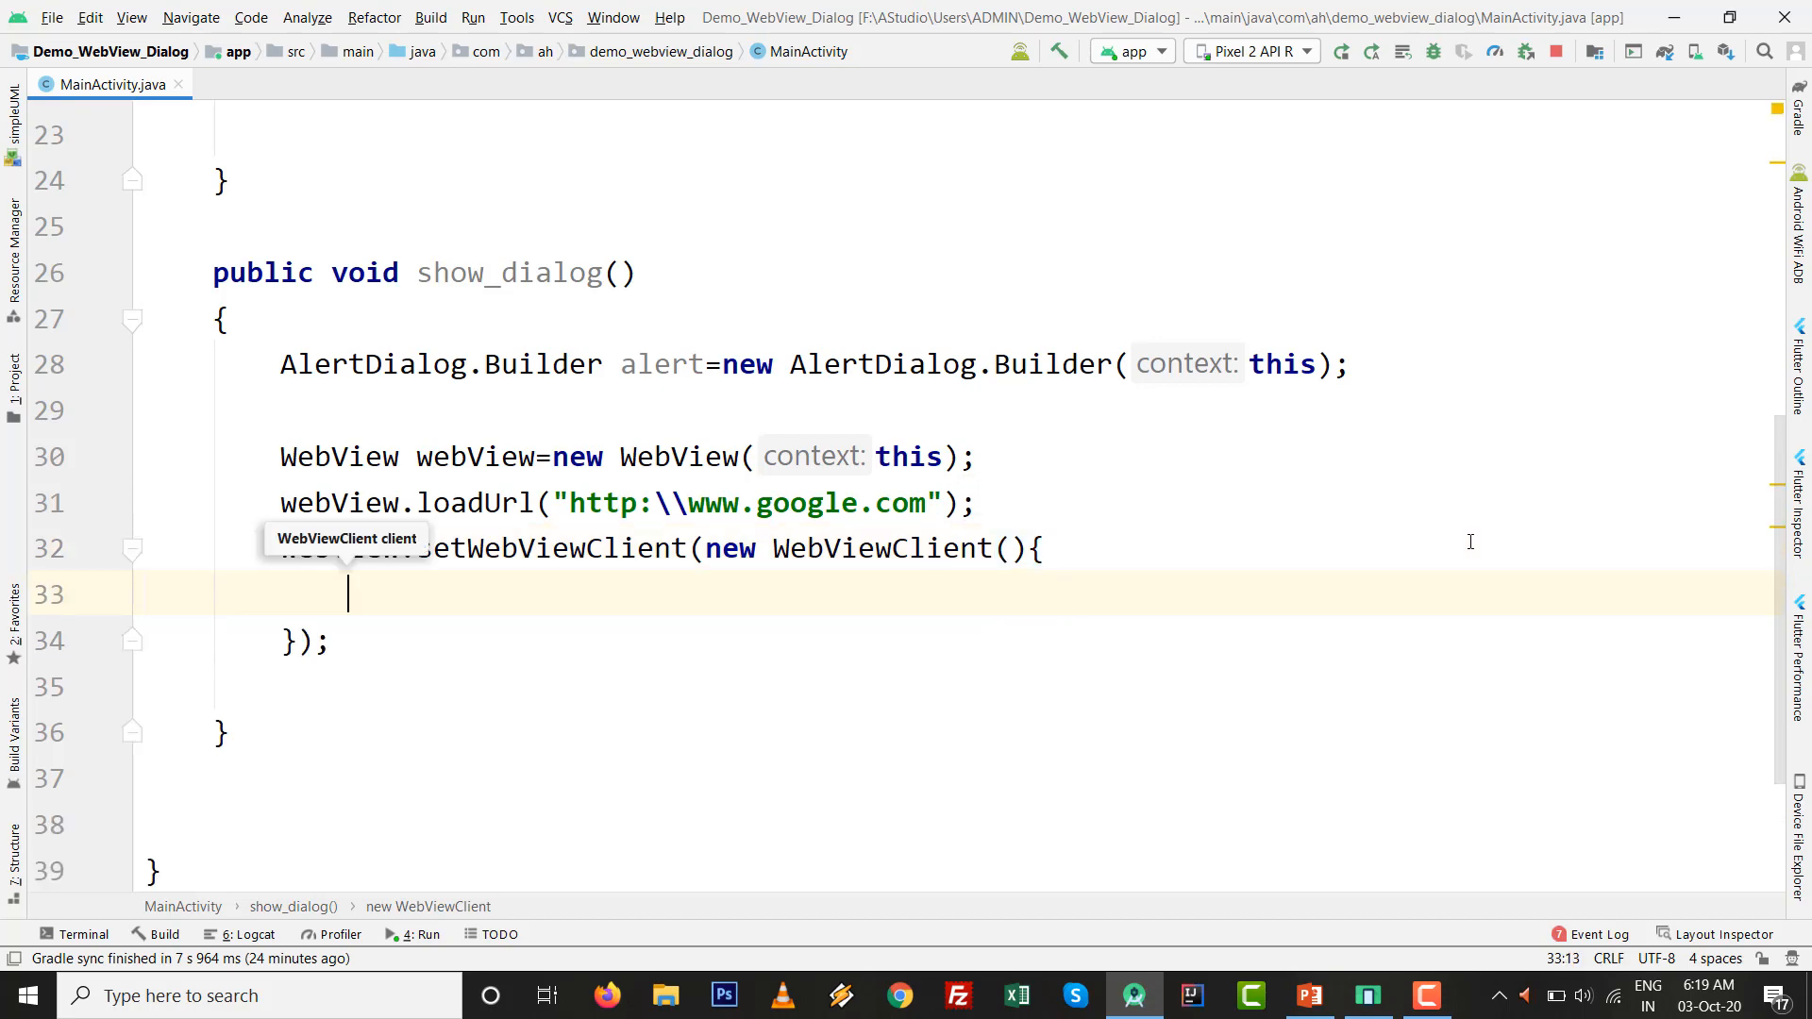
type("sho")
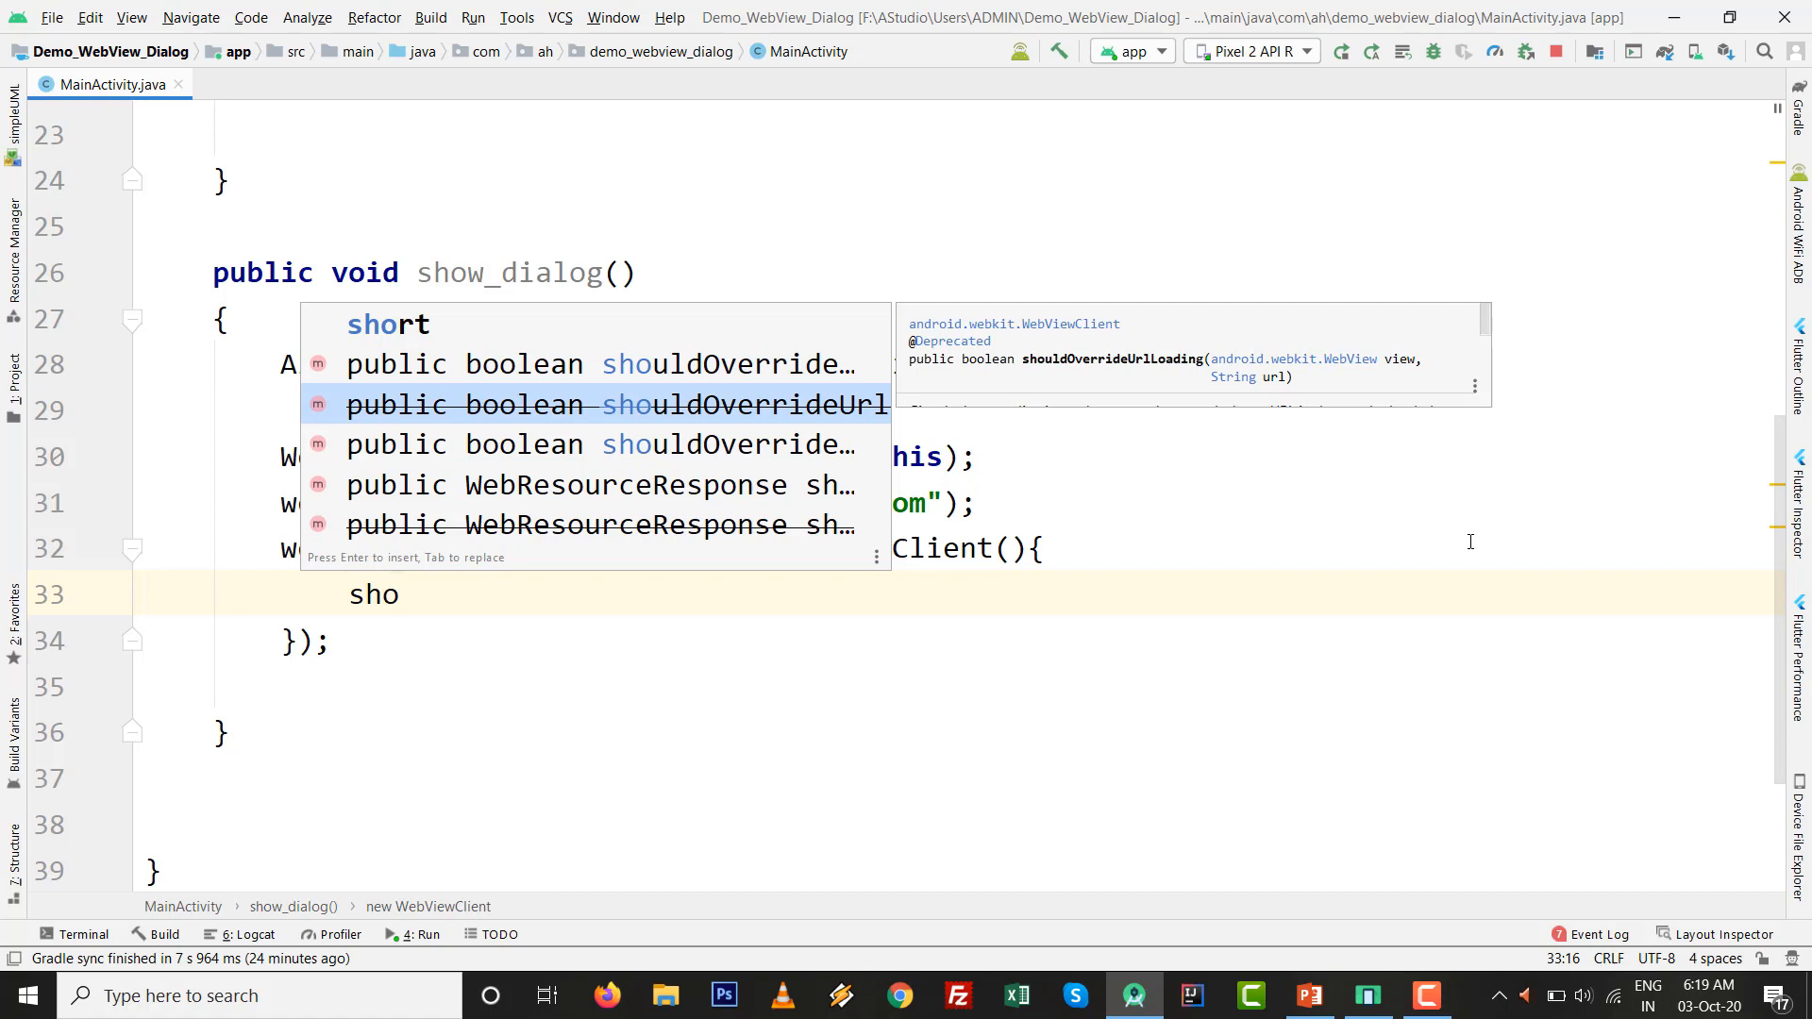
key("Enter")
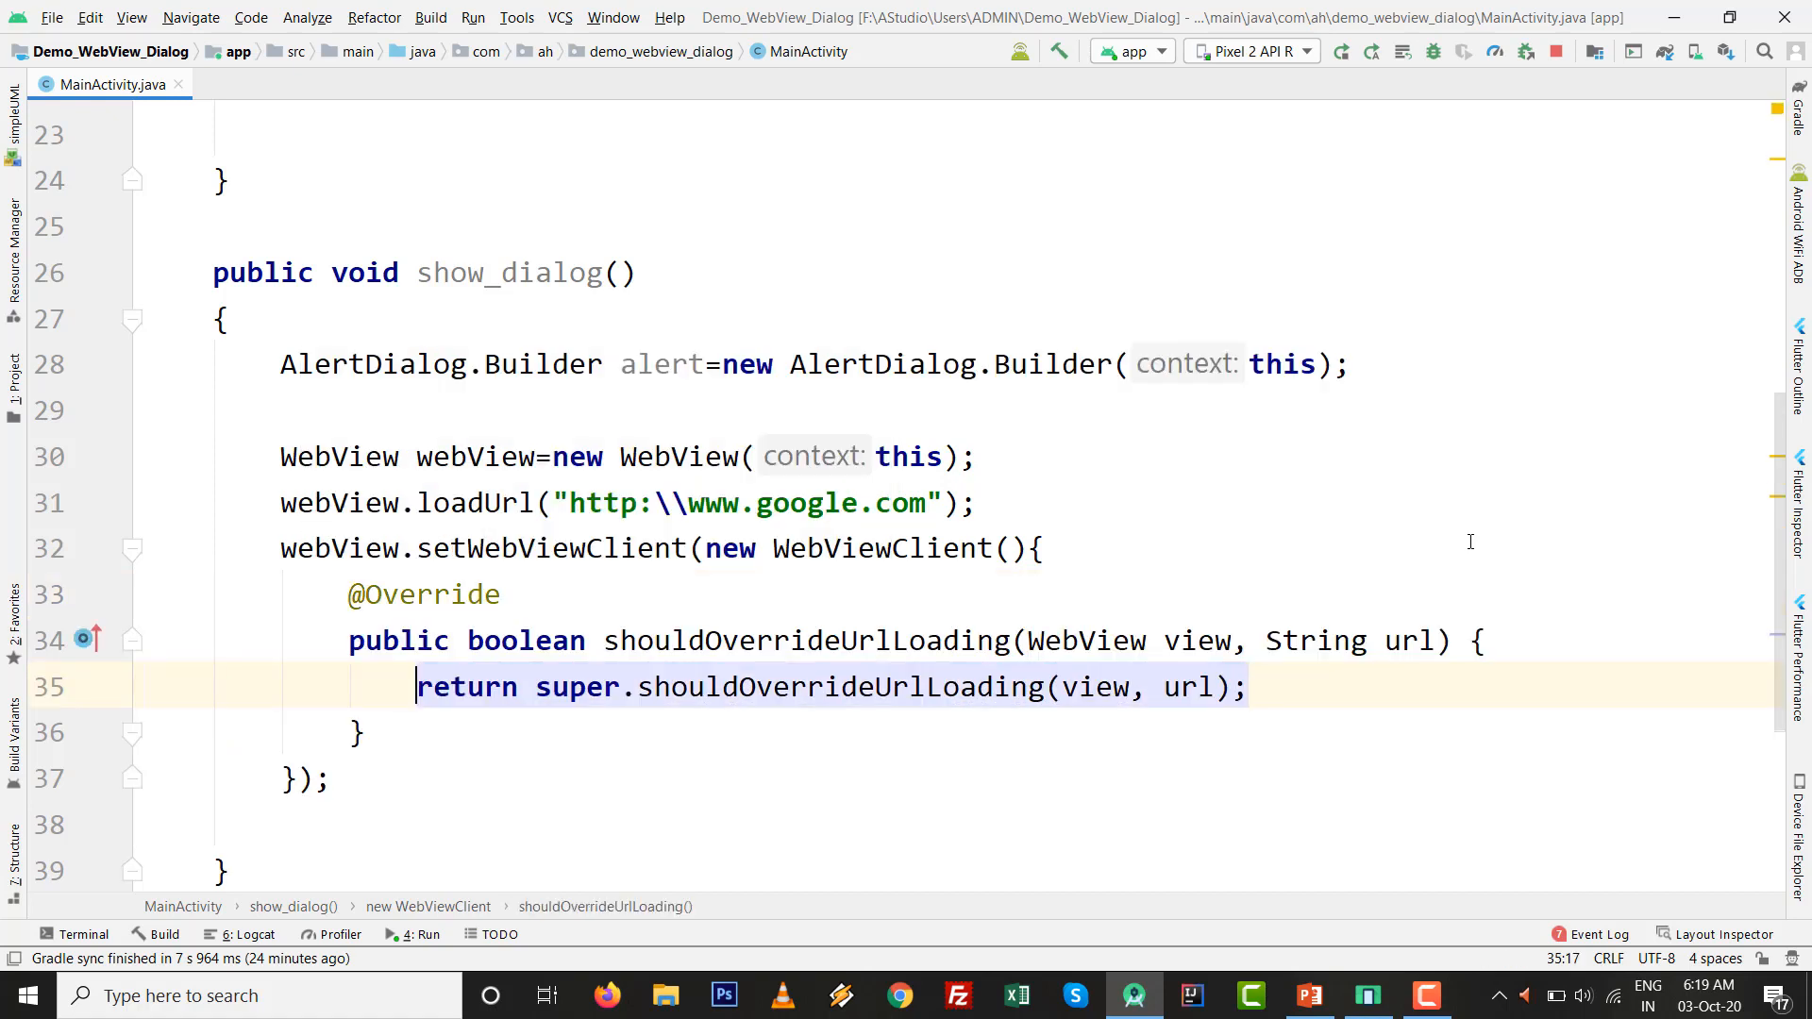
- Replace the override body with view.loadUrl(url); return true;
left_click(490, 688)
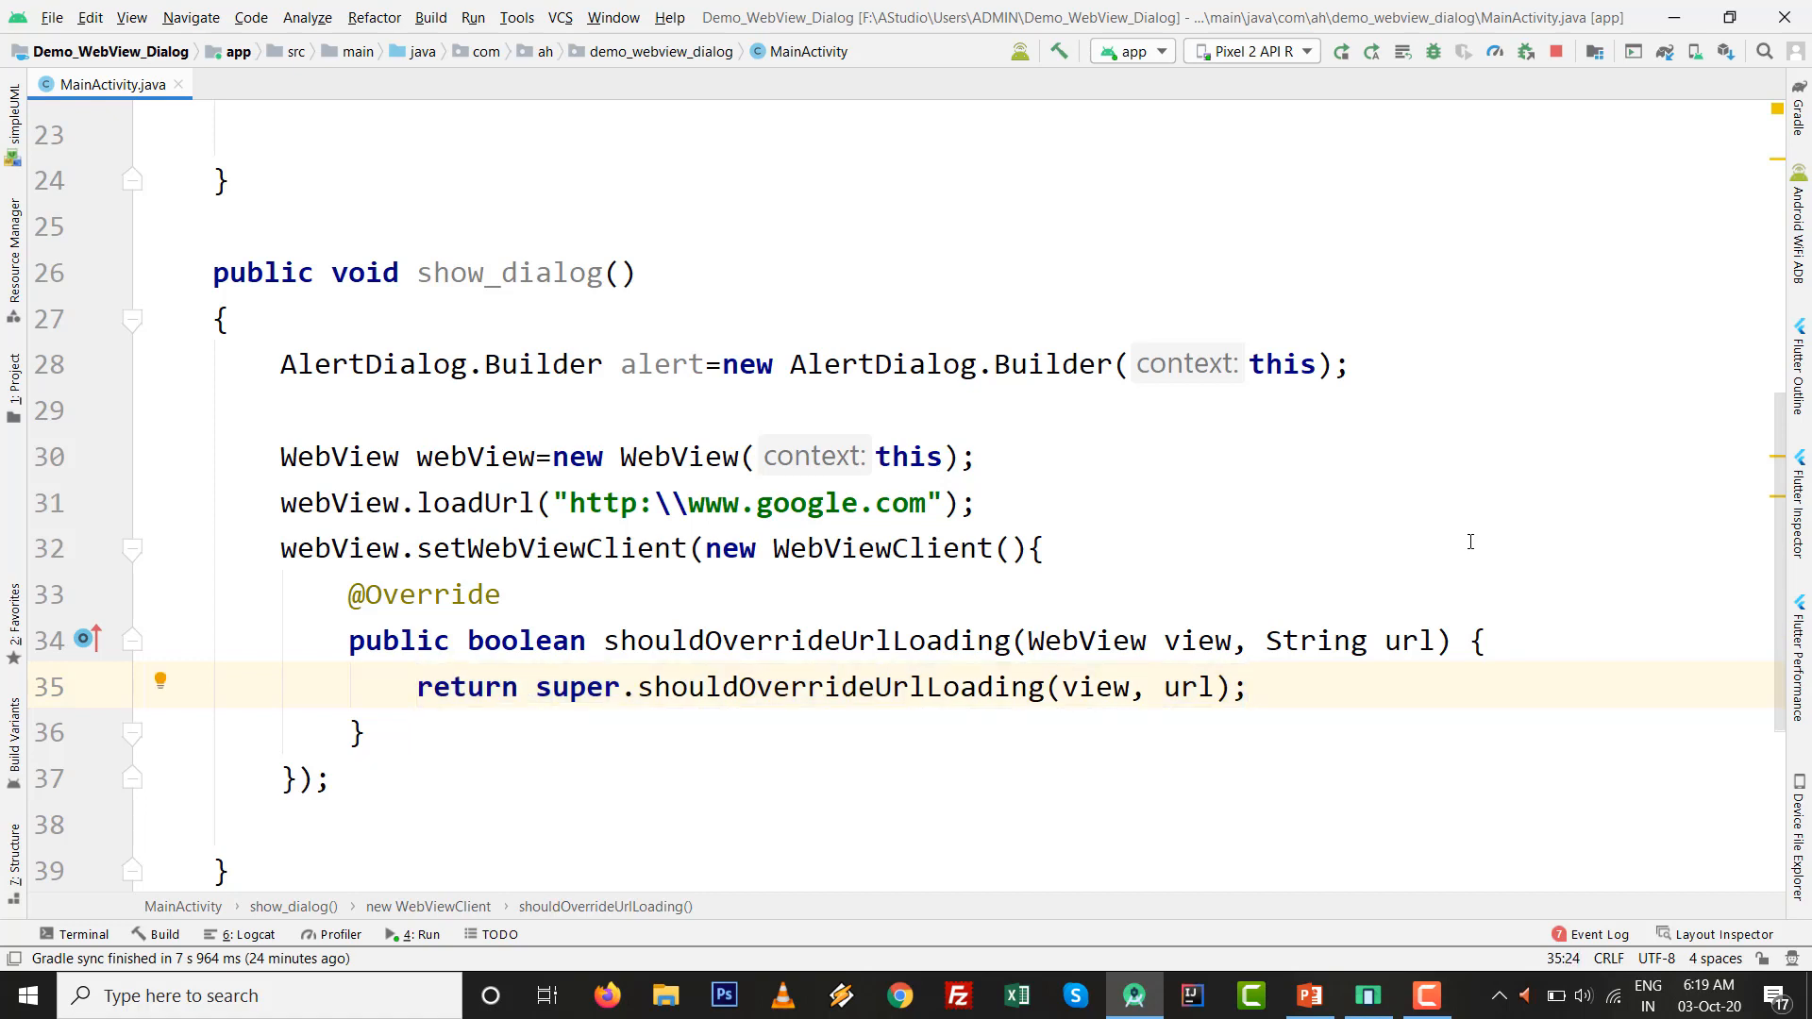
key("Delete")
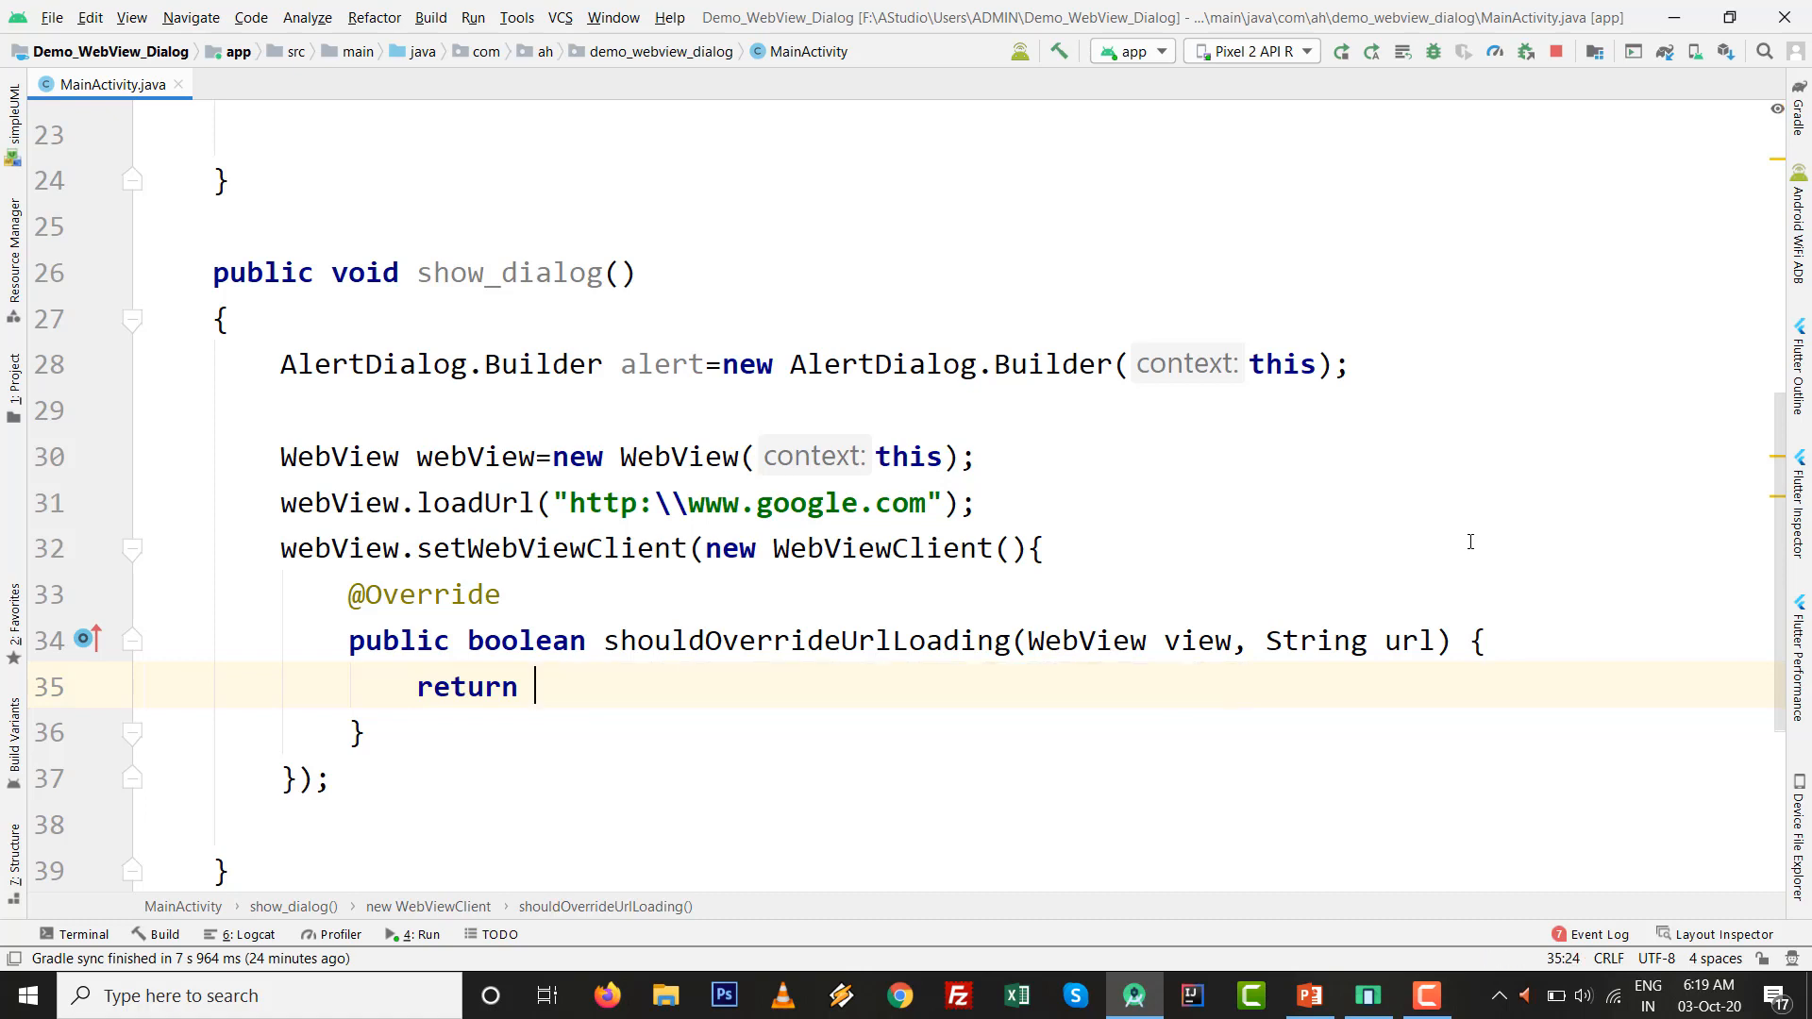
key("Enter")
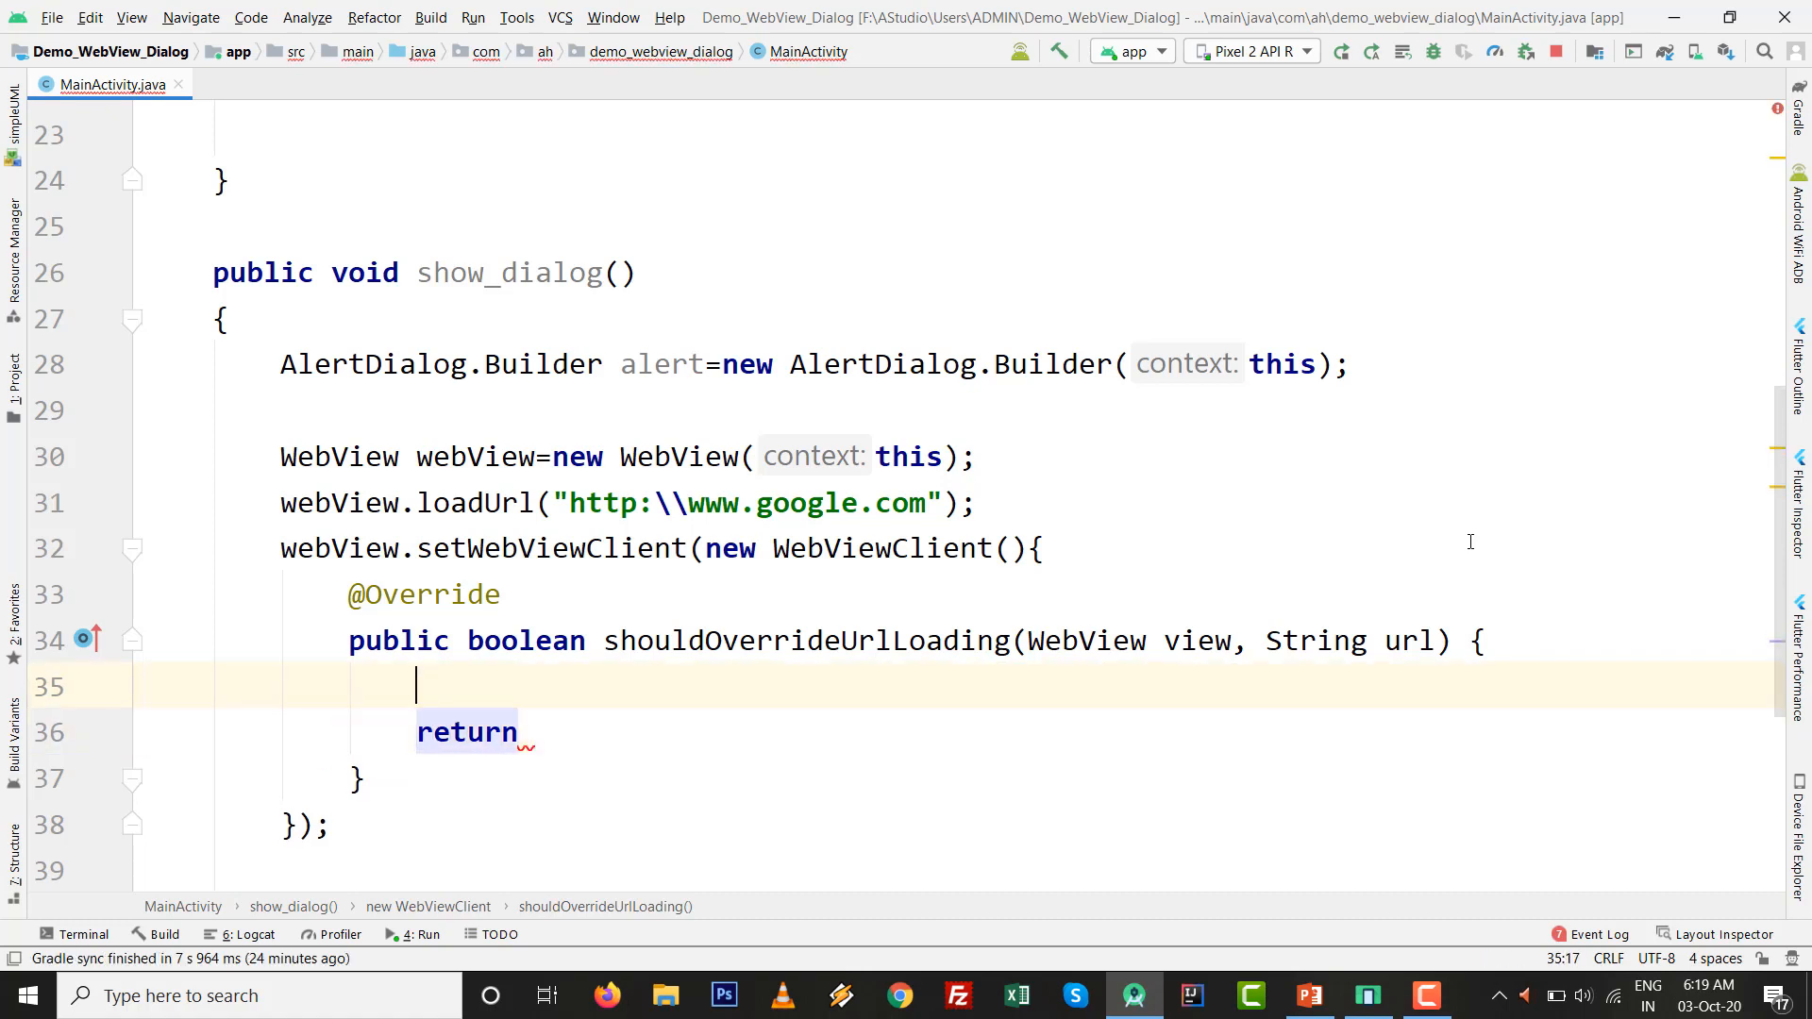
type("v")
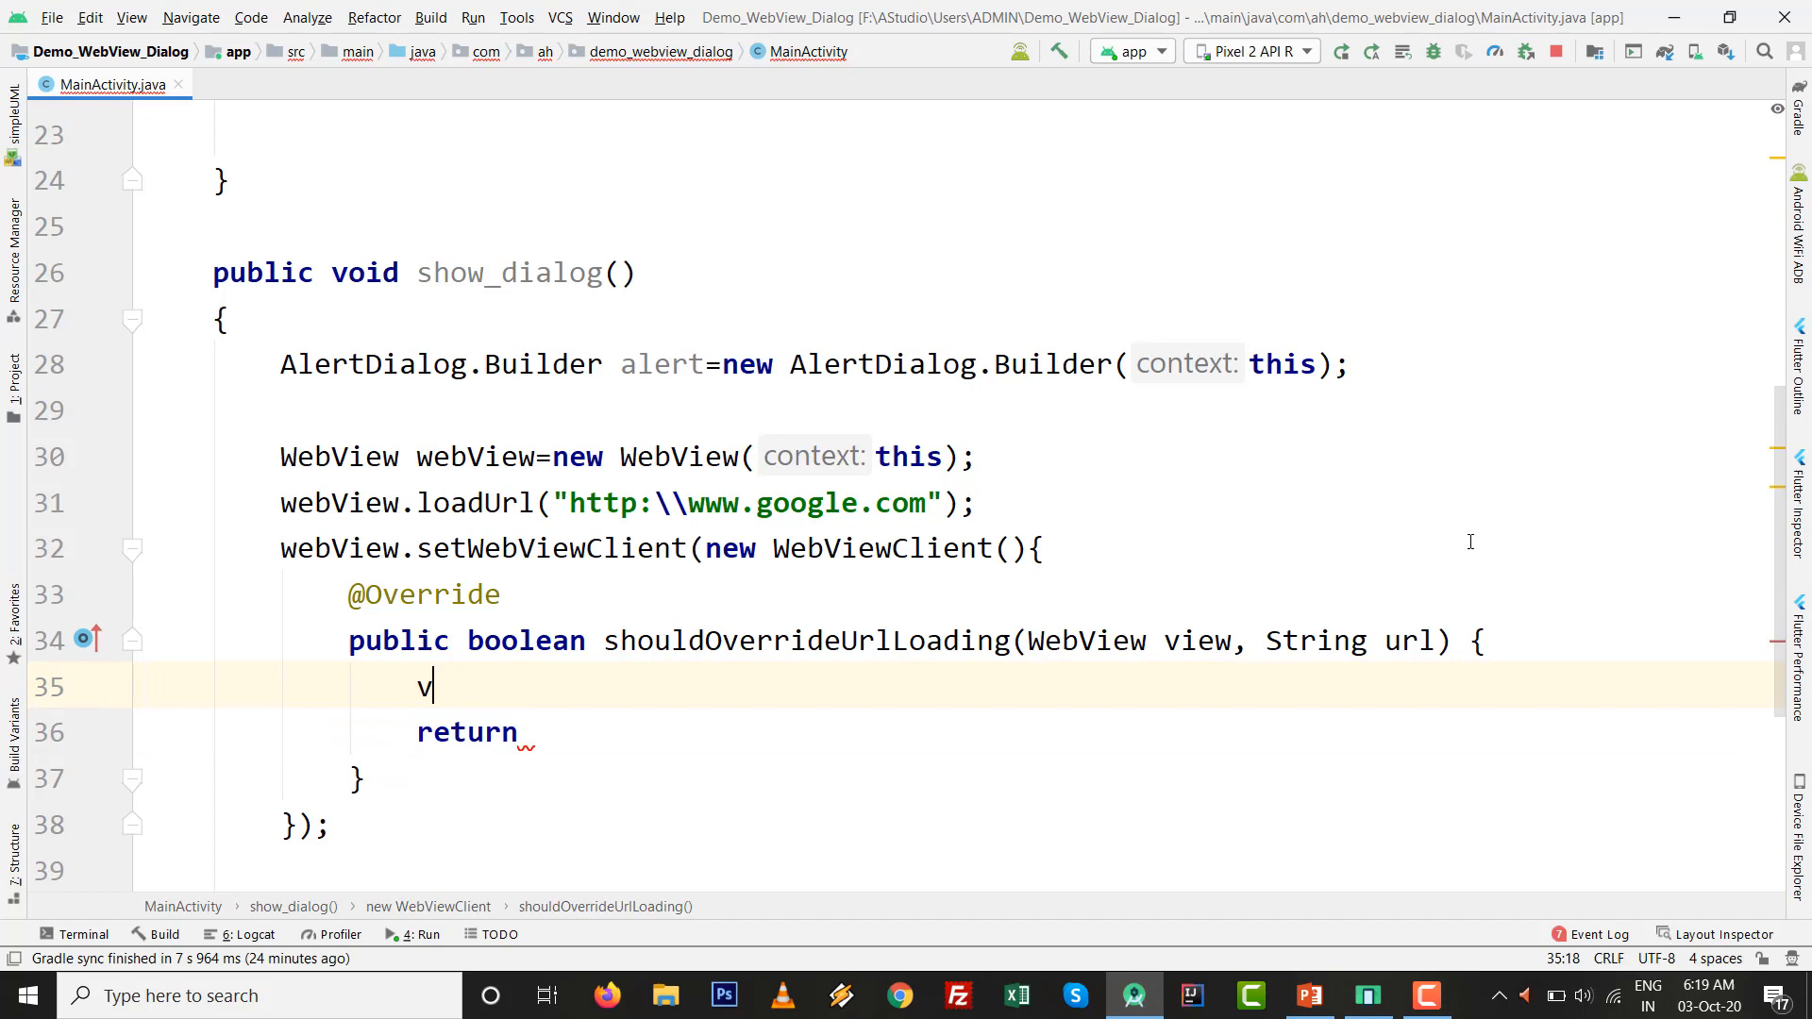
type("iew.l")
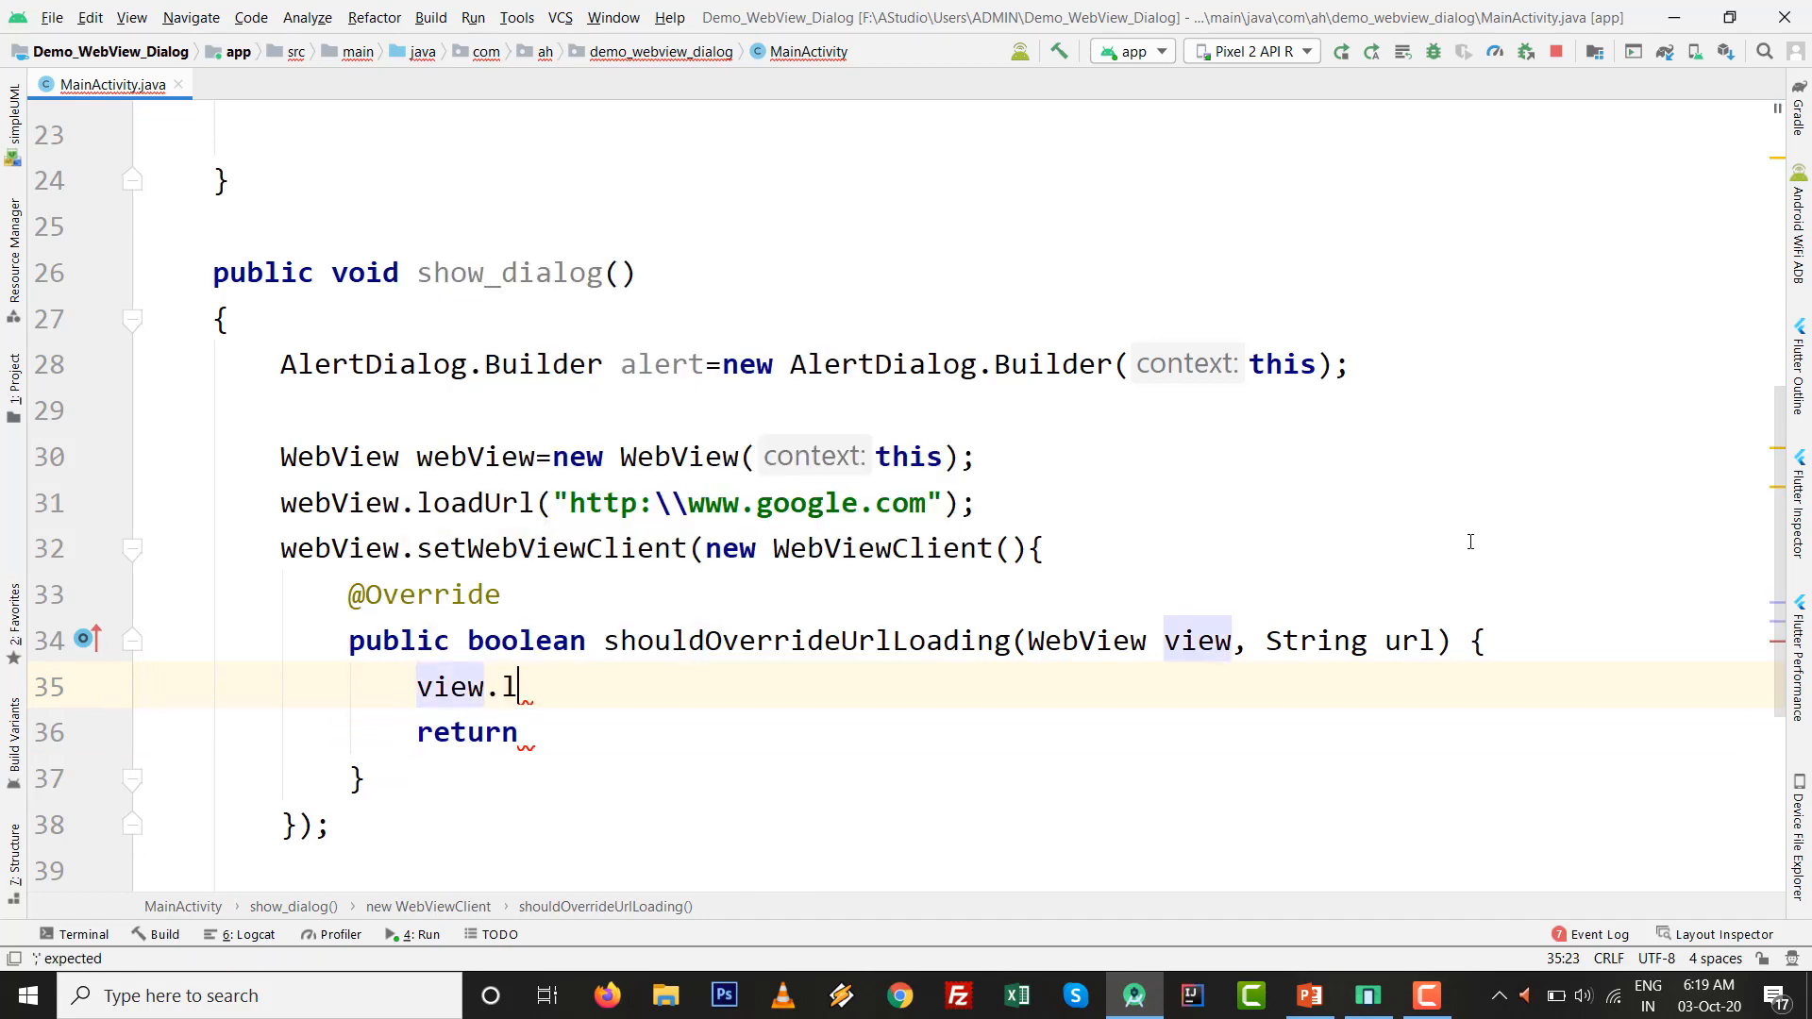
type("oadUrl(url);")
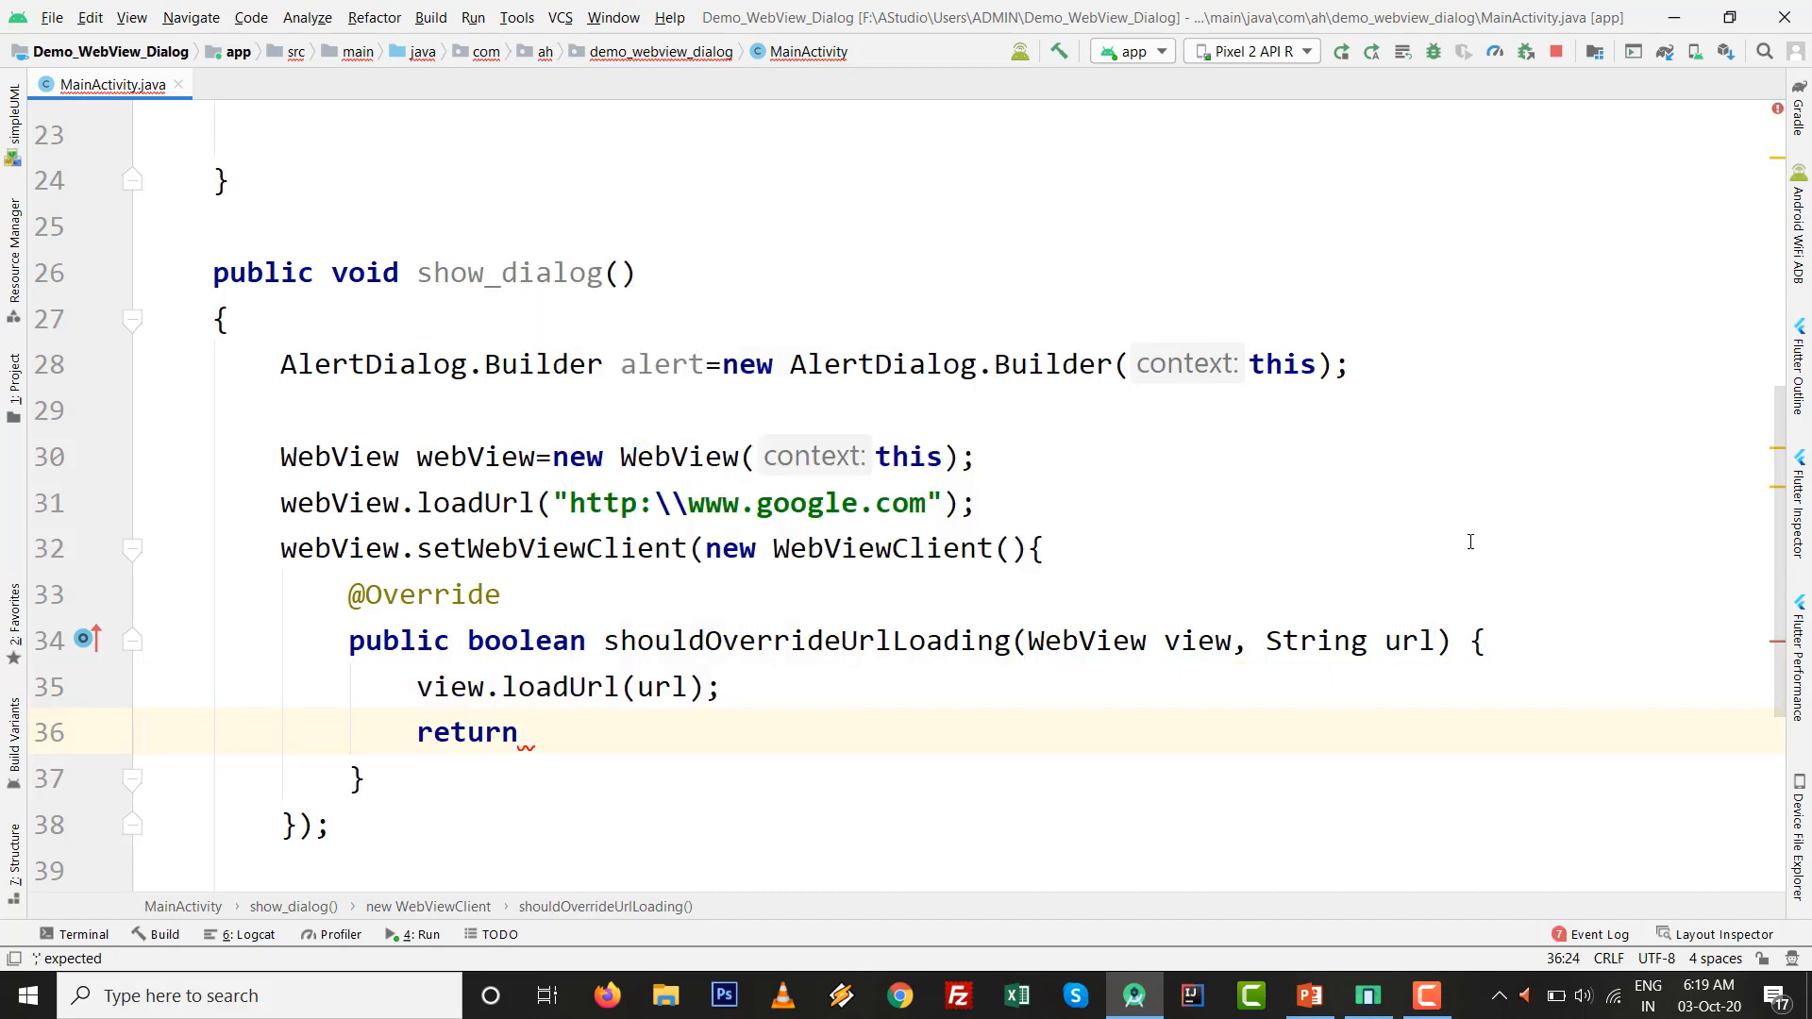
type("true;")
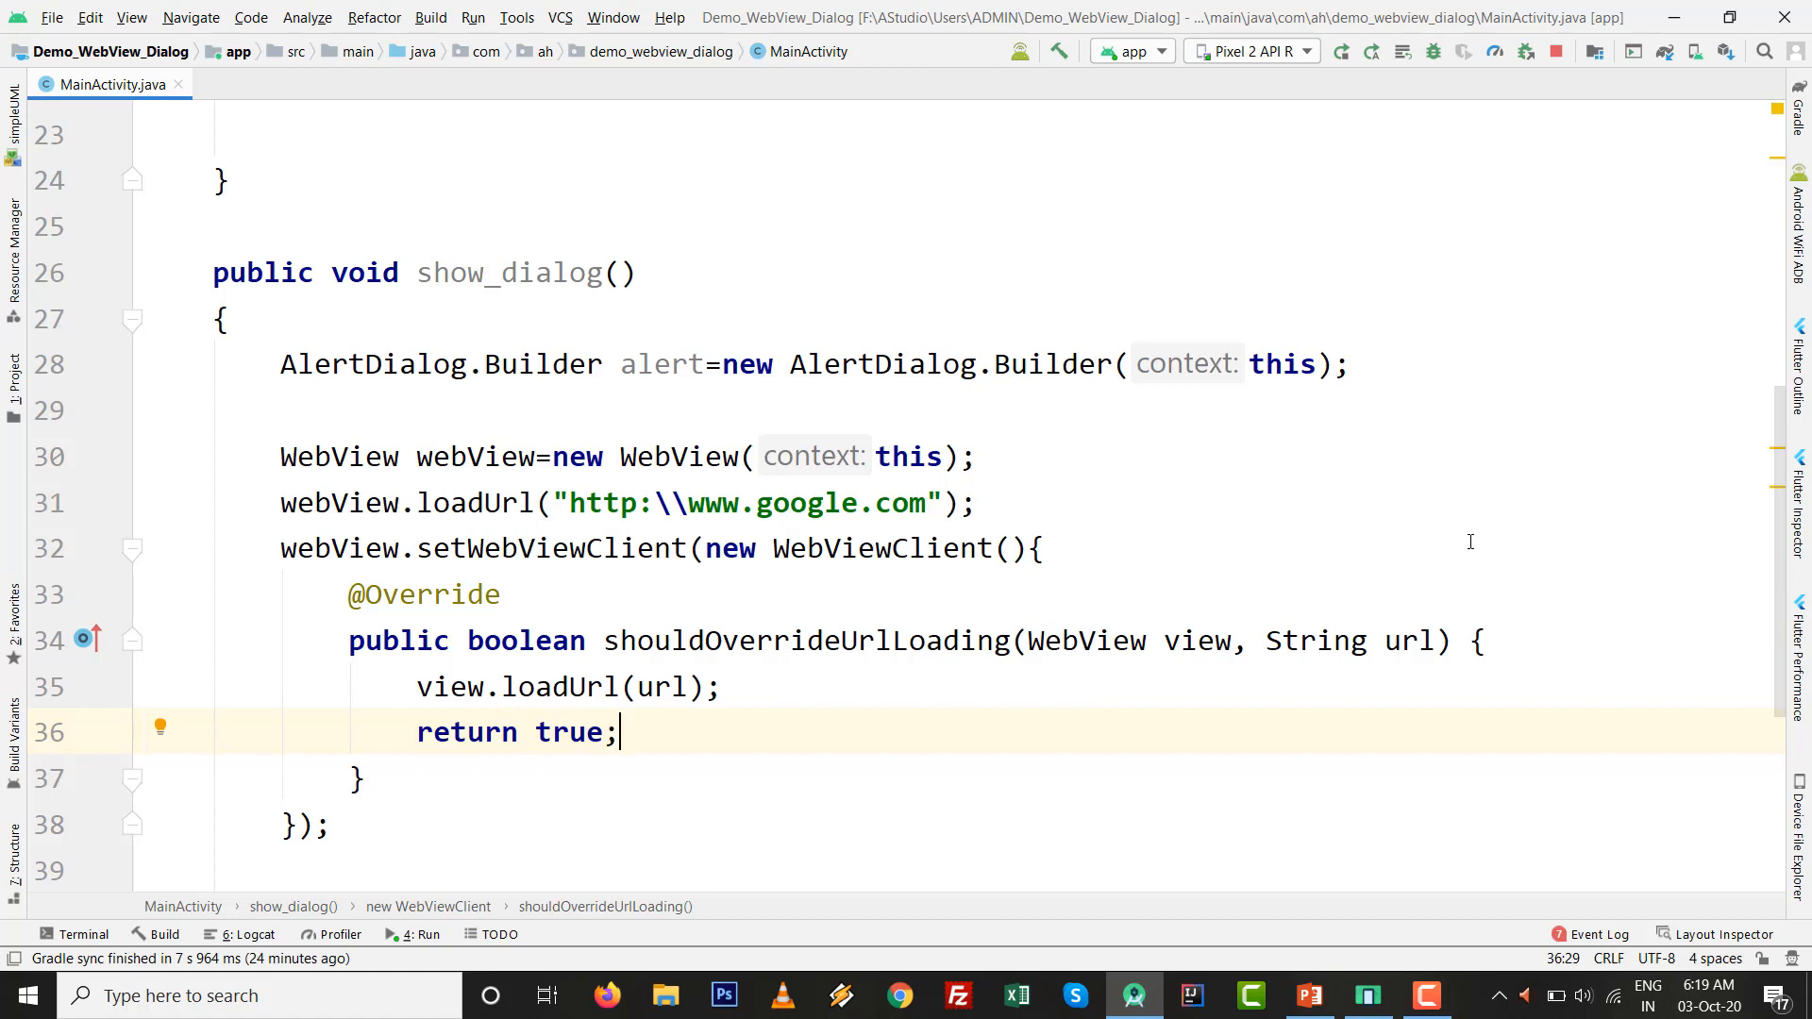
left_click(328, 825)
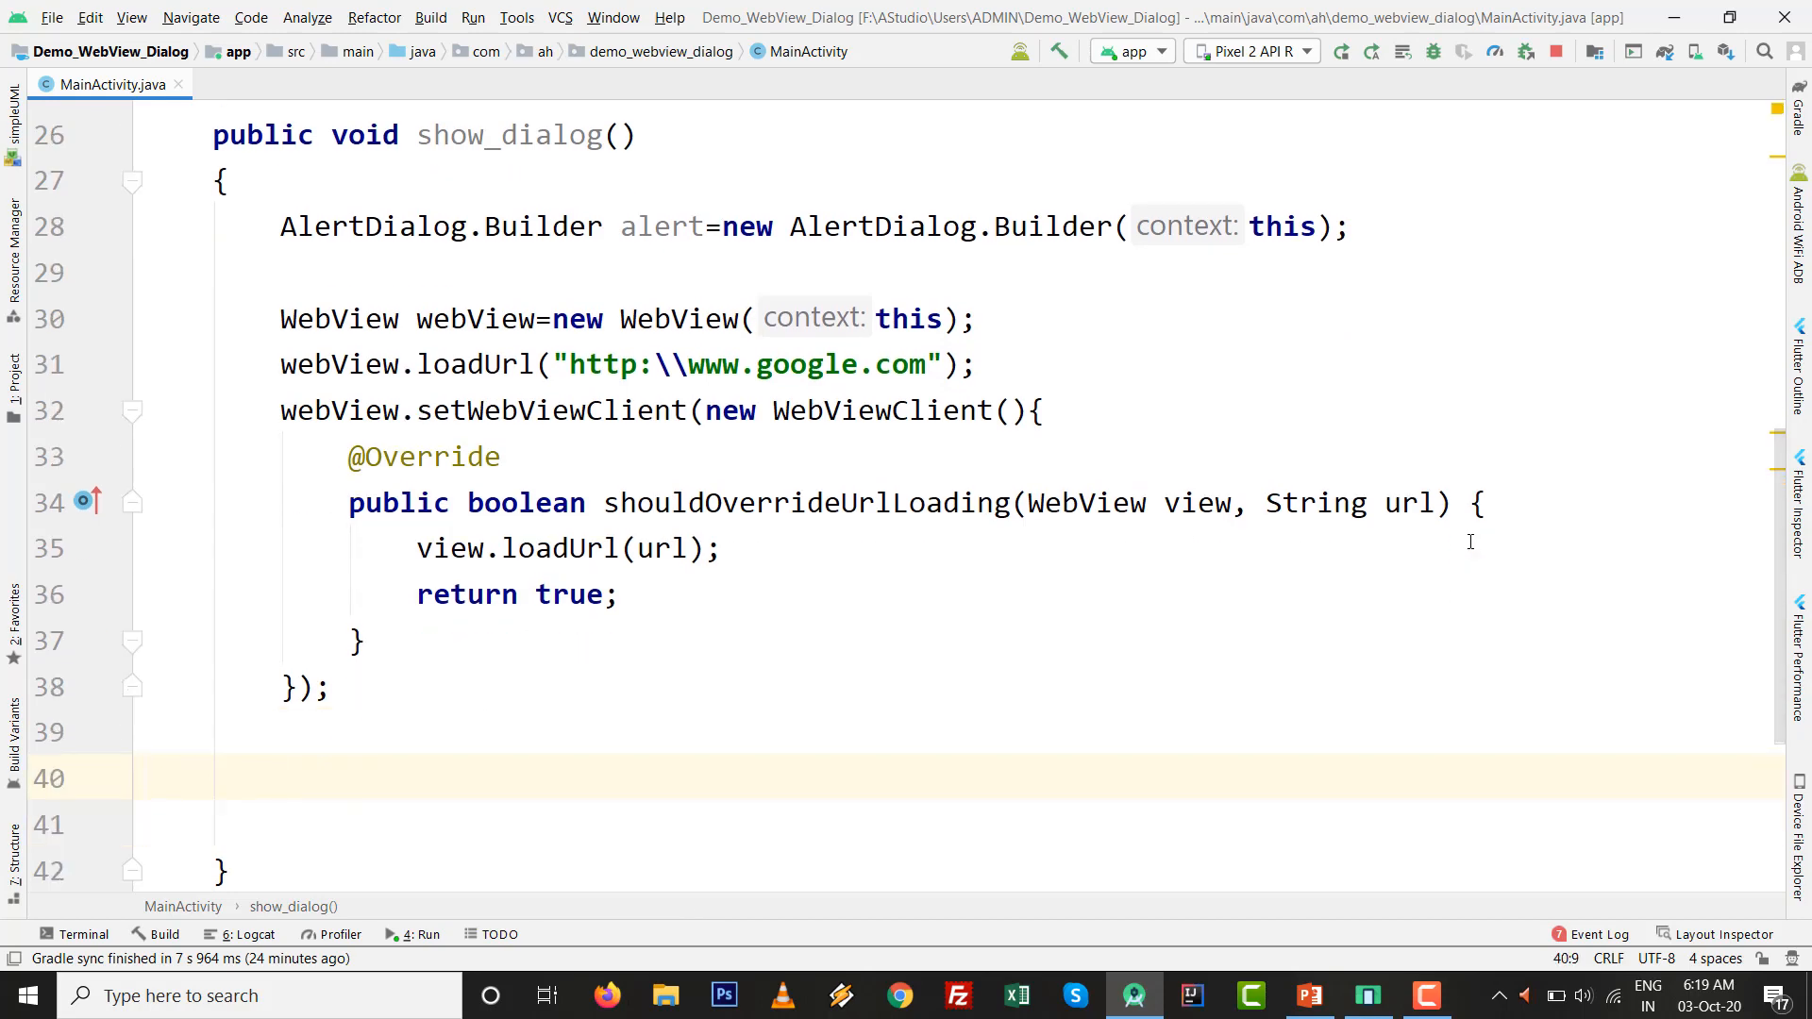
- Set webView as the alert dialog's view with alert.setView(webView)
type("alert.")
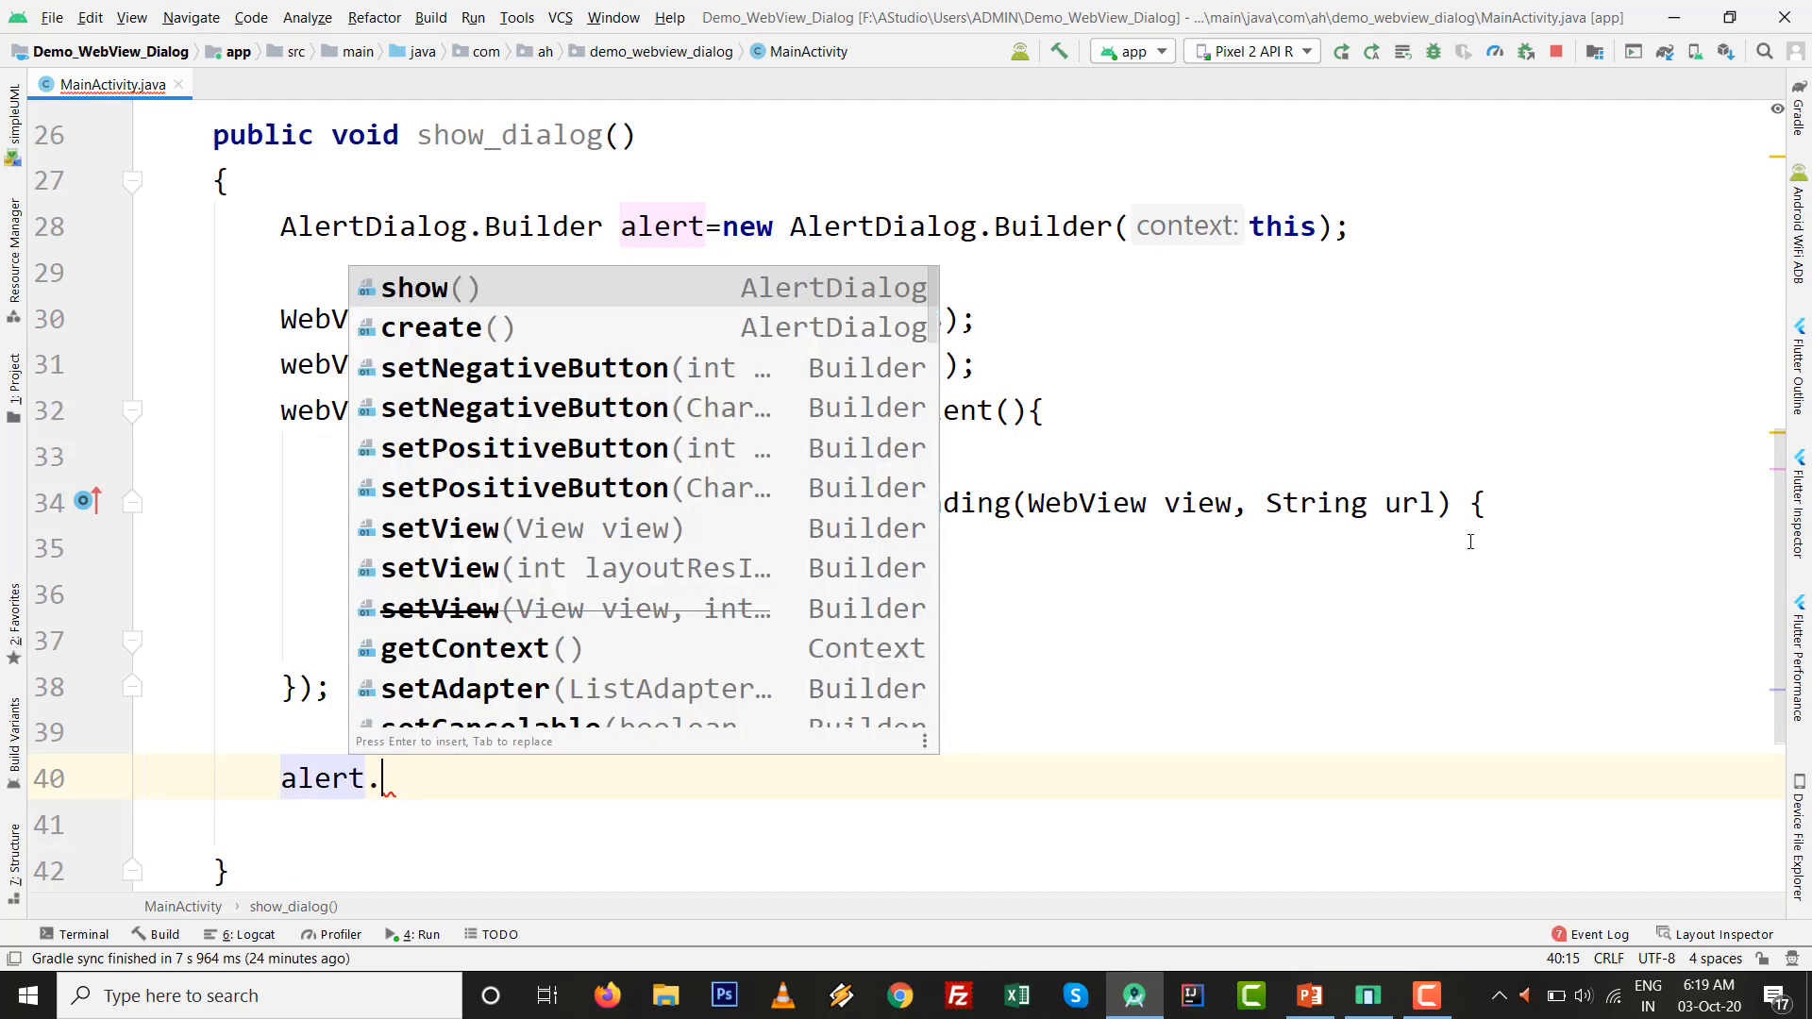
type("setView(webView")
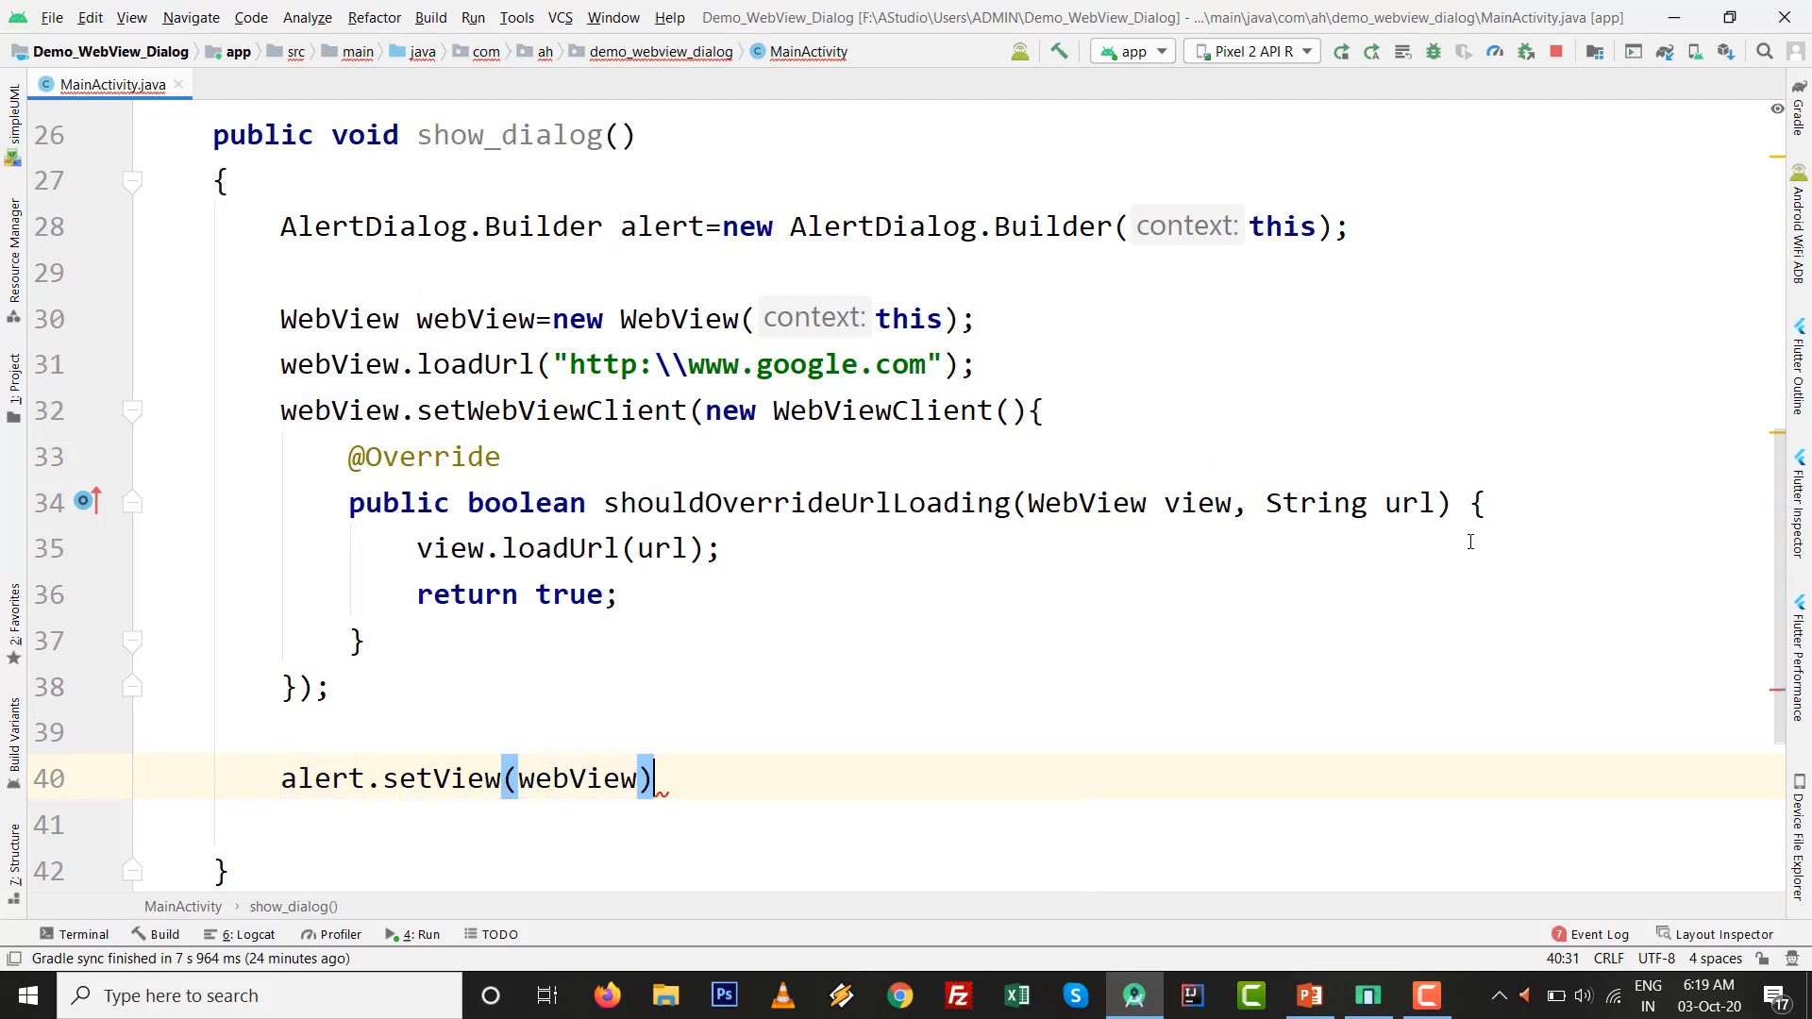
type(";")
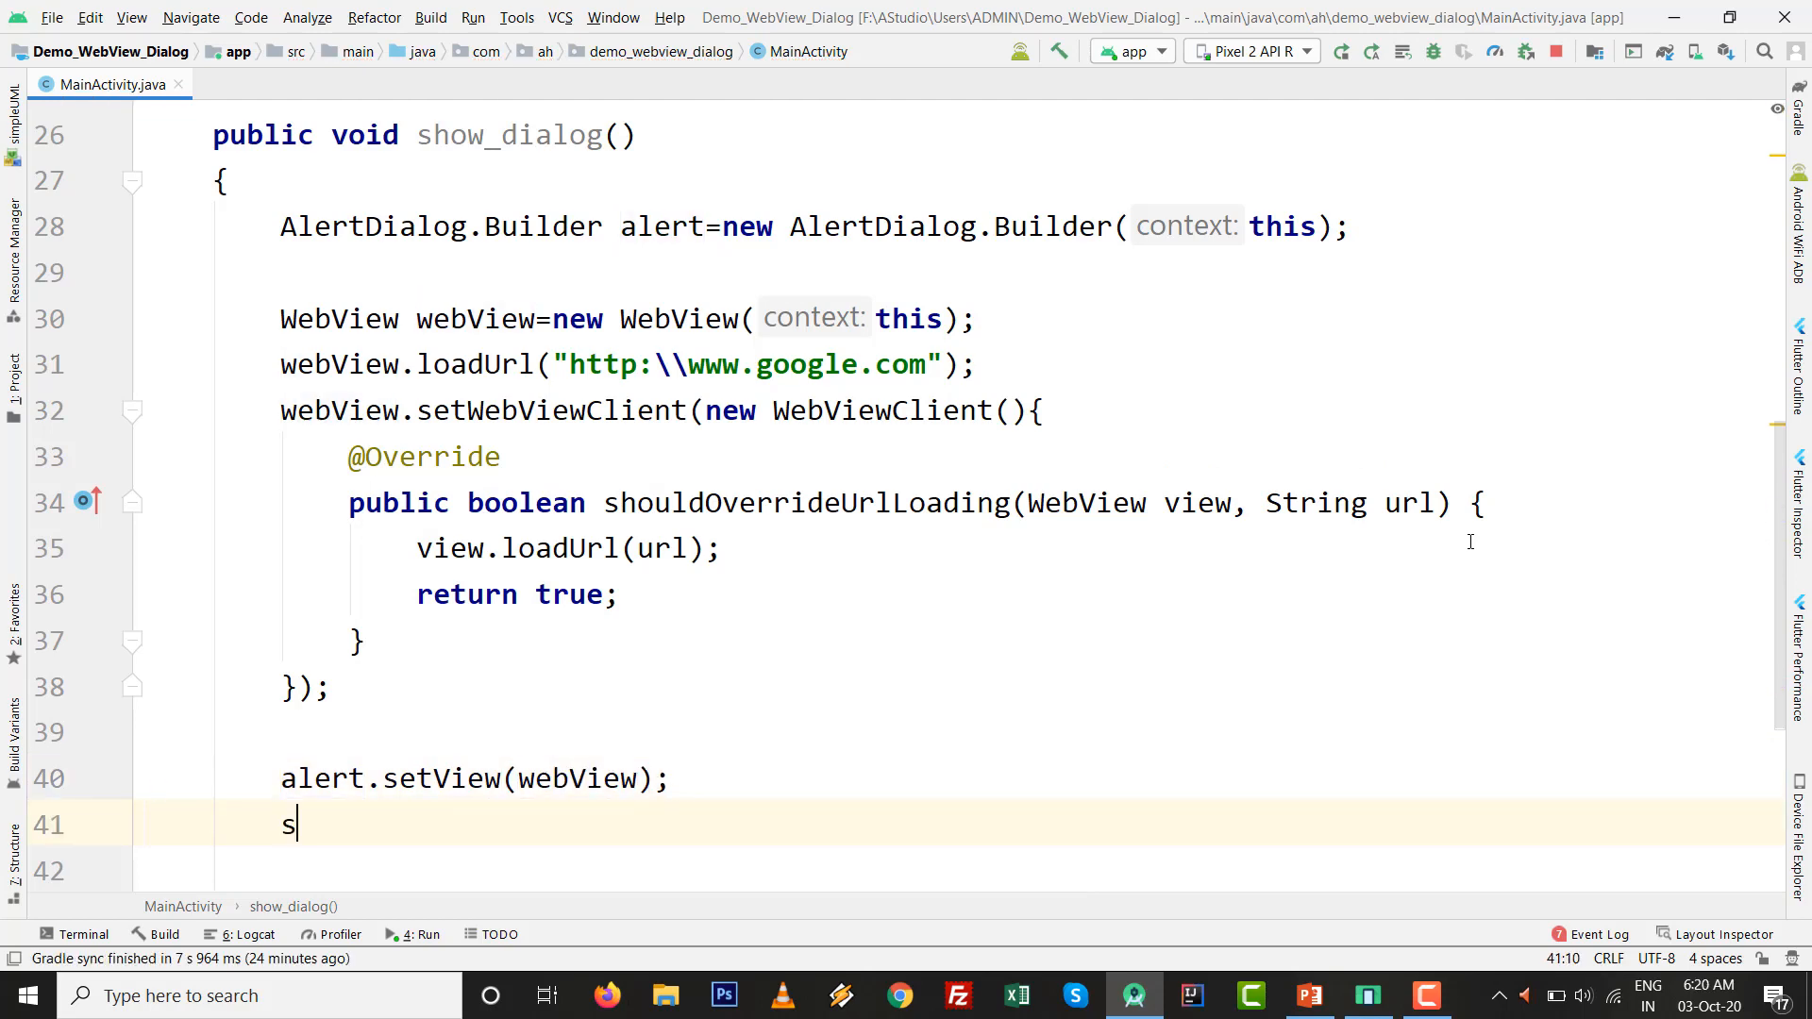
- Add a Close negative button whose DialogInterface.OnClickListener calls dialog.dismiss()
type("l")
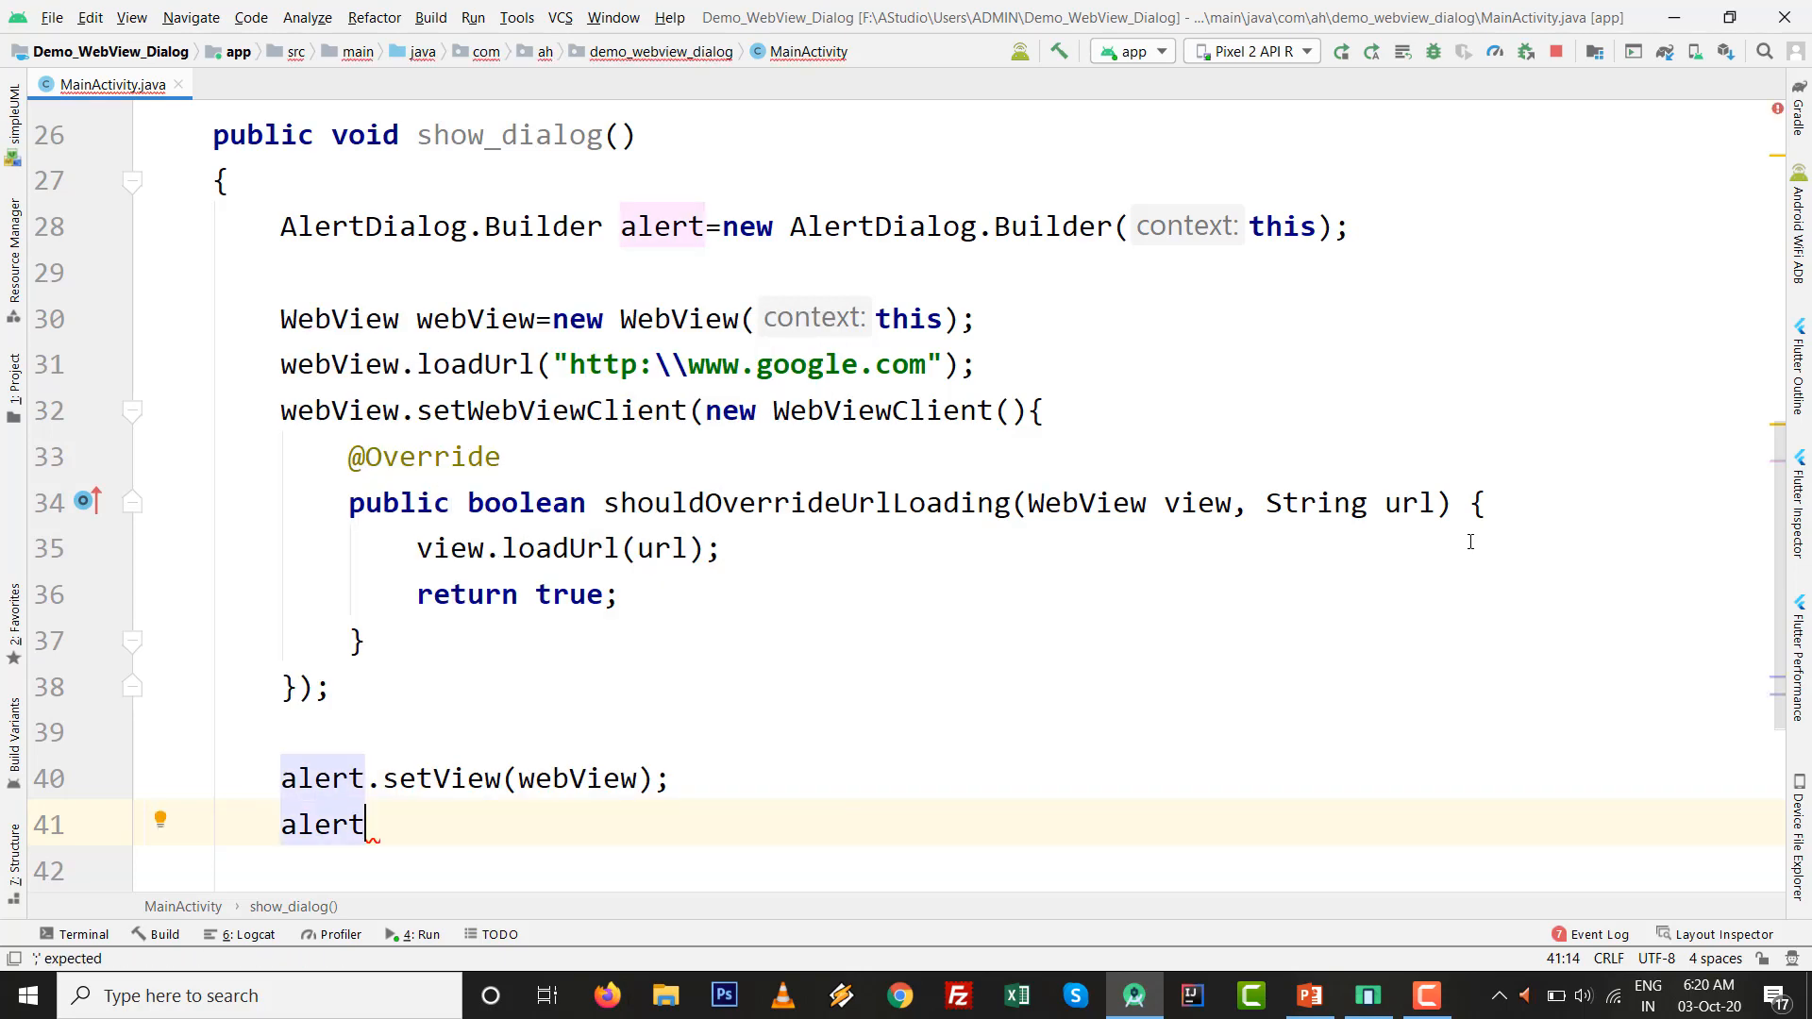
type(".setNegativeButton(")
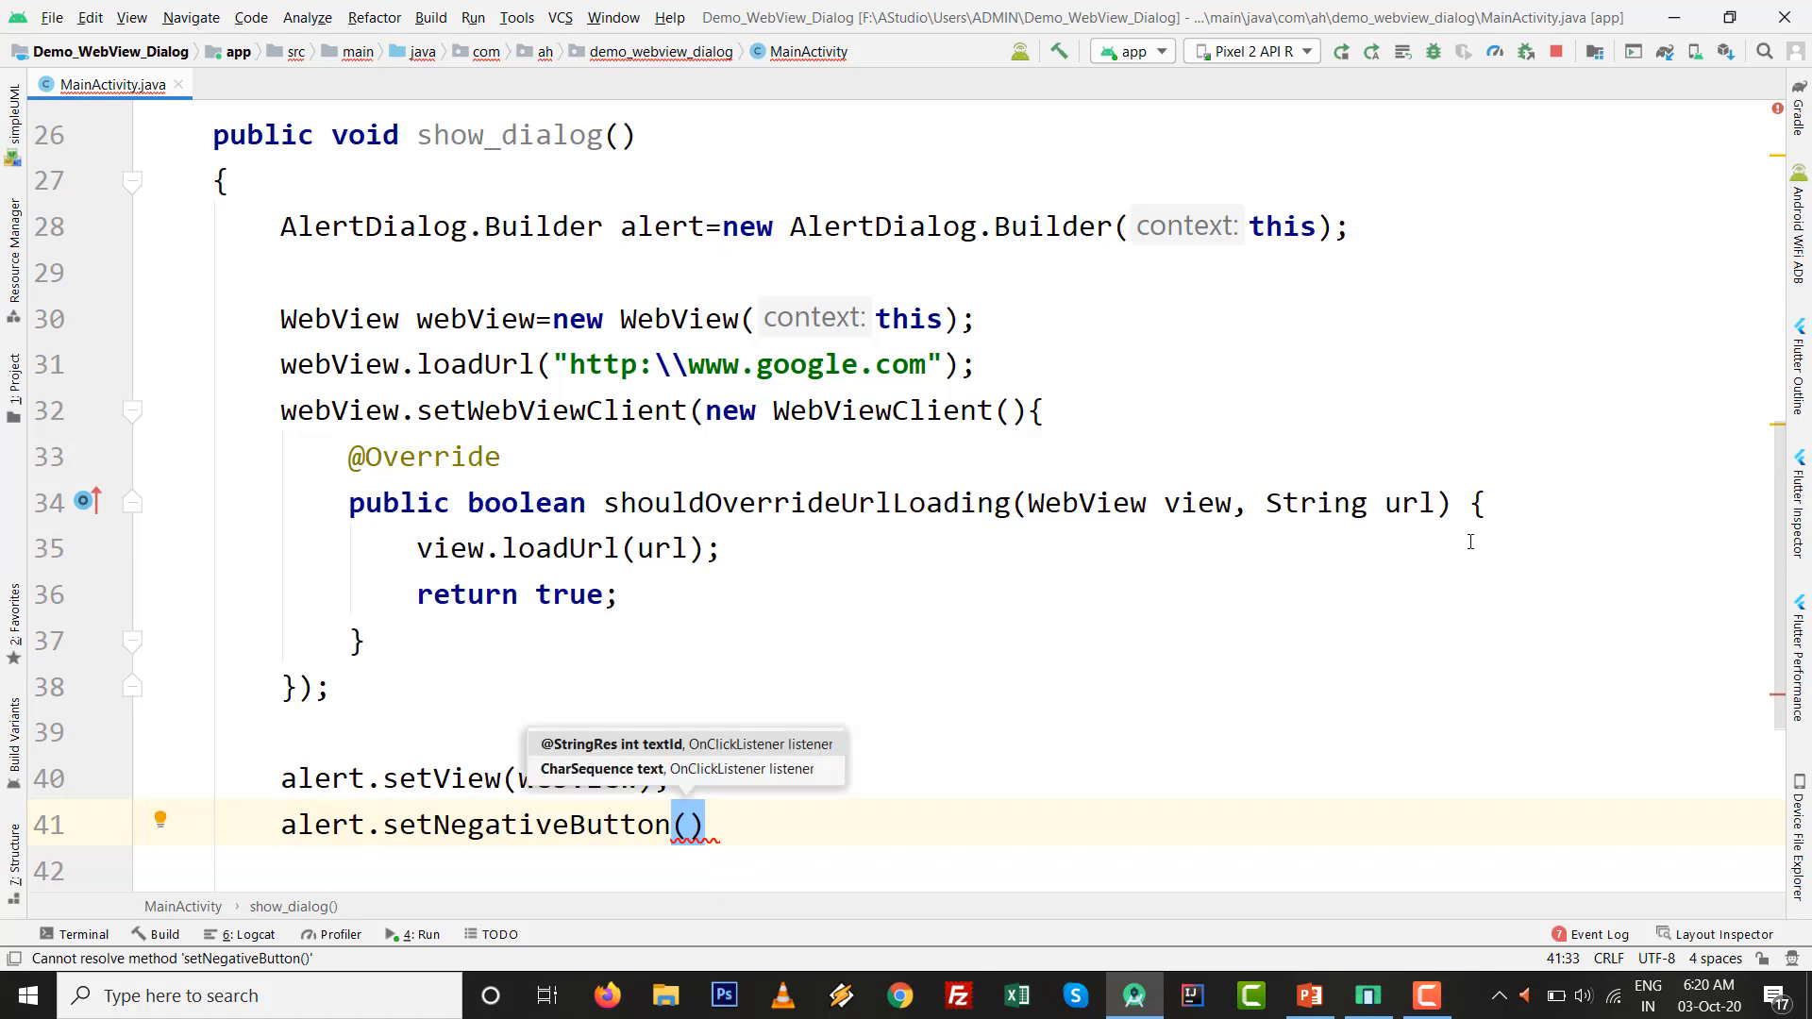
type("\"Clocse\"")
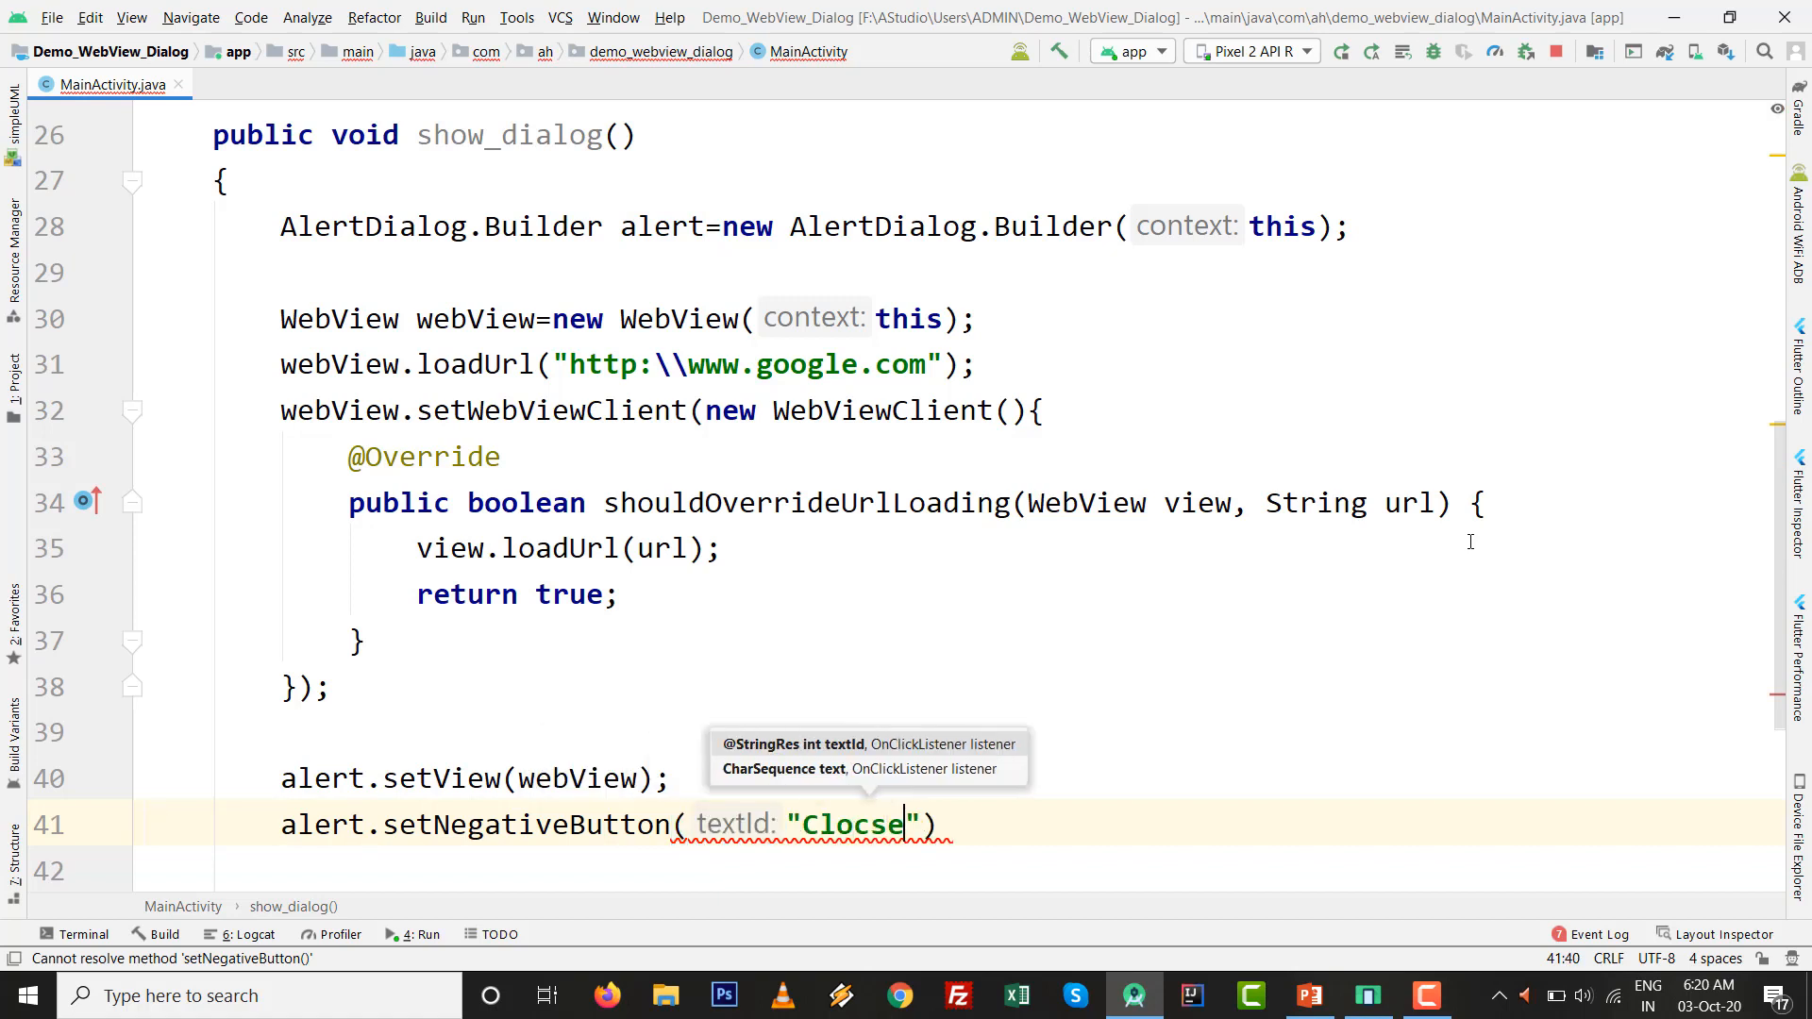
key("Backspace")
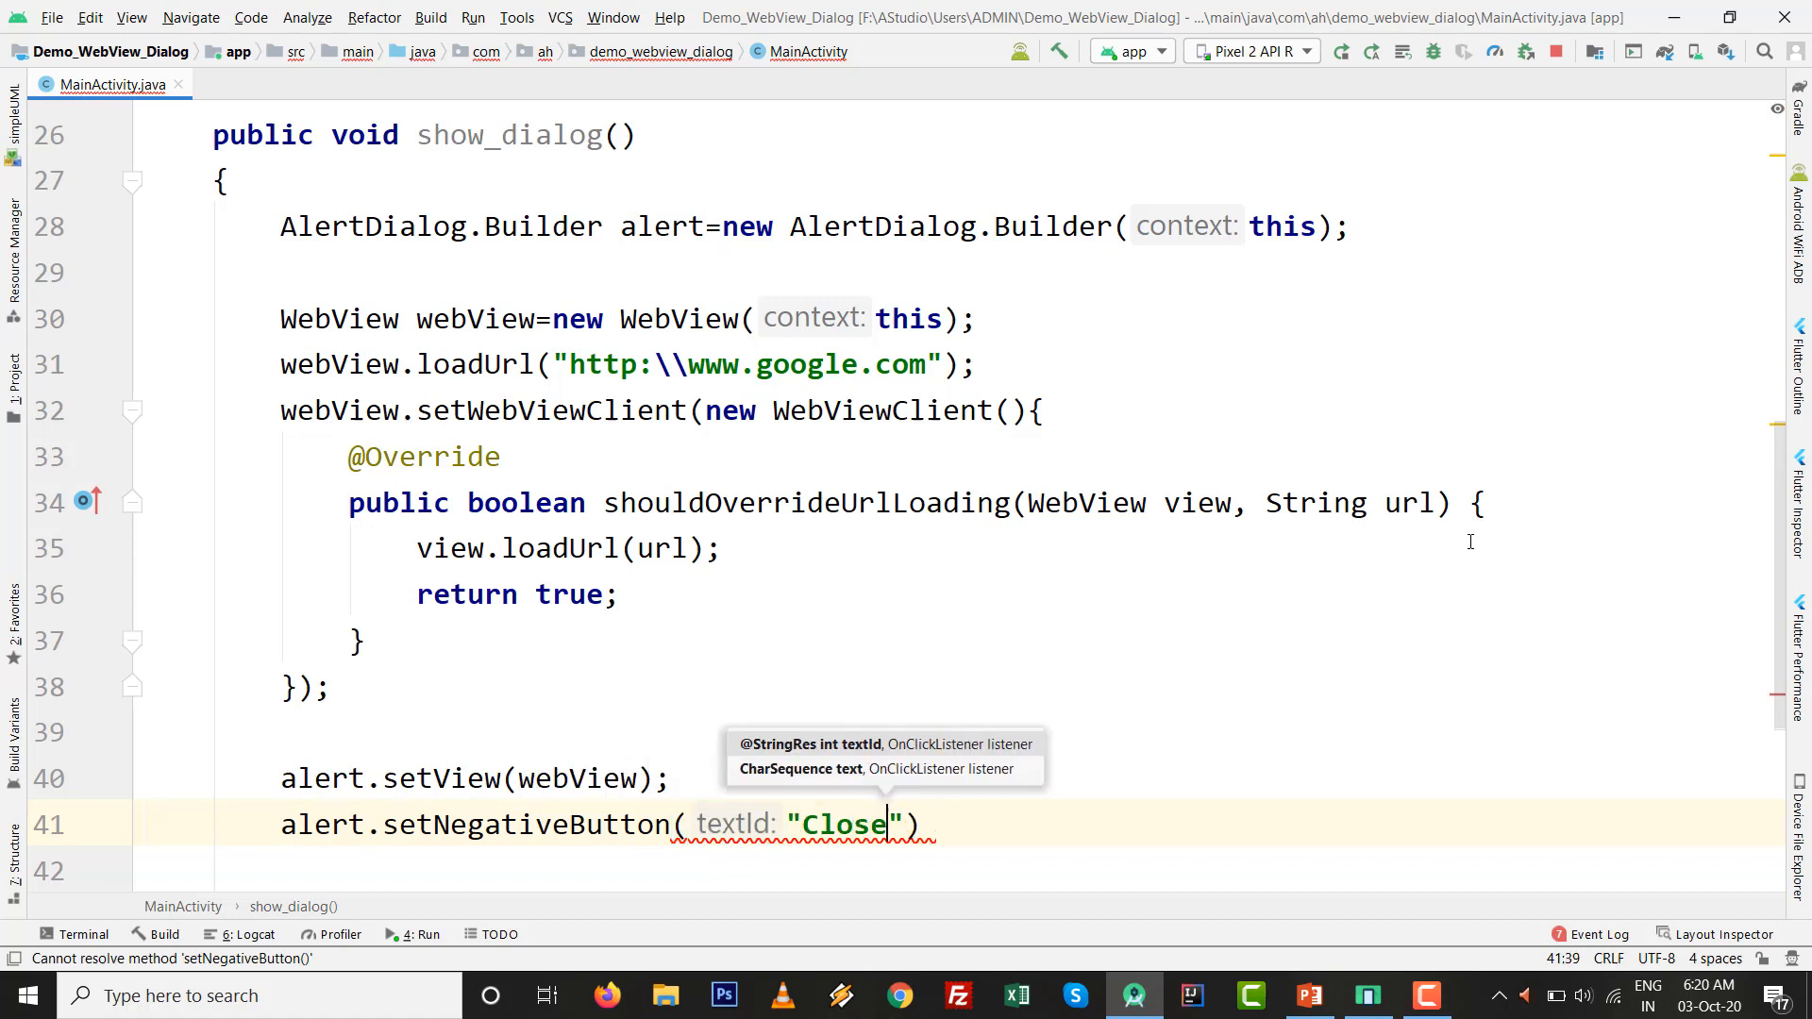
type(", new")
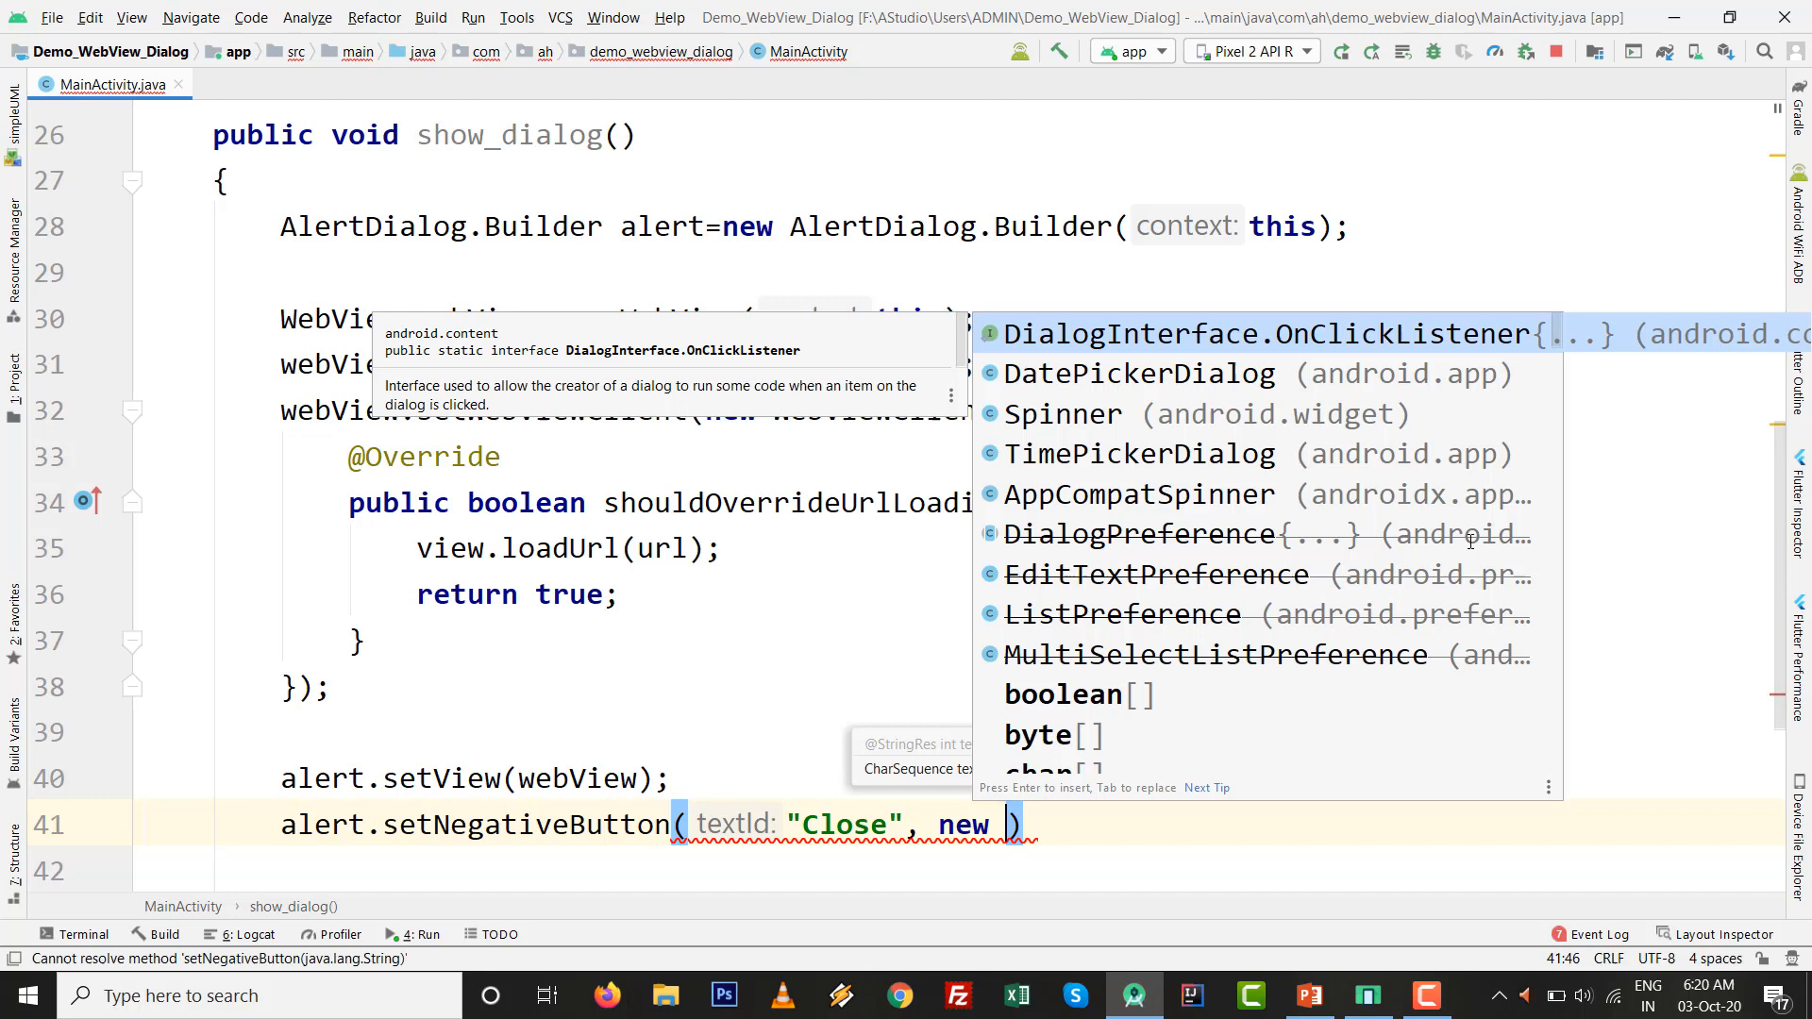
left_click(1270, 334)
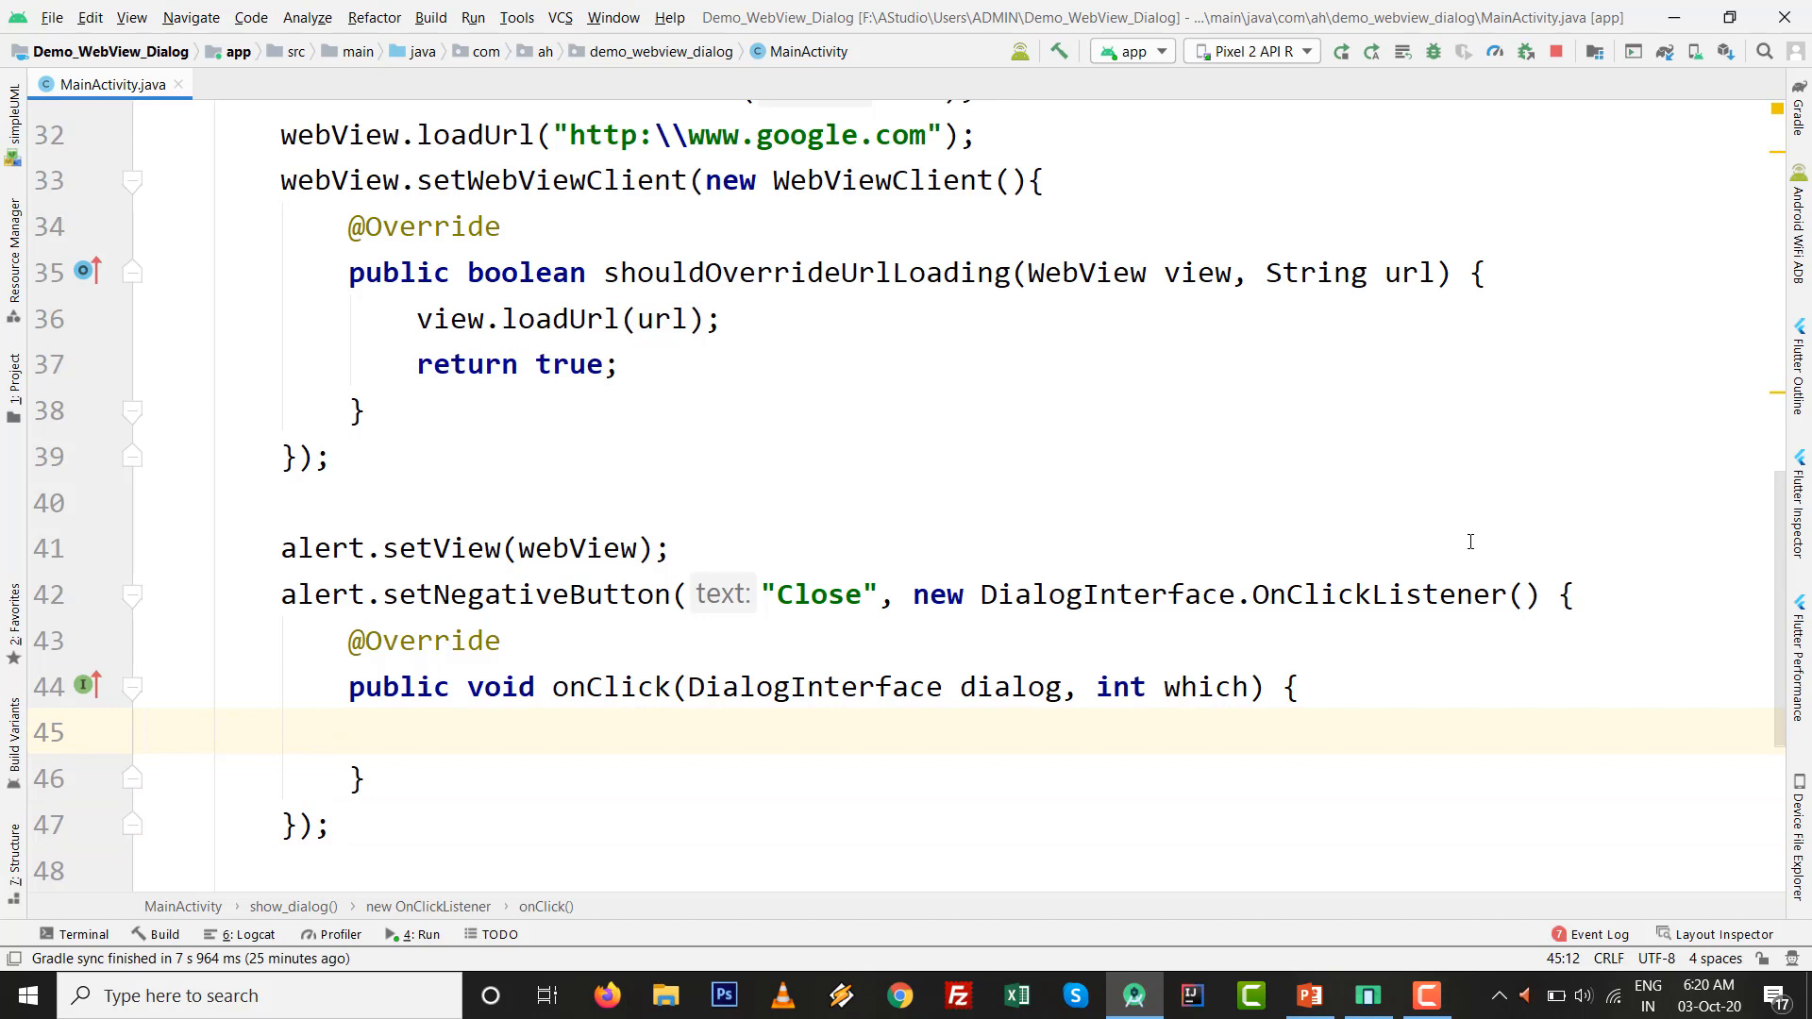
type("d")
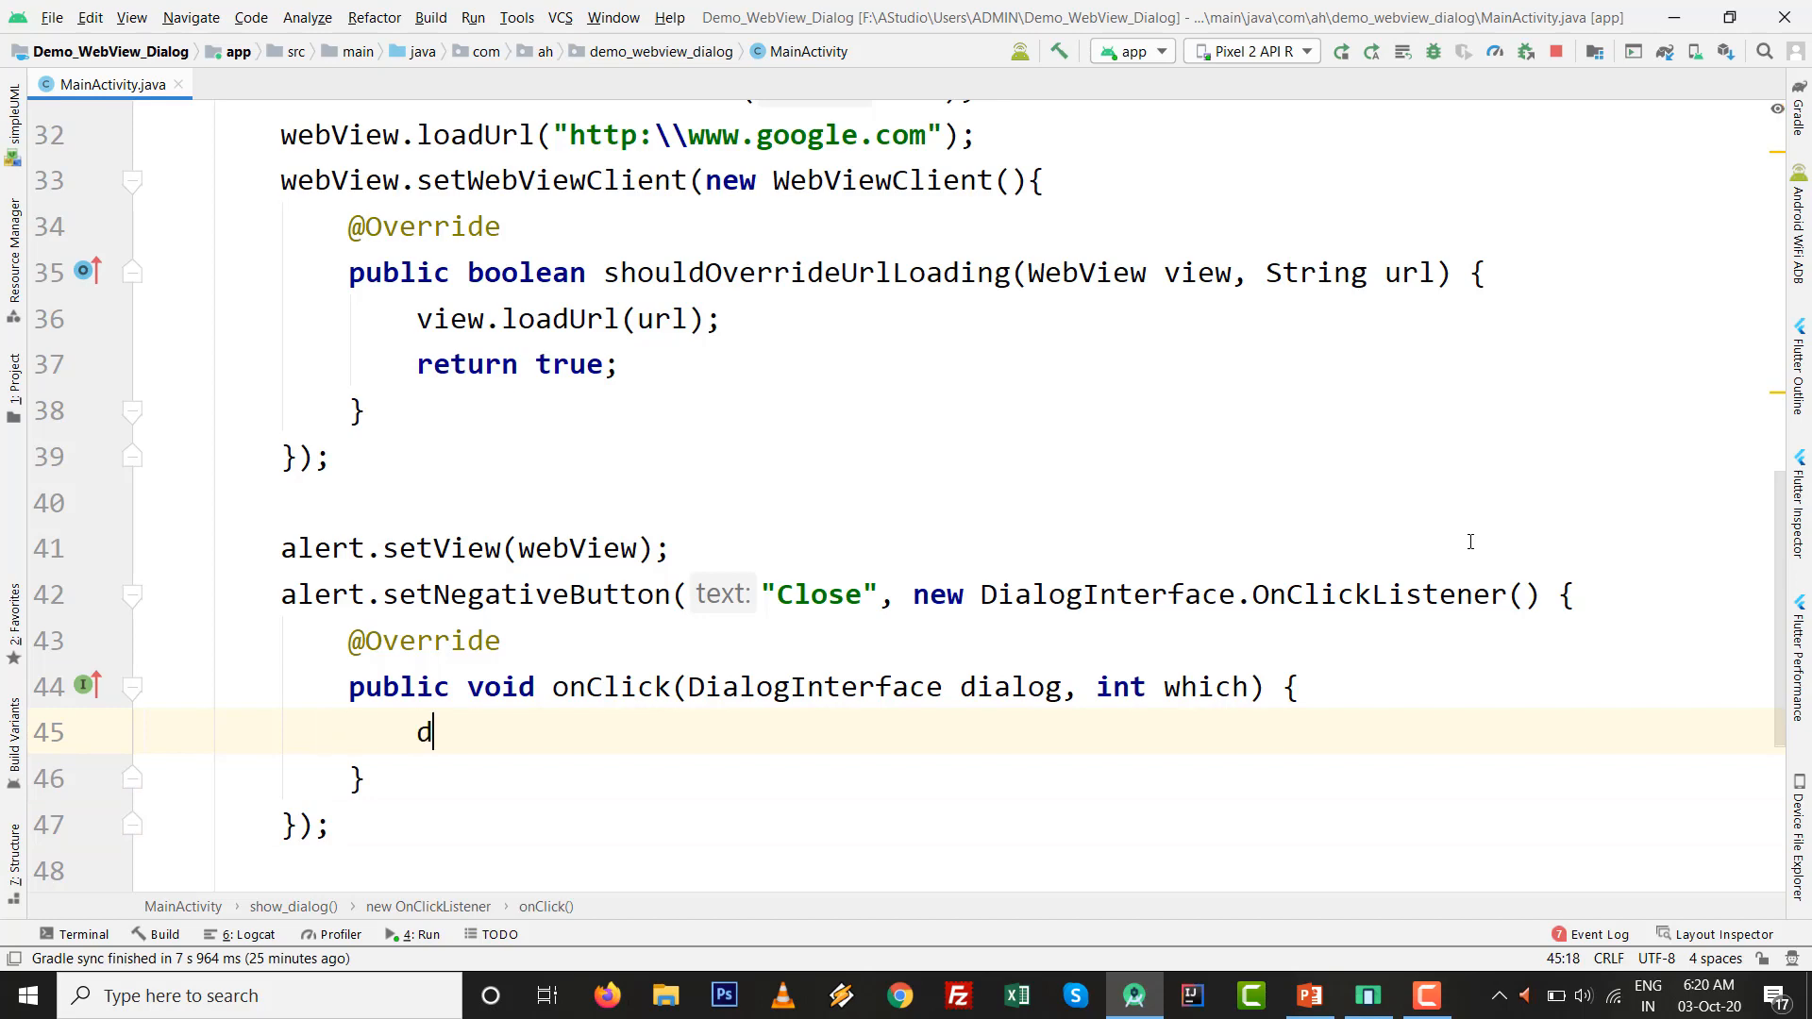
type("ialog.dismiss();")
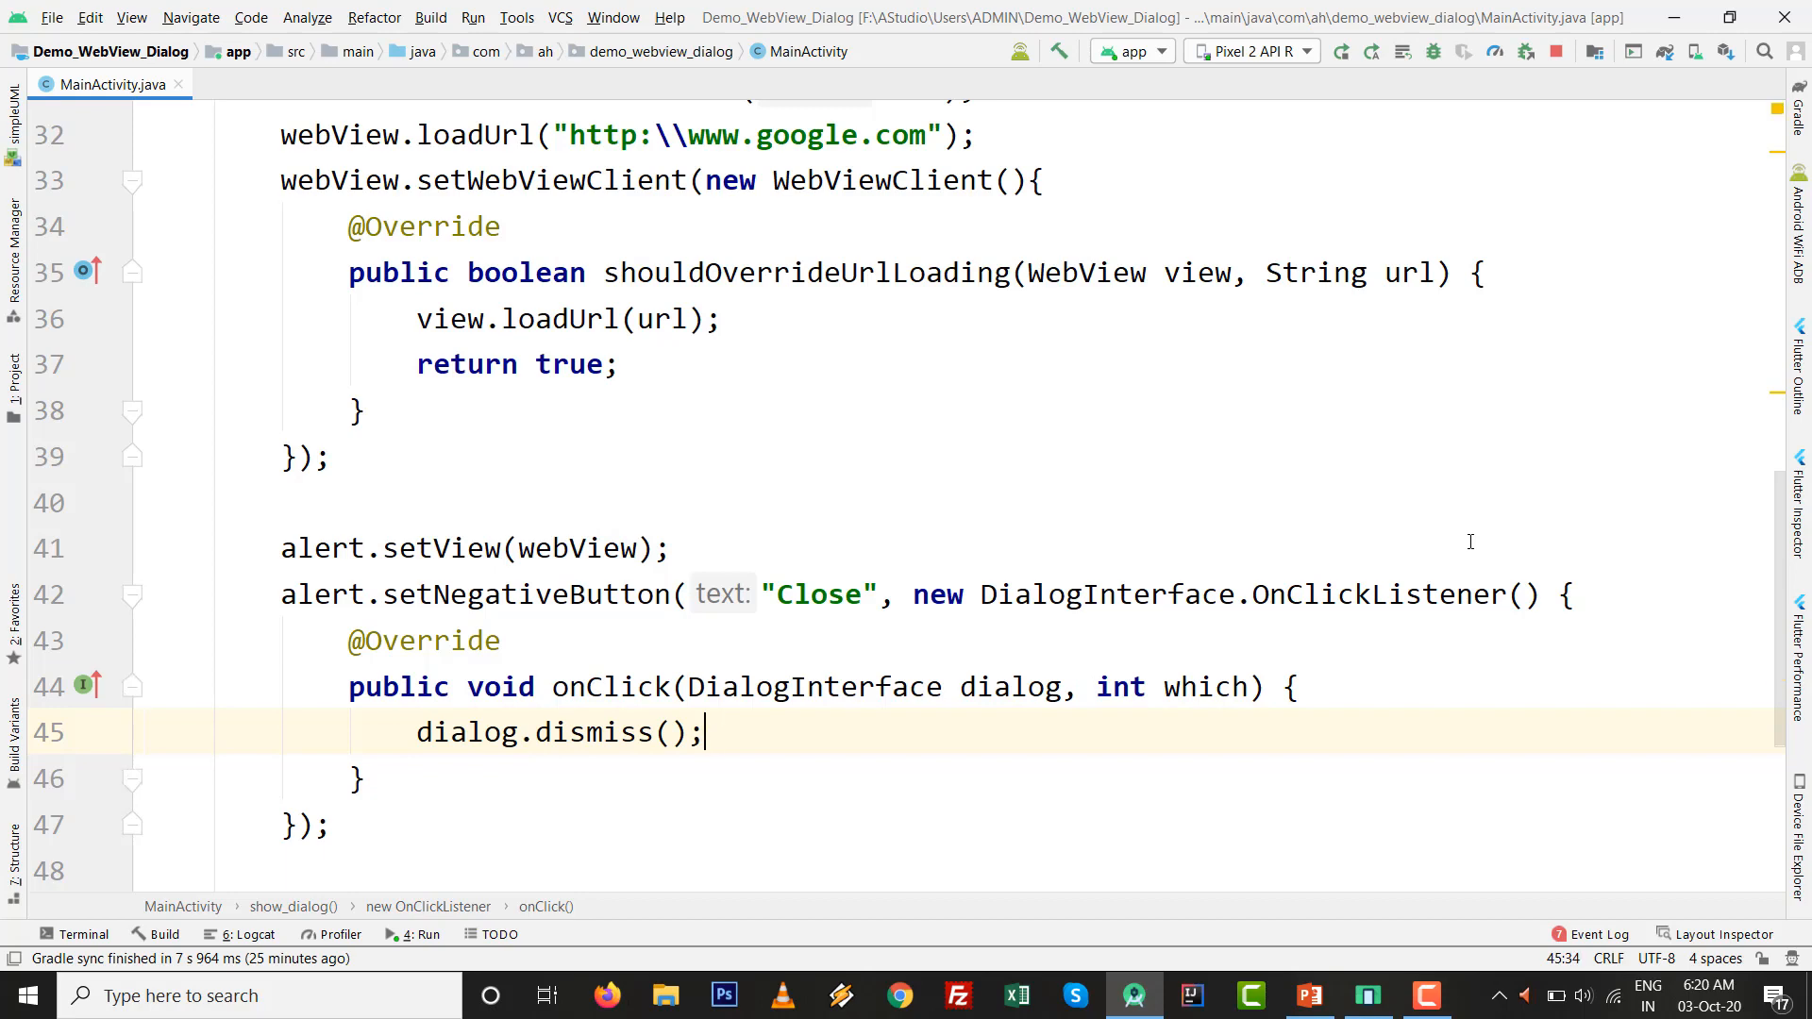
type("al")
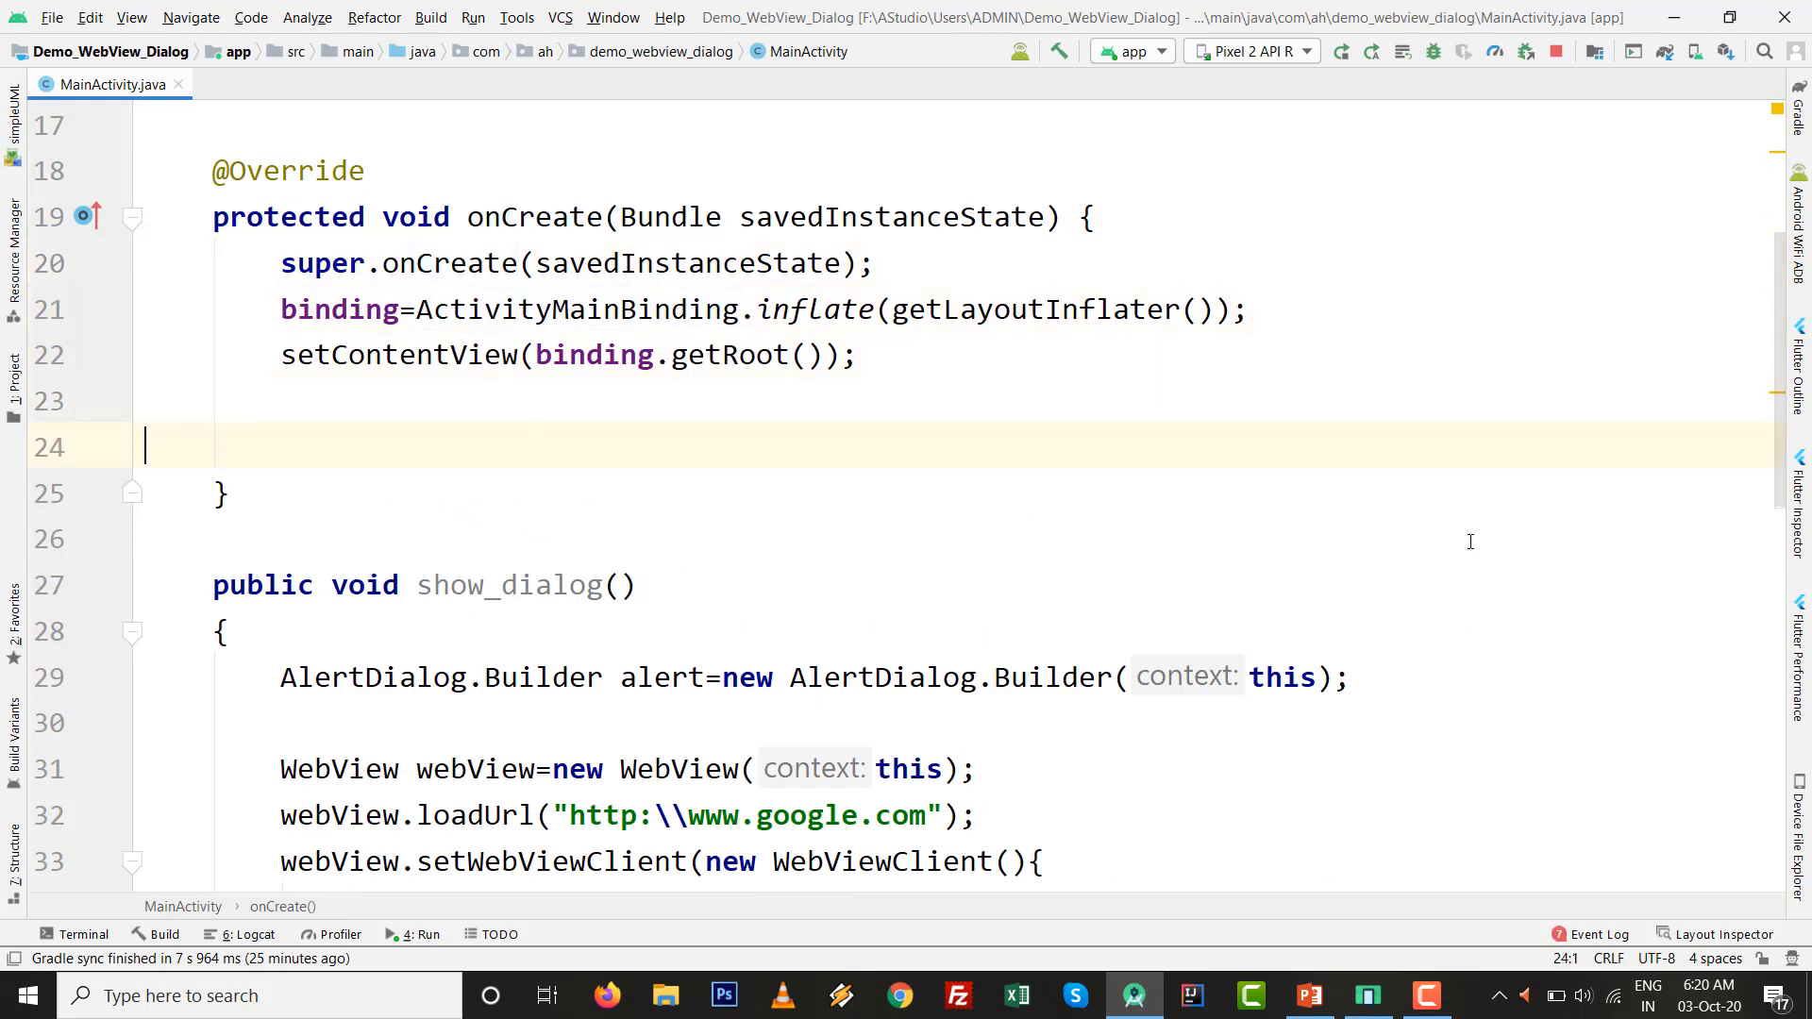
- Set an OnClickListener on binding.btnShow that calls show_dialog()
type("binding.btnShow")
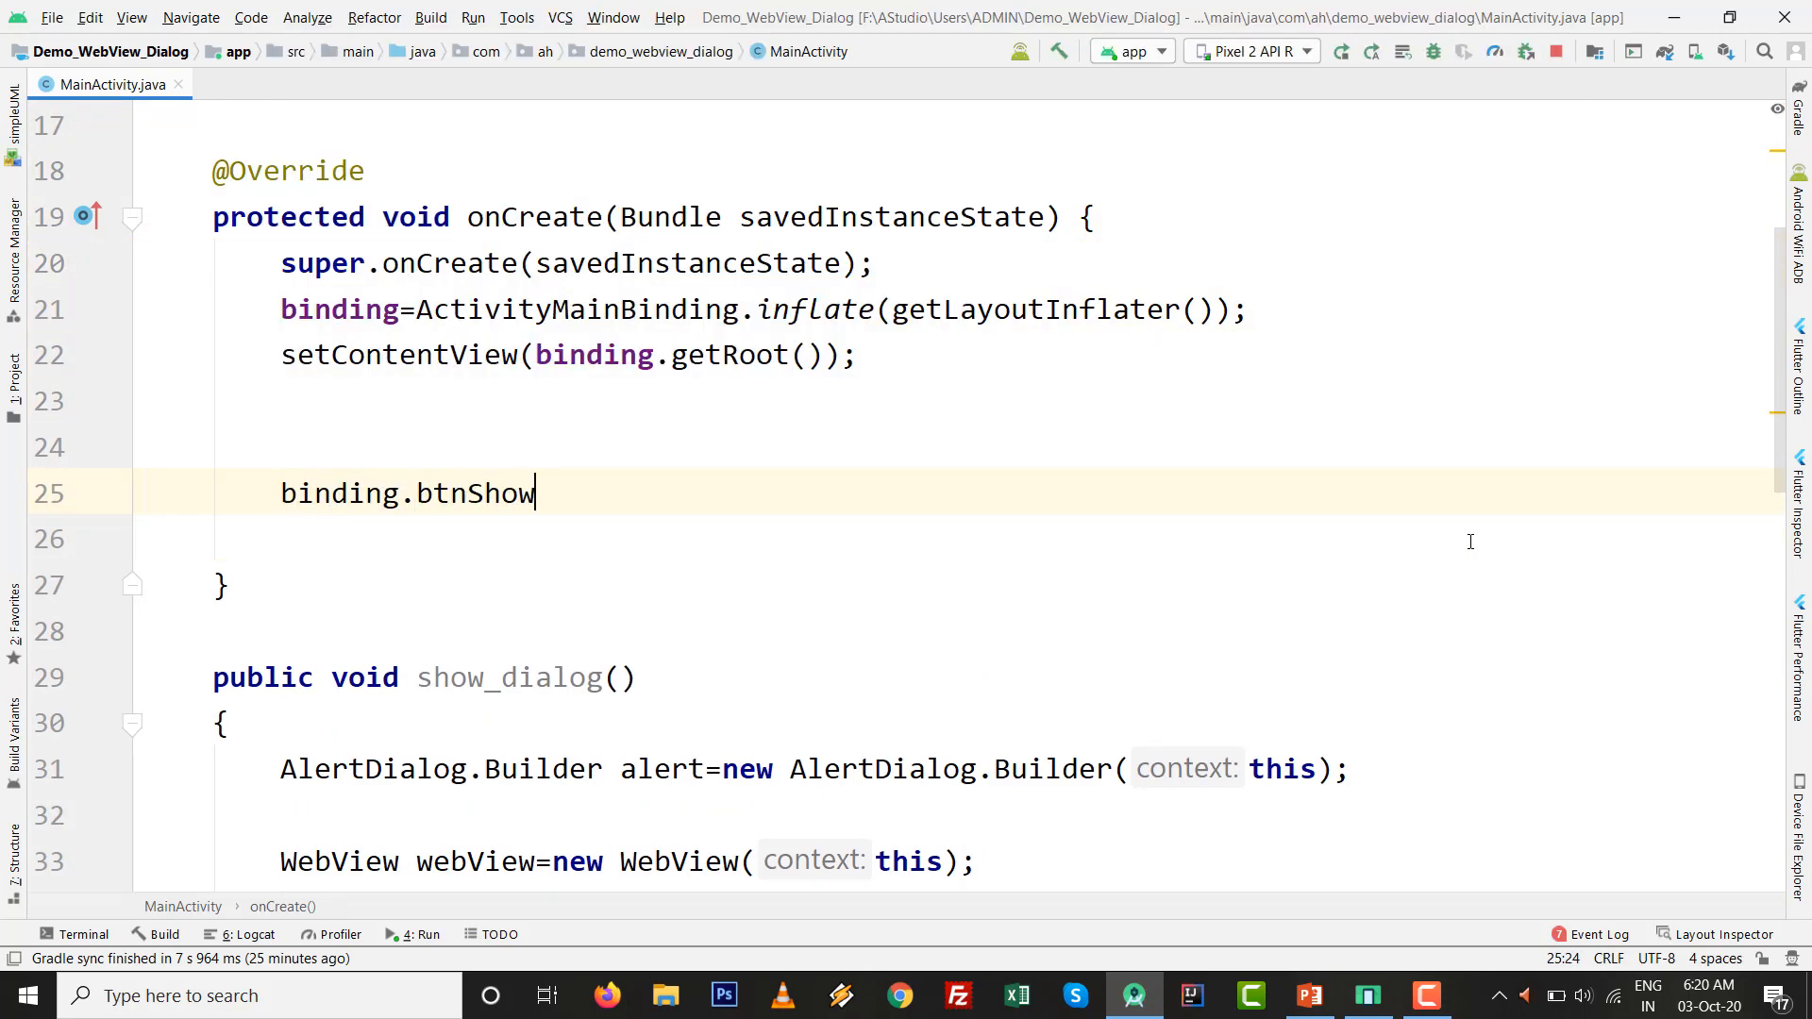
type(".set")
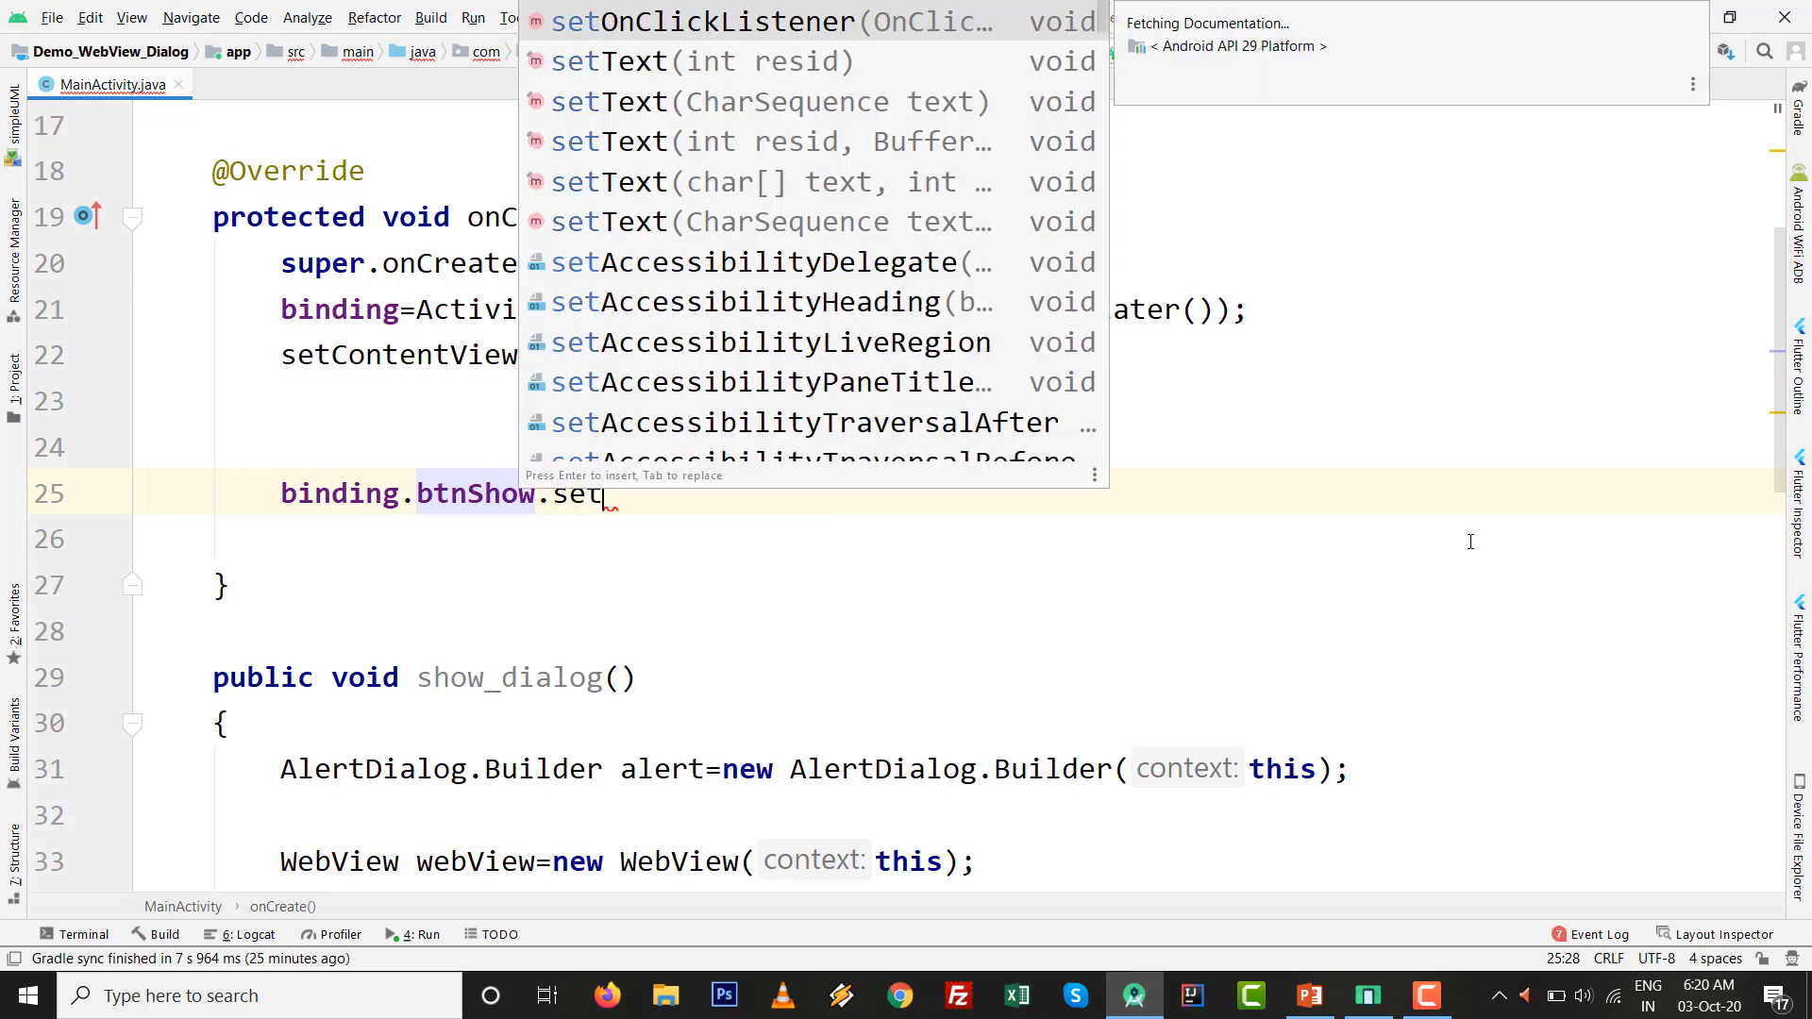
key("Enter")
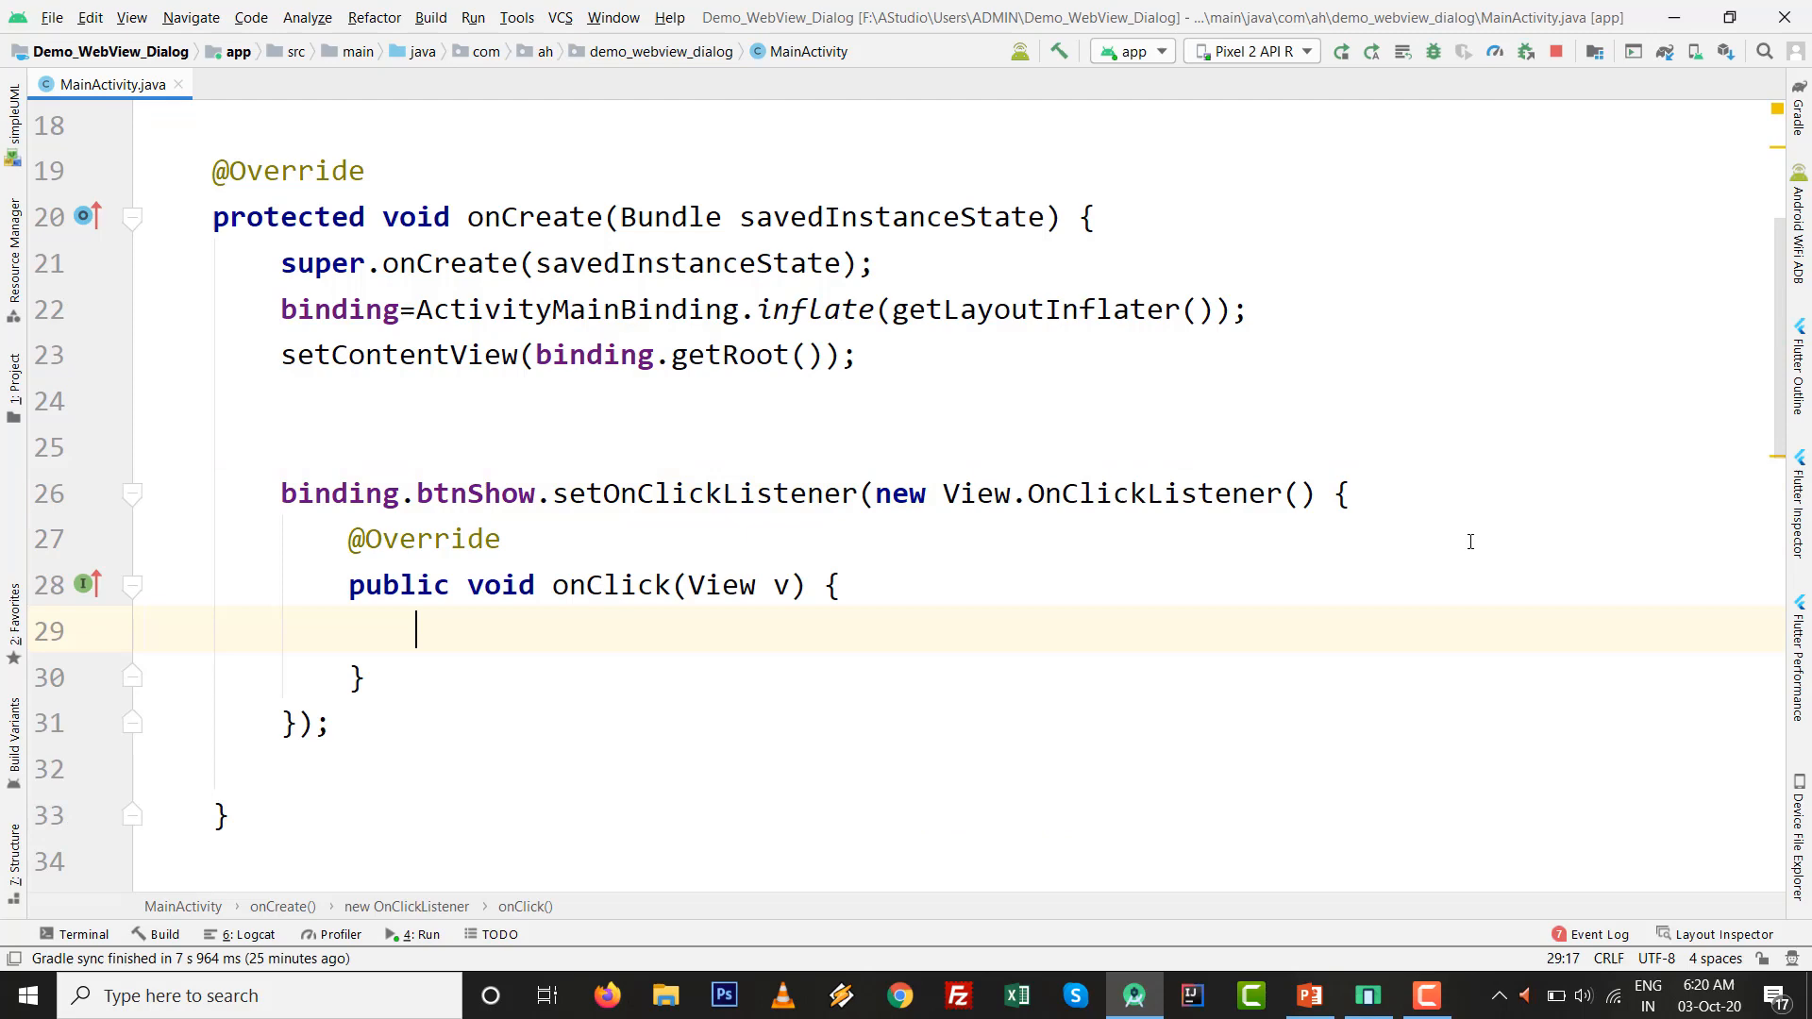
type("show_dialog();")
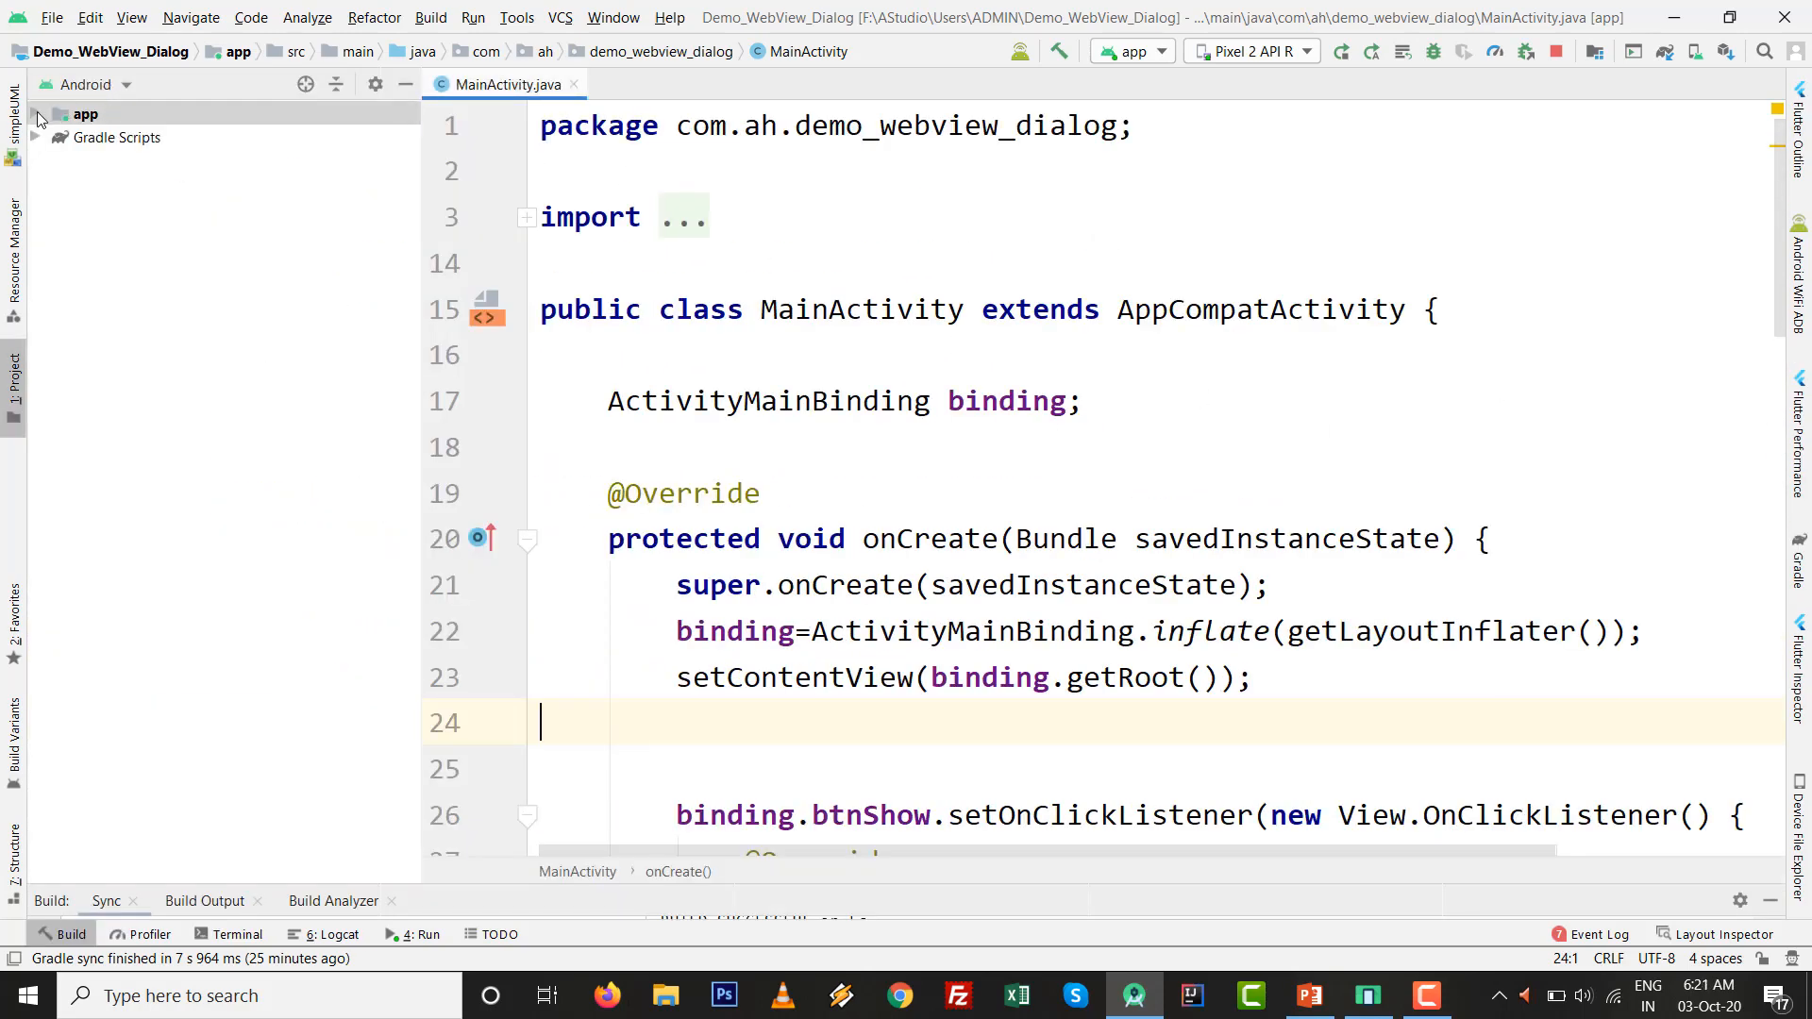
- Declare the INTERNET permission and usesCleartextTraffic="true" in AndroidManifest.xml, then back to MainActivity.java
left_click(38, 113)
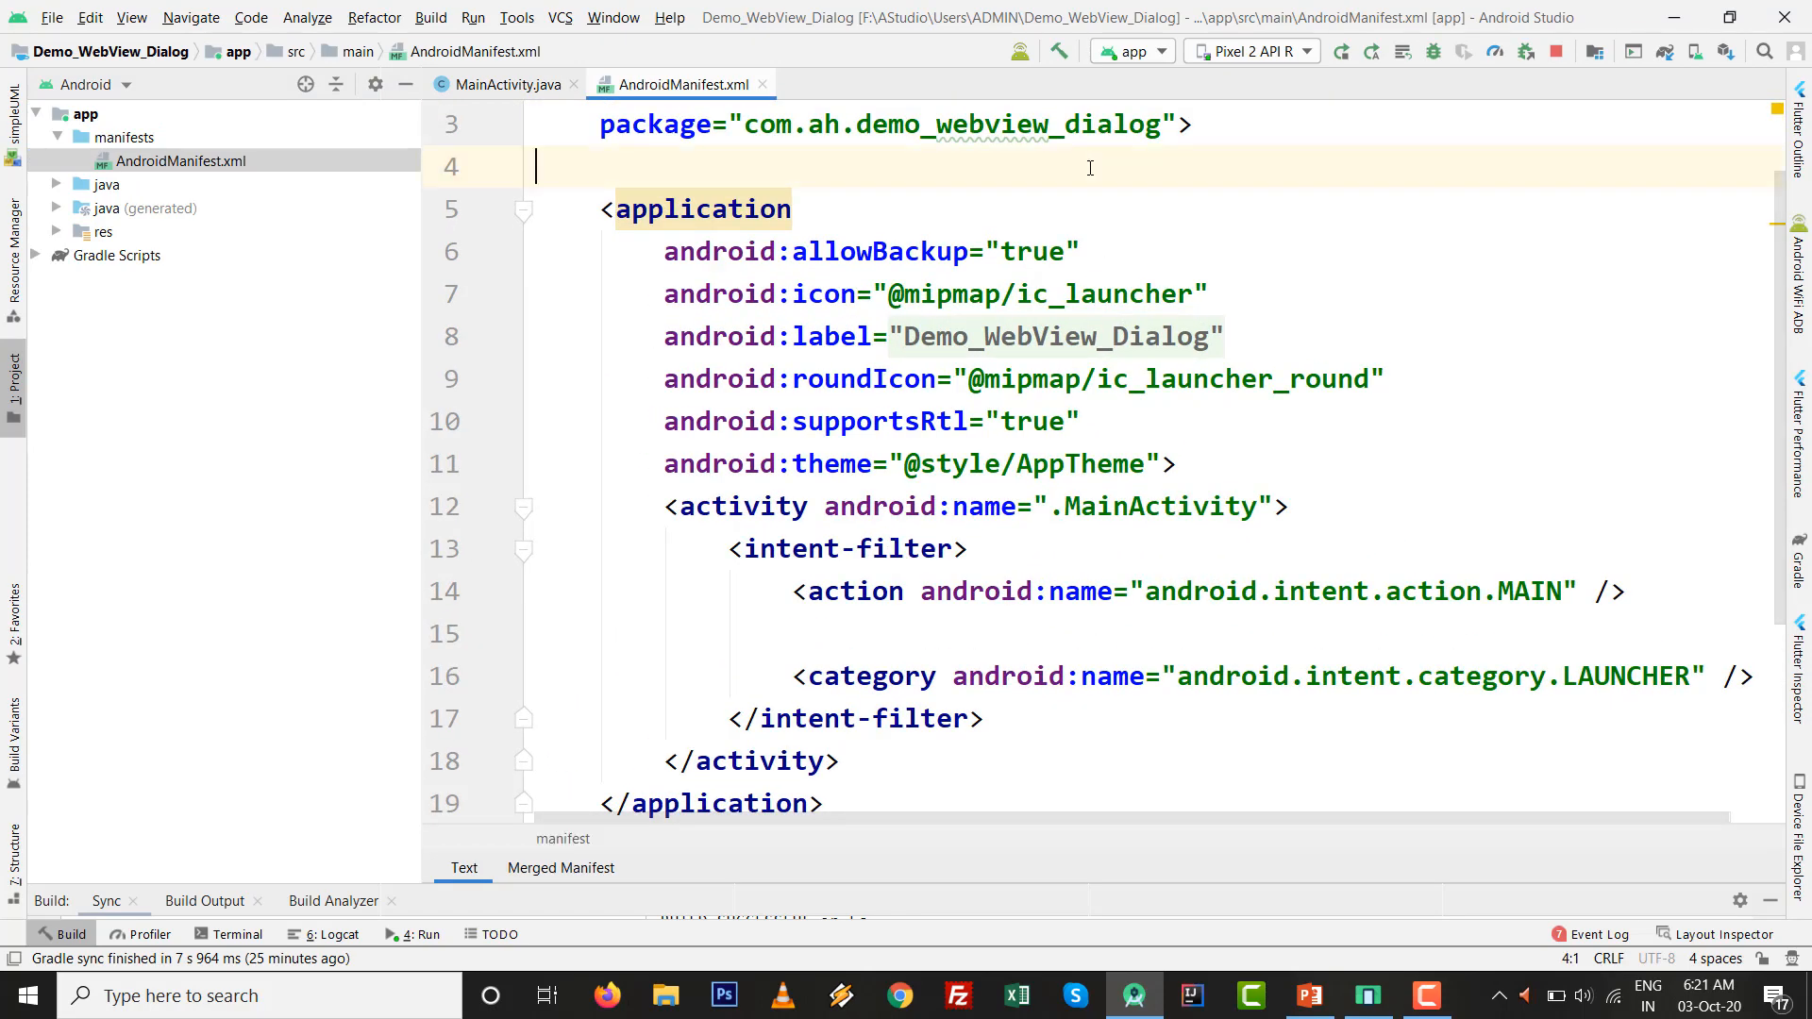
type("u")
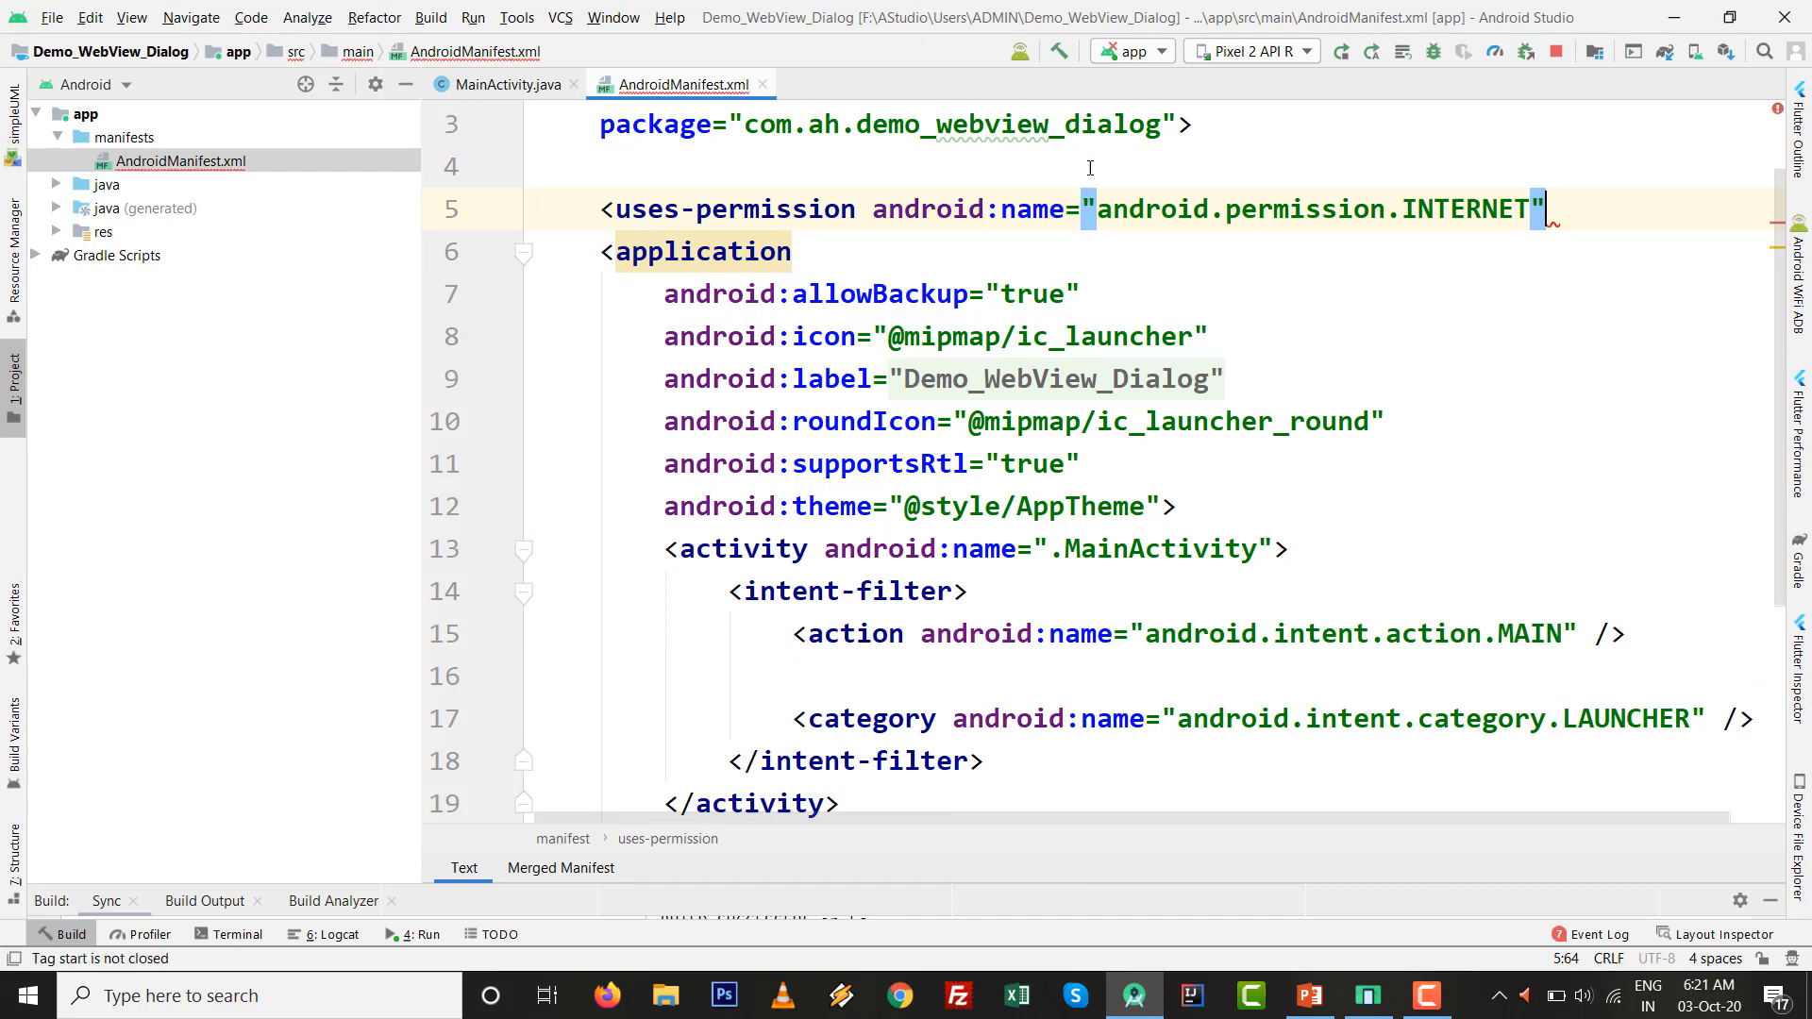
type("/>")
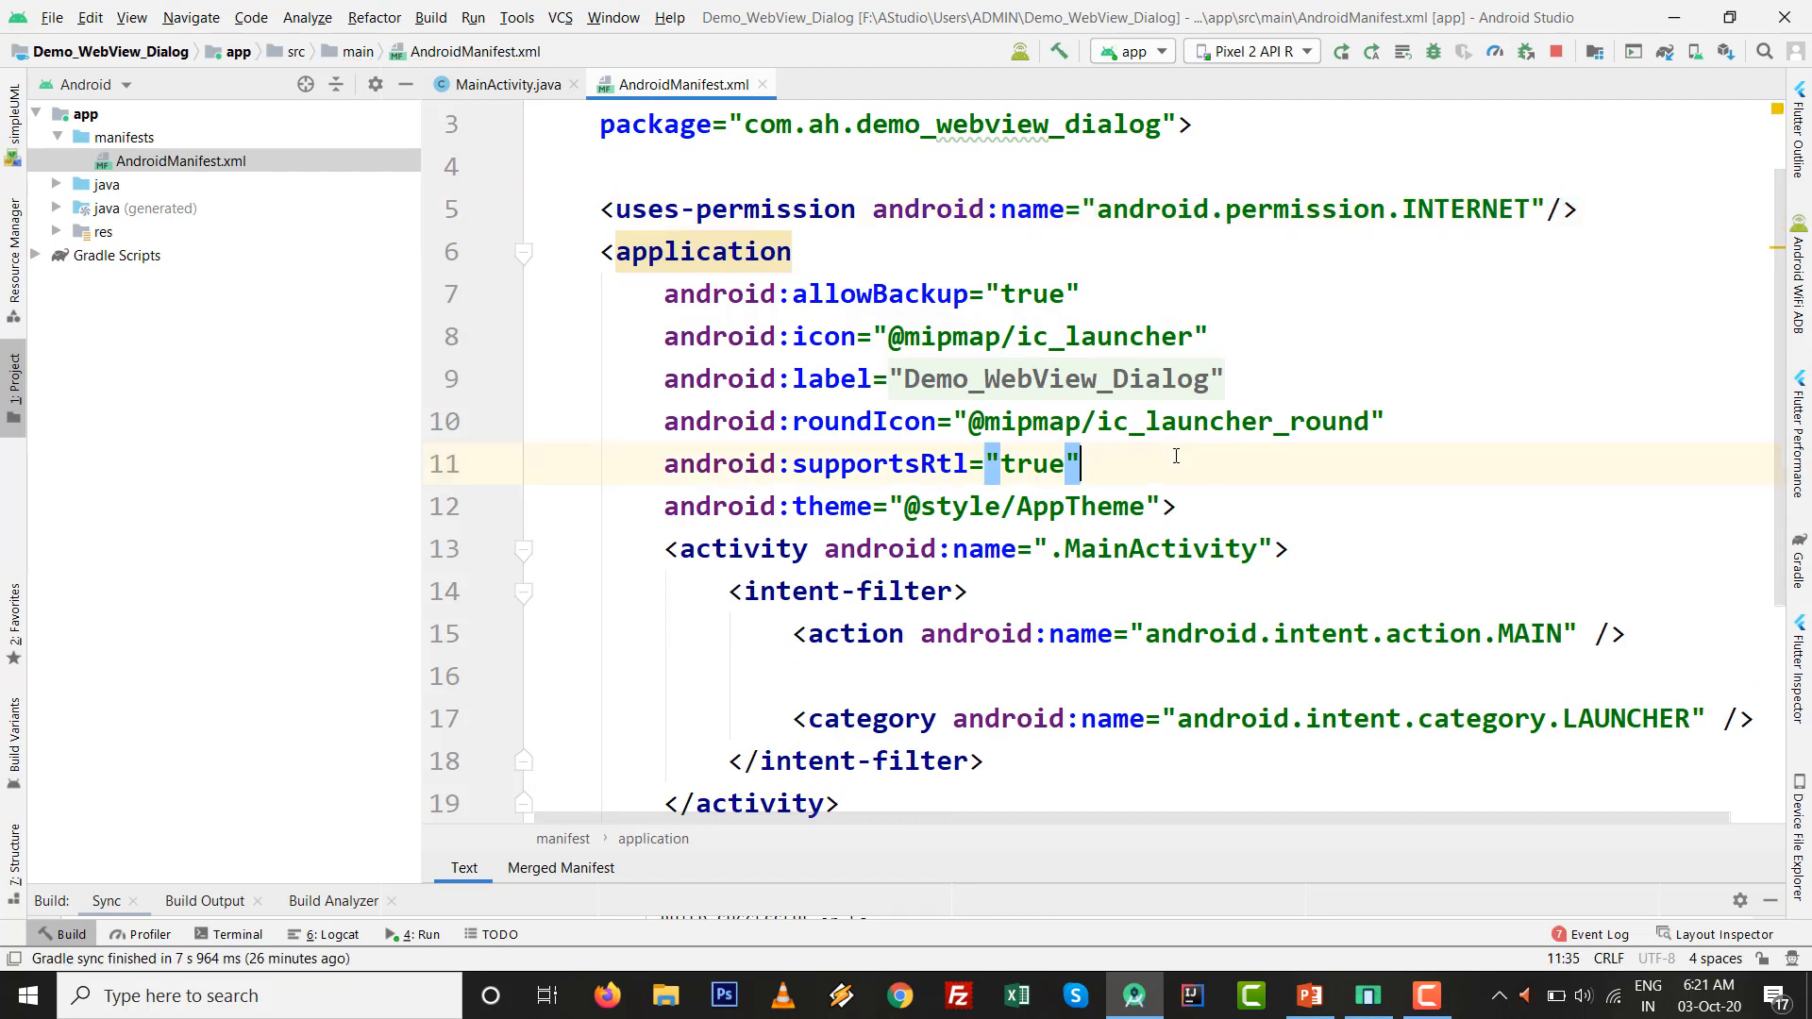
type("us")
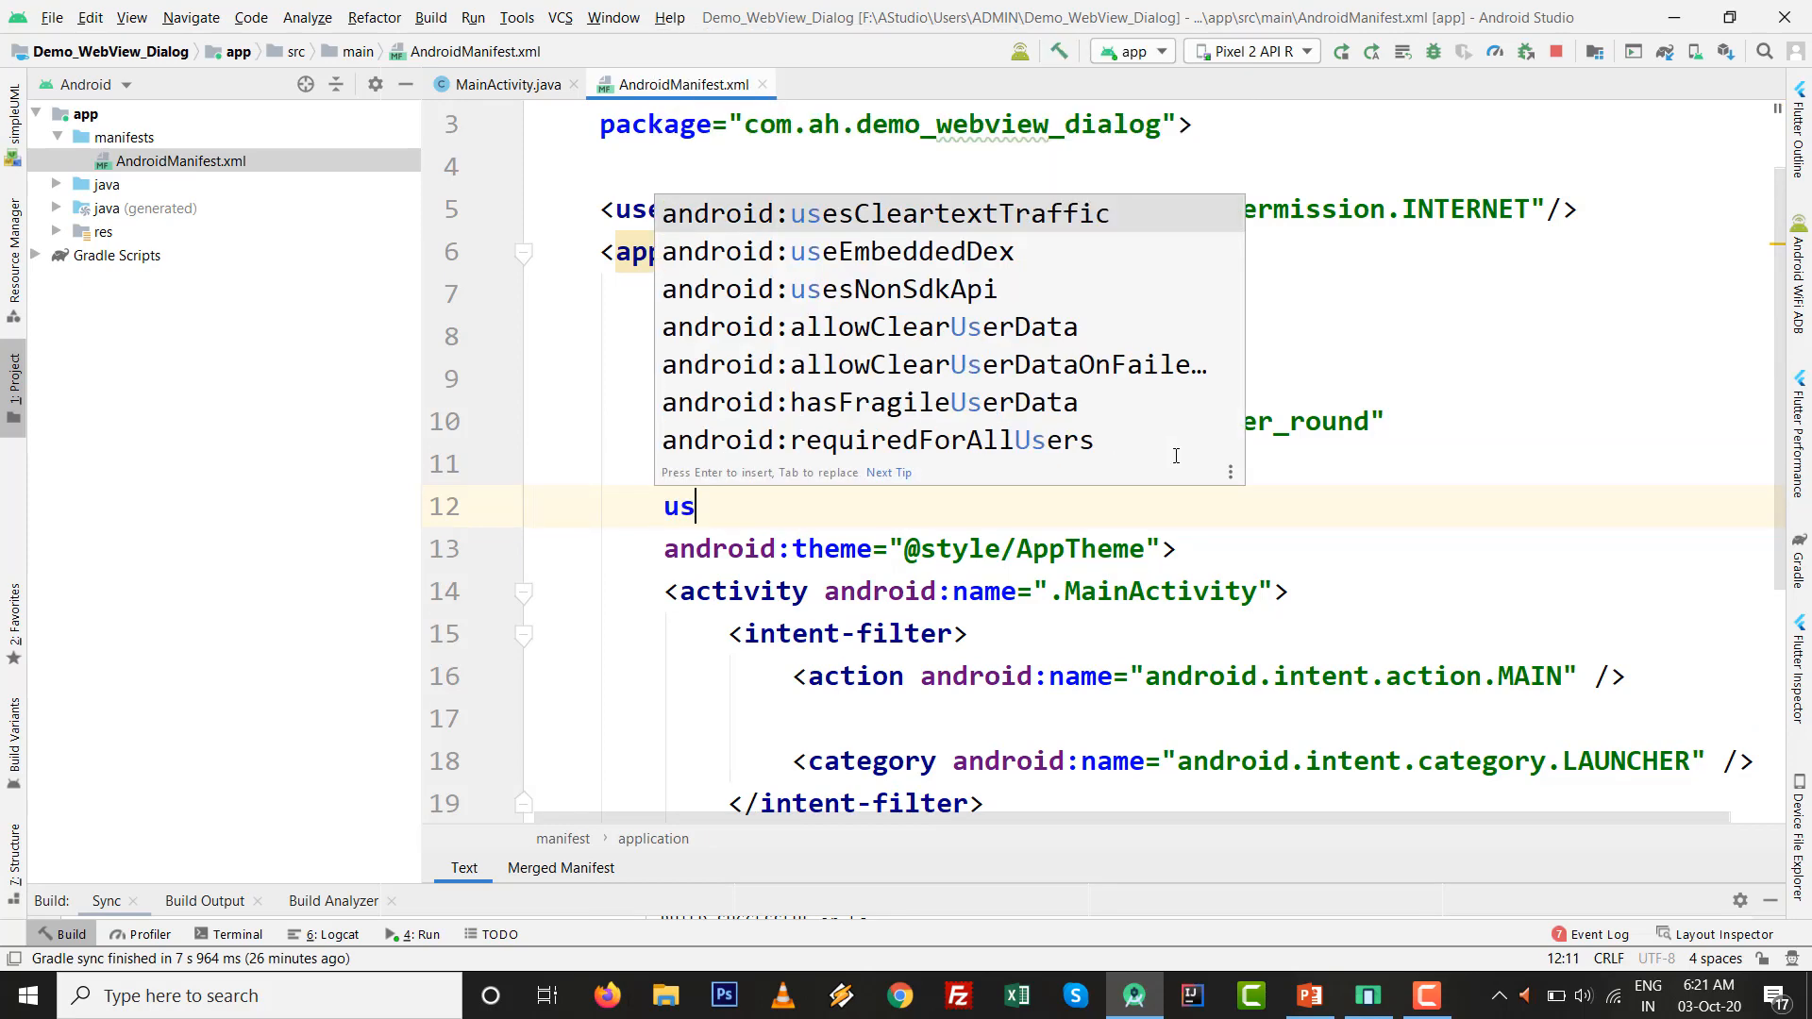
mouse_move(884, 214)
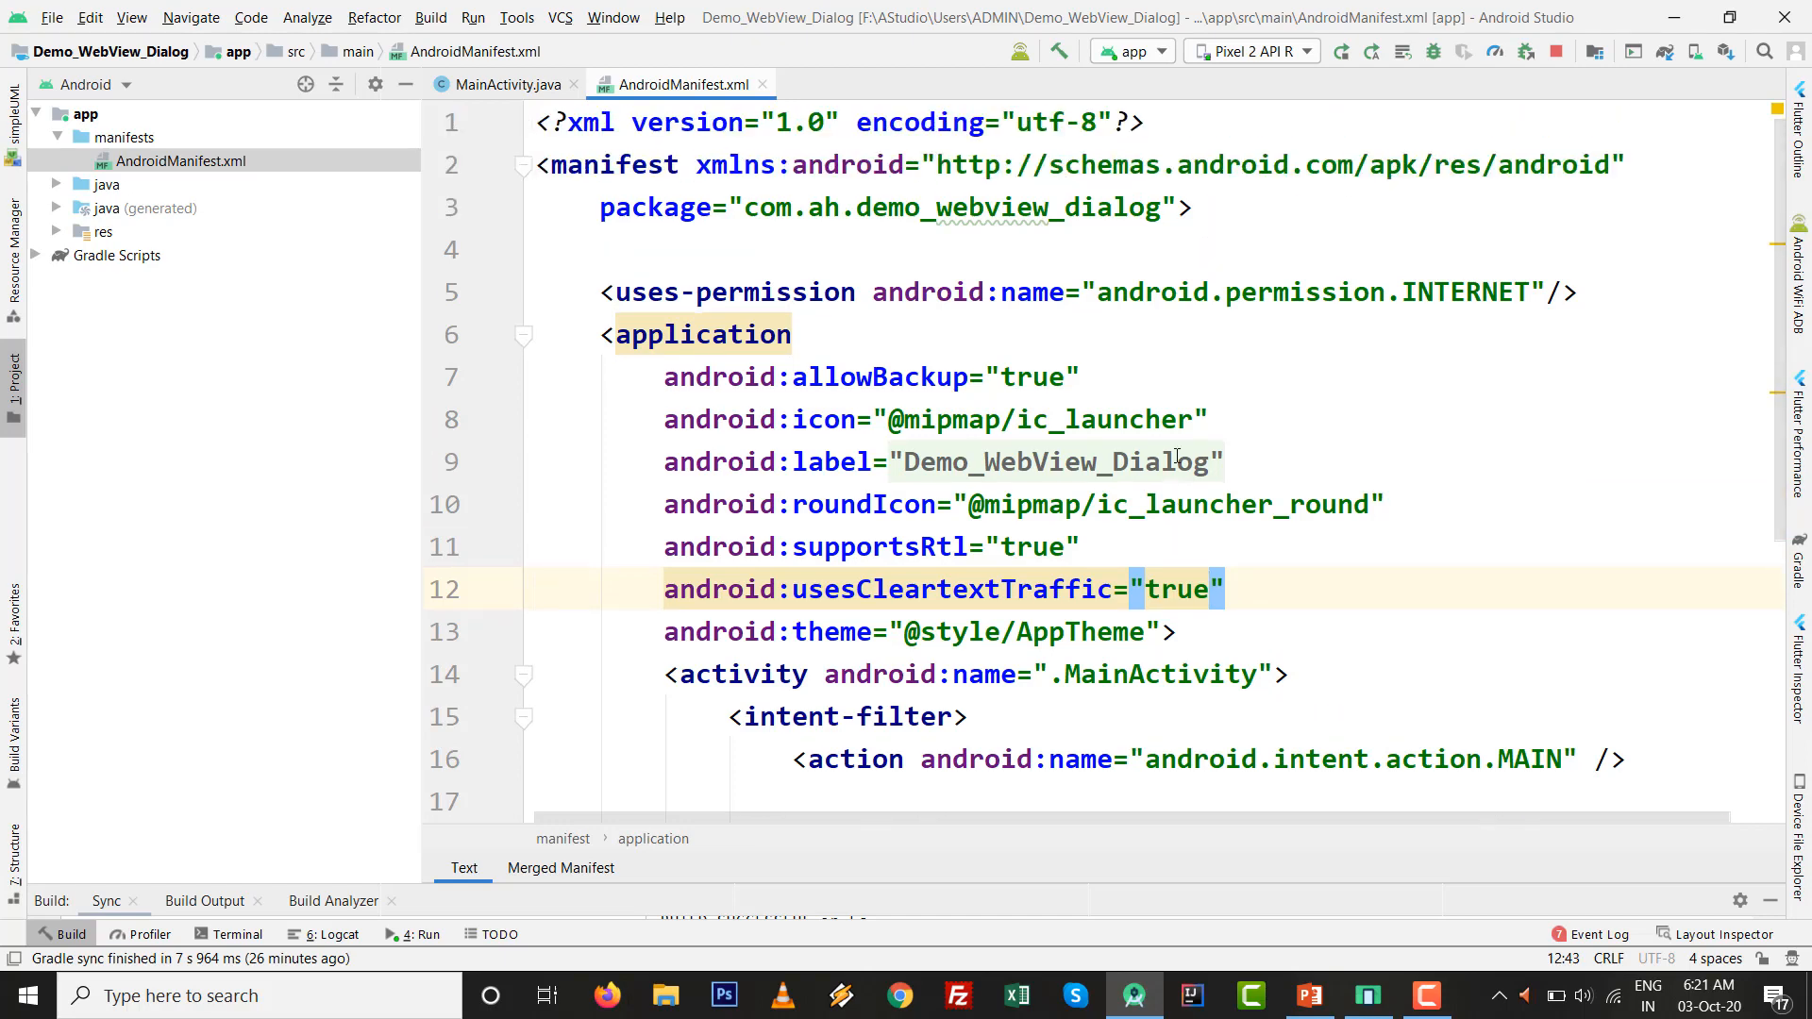
left_click(506, 85)
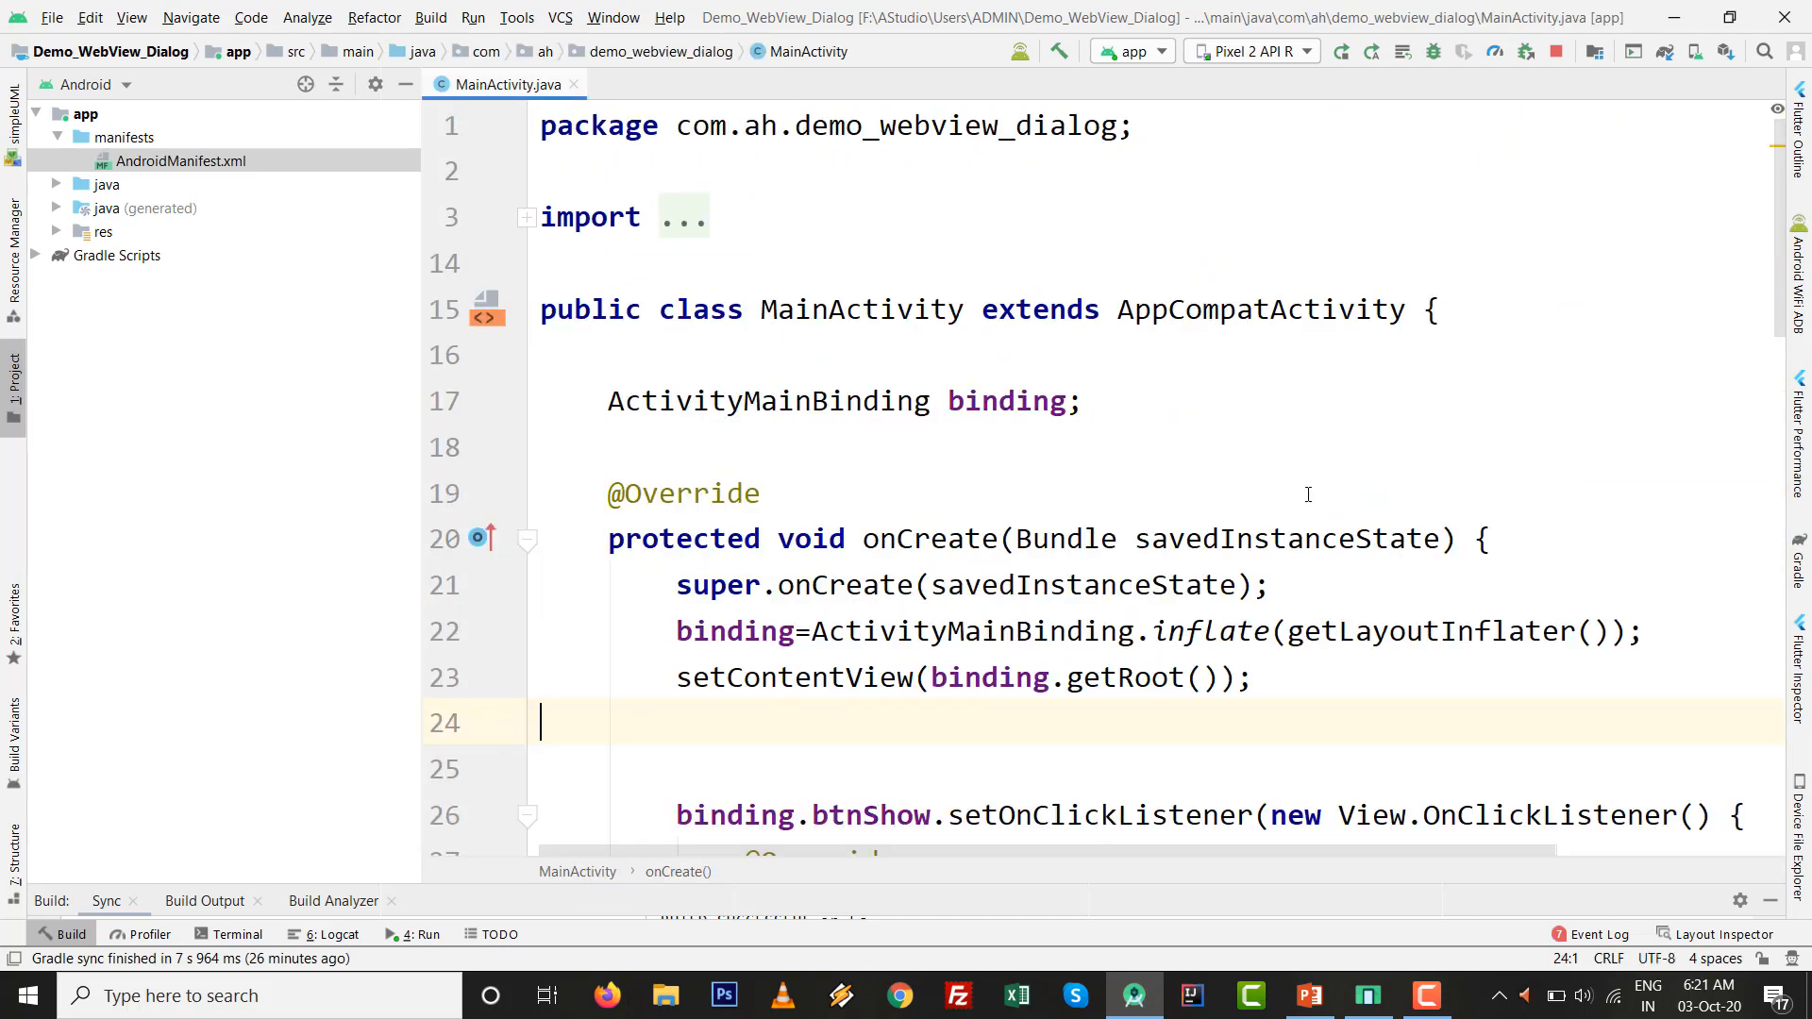
- Run Demo_WebView_Dialog on the Pixel 2 emulator and try its SHOW DIALOG button
scroll("down", 3)
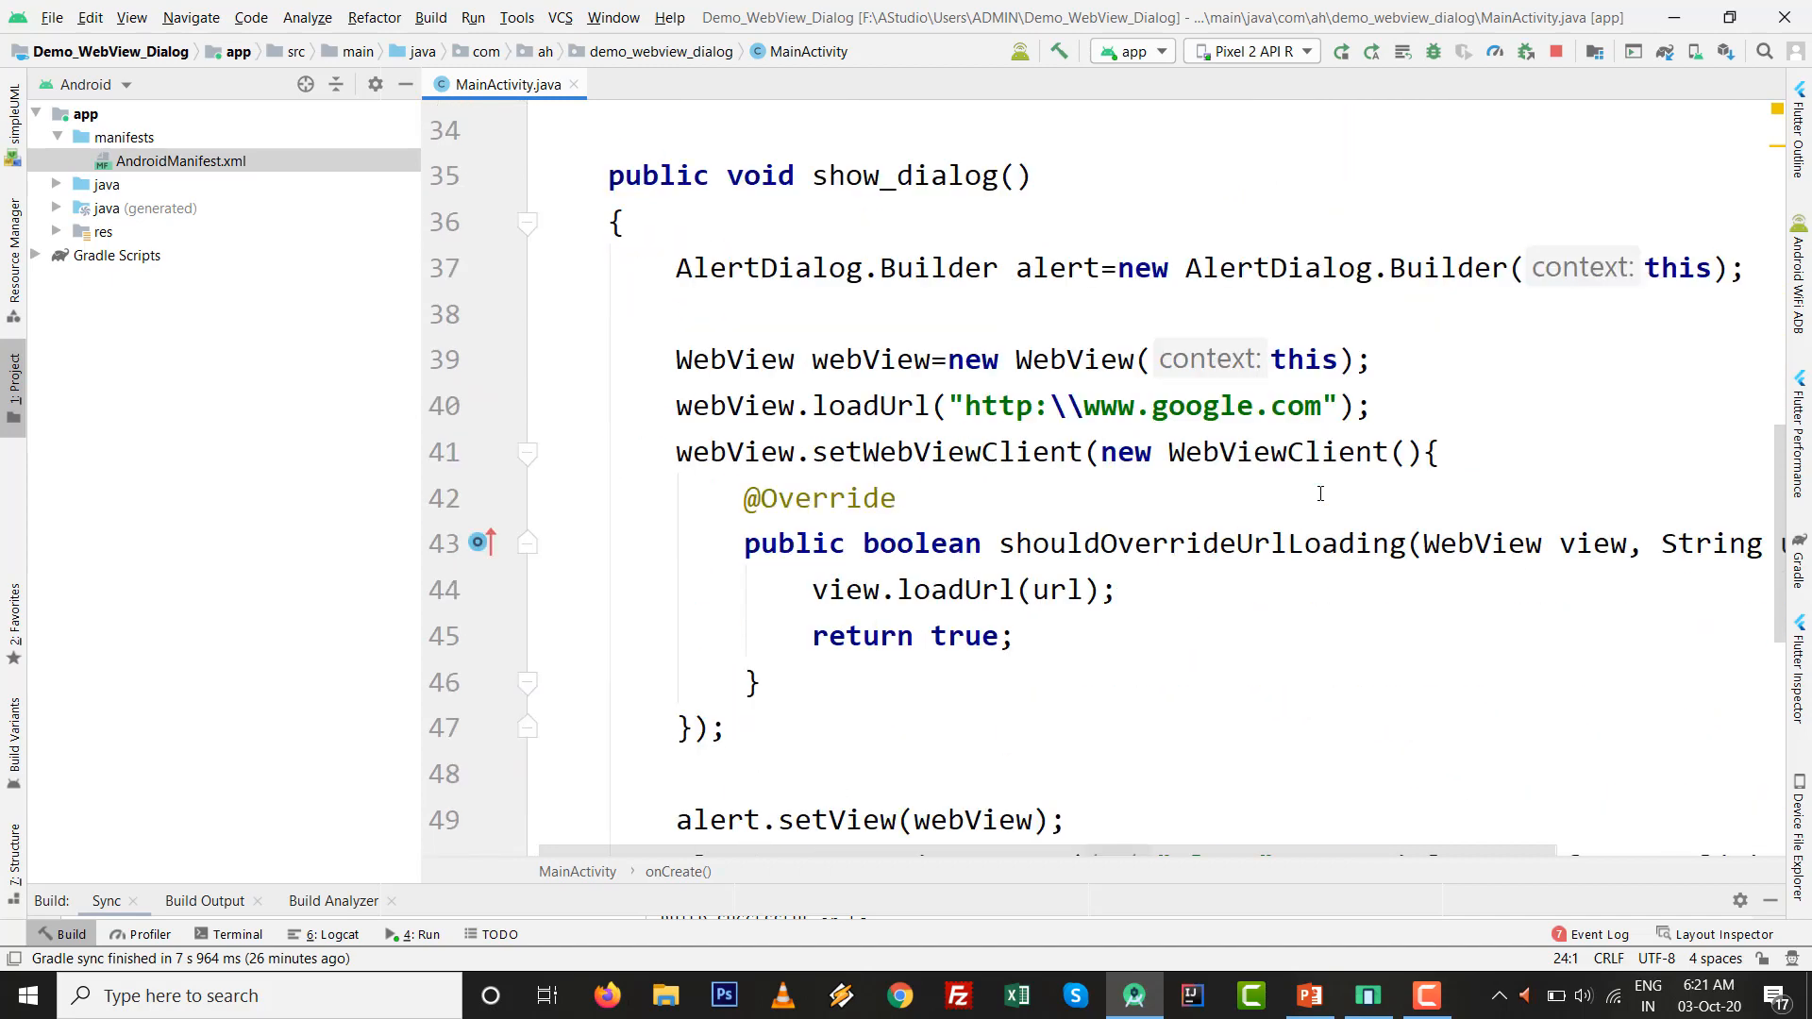
scroll("down", 3)
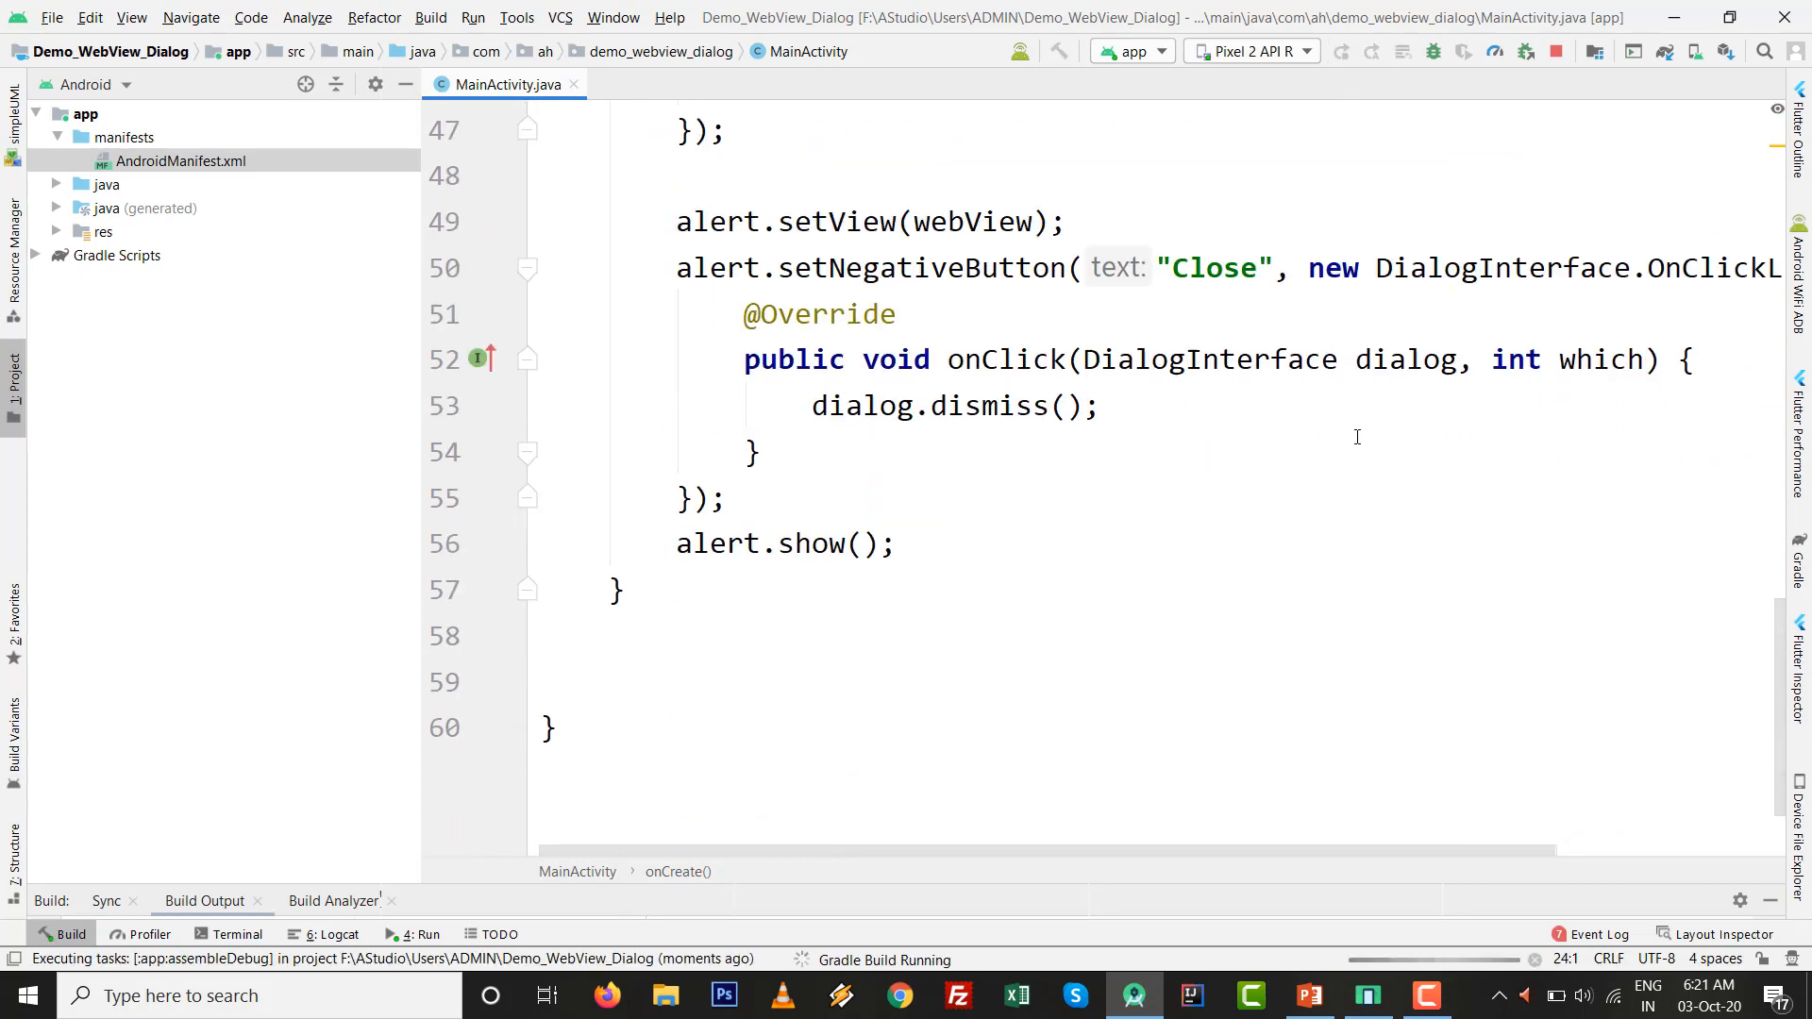
mouse_move(1346, 502)
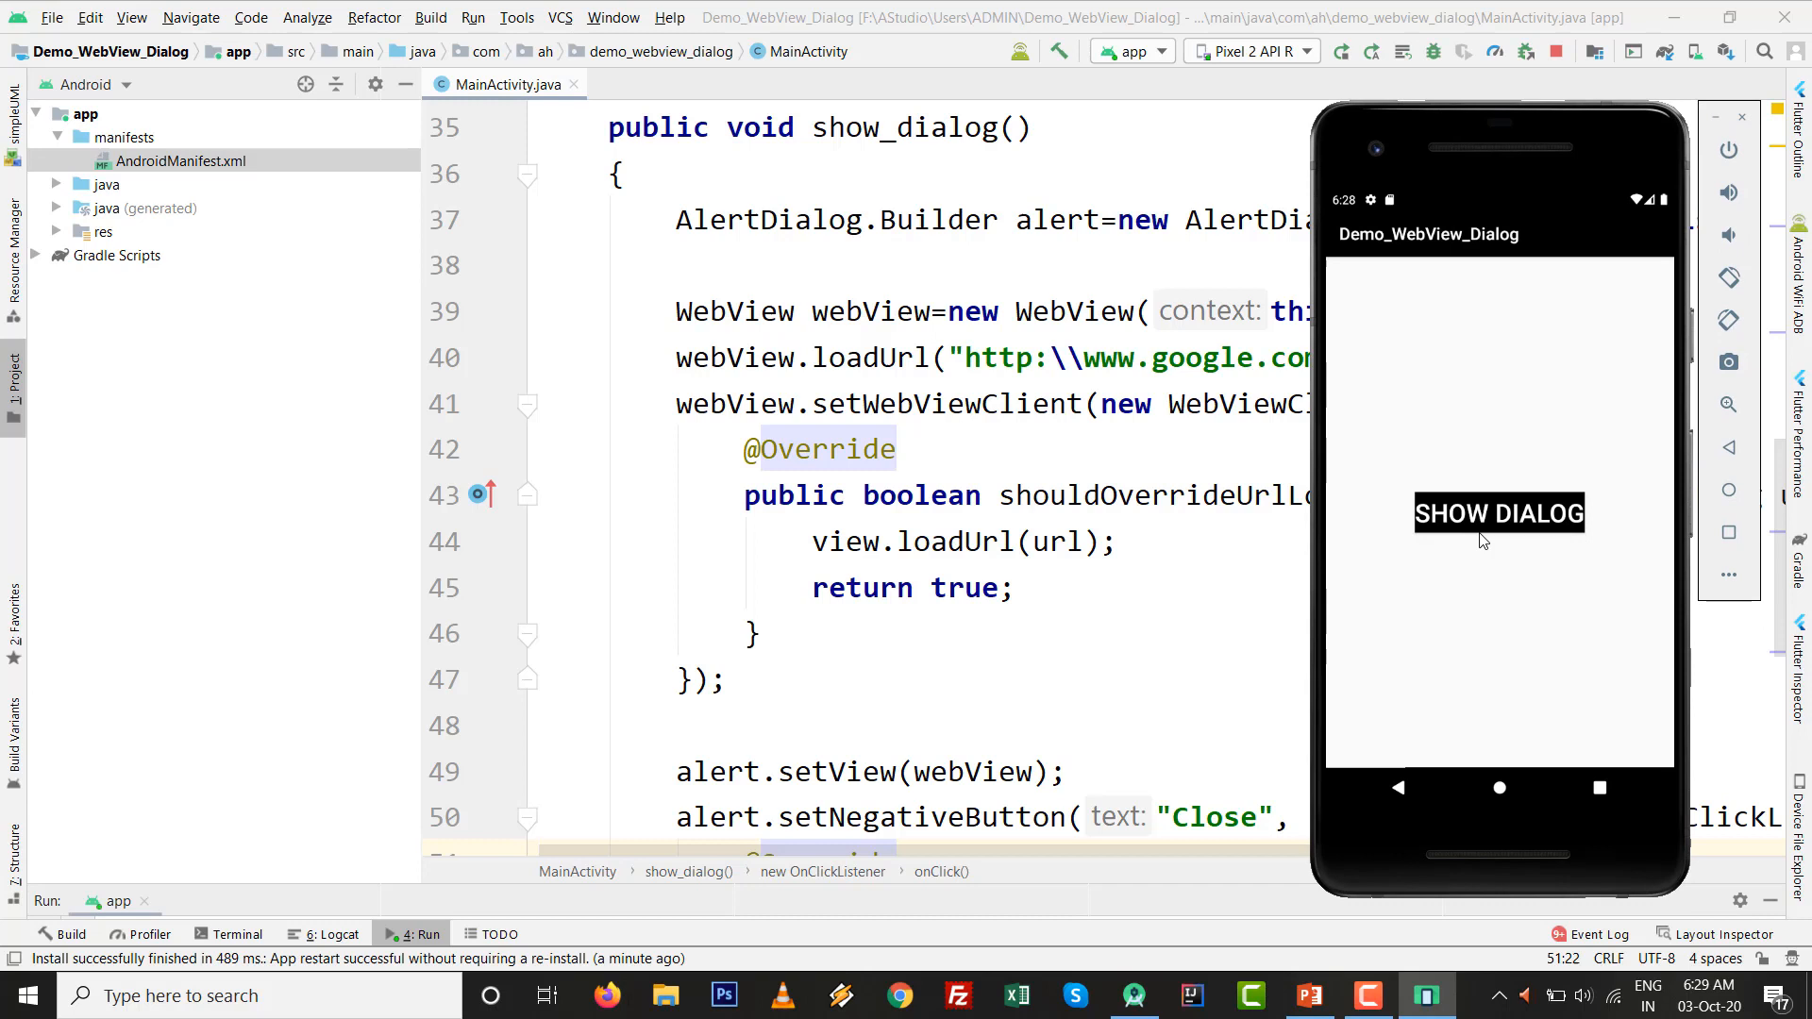
left_click(1499, 513)
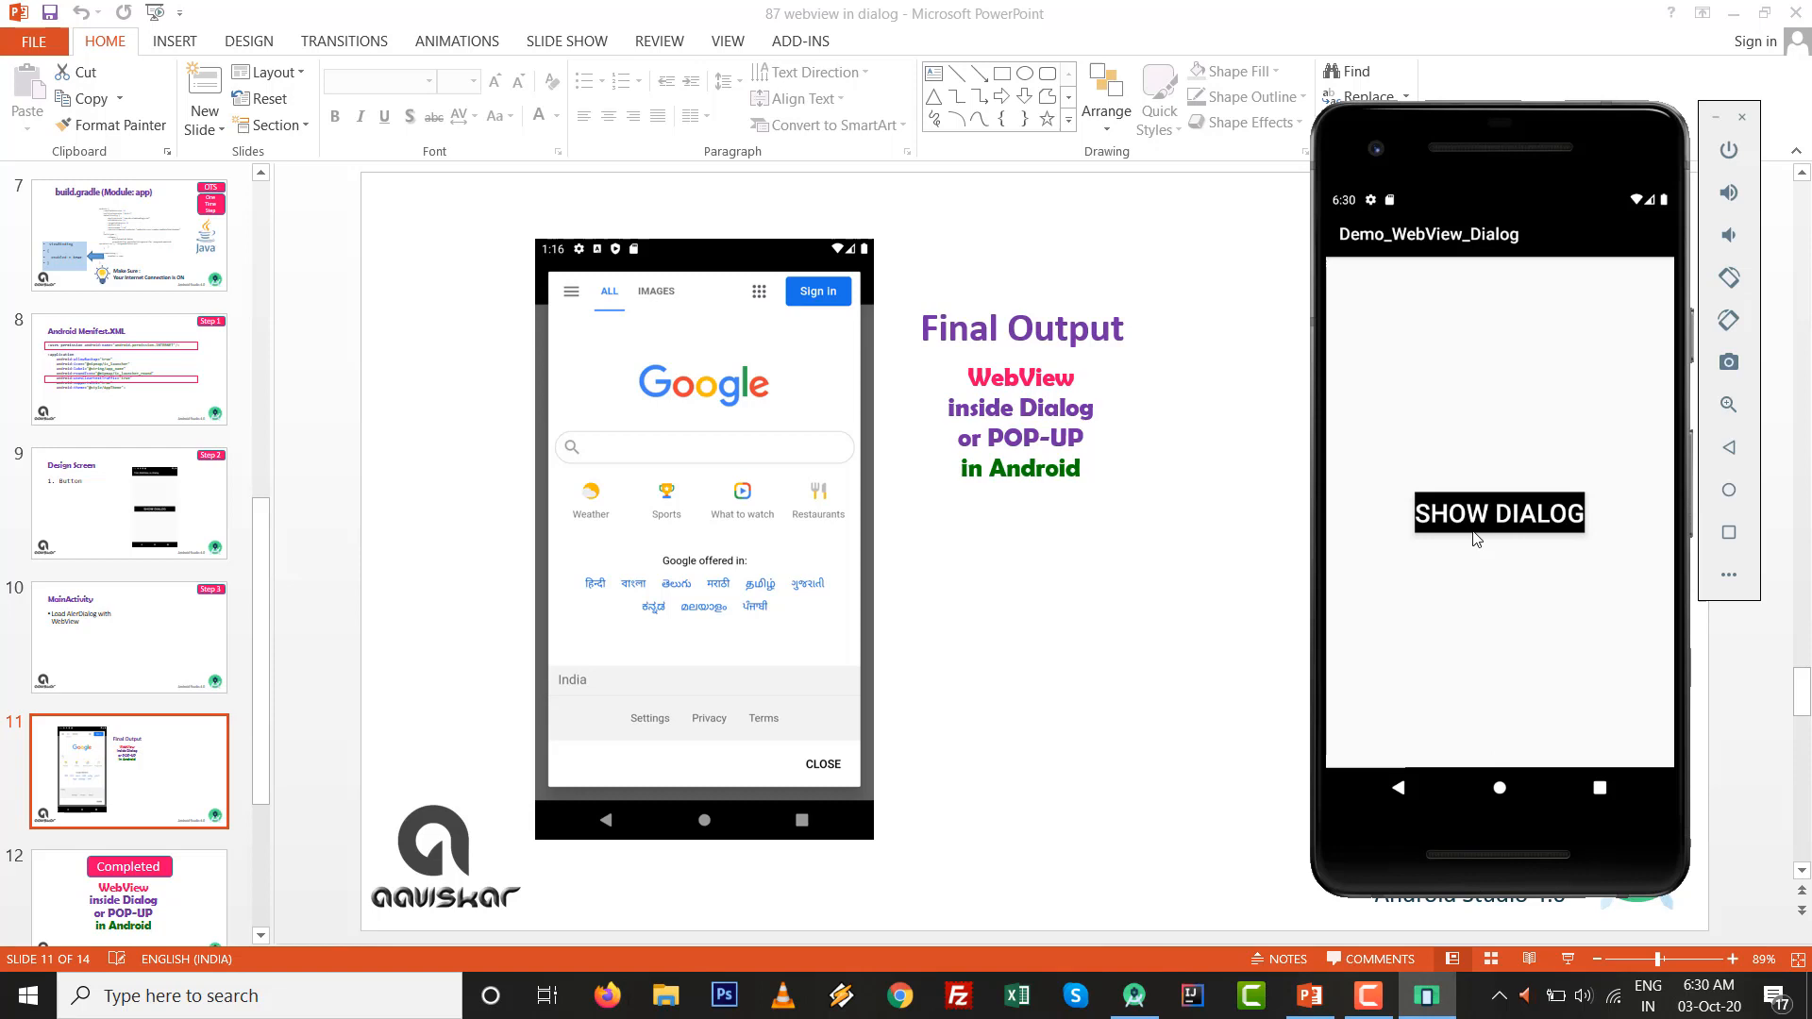
- Show the Google WebView dialog in the emulator, then move to the Completed slide
left_click(1499, 513)
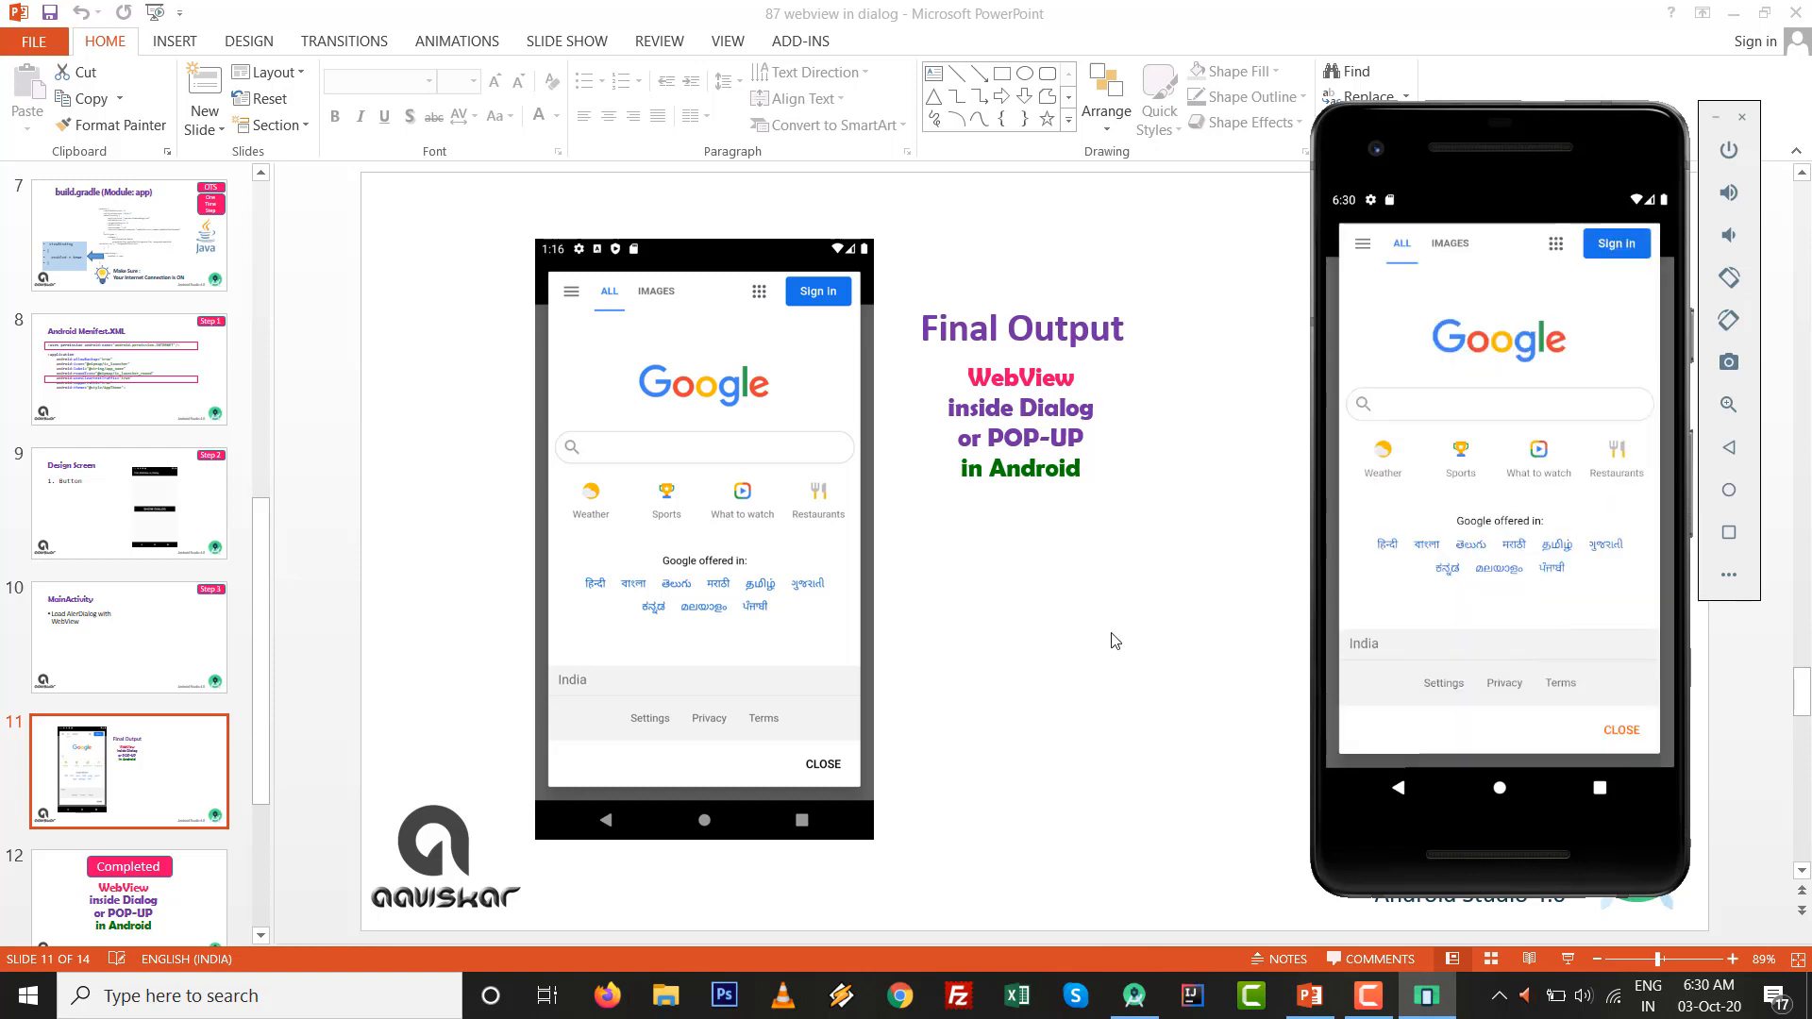
mouse_move(1087, 515)
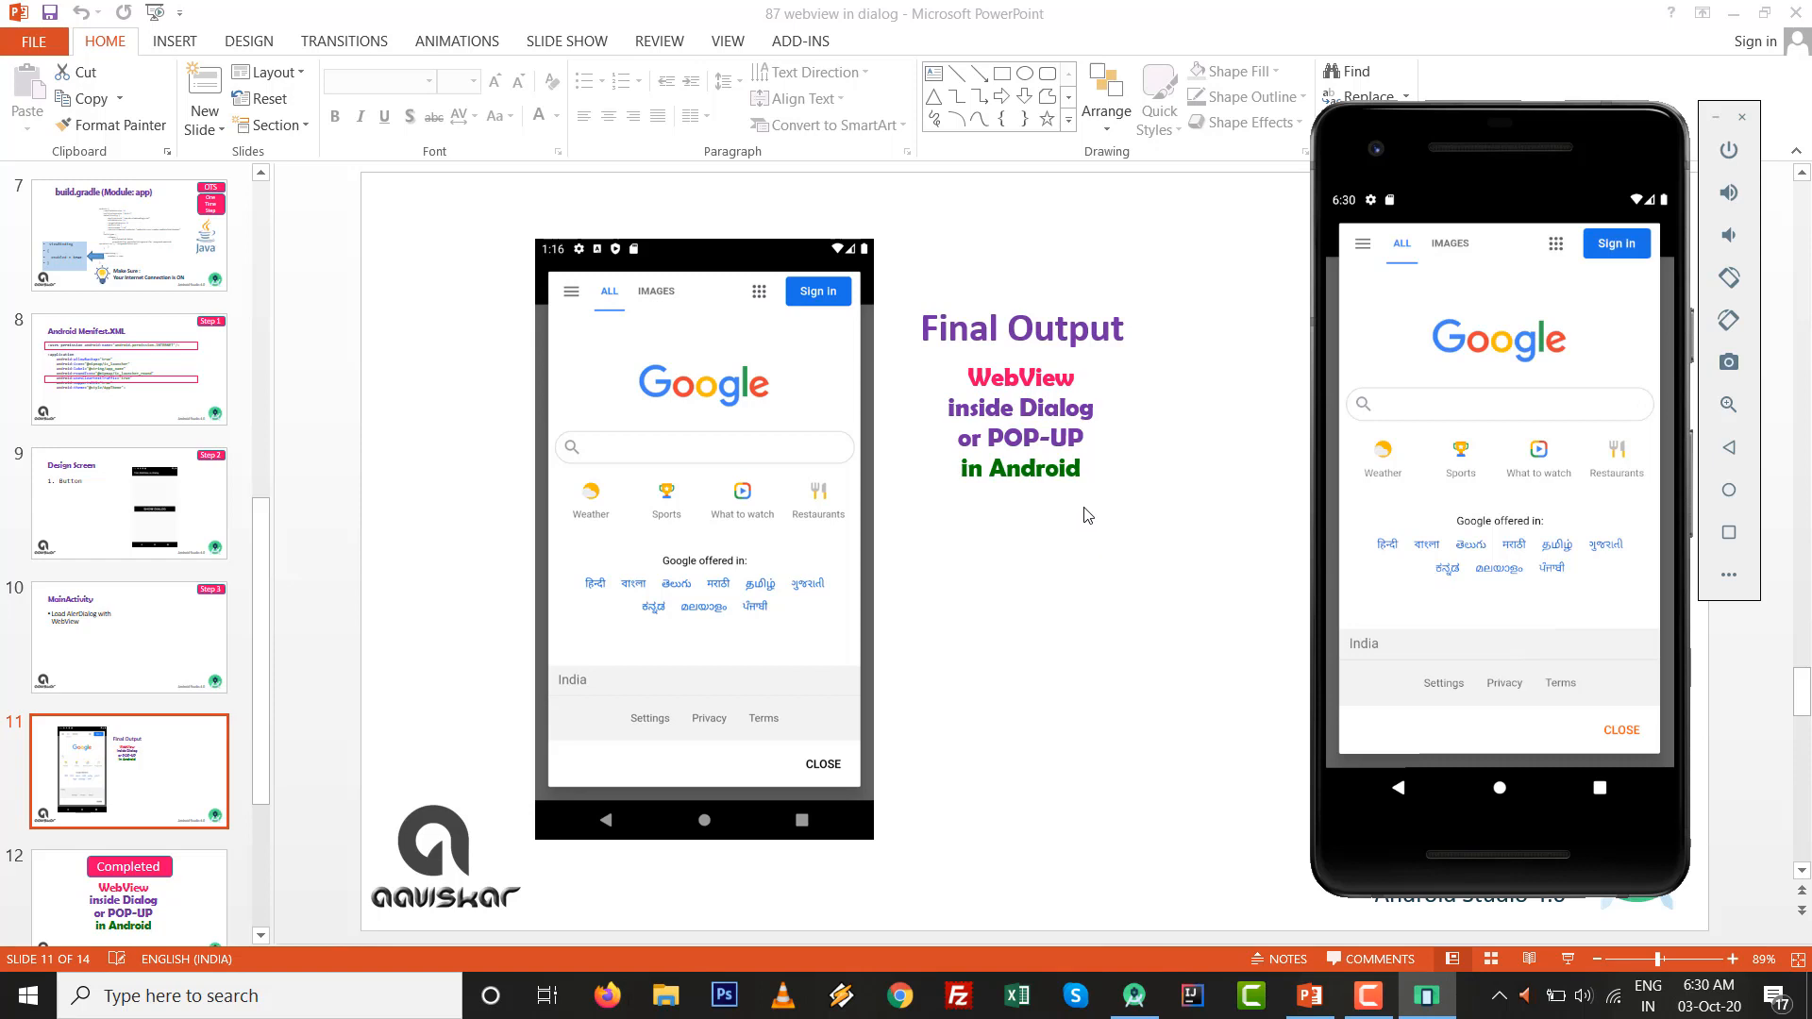
left_click(128, 771)
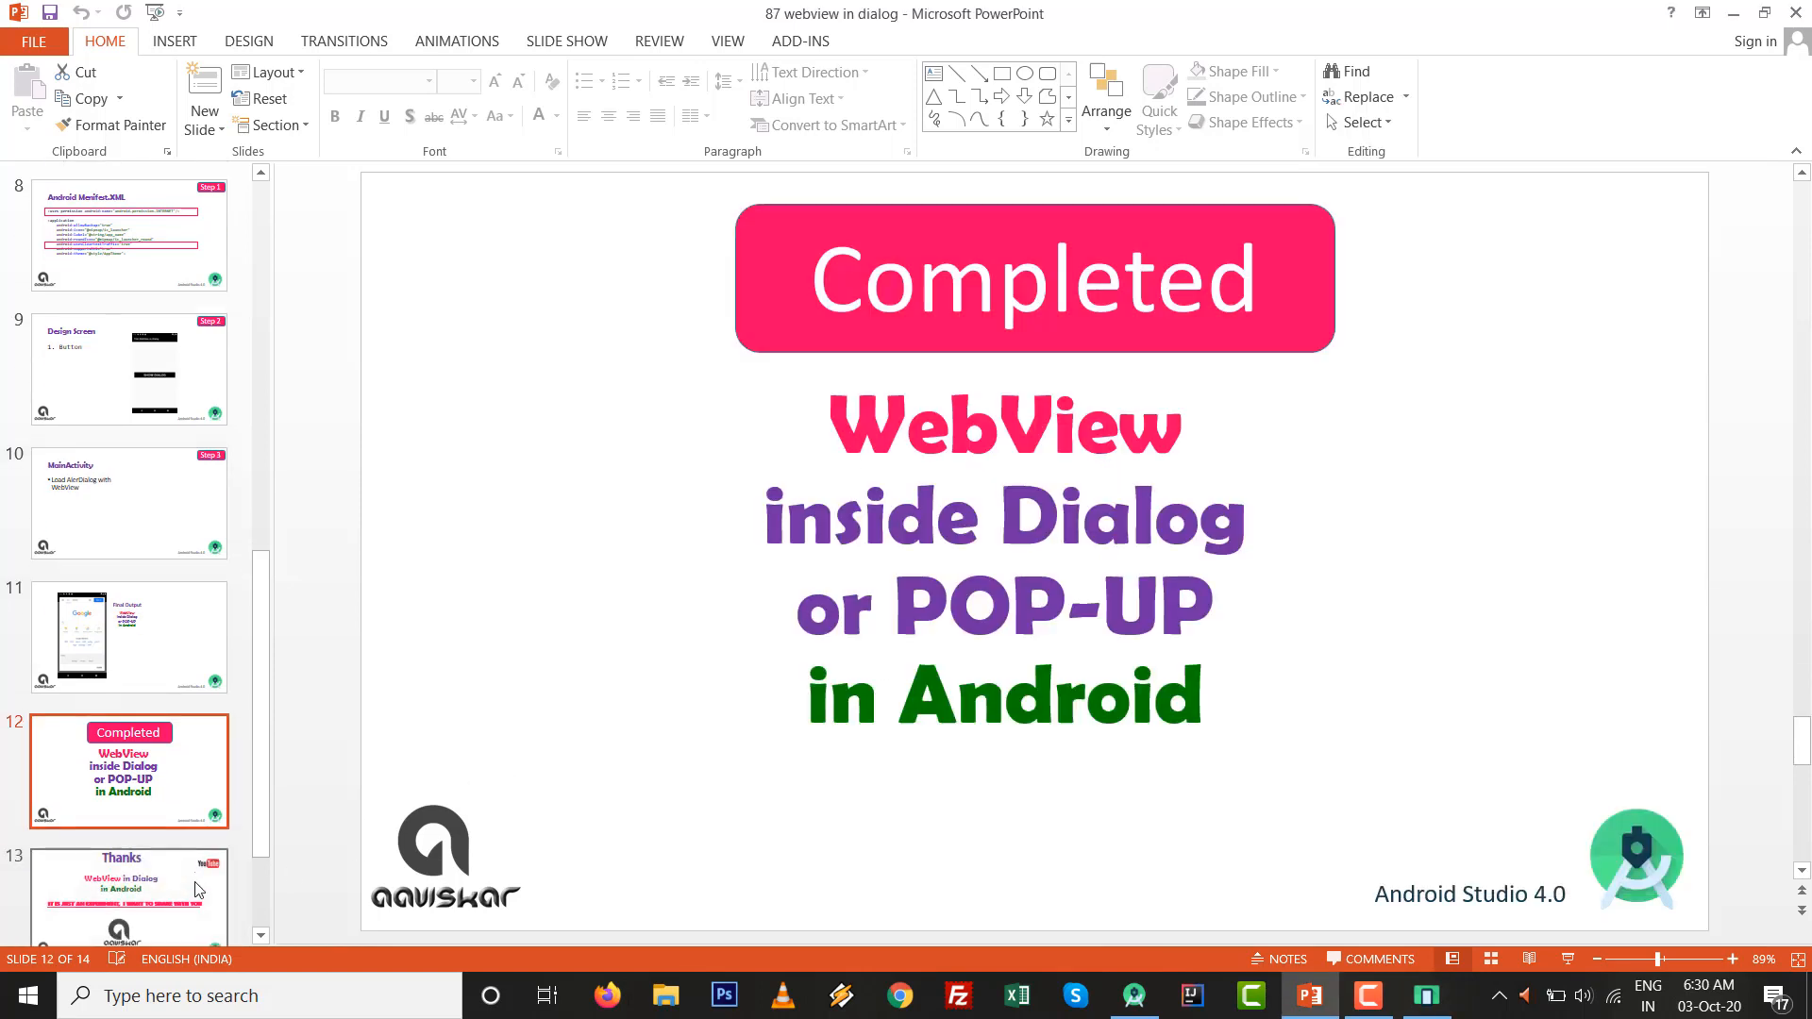
mouse_move(1514, 517)
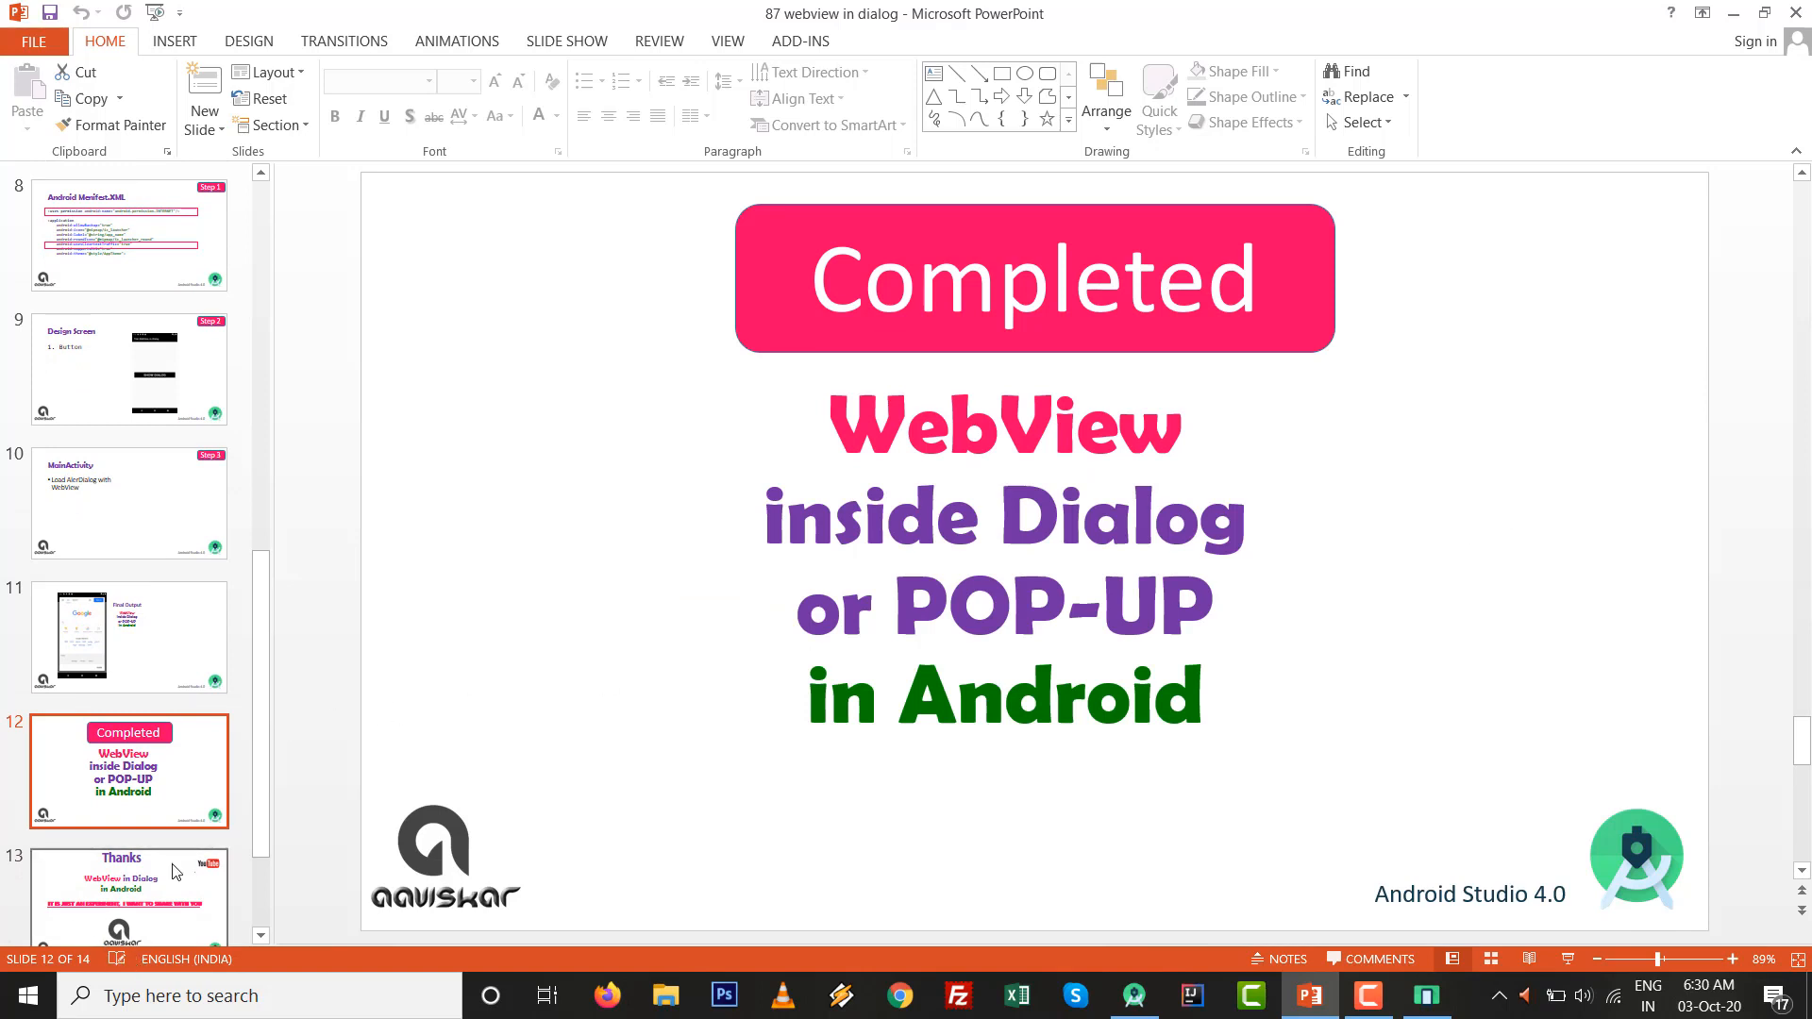
- Advance to the final Be Happy slide with like, share and subscribe prompts
left_click(128, 770)
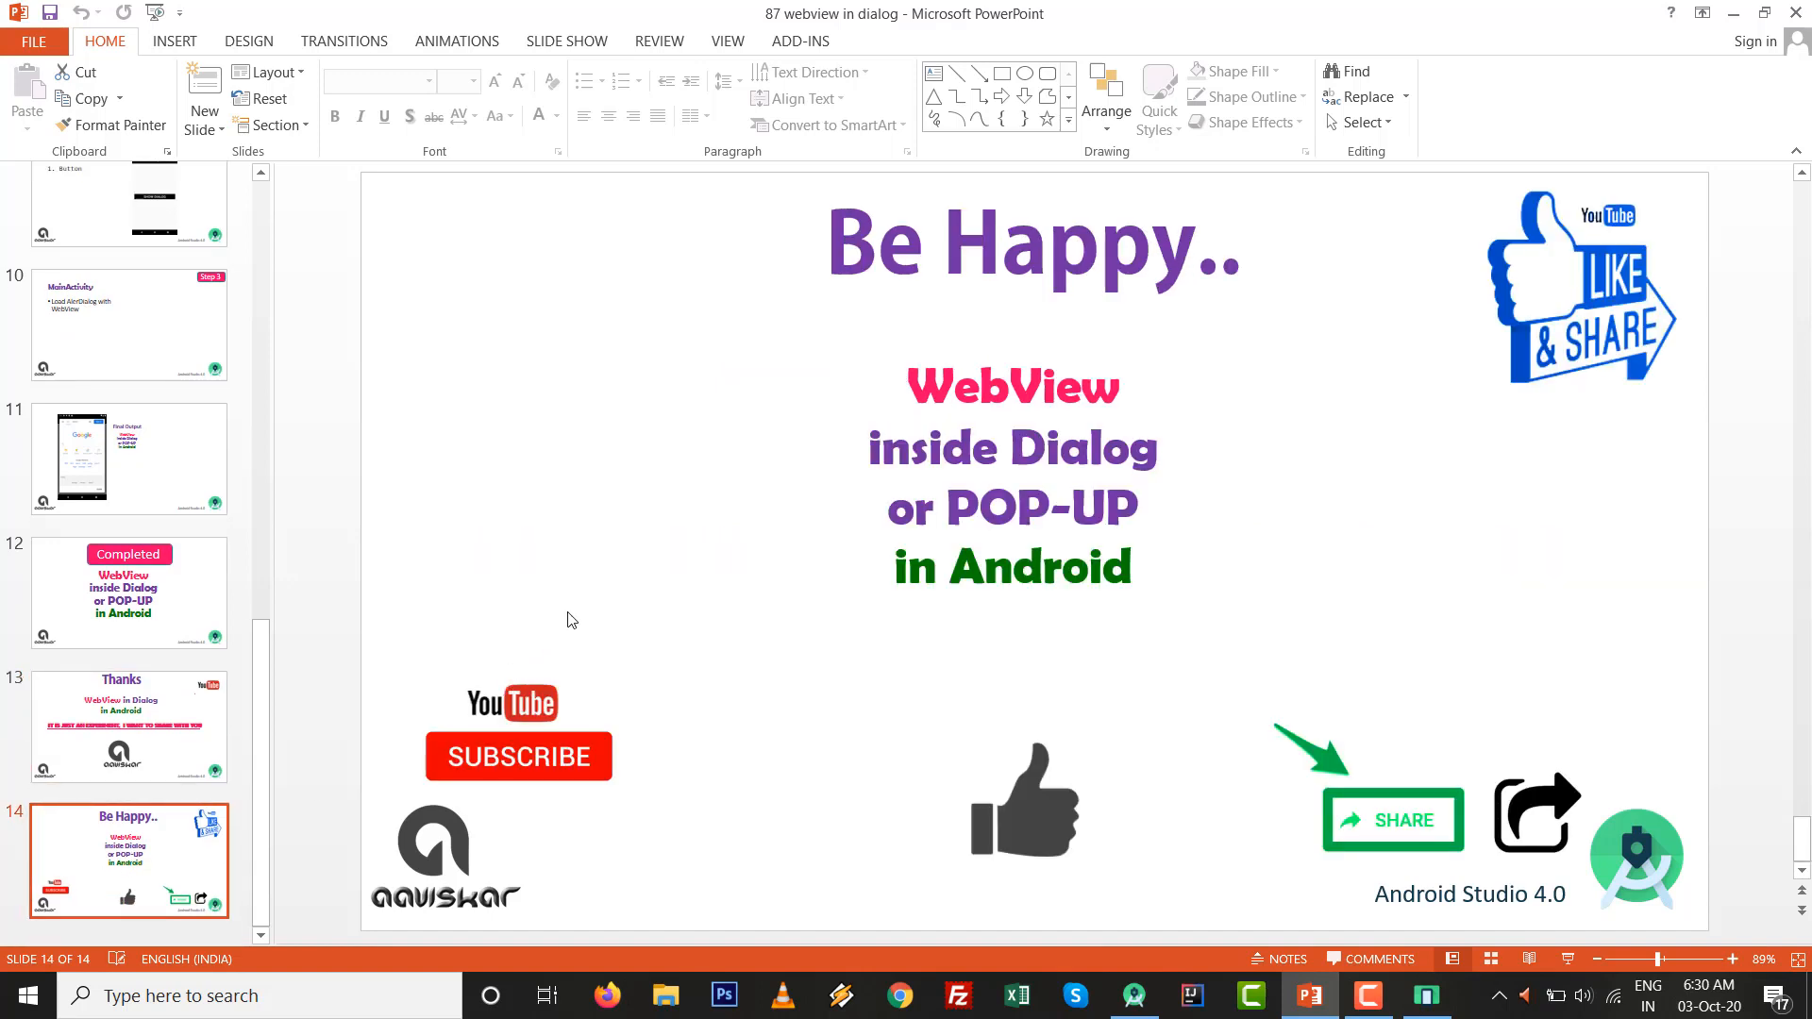
mouse_move(606, 532)
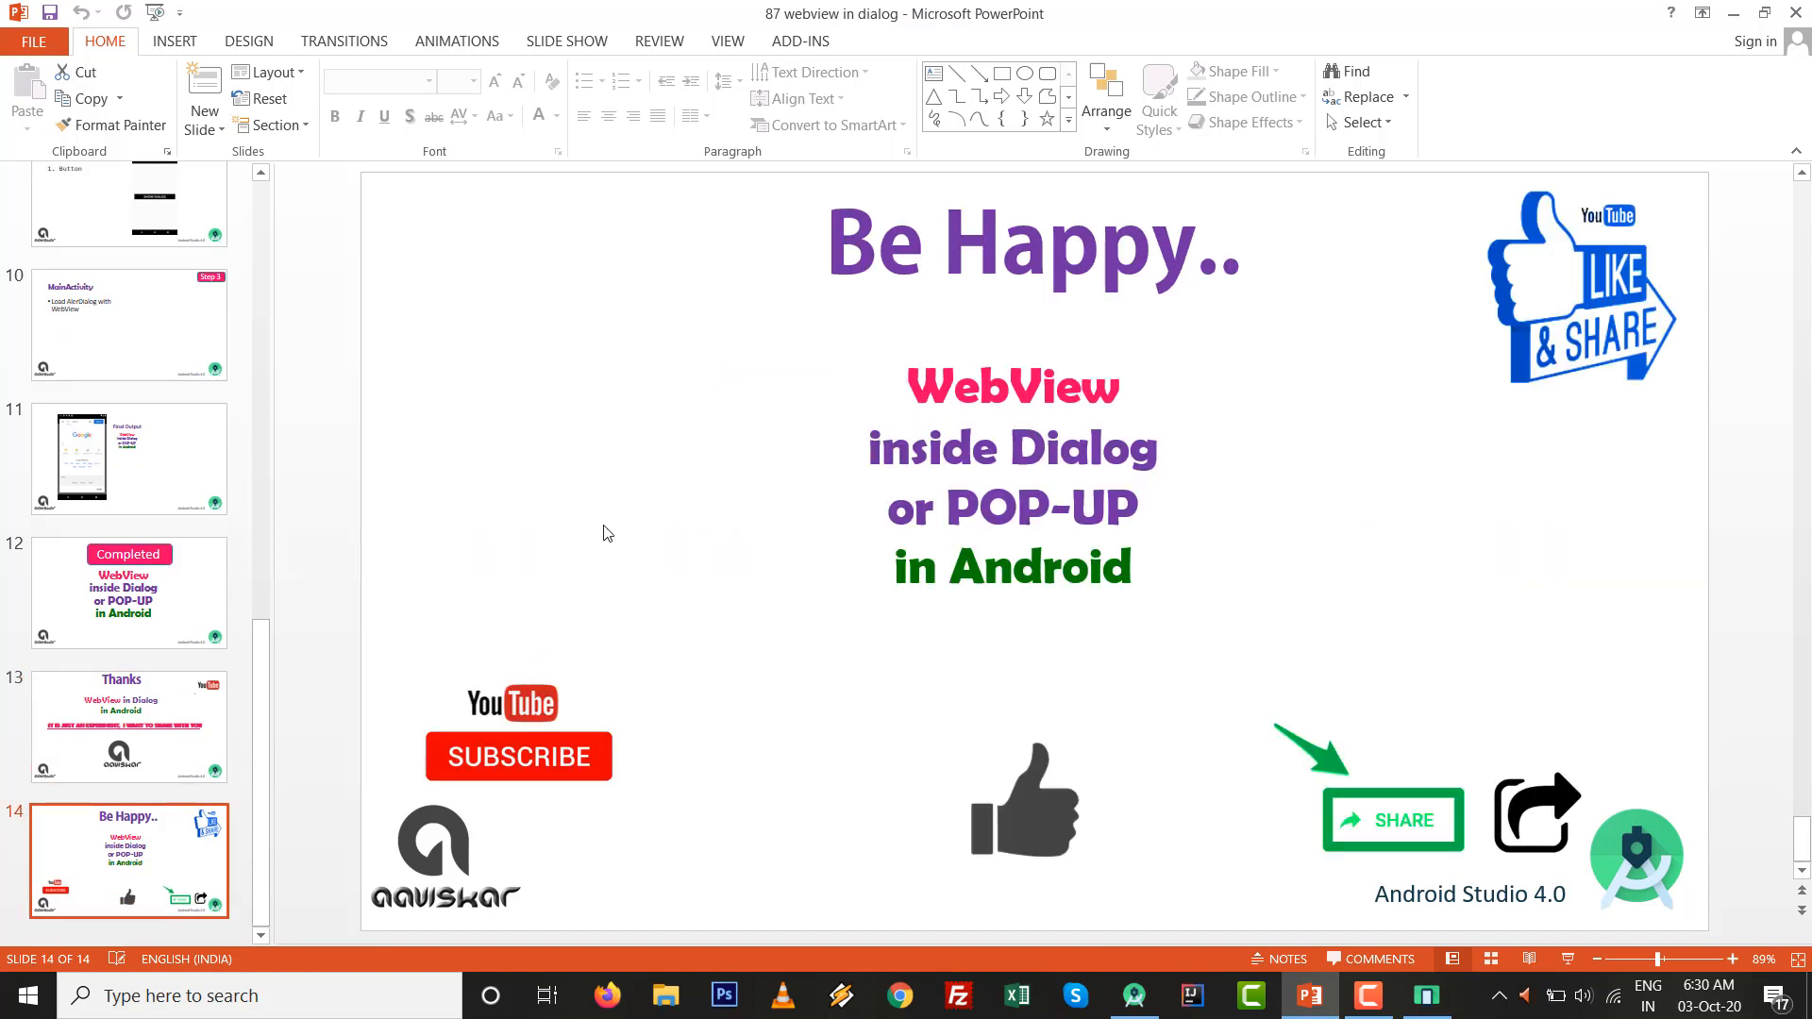